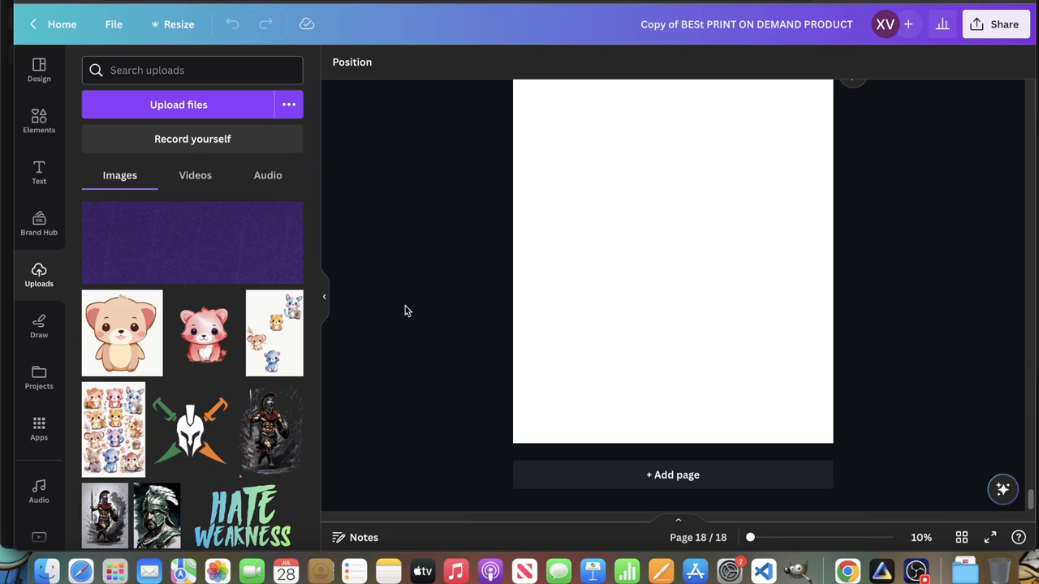
# Open a new browser window from the Chrome menu and go to redbubble.com.
pyautogui.click(1025, 13)
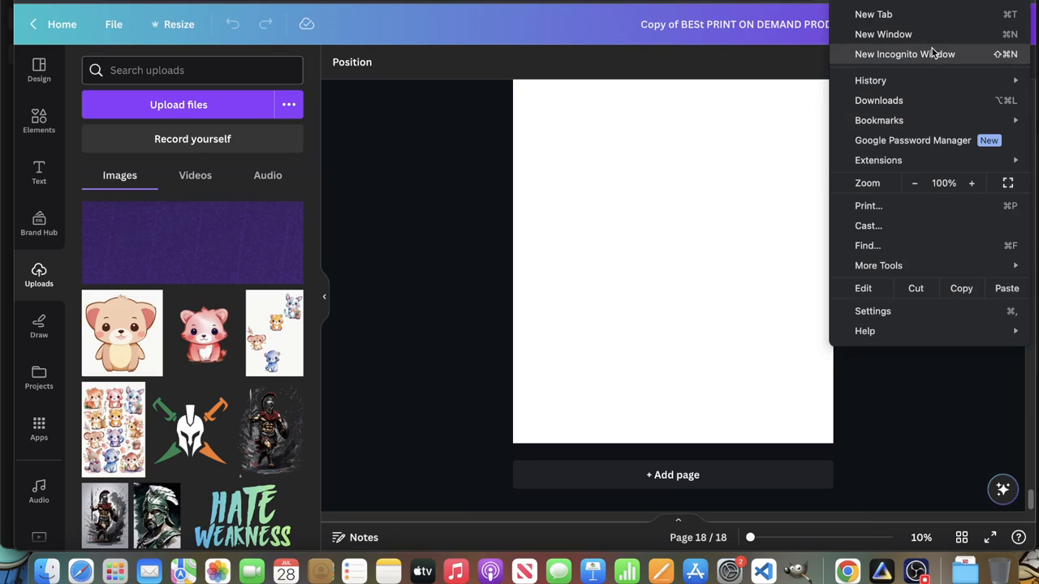
pyautogui.click(904, 53)
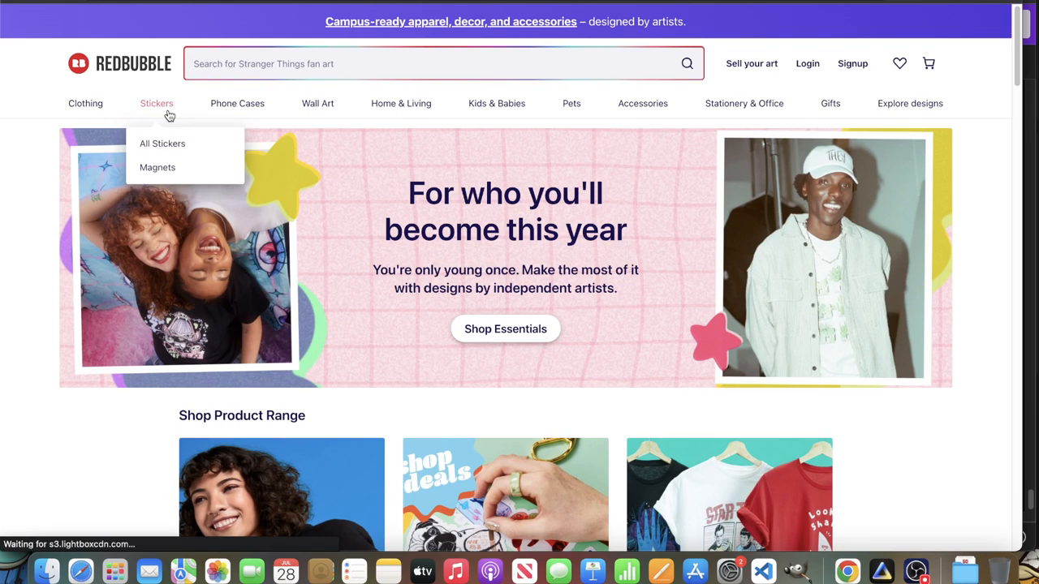
# Browse the Laptop Stickers listings under All Stickers, scrolling through the popular designs and prices.
pyautogui.click(162, 142)
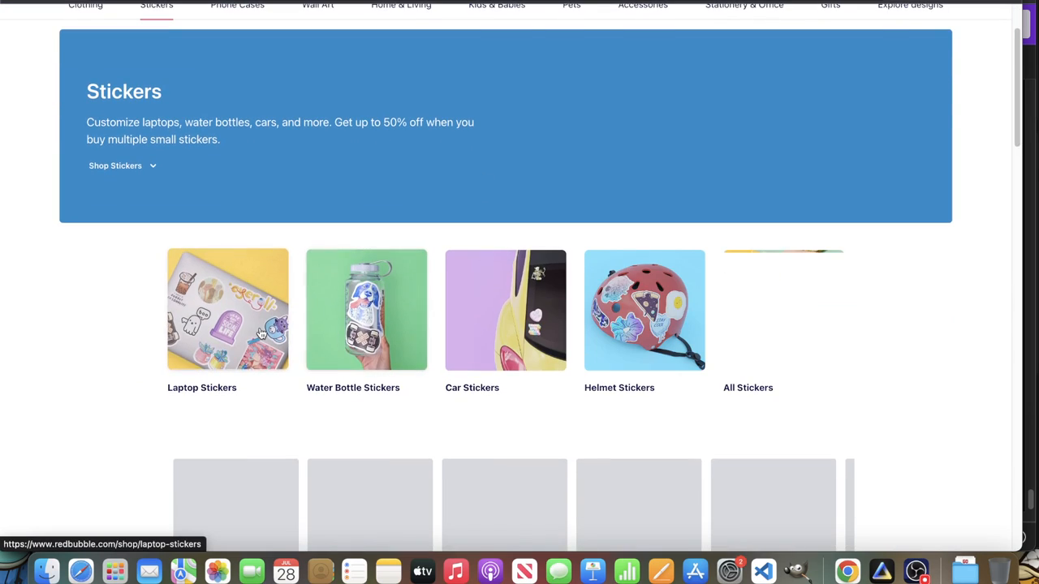
pyautogui.click(227, 308)
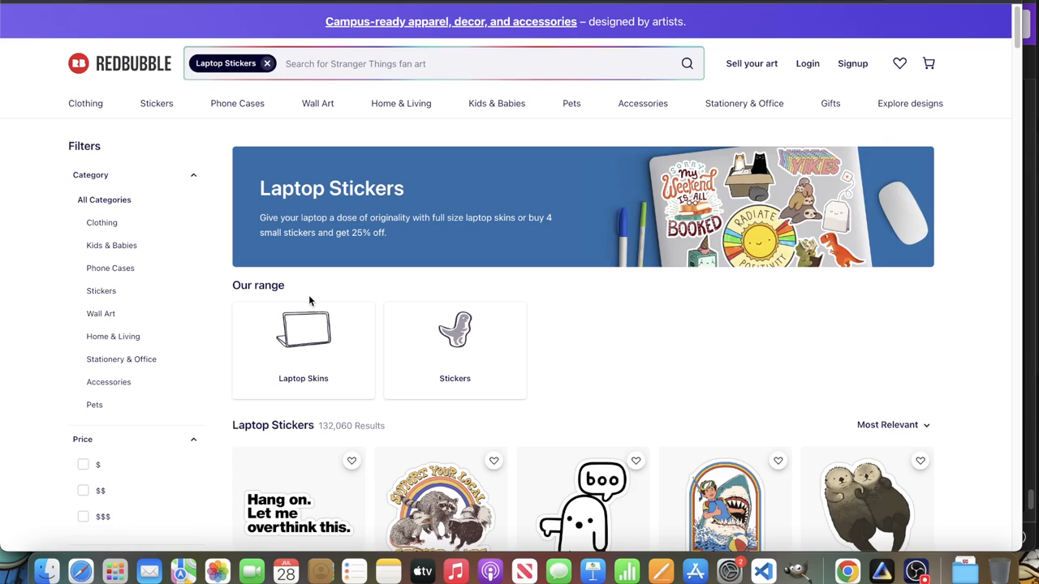
pyautogui.scroll(-3)
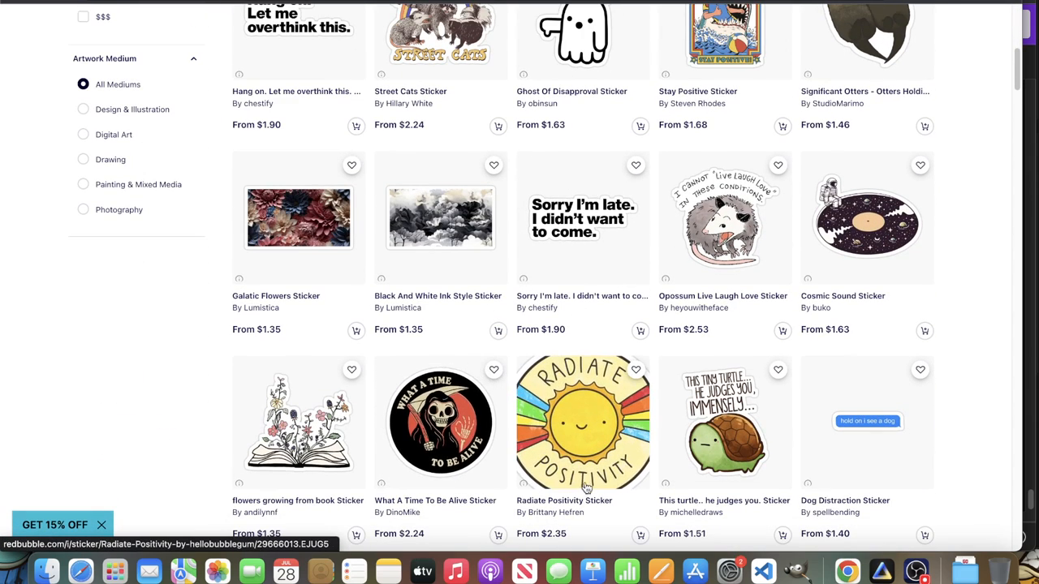
pyautogui.scroll(3)
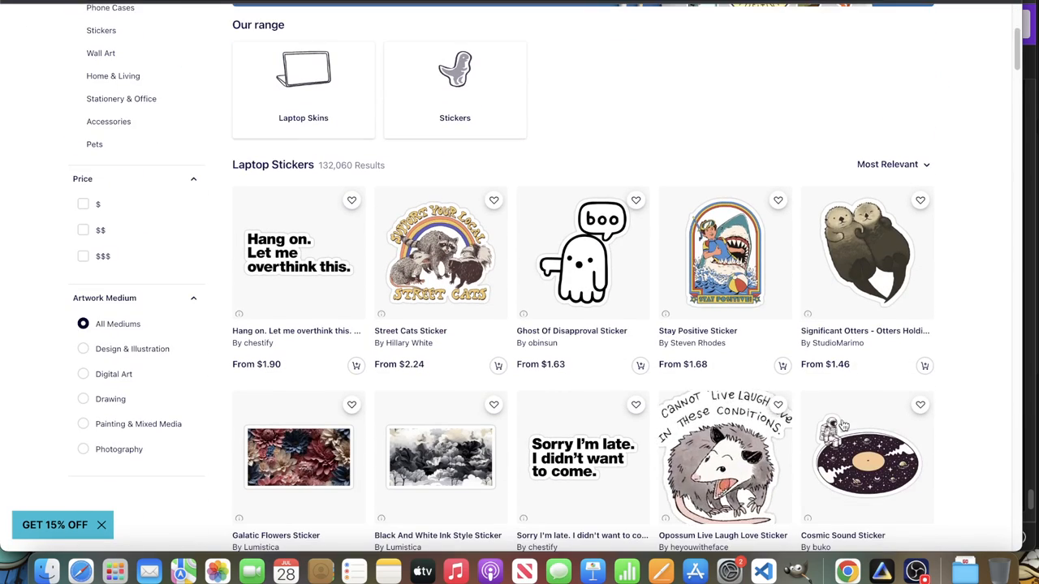
pyautogui.scroll(-3)
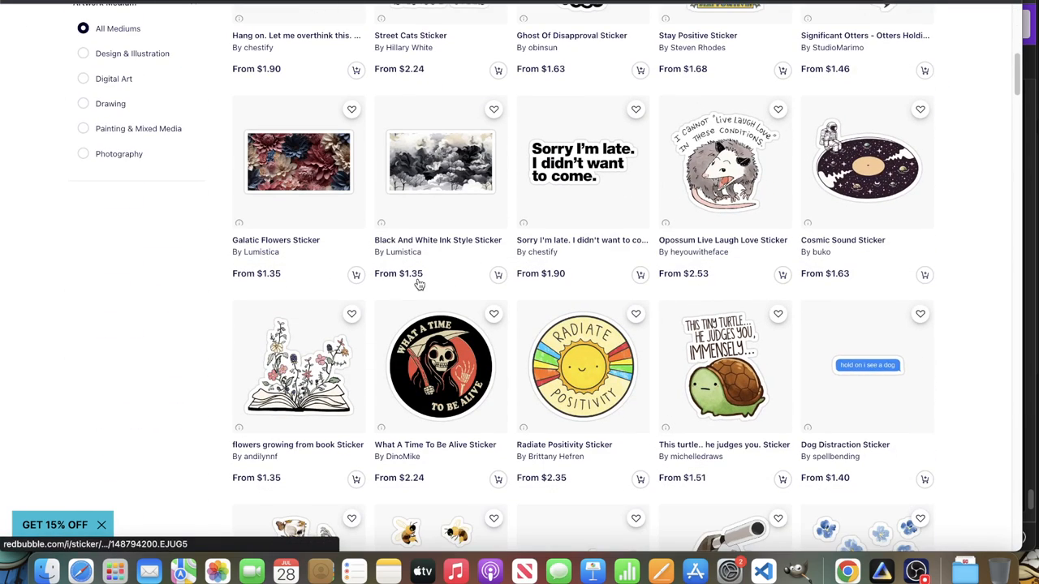
pyautogui.moveTo(29, 347)
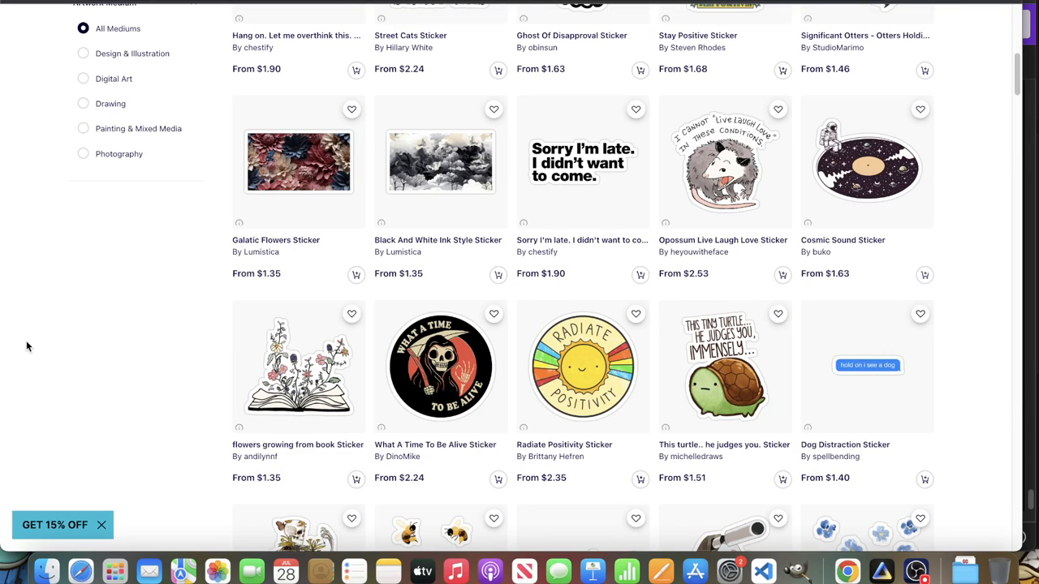
pyautogui.scroll(-3)
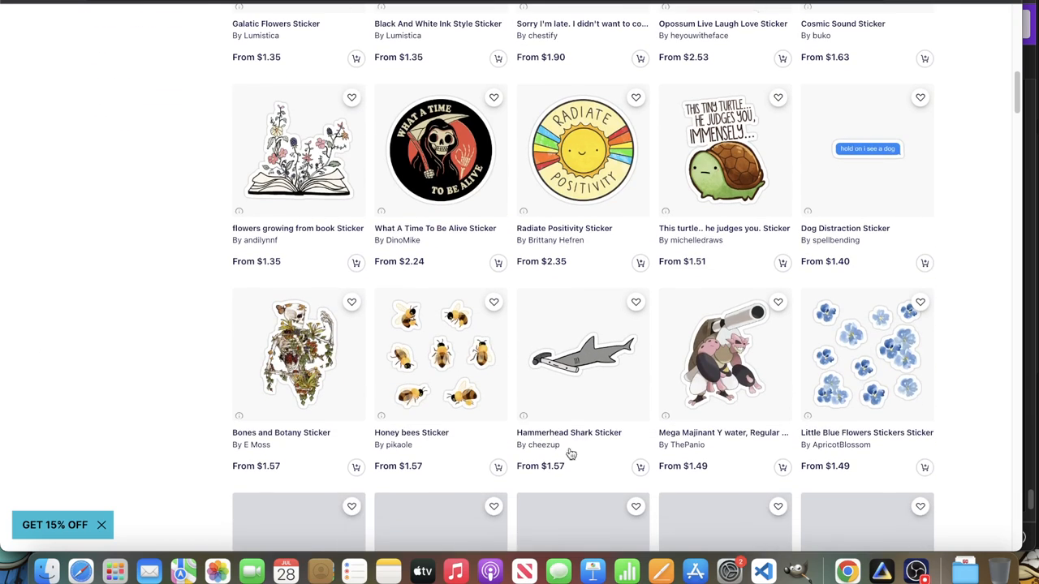
pyautogui.scroll(-3)
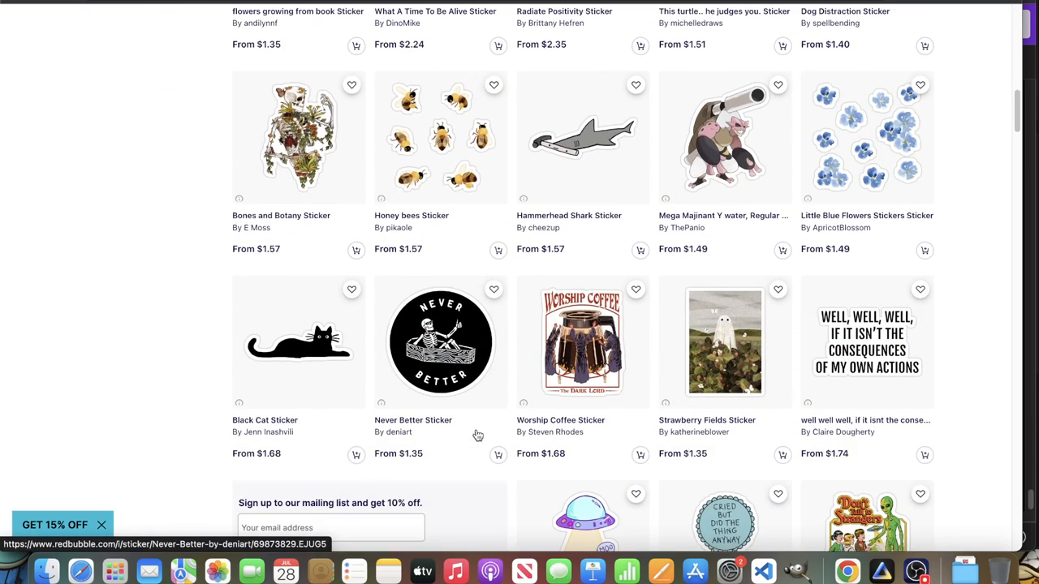
pyautogui.scroll(-3)
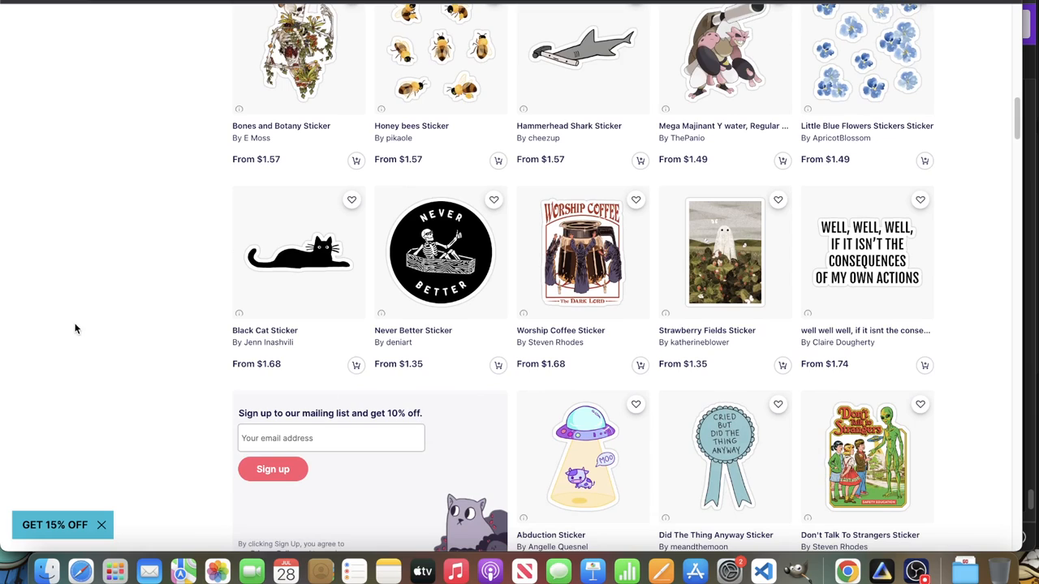
pyautogui.moveTo(71, 347)
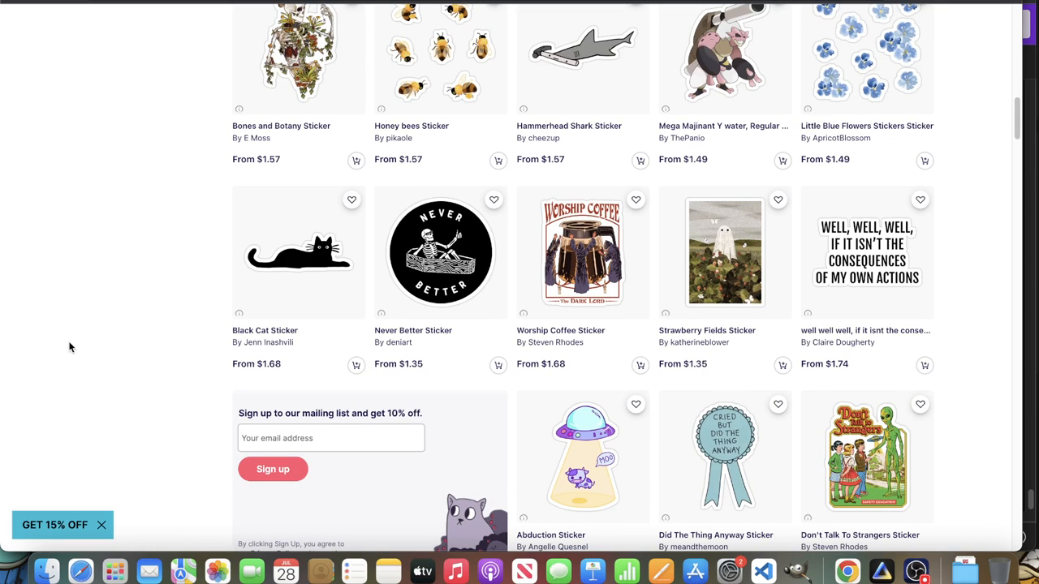
pyautogui.scroll(-3)
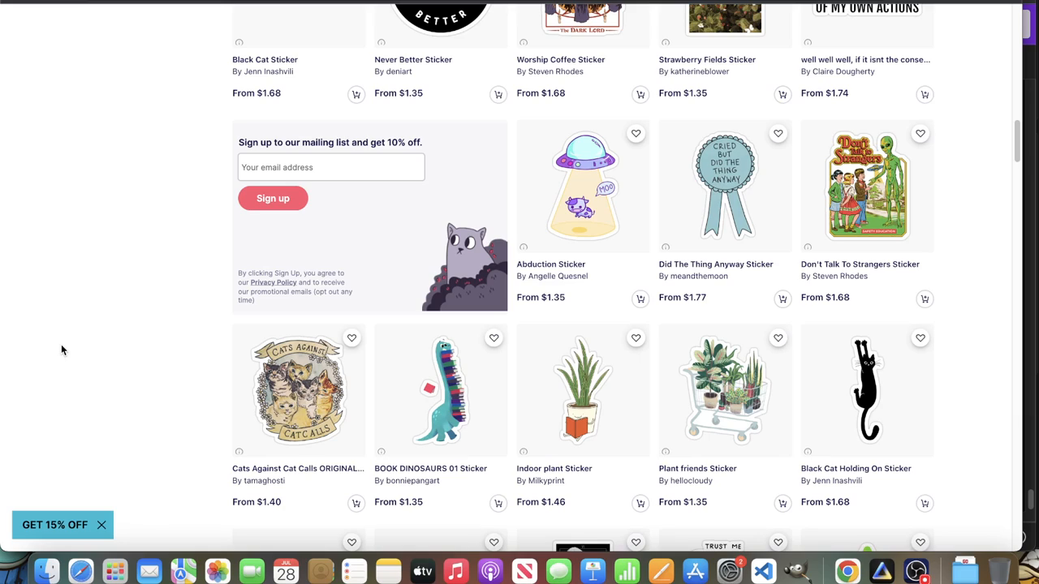
pyautogui.moveTo(58, 348)
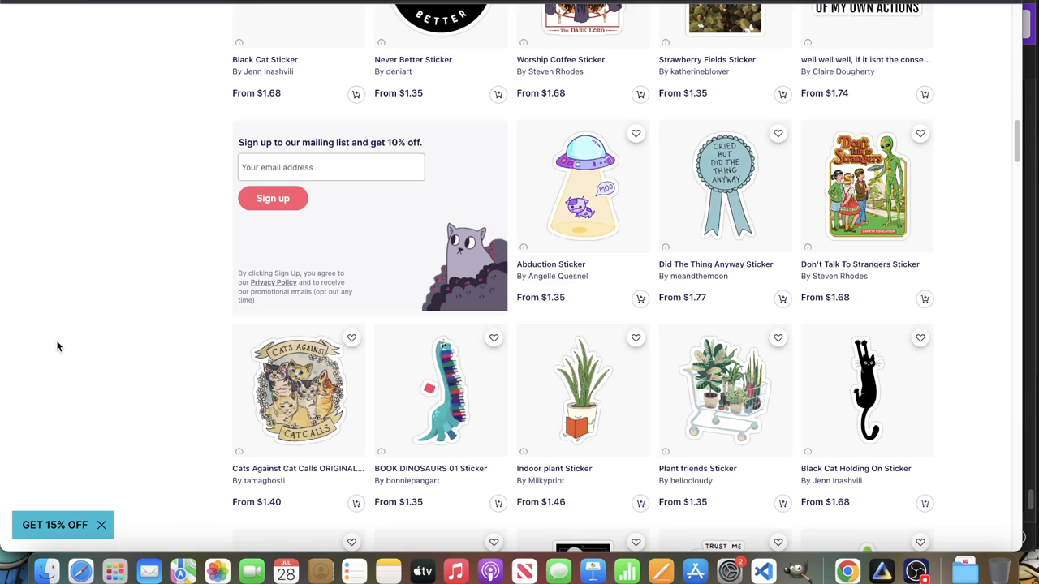
pyautogui.moveTo(113, 341)
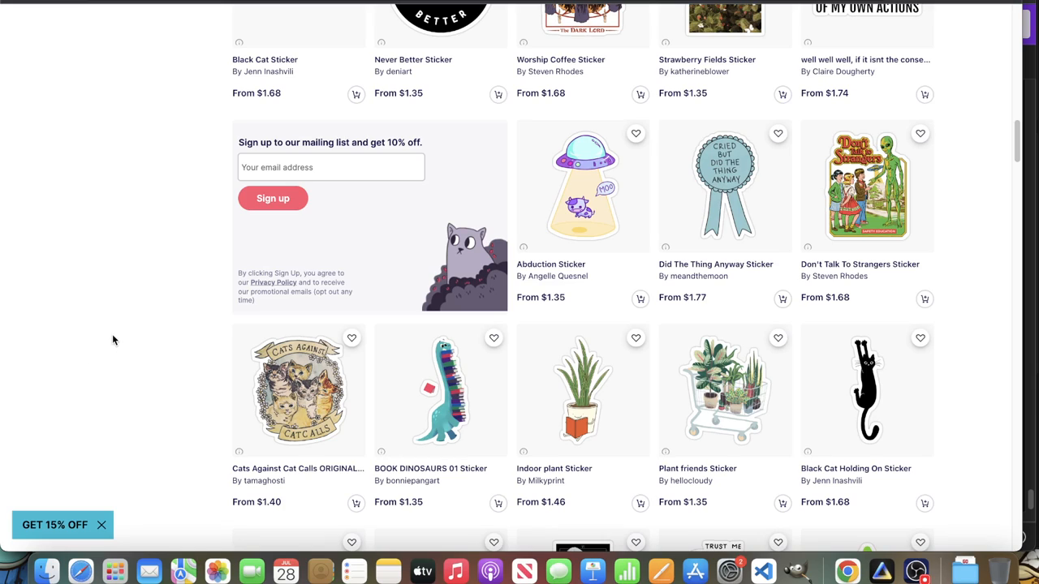
pyautogui.moveTo(59, 331)
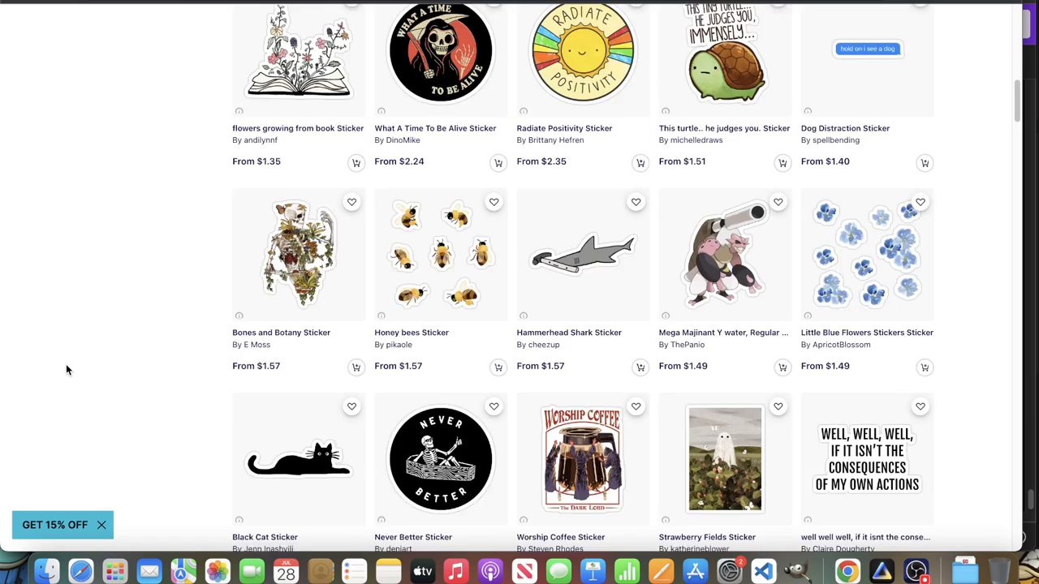
pyautogui.scroll(3)
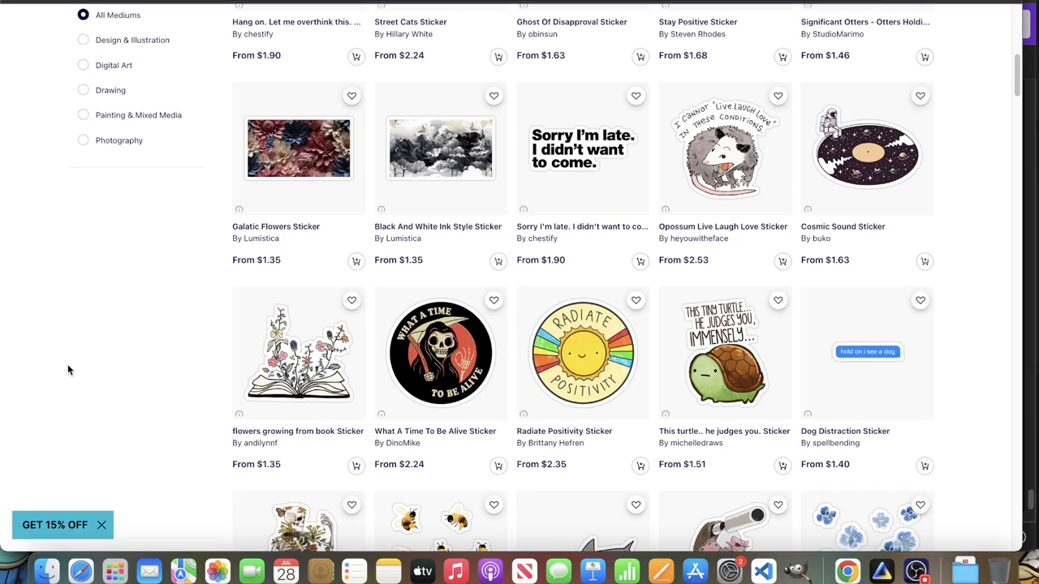
pyautogui.moveTo(52, 373)
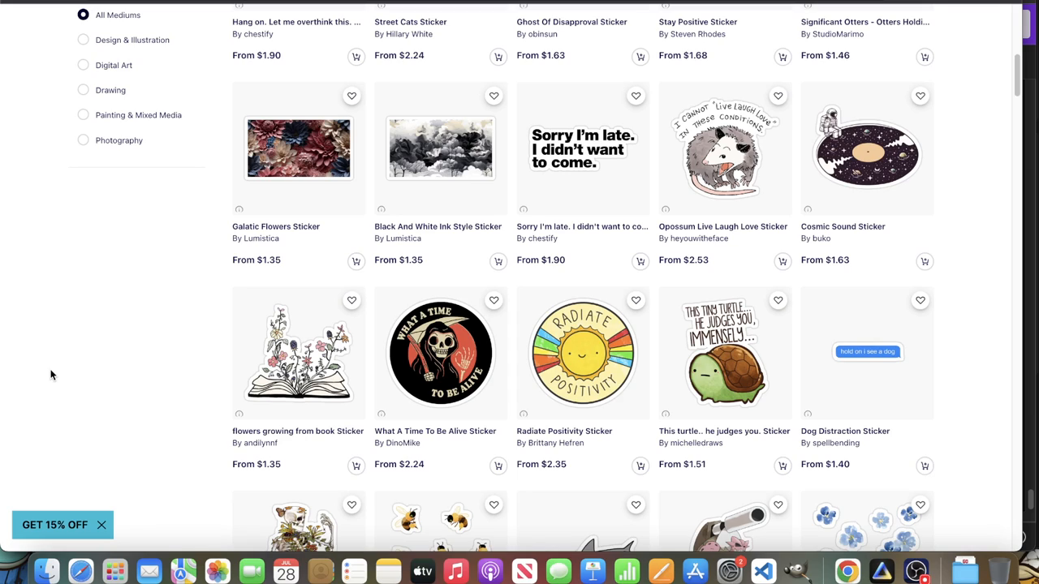
pyautogui.moveTo(678, 448)
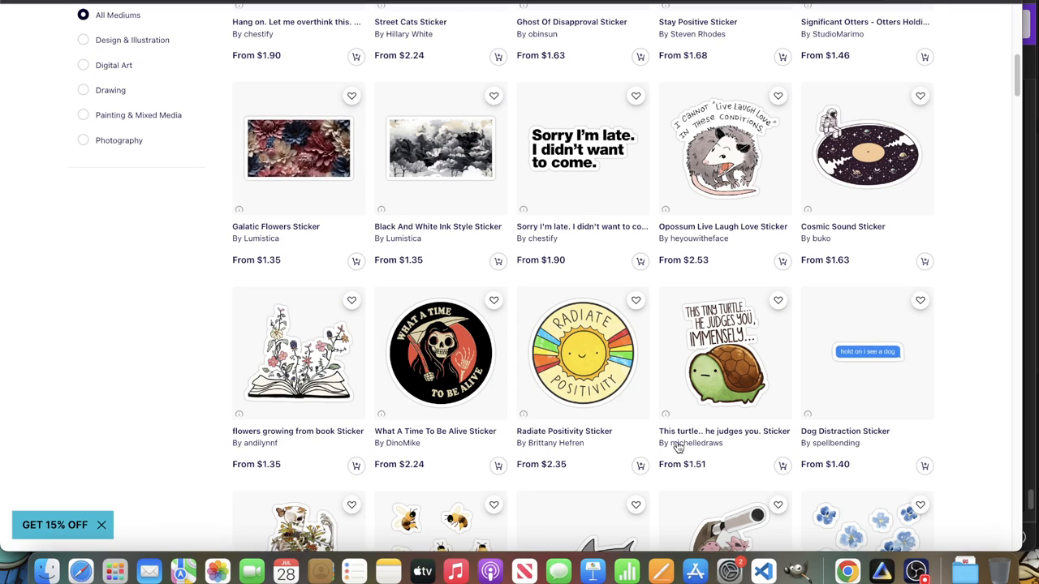
pyautogui.moveTo(192, 379)
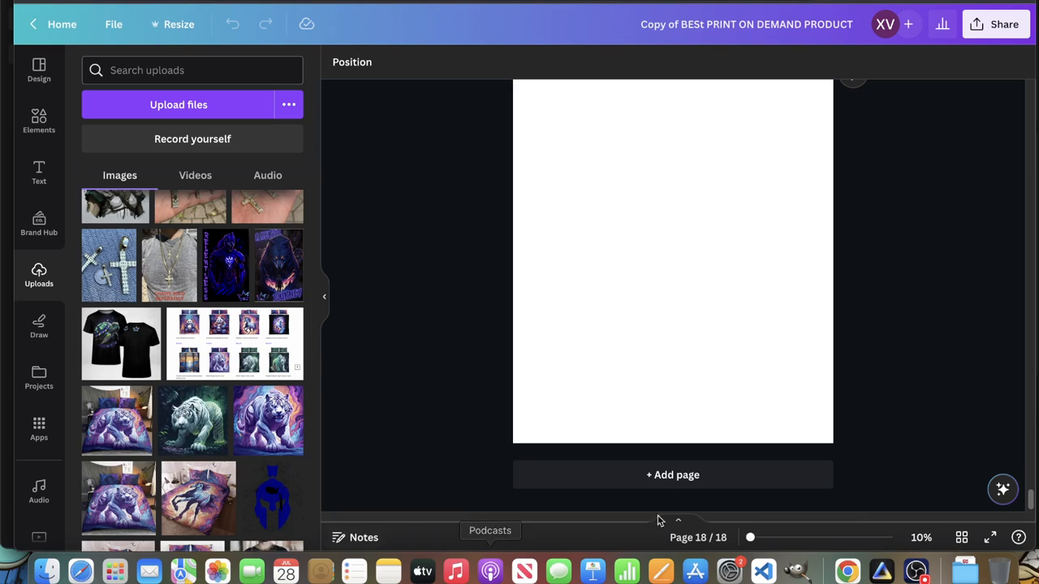
pyautogui.moveTo(474, 411)
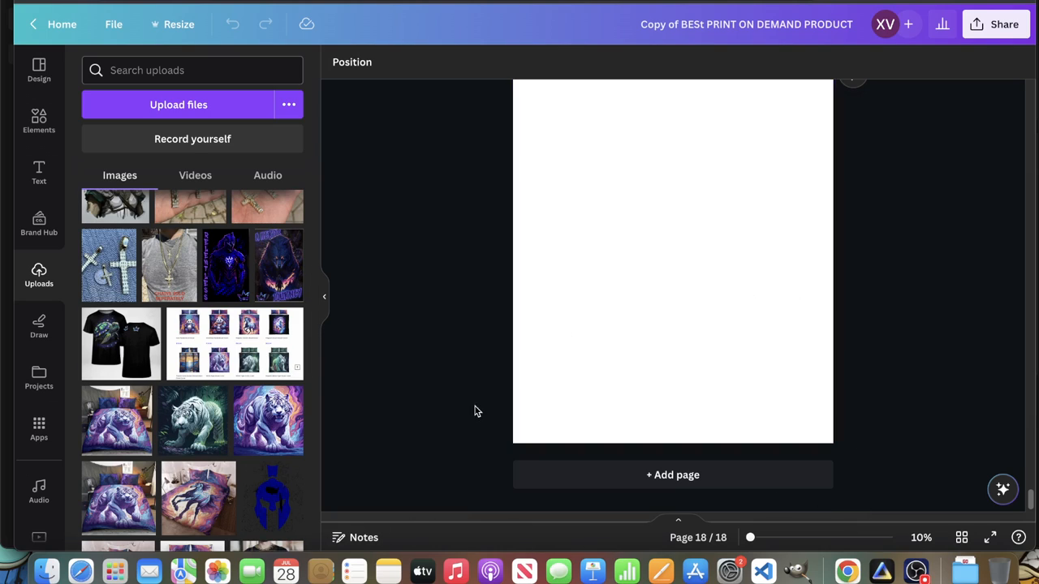
# Add the uploaded white tiger jungle image from Uploads onto blank page 18.
pyautogui.click(194, 420)
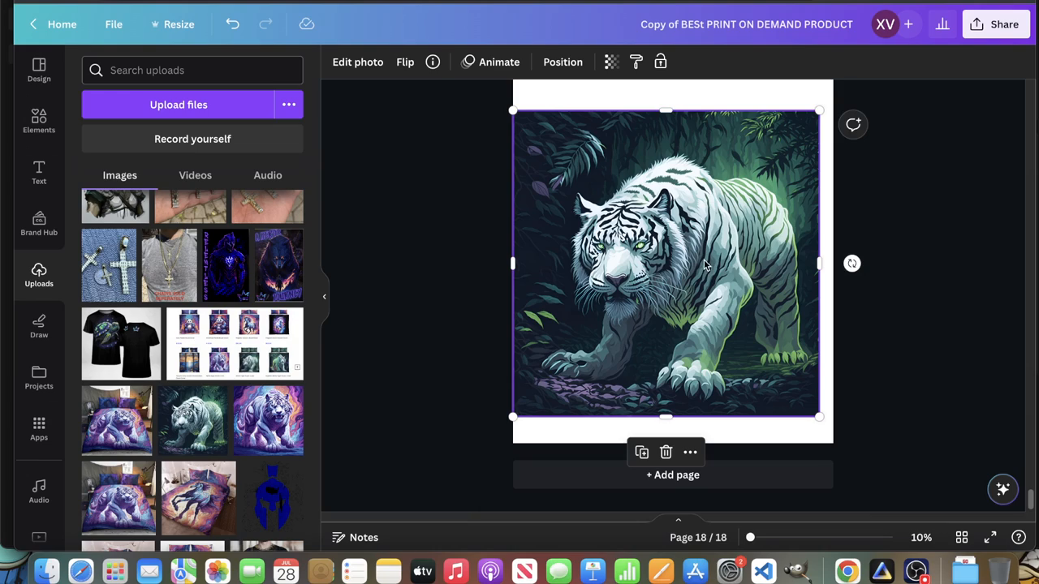
pyautogui.moveTo(704, 276)
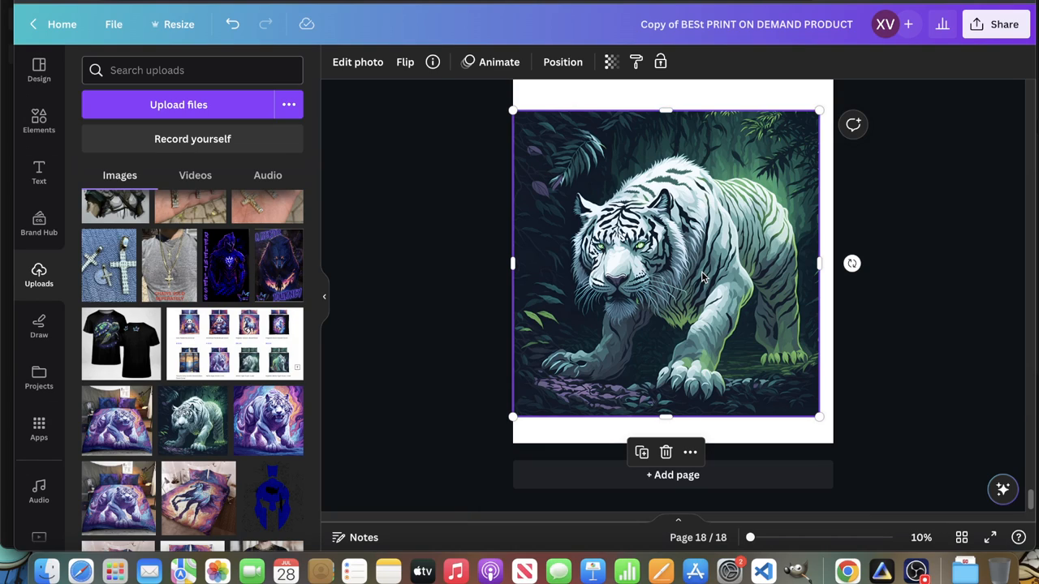
pyautogui.moveTo(685, 137)
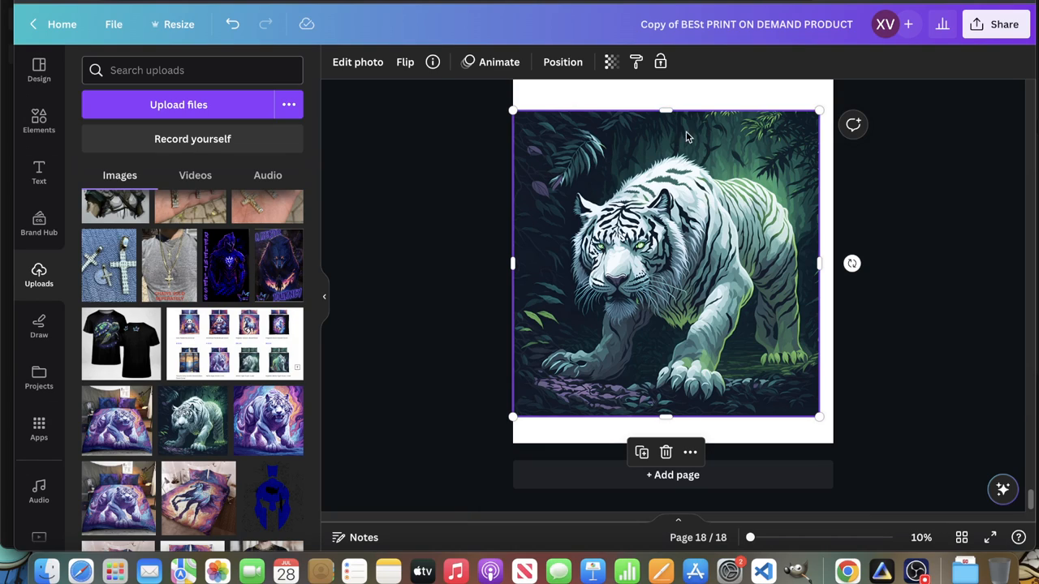
pyautogui.moveTo(618, 305)
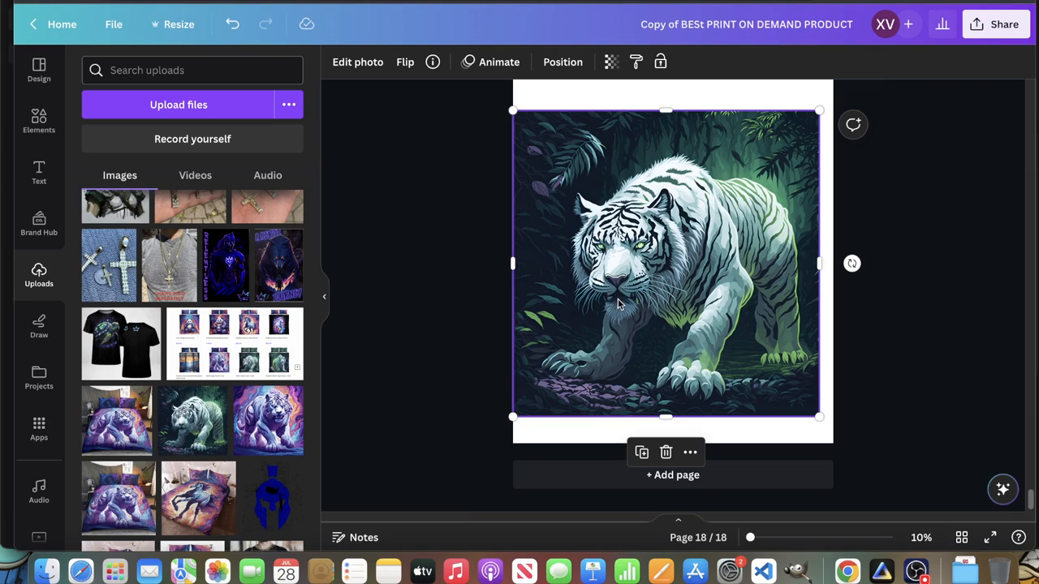
pyautogui.moveTo(633, 159)
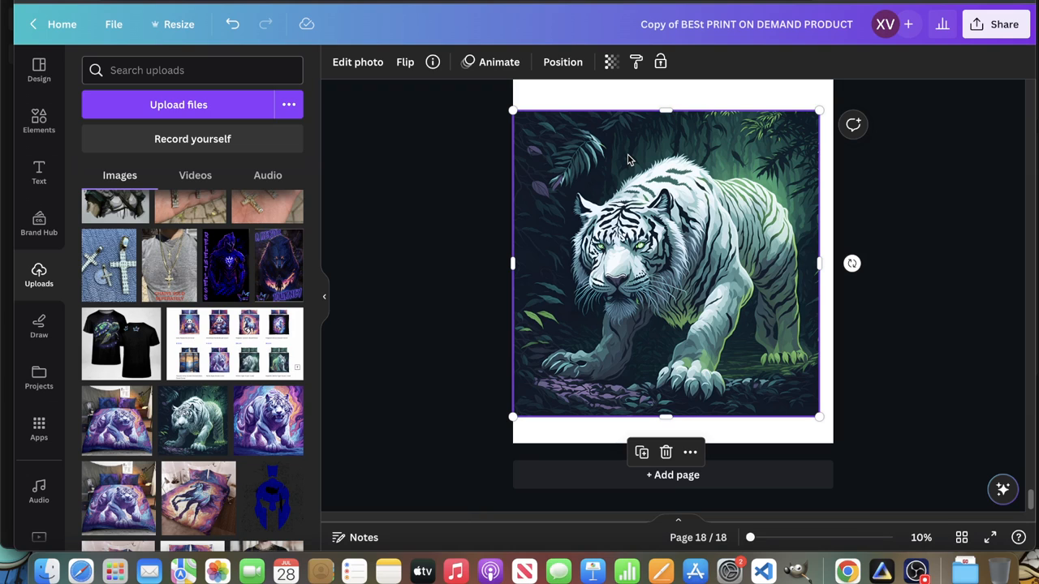
pyautogui.moveTo(880, 568)
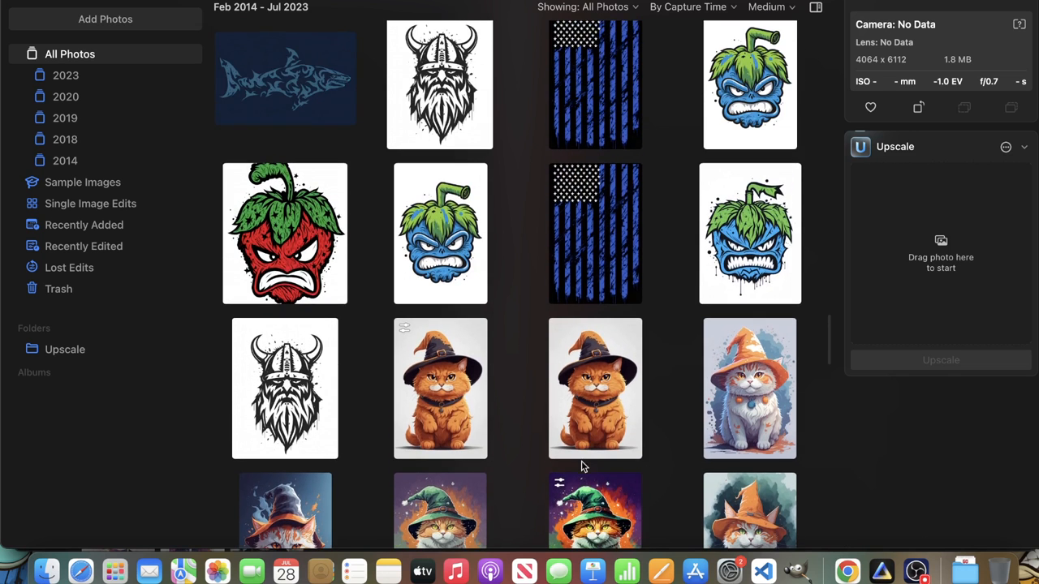
pyautogui.moveTo(501, 468)
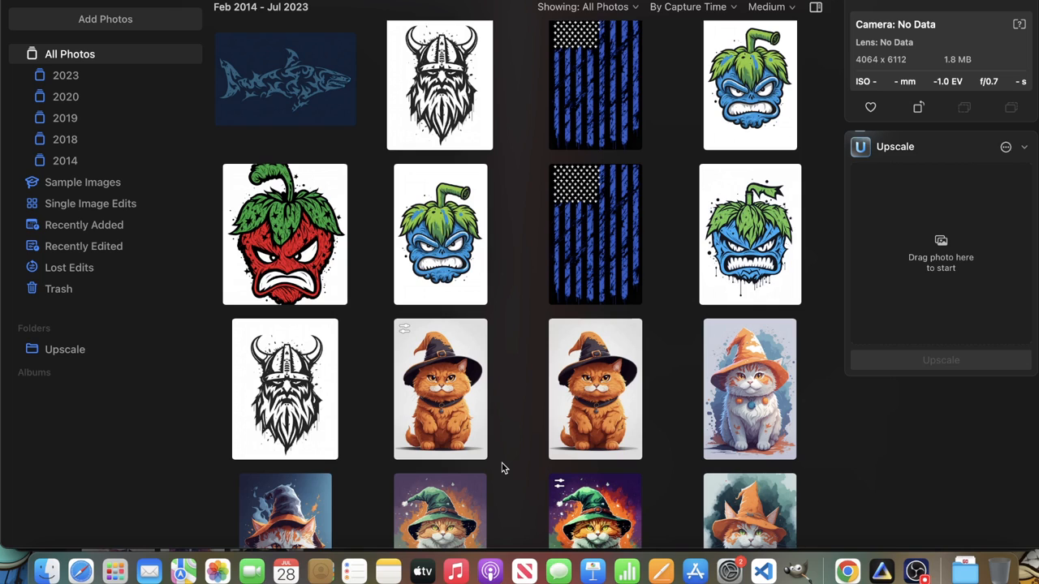
pyautogui.moveTo(500, 477)
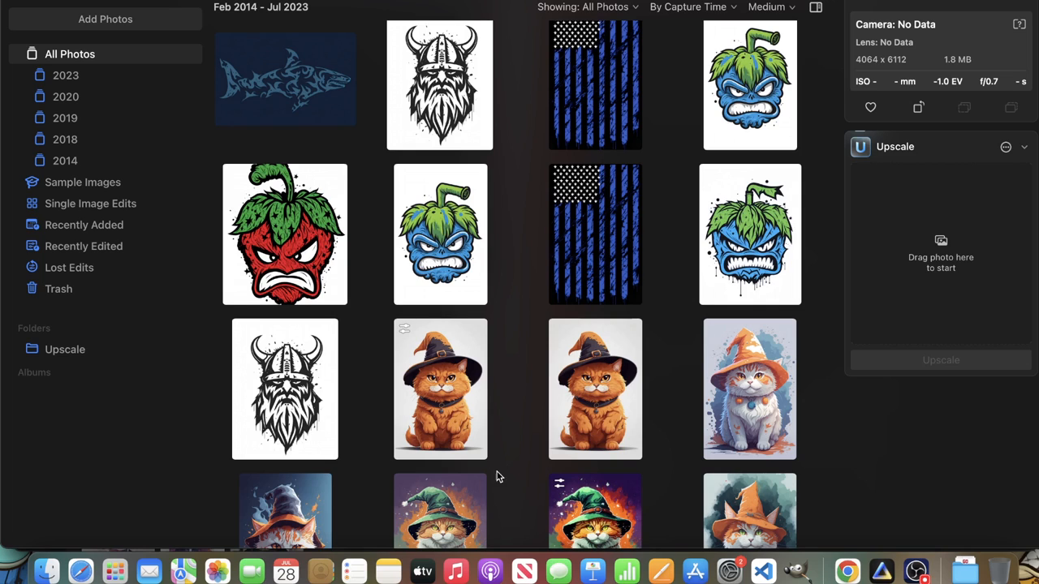
# Open the angry blue pepper monster thumbnail from All Photos in single-image view.
pyautogui.scroll(3)
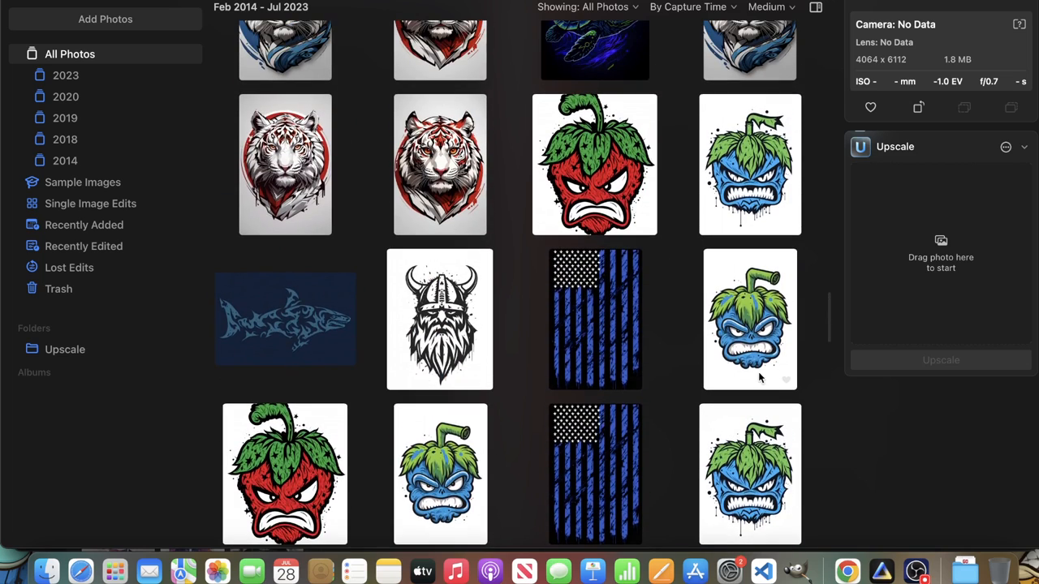
pyautogui.doubleClick(750, 318)
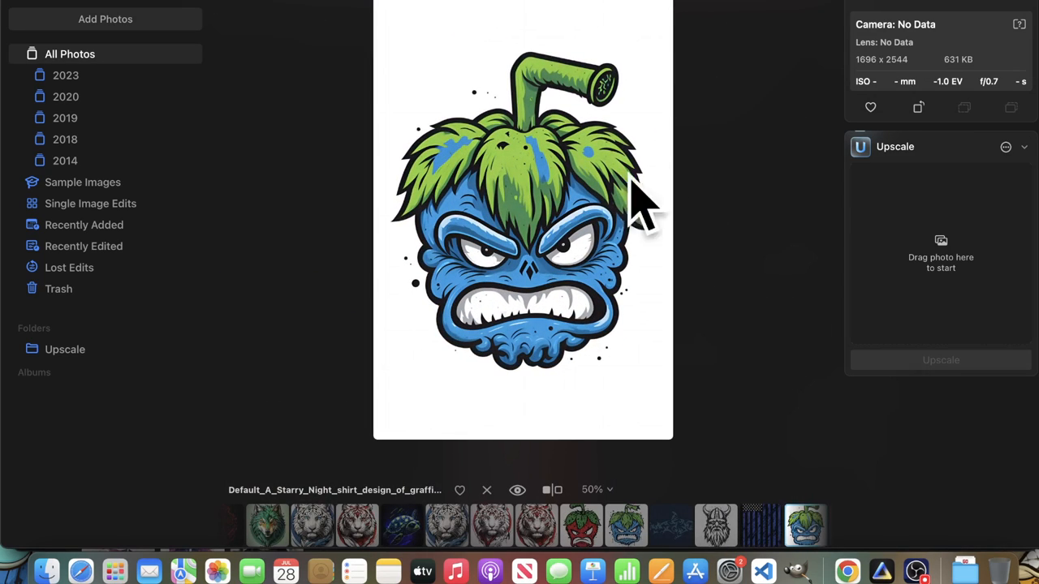
pyautogui.moveTo(696, 401)
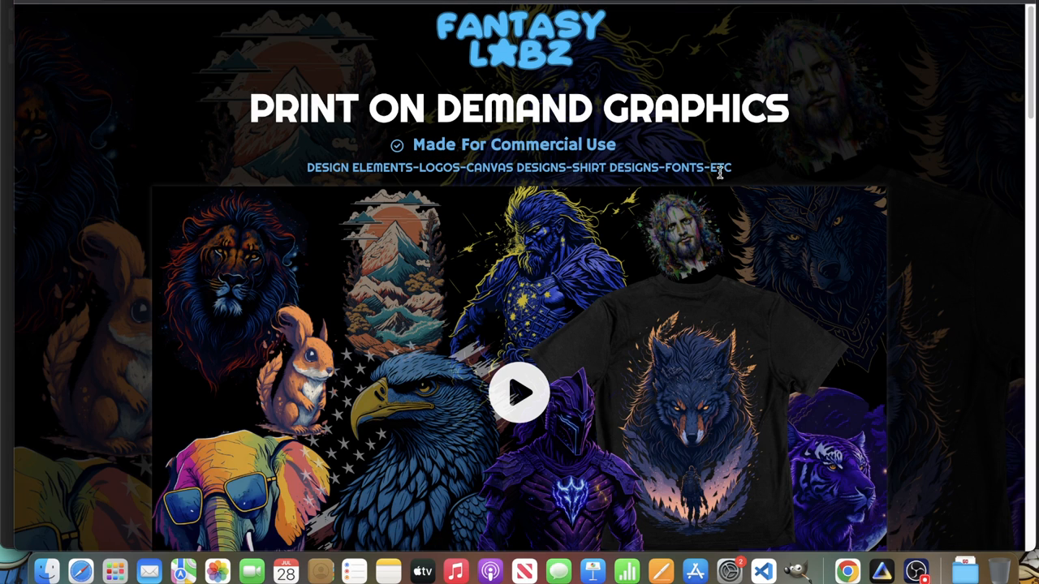
pyautogui.moveTo(188, 122)
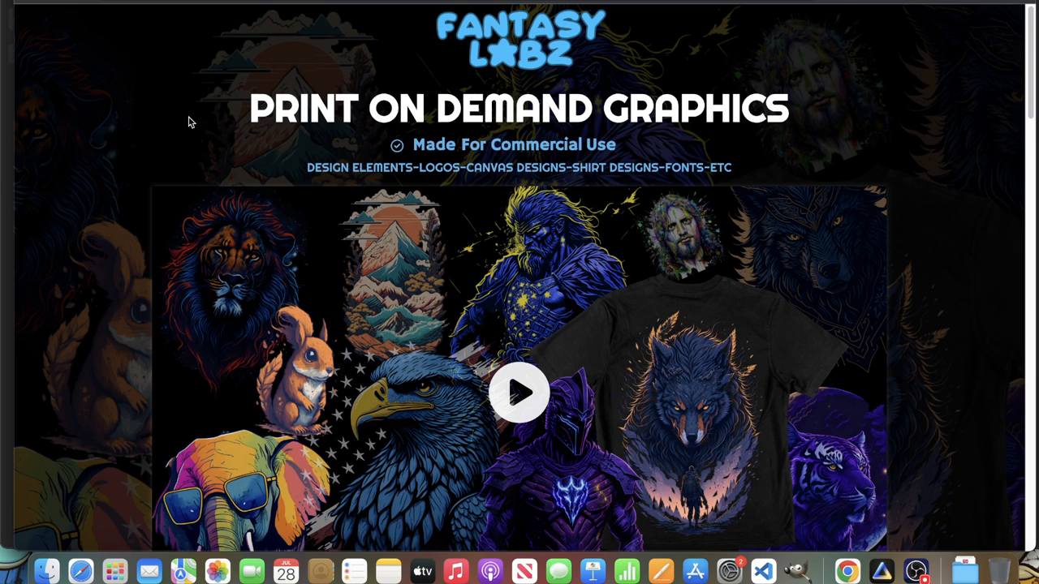
pyautogui.scroll(-3)
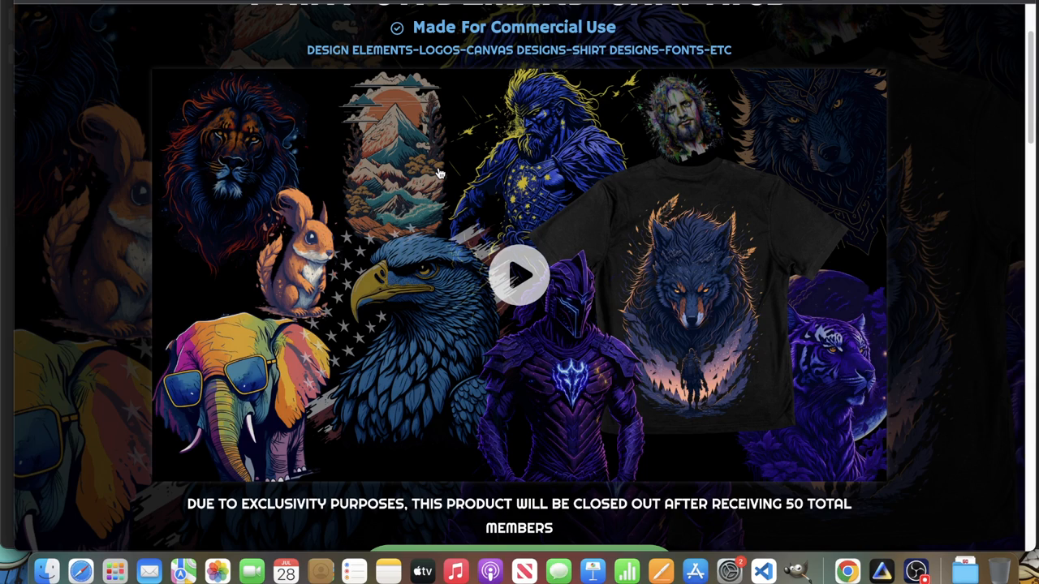
pyautogui.moveTo(94, 512)
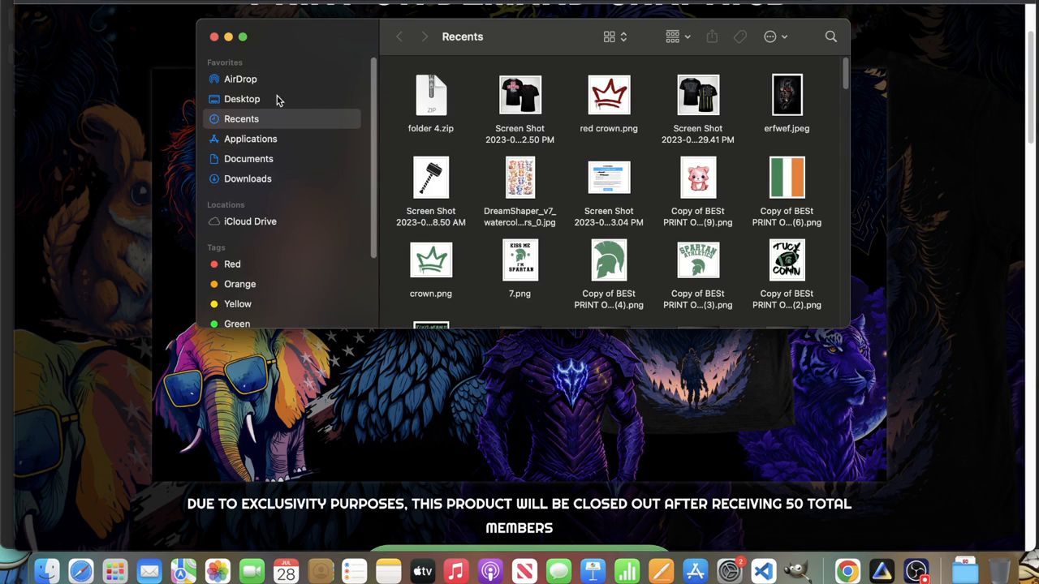
# Show the Downloads folder in Finder and open folder 4 inside it.
pyautogui.click(246, 179)
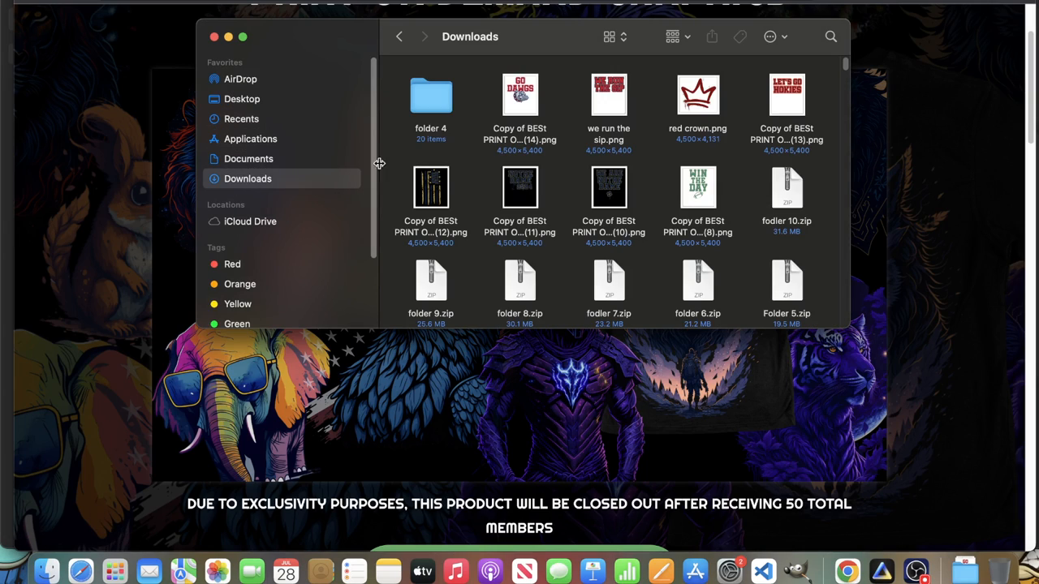
pyautogui.doubleClick(432, 94)
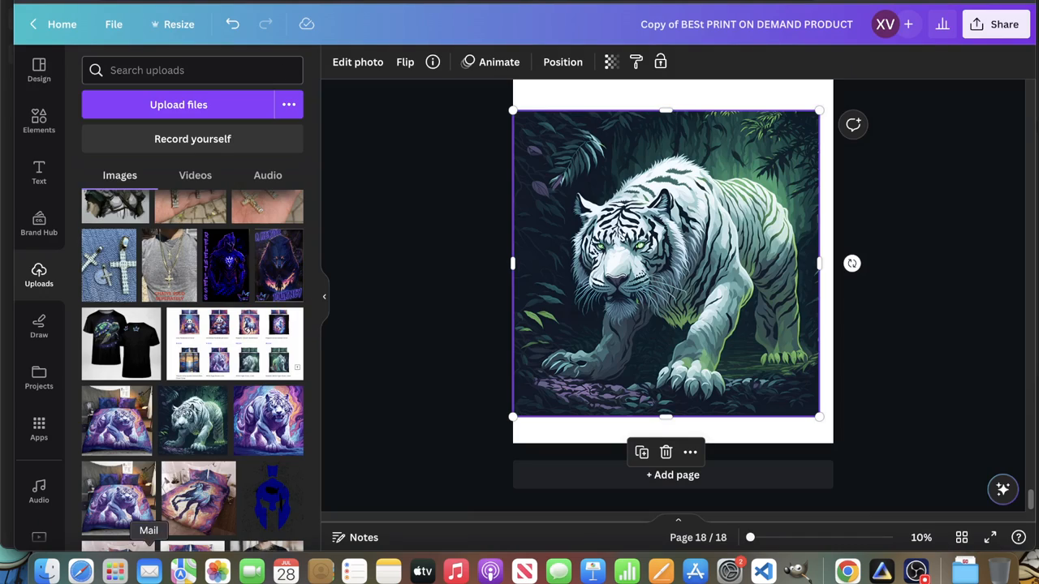
# Open the angry strawberry JPG from the Finder window in Preview.
pyautogui.click(179, 104)
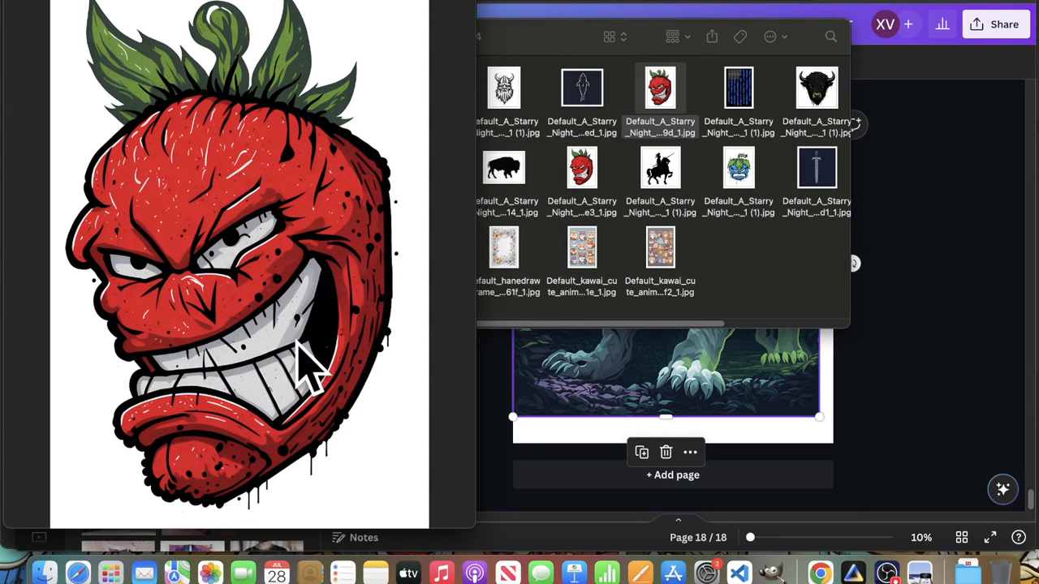
pyautogui.moveTo(365, 234)
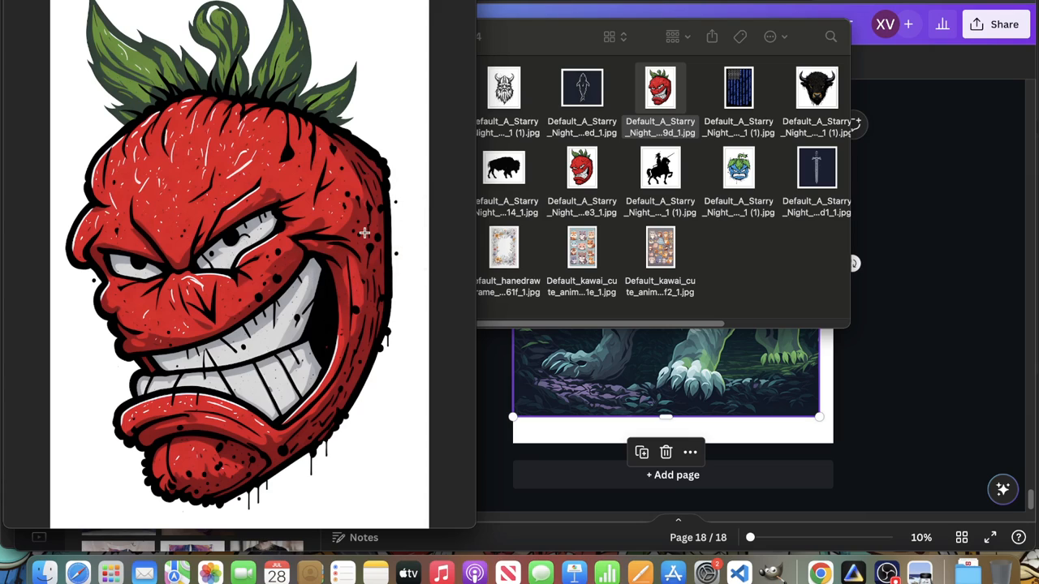
pyautogui.moveTo(305, 308)
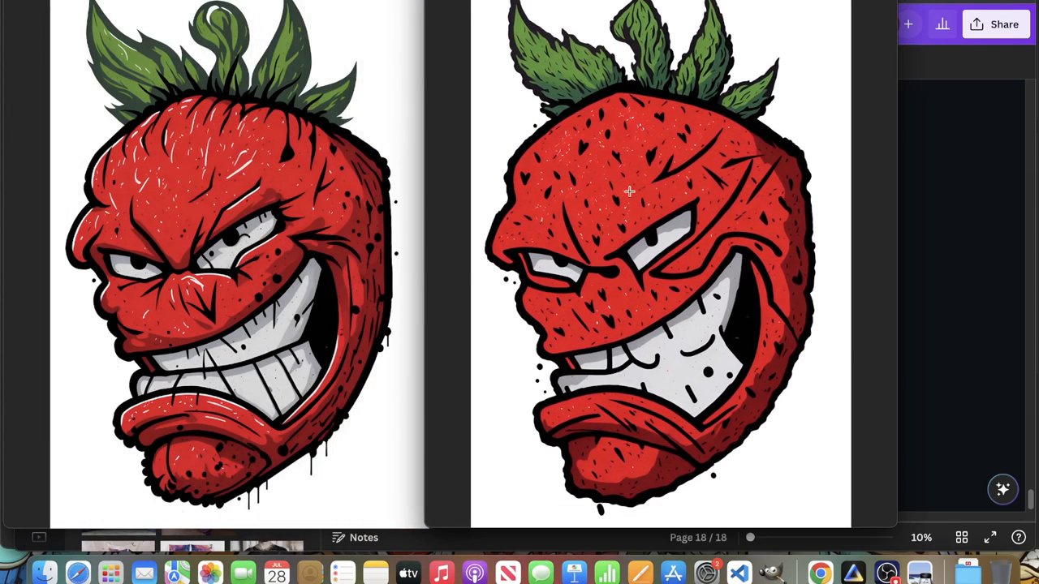
pyautogui.moveTo(794, 99)
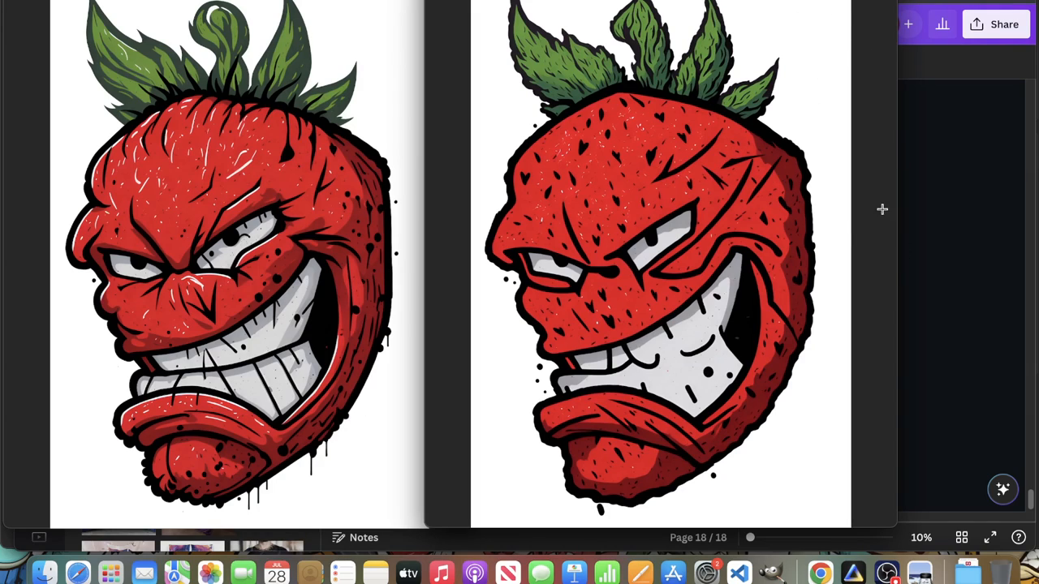
pyautogui.moveTo(662, 362)
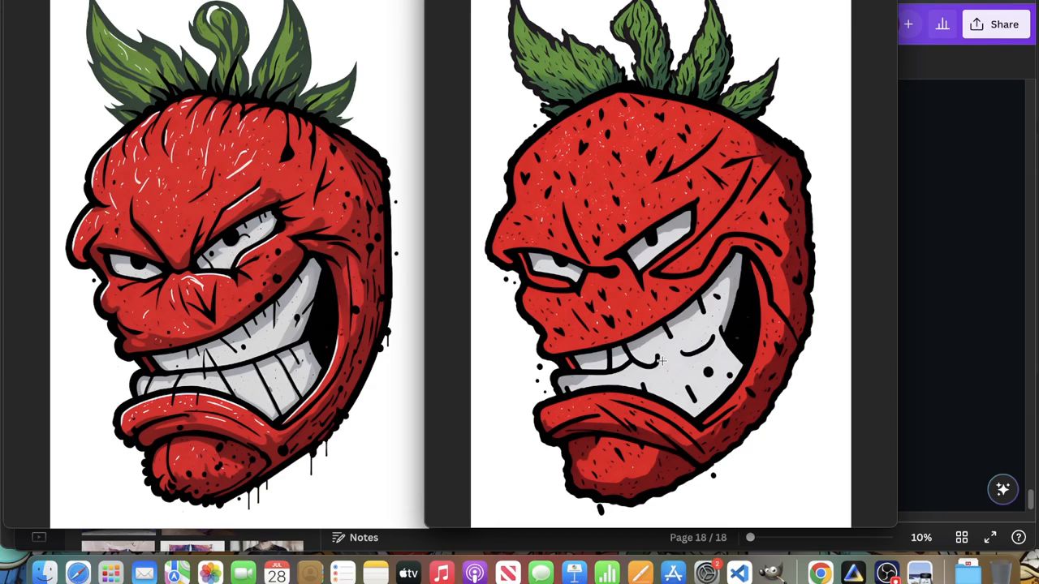
pyautogui.moveTo(786, 50)
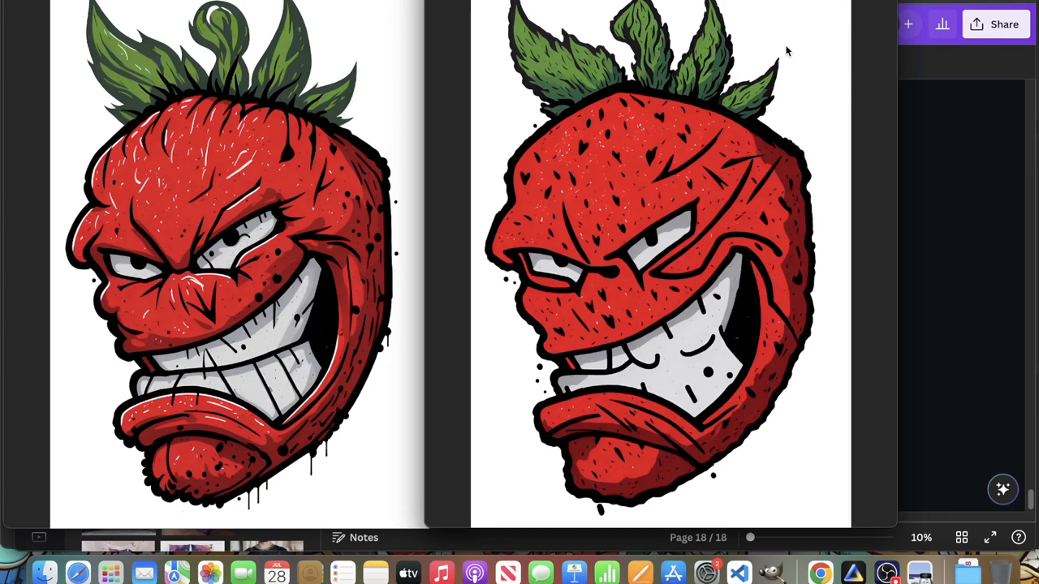
pyautogui.moveTo(863, 142)
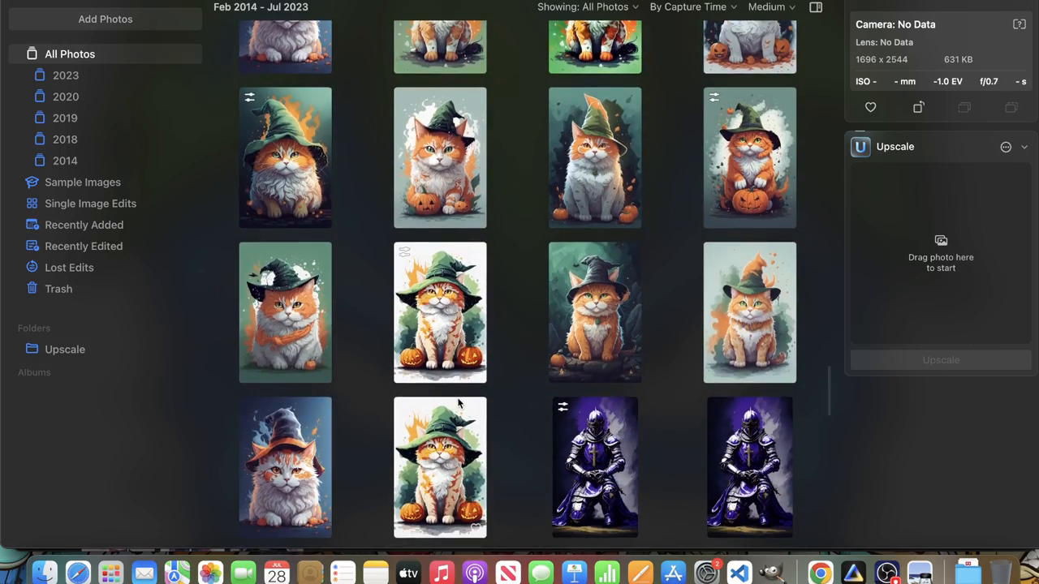
# Find the Spartan warrior thumbnail in All Photos and open it in single-image view.
pyautogui.scroll(-3)
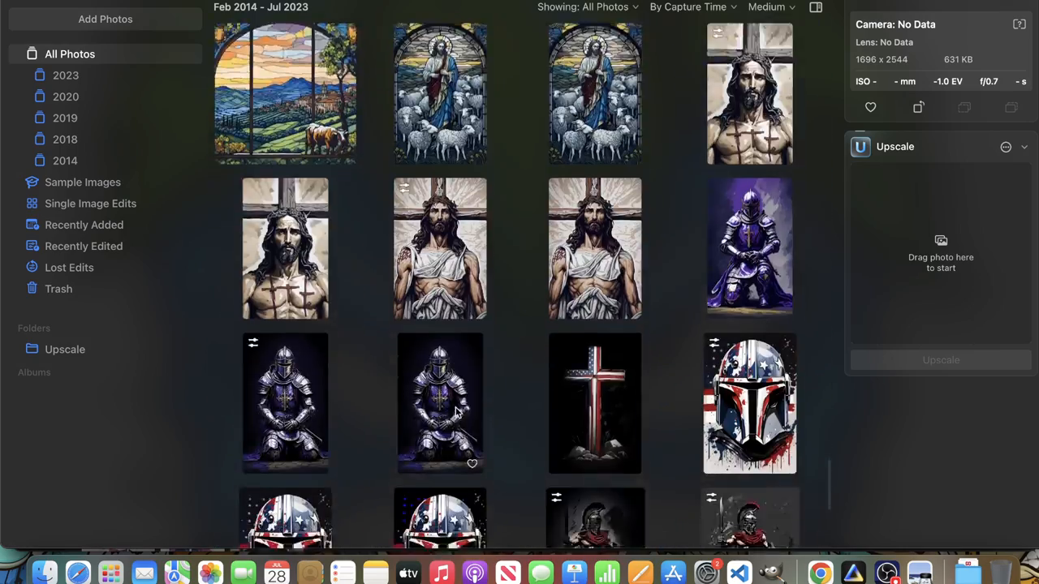
pyautogui.scroll(-3)
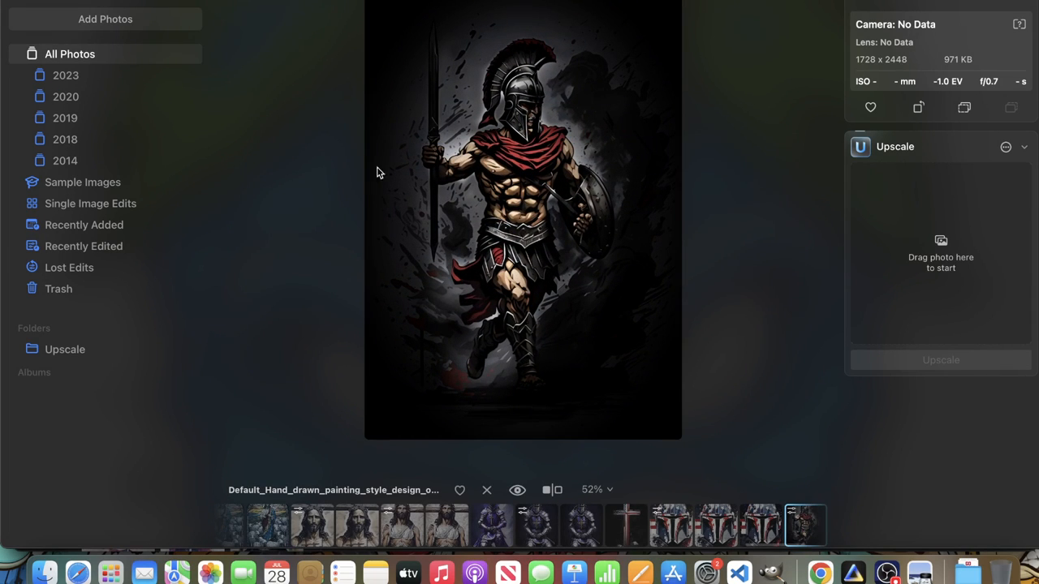
pyautogui.click(518, 490)
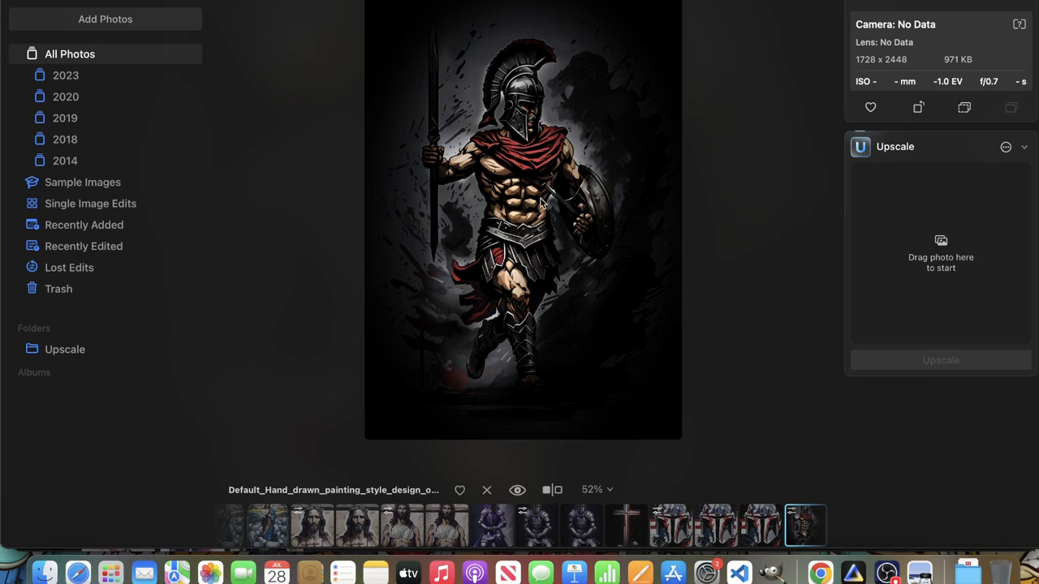
pyautogui.moveTo(571, 218)
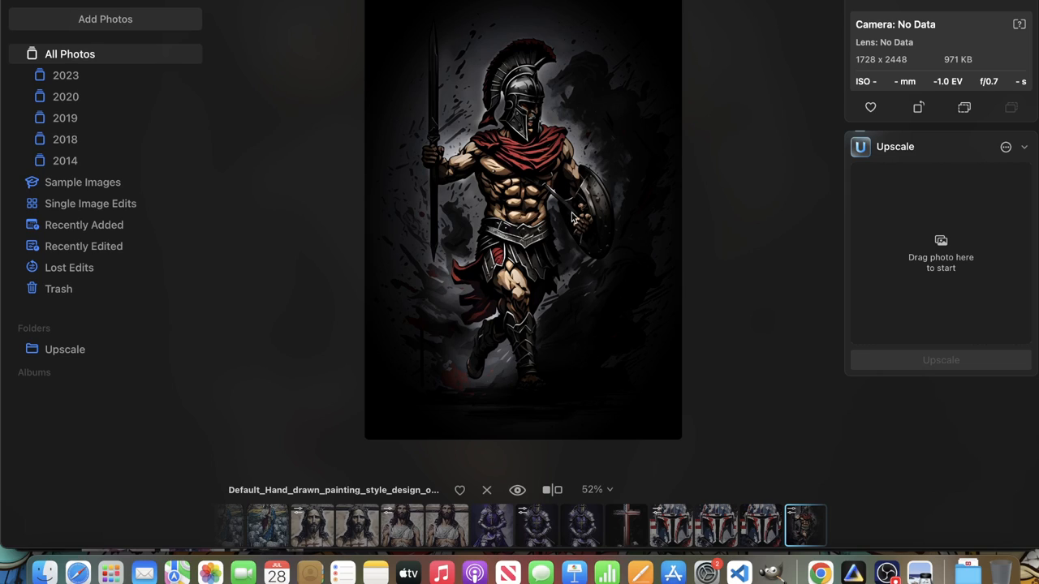
pyautogui.moveTo(523, 375)
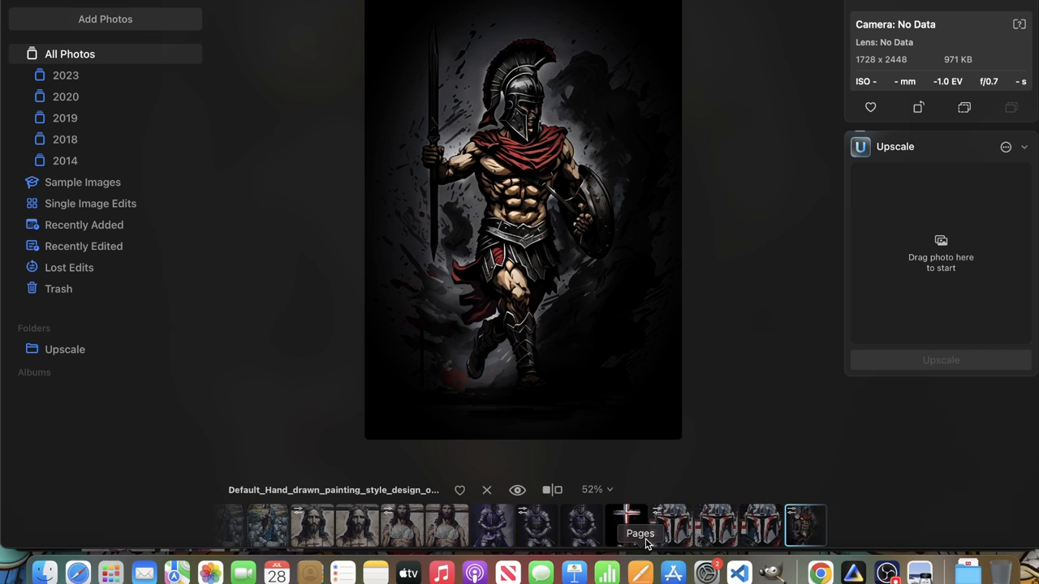
# Open the American flag cross painting from the filmstrip and zoom in to inspect it.
pyautogui.click(625, 526)
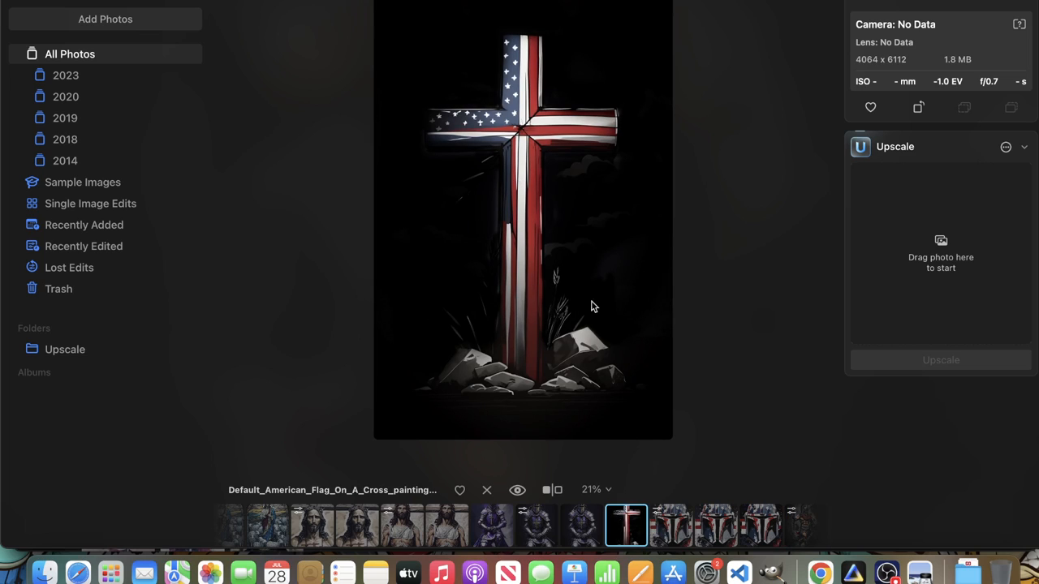
pyautogui.scroll(3)
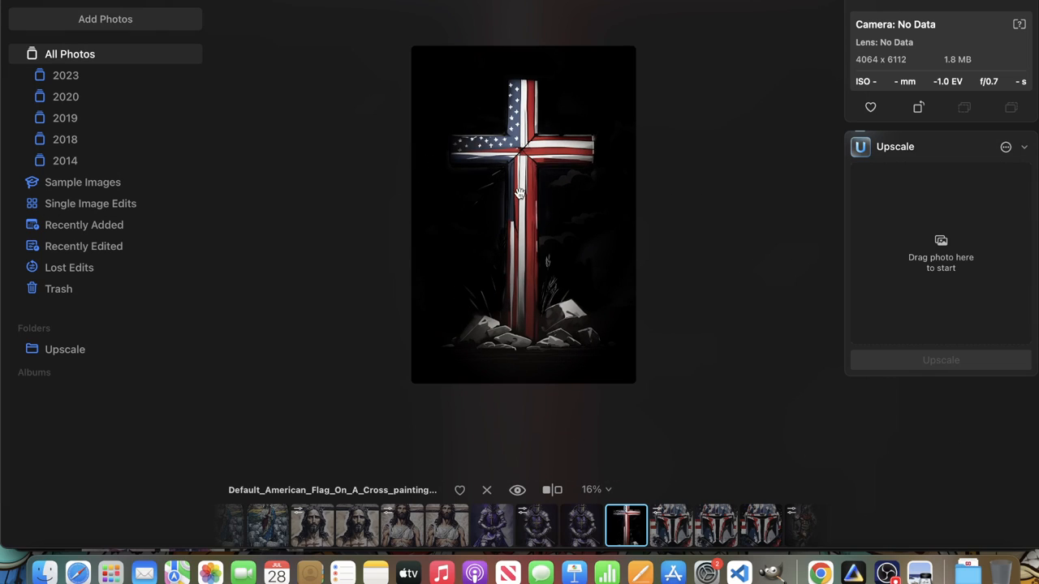
pyautogui.scroll(3)
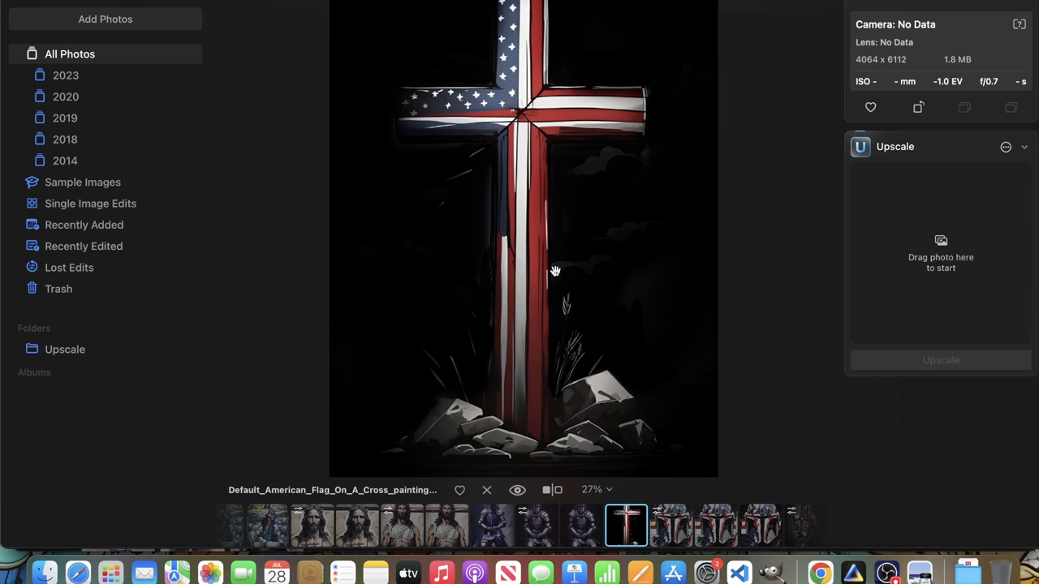
pyautogui.scroll(-3)
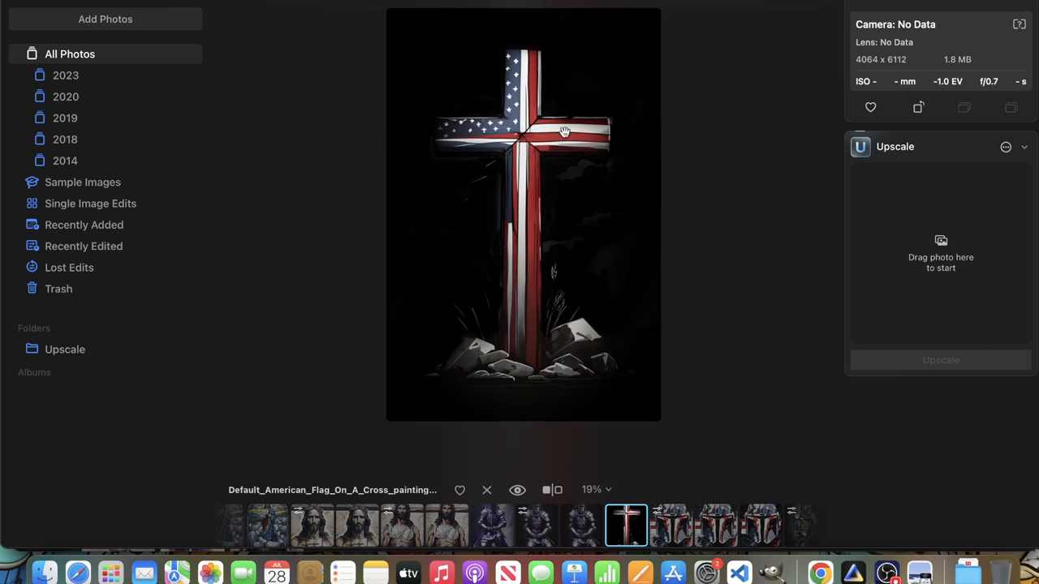
pyautogui.moveTo(616, 107)
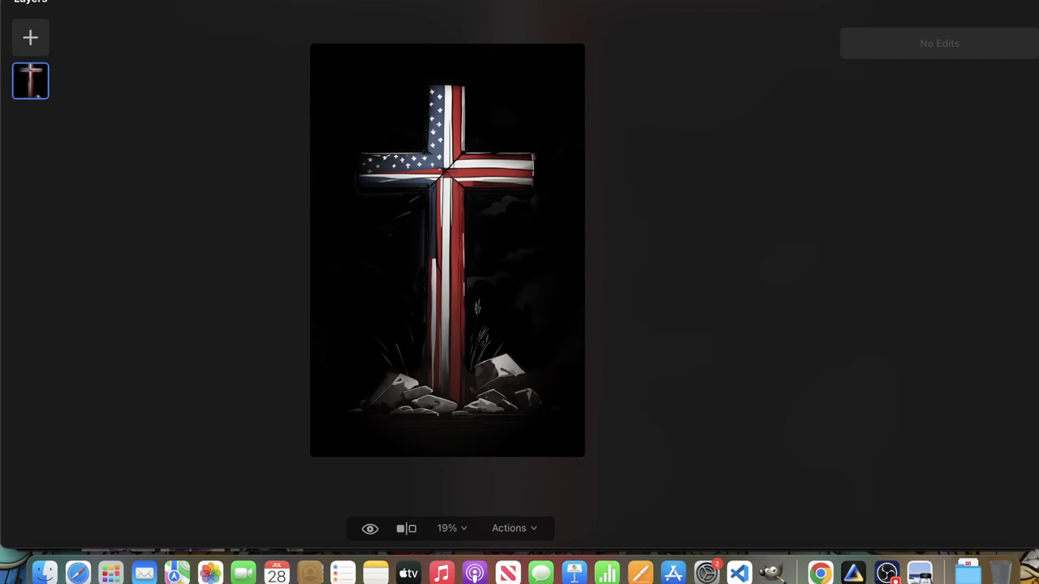
# In Develop masking, brush a size-35 mask over the background around the cross, then return to the adjustment sliders.
pyautogui.click(938, 43)
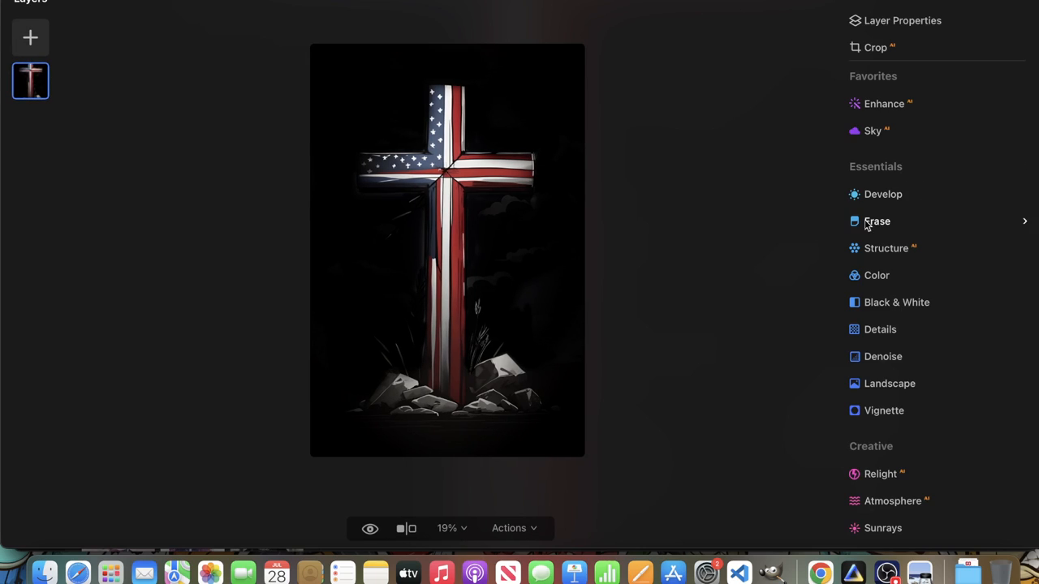
pyautogui.click(882, 195)
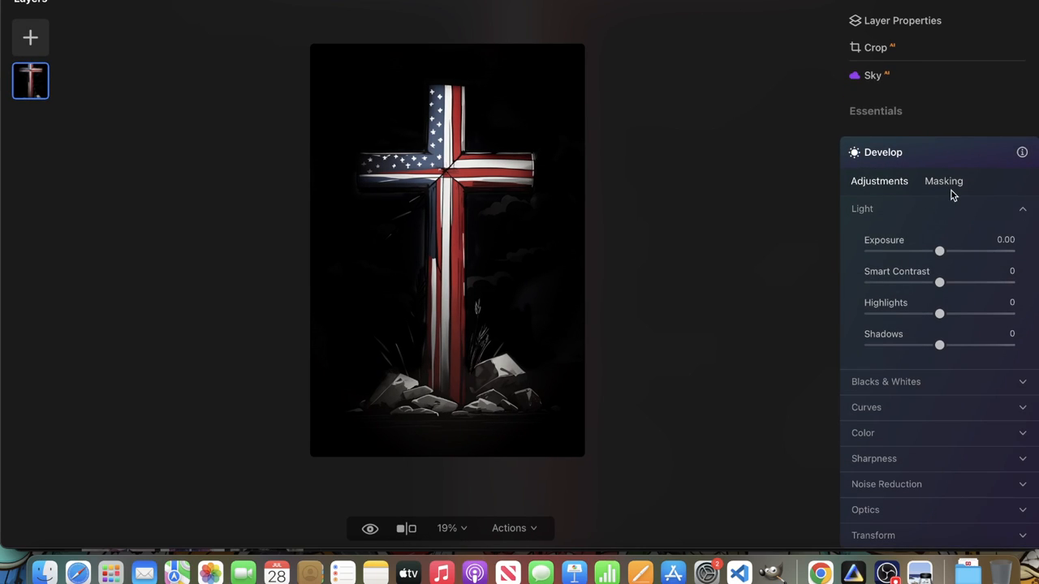
pyautogui.click(943, 182)
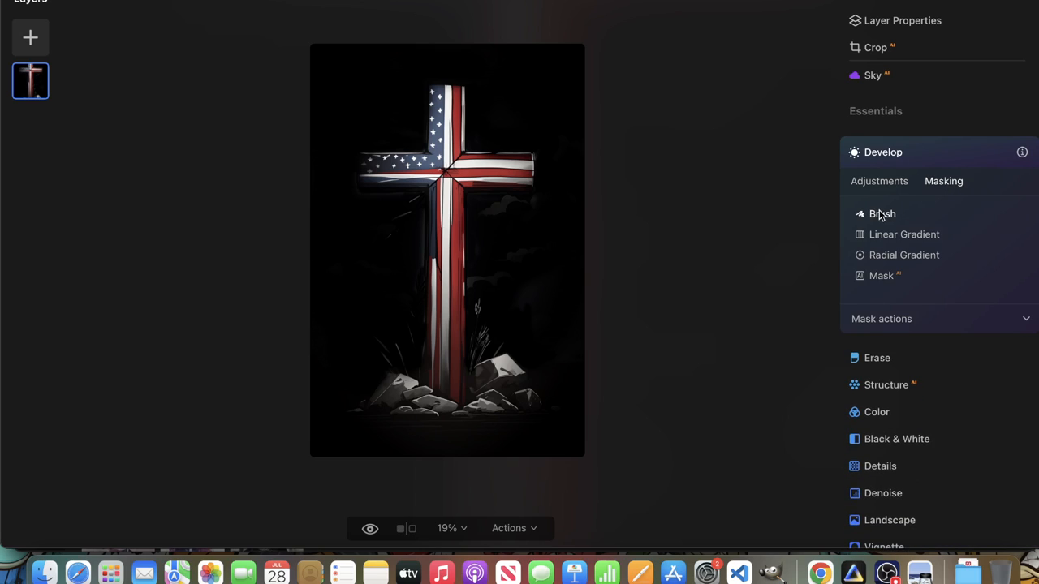
pyautogui.click(883, 215)
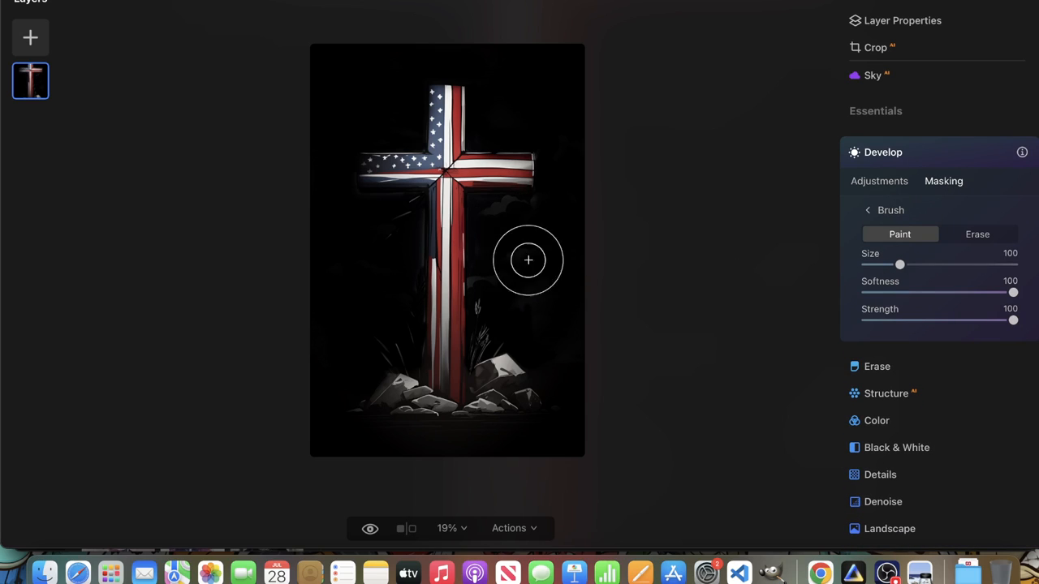
pyautogui.moveTo(899, 265); pyautogui.dragTo(873, 268)
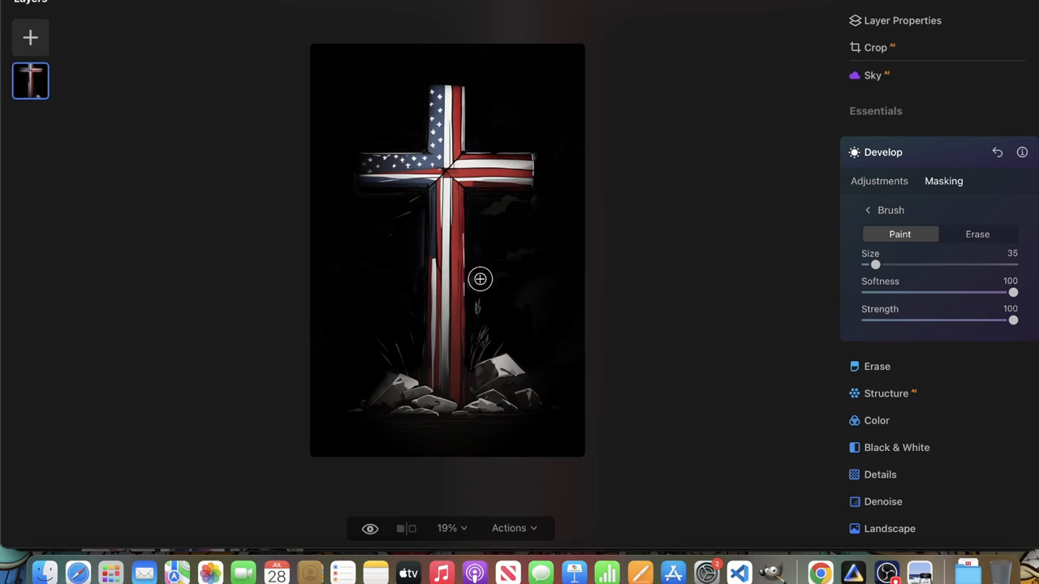
pyautogui.moveTo(432, 448)
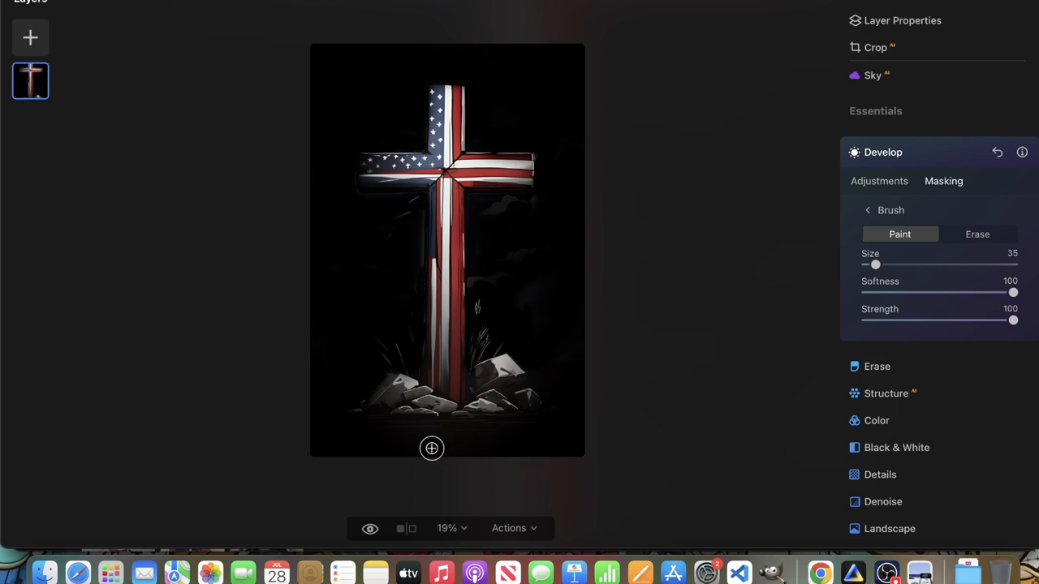
pyautogui.moveTo(431, 448); pyautogui.dragTo(331, 448)
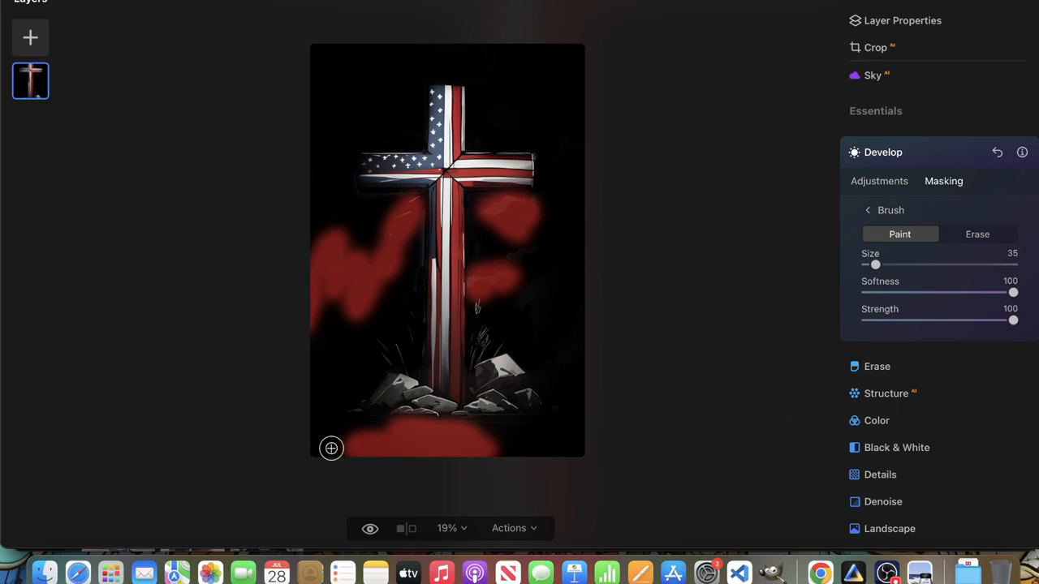
pyautogui.click(880, 182)
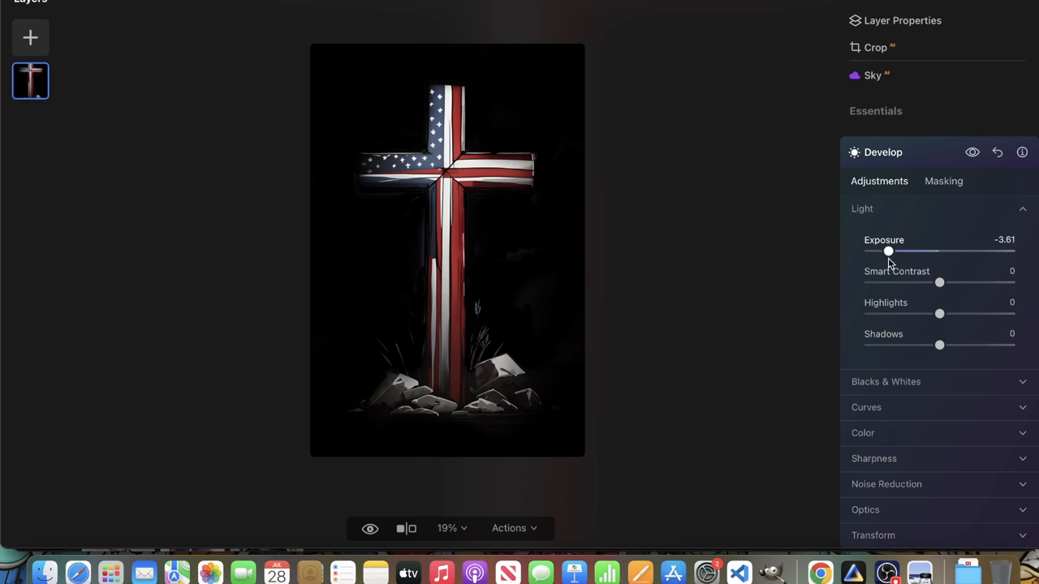
# Drop the masked background's exposure to -5.00 and switch back to the Catalog view.
pyautogui.moveTo(889, 250); pyautogui.dragTo(868, 249)
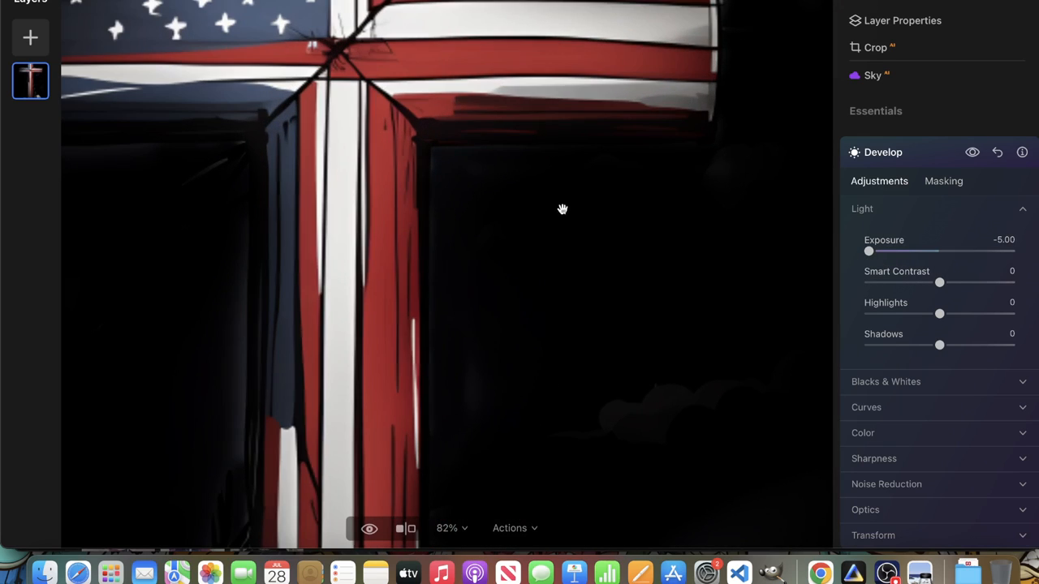
pyautogui.click(370, 529)
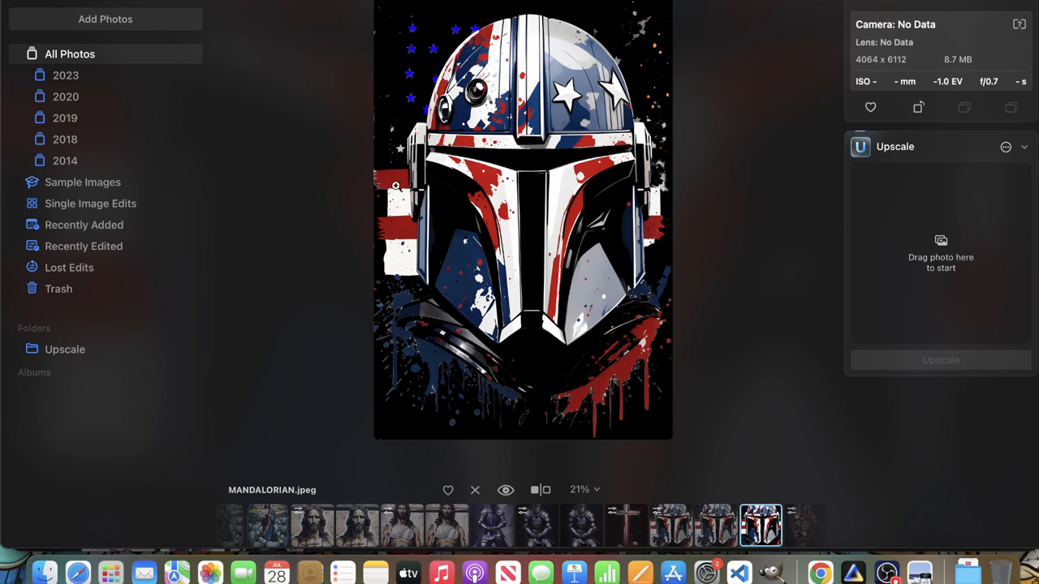
pyautogui.moveTo(438, 29)
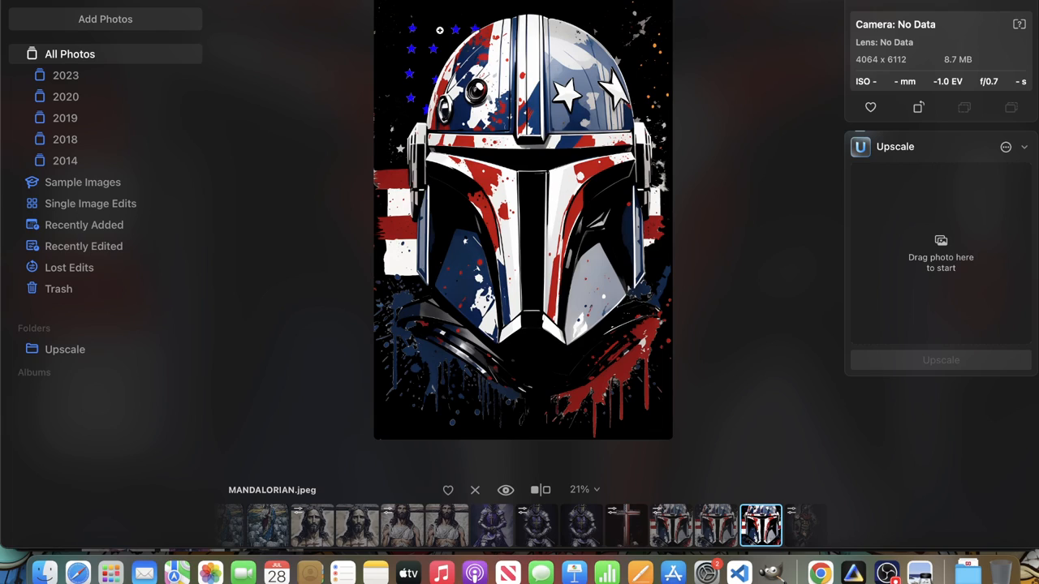
pyautogui.moveTo(560, 320)
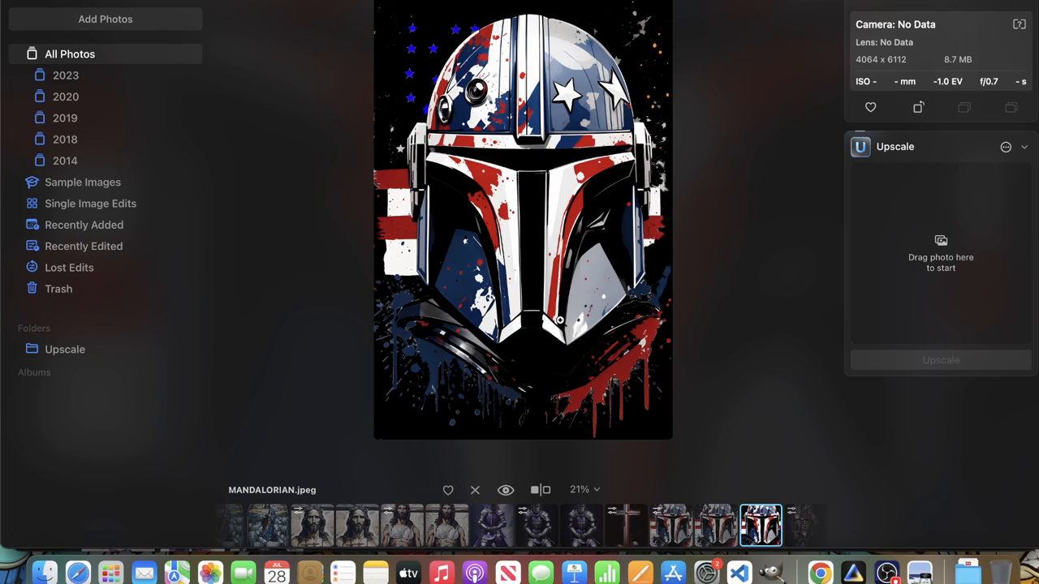
pyautogui.moveTo(609, 321)
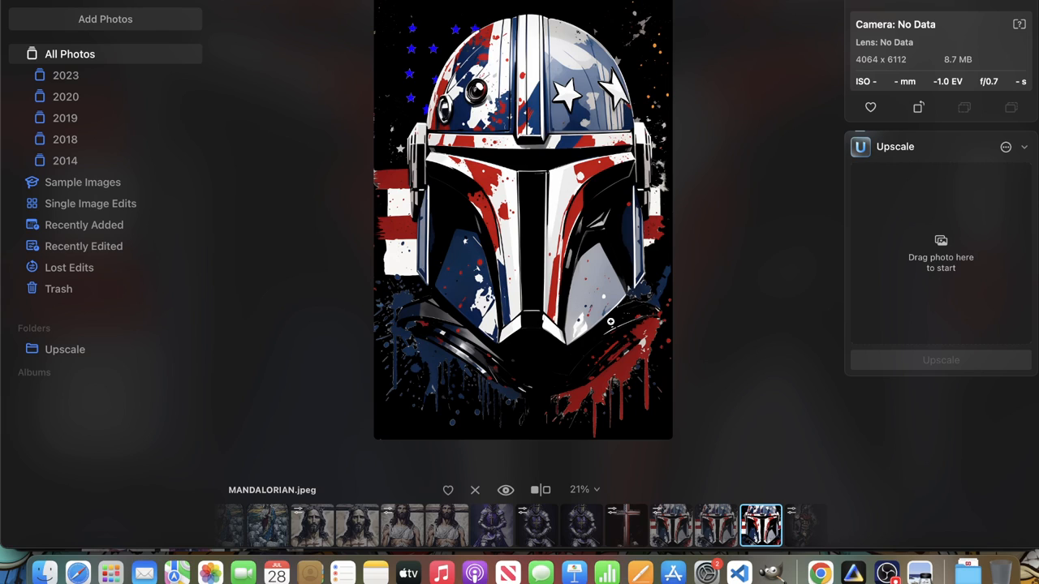
pyautogui.moveTo(558, 14)
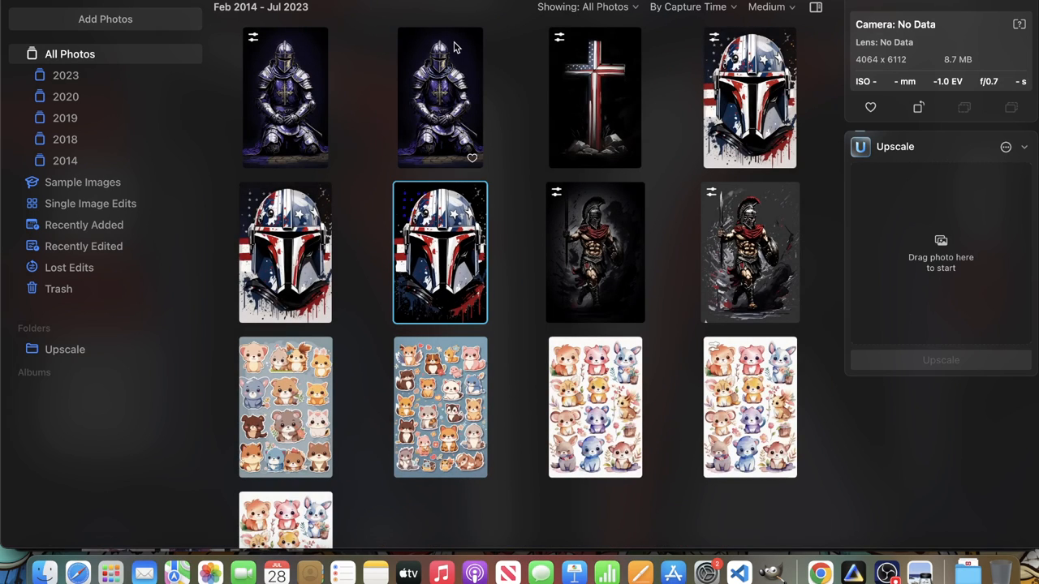
# Open the flag cross photo full size from the library grid.
pyautogui.click(593, 97)
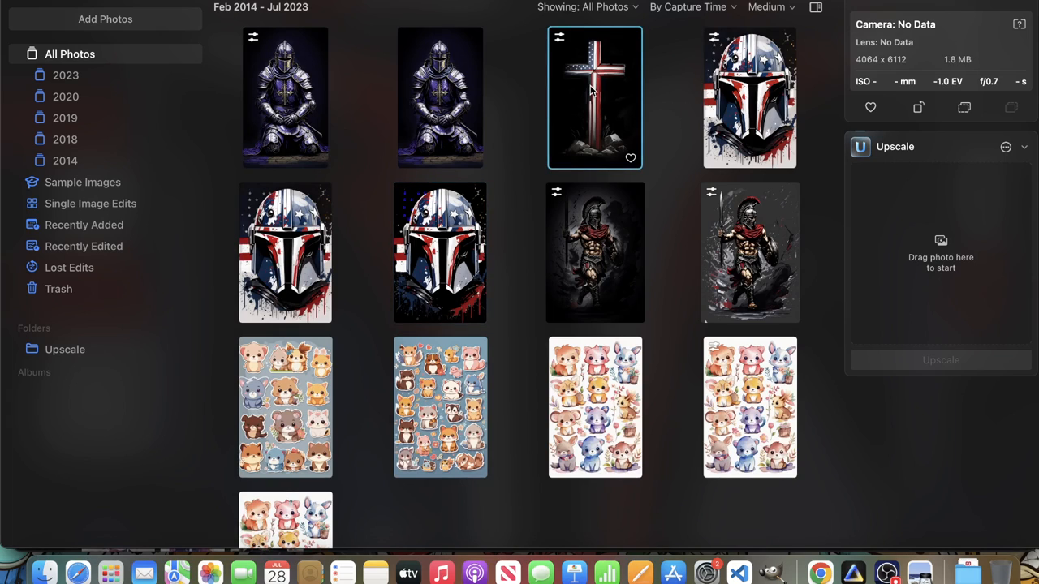
pyautogui.doubleClick(594, 97)
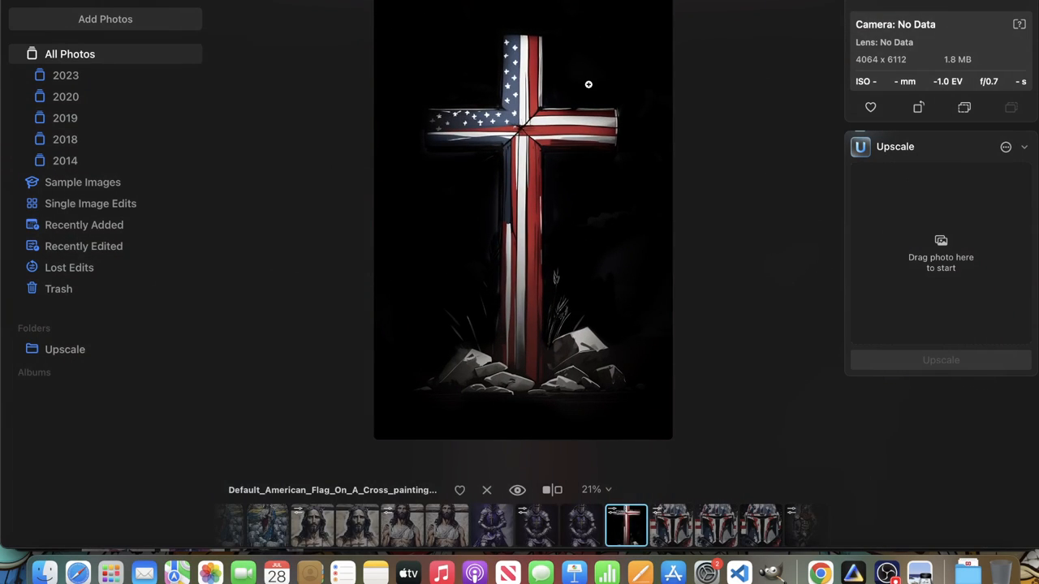
pyautogui.moveTo(523, 65)
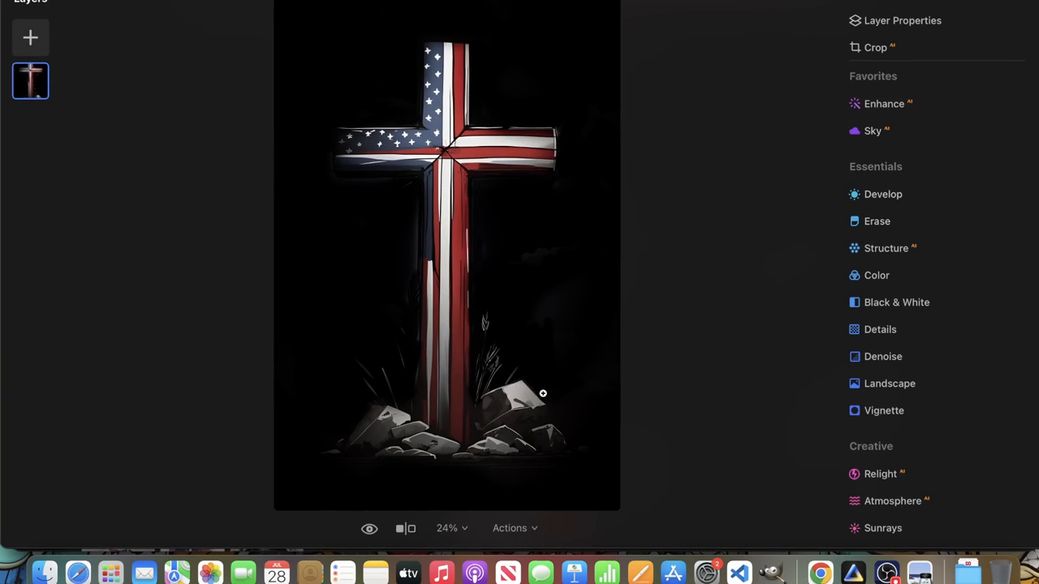
pyautogui.moveTo(486, 160)
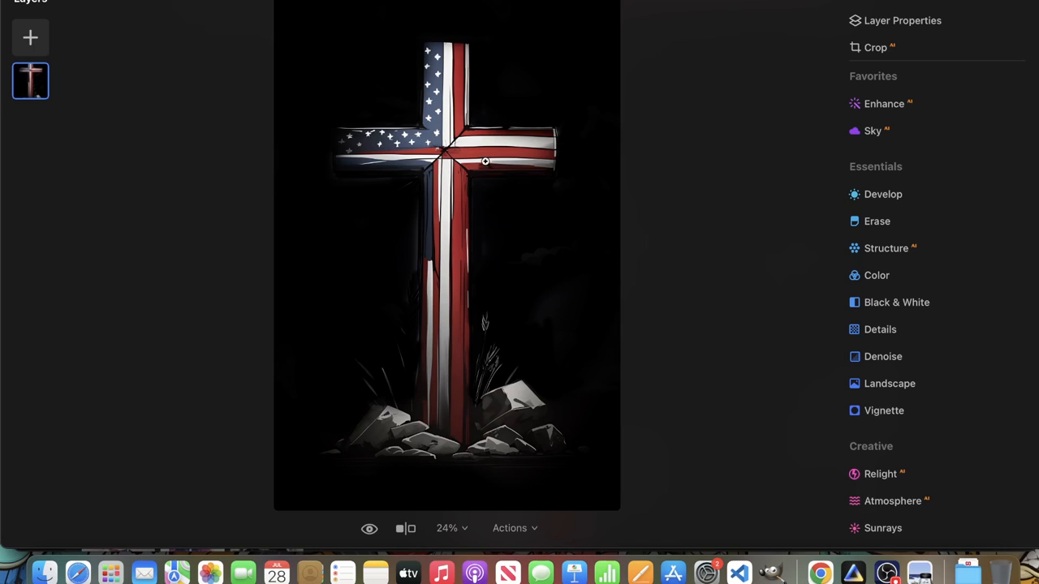
pyautogui.moveTo(506, 162)
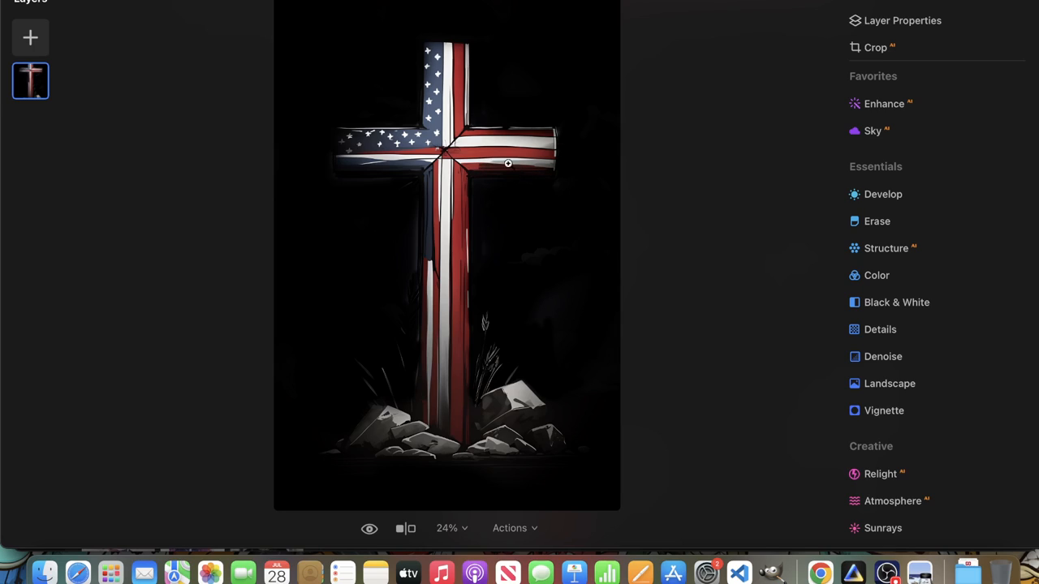
pyautogui.moveTo(543, 156)
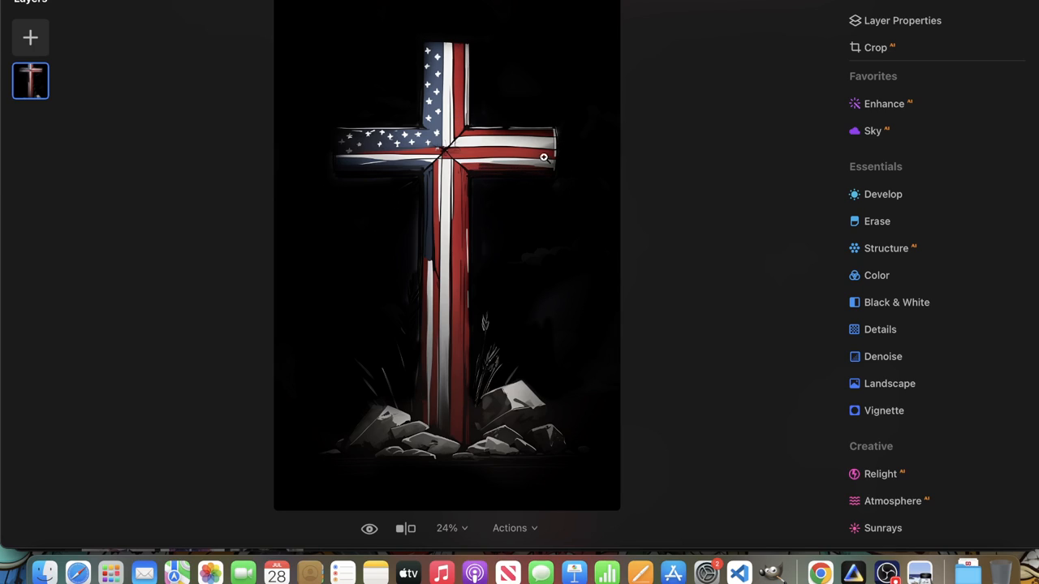
pyautogui.moveTo(516, 149)
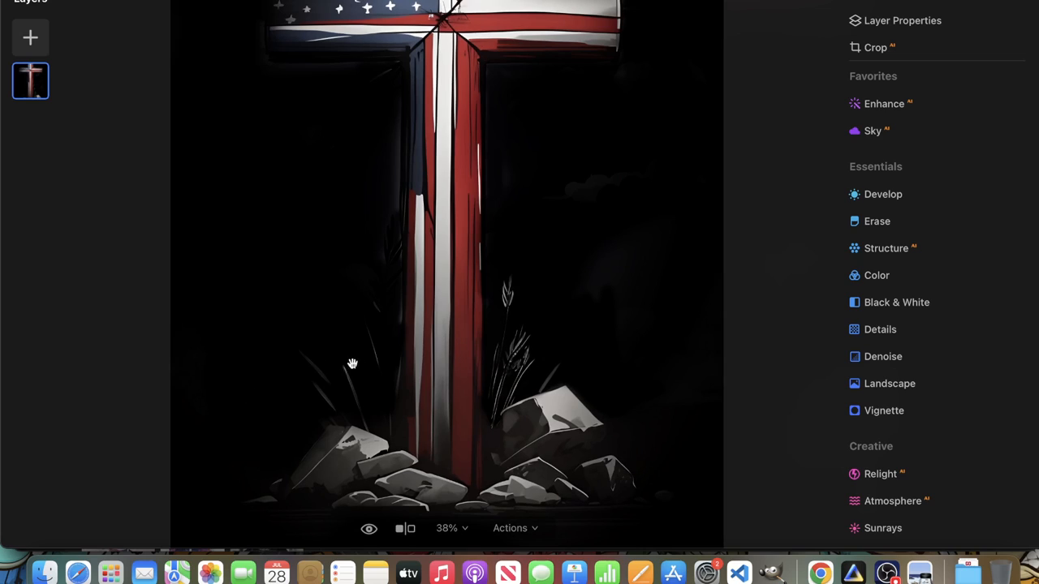
pyautogui.moveTo(302, 364)
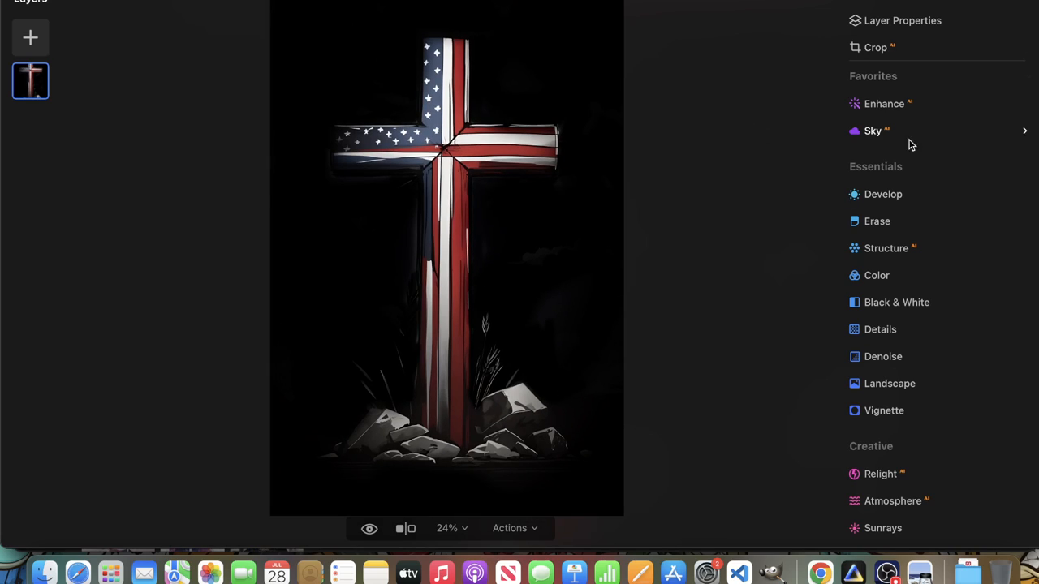
pyautogui.moveTo(536, 422)
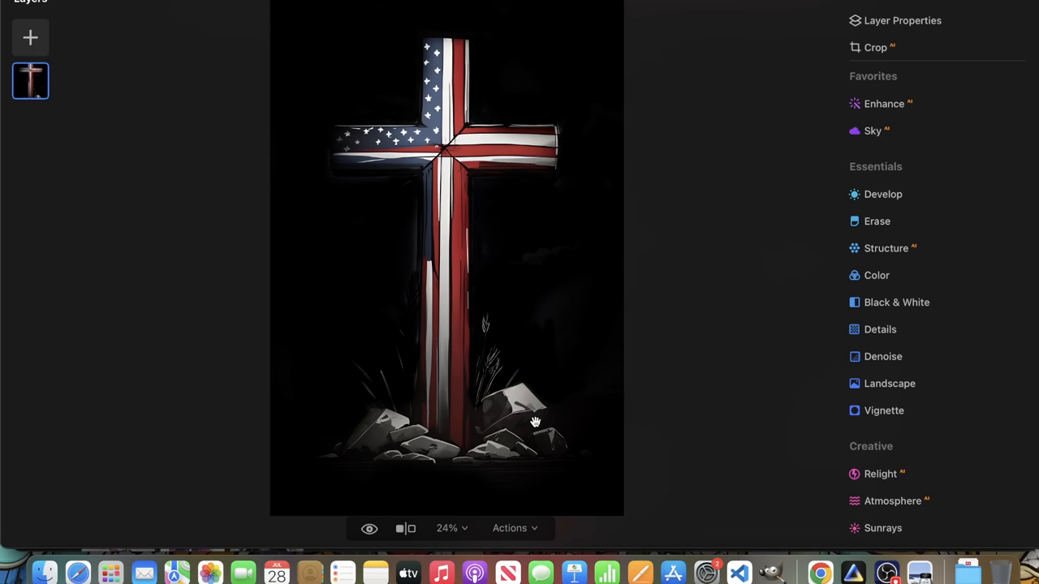
pyautogui.moveTo(509, 391)
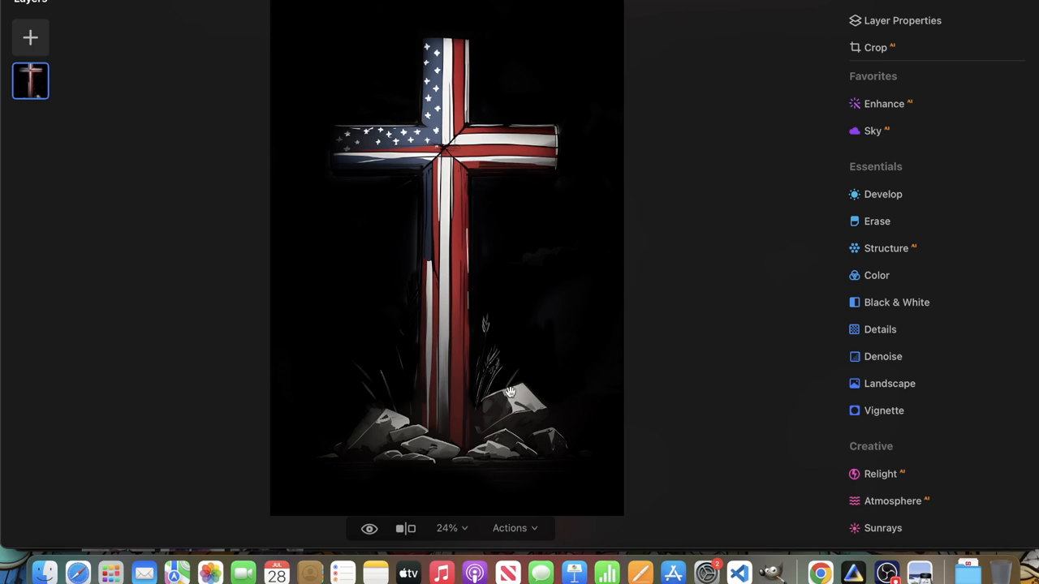
pyautogui.moveTo(451, 367)
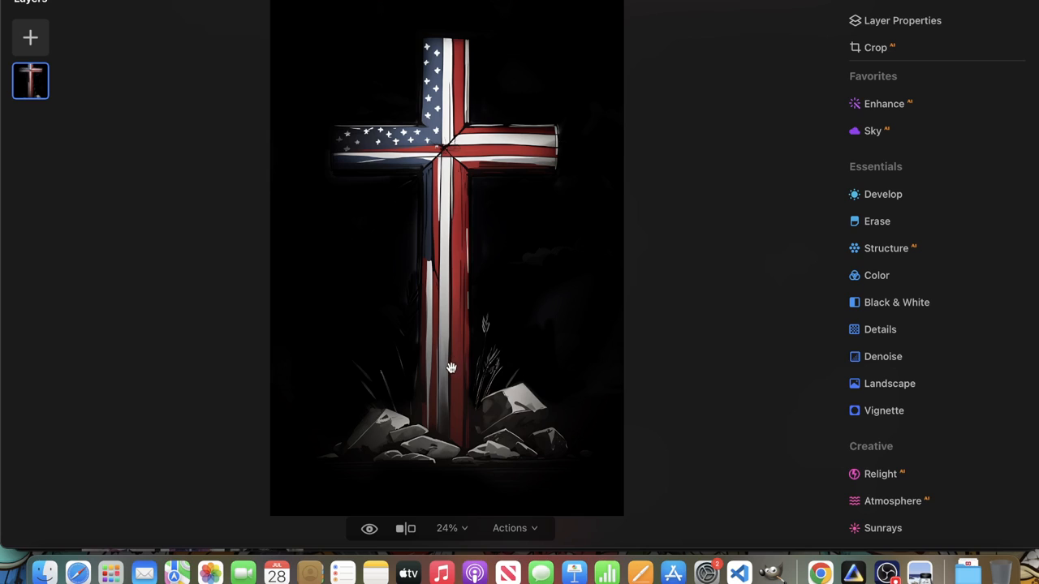
pyautogui.moveTo(376, 88)
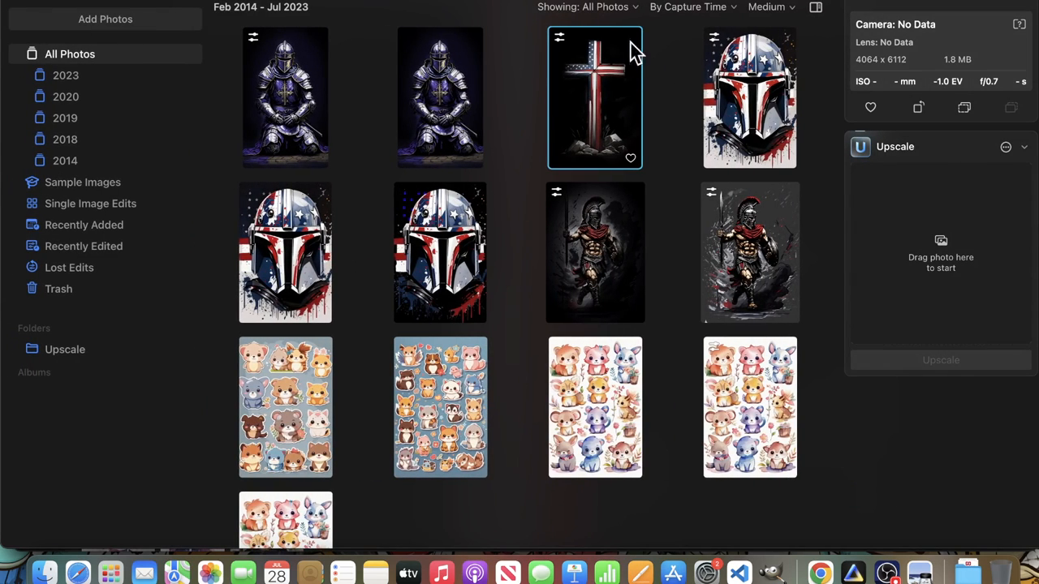
# Export the darkened cross via Share > Export as JPEG 'flag cross' to Downloads.
pyautogui.doubleClick(594, 97)
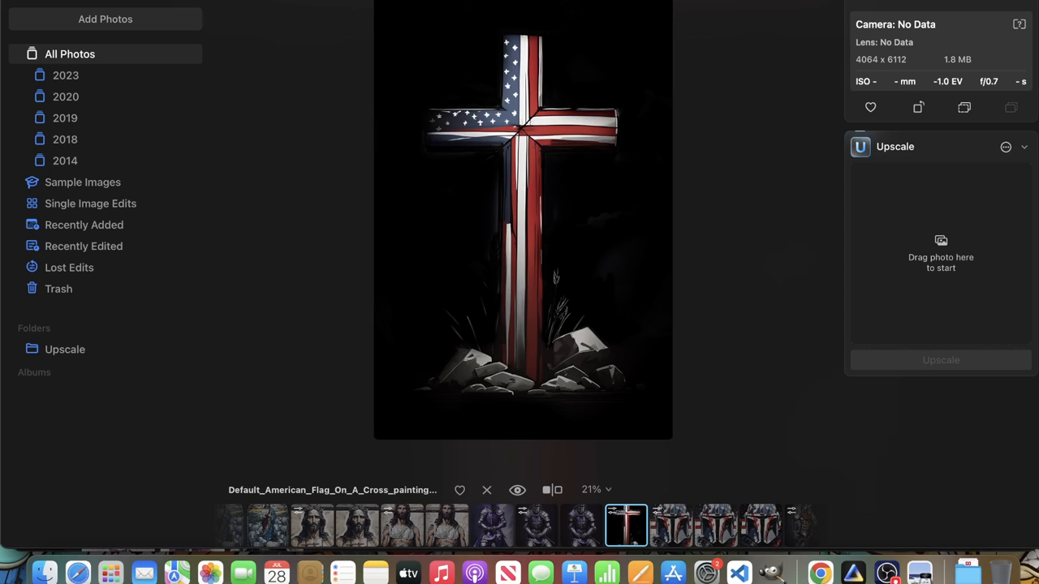
pyautogui.click(1019, 24)
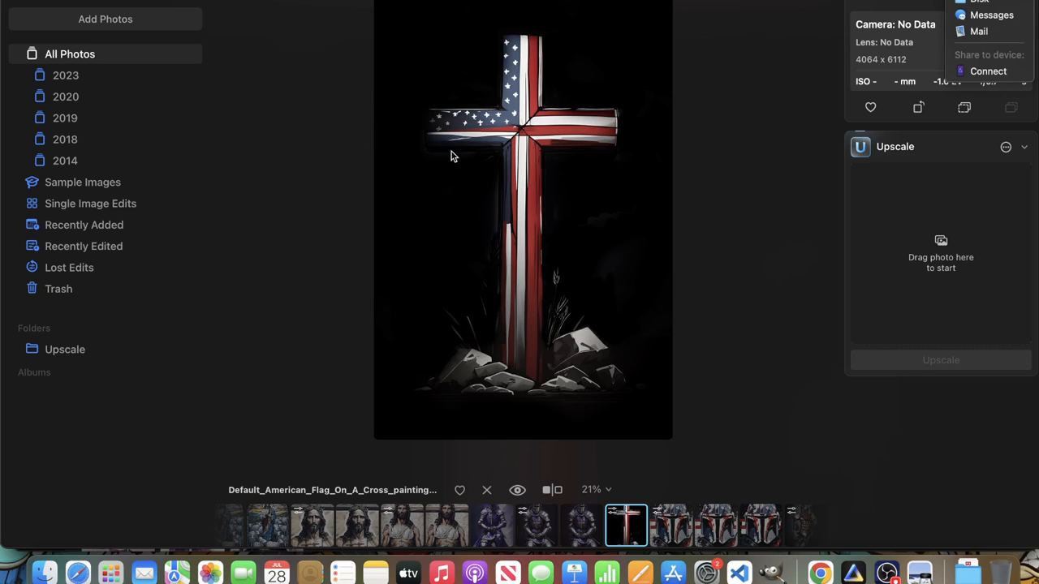
pyautogui.moveTo(581, 91)
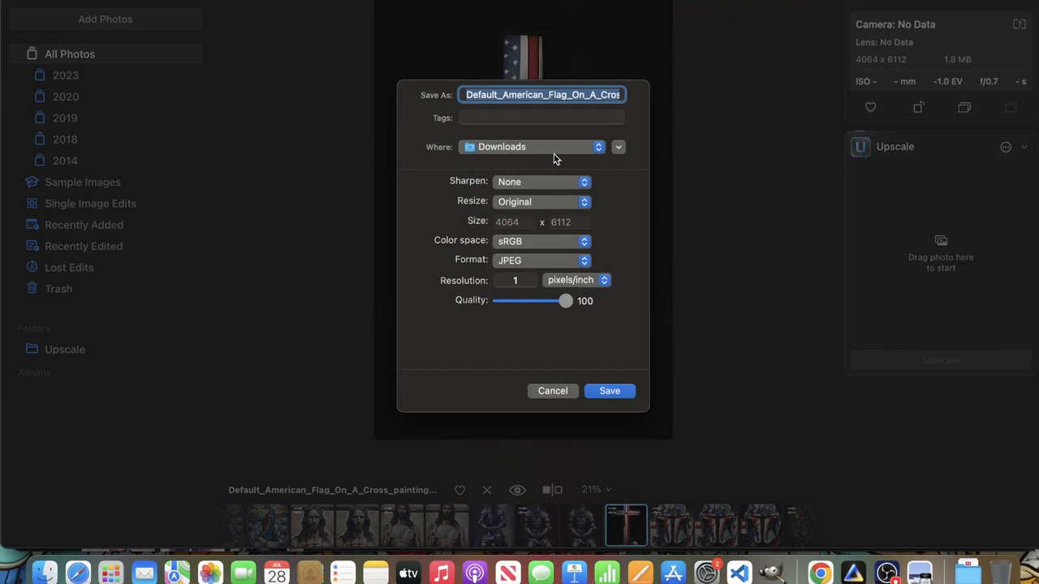
pyautogui.write('flag cross')
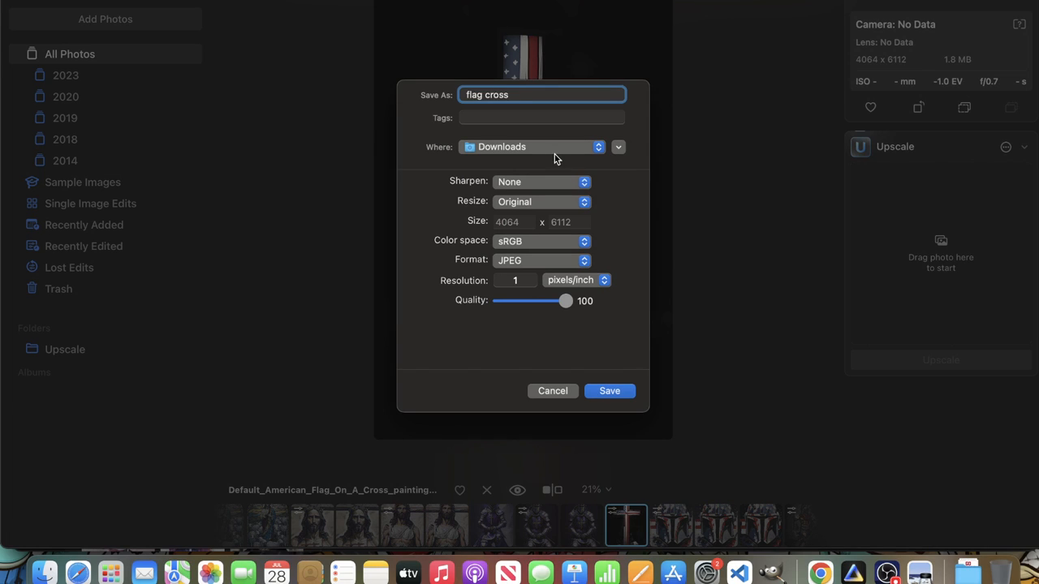
pyautogui.click(610, 390)
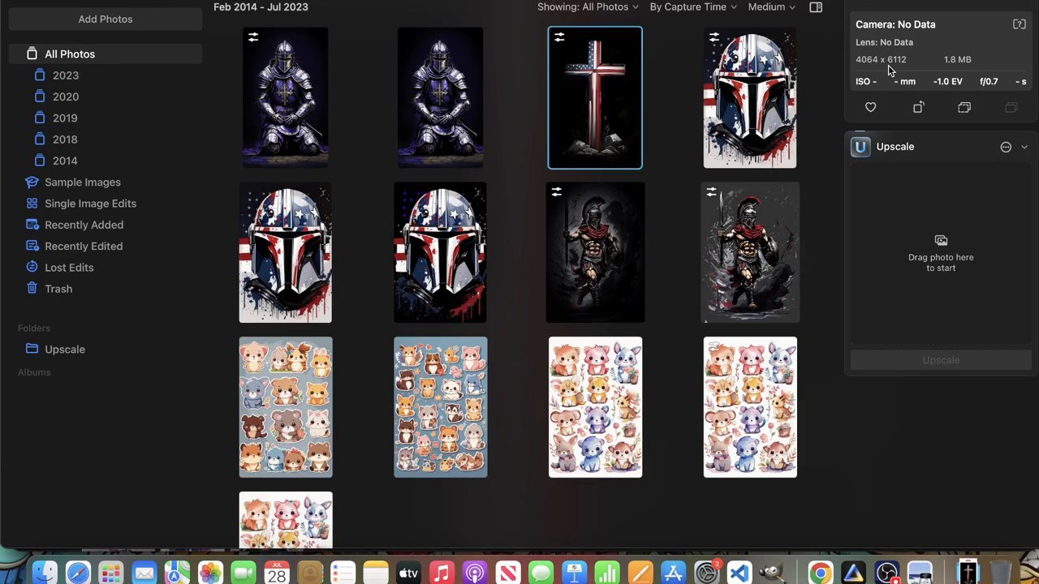
# Upload flag cross.jpeg from Downloads into Canva's Uploads.
pyautogui.click(821, 574)
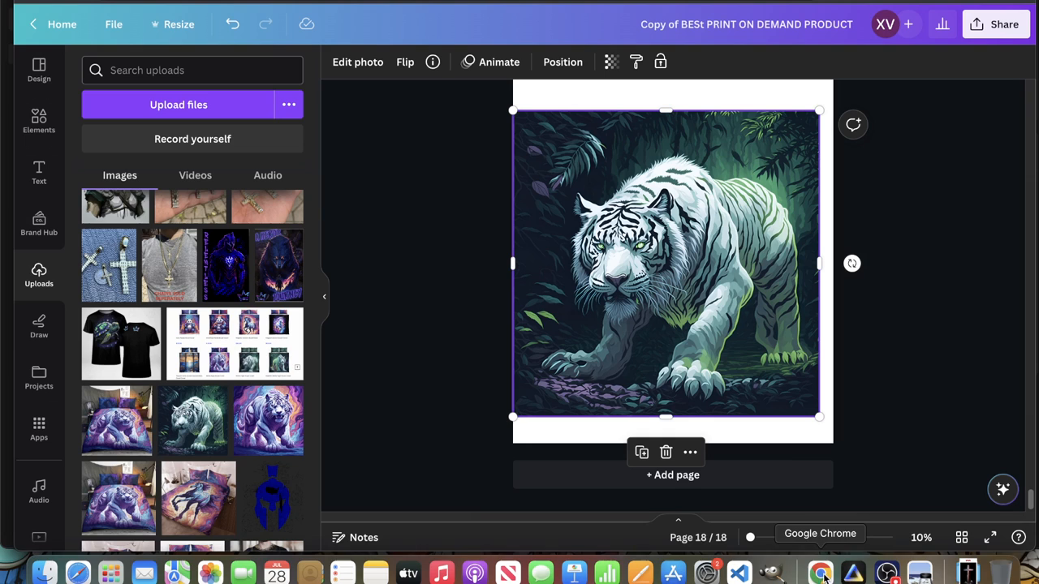
pyautogui.scroll(3)
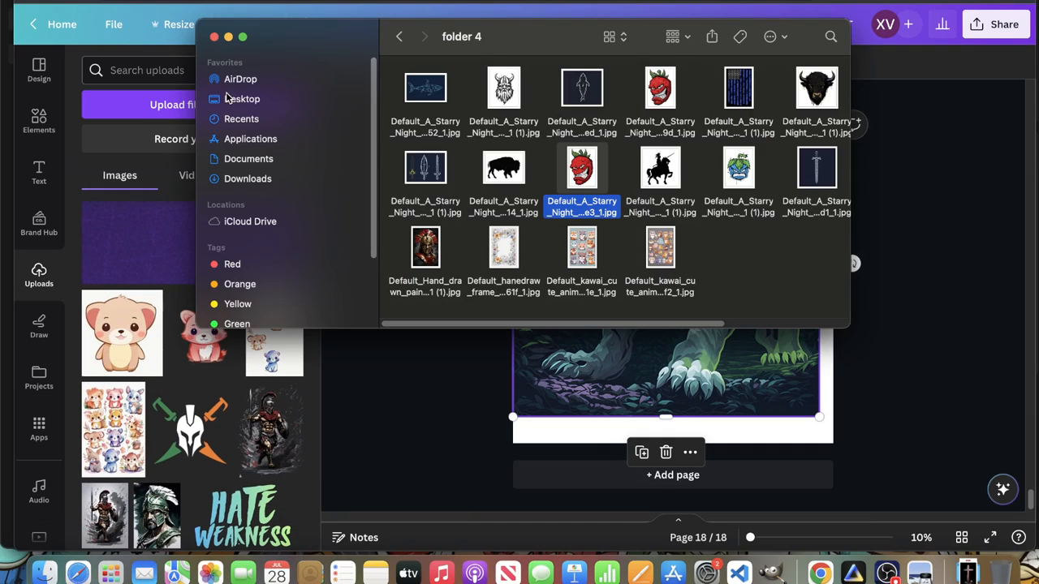
pyautogui.click(246, 179)
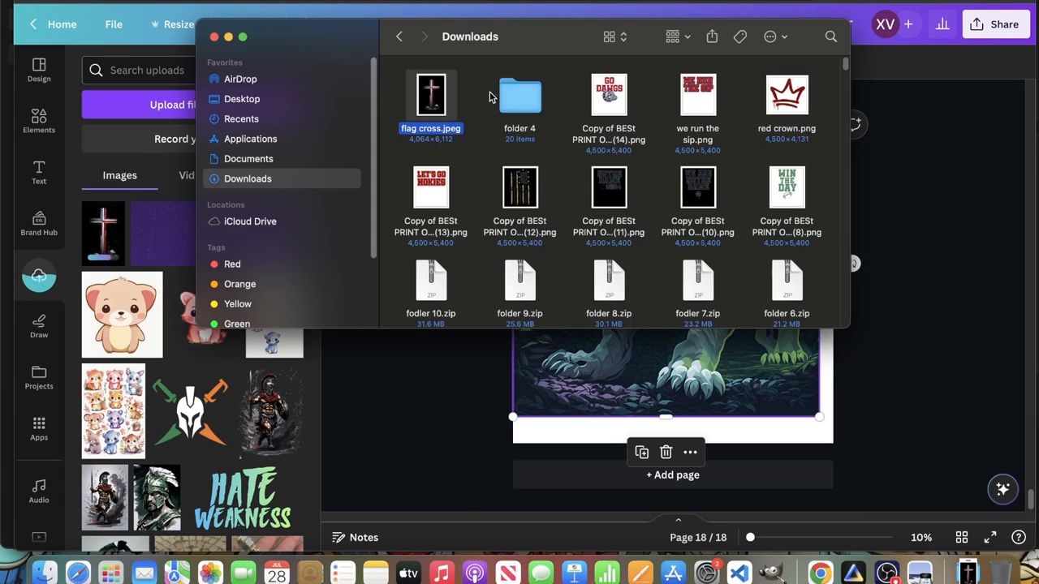
pyautogui.doubleClick(519, 94)
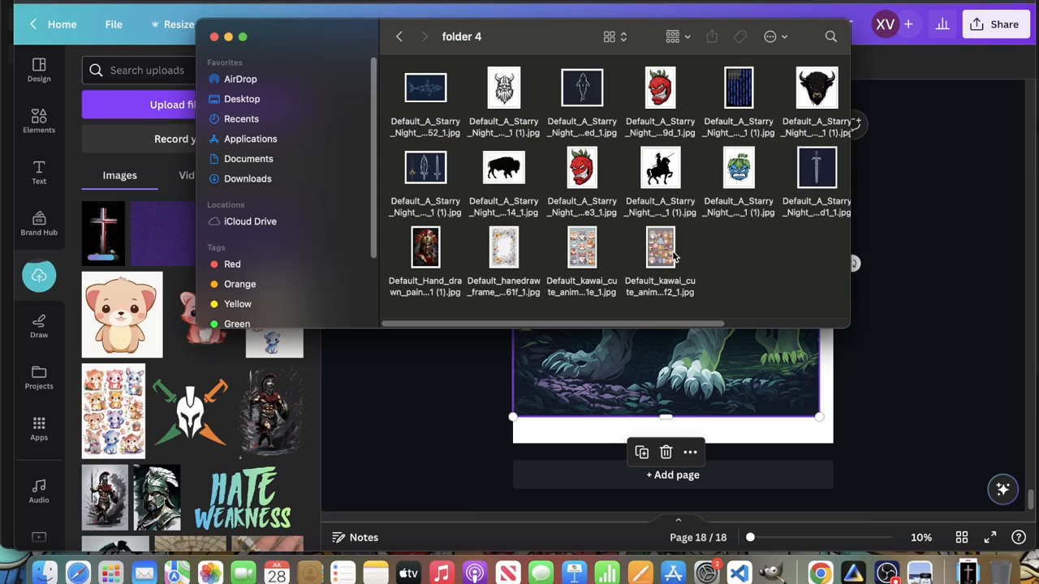
# Delete the white tiger image, leaving page 18 blank.
pyautogui.click(659, 88)
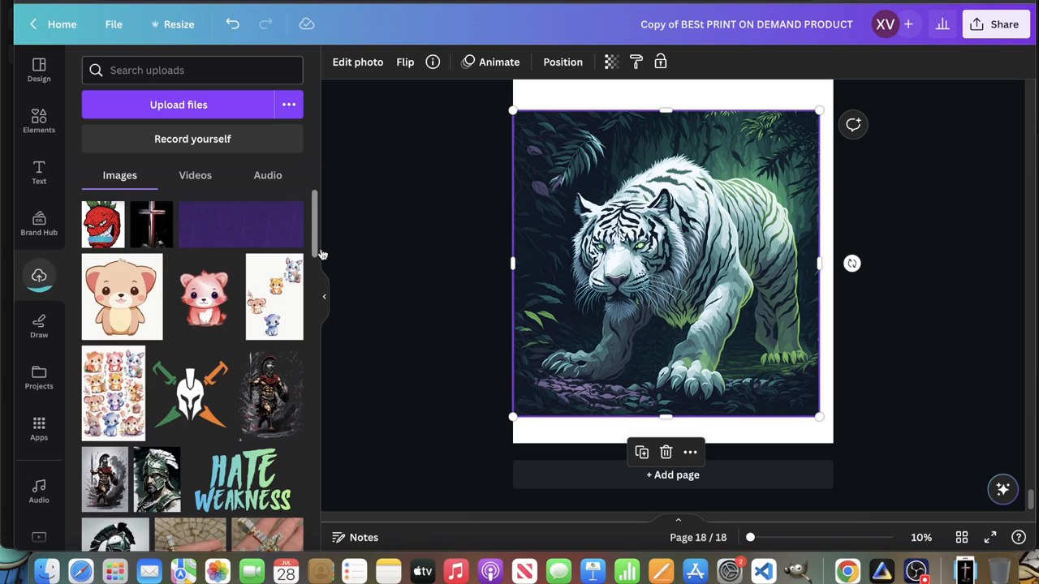
pyautogui.click(666, 451)
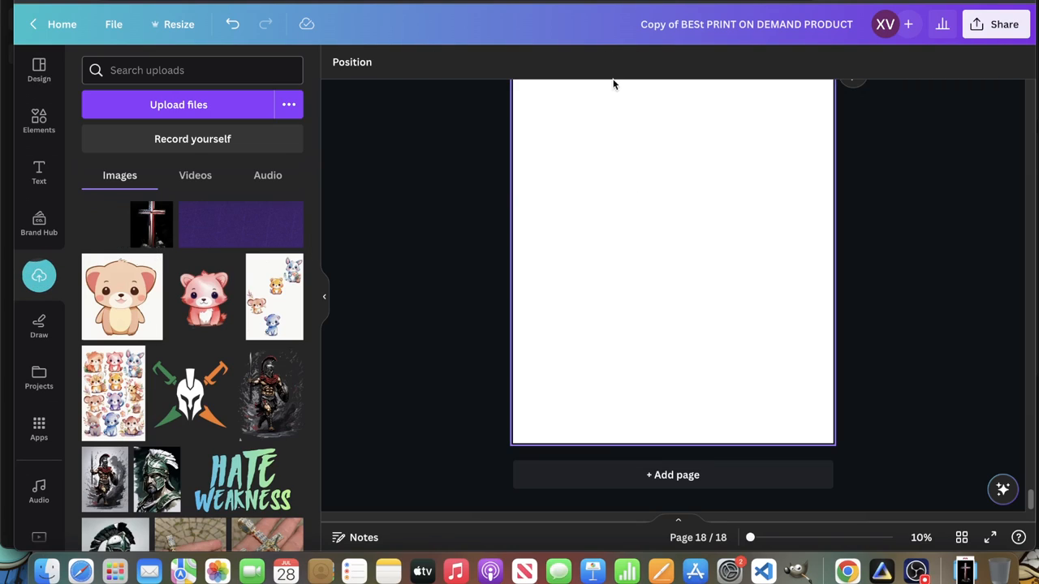
# Add the uploaded flag cross to page 18 and enlarge it to fill the page height.
pyautogui.click(163, 213)
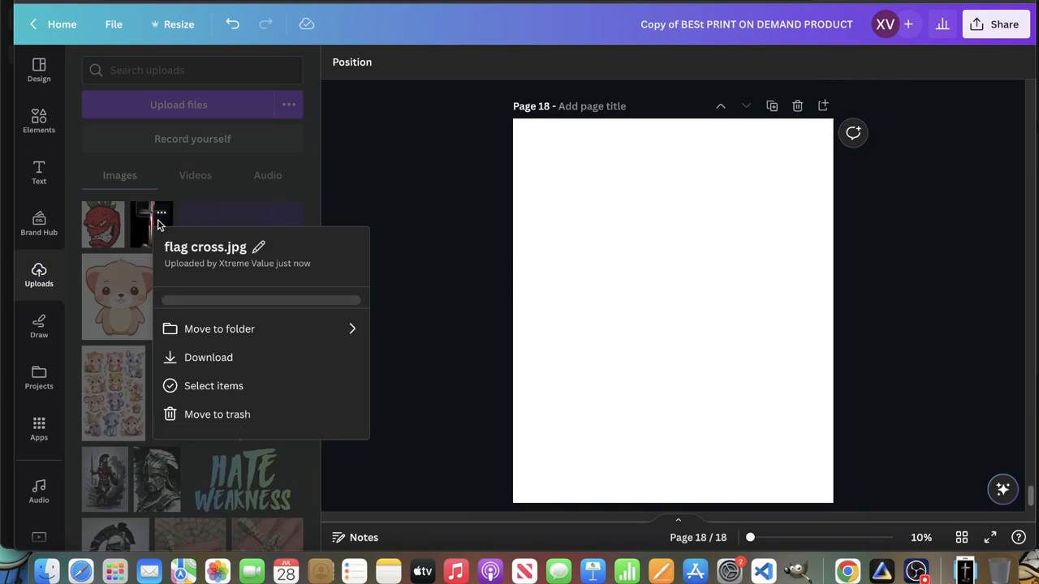
pyautogui.click(152, 224)
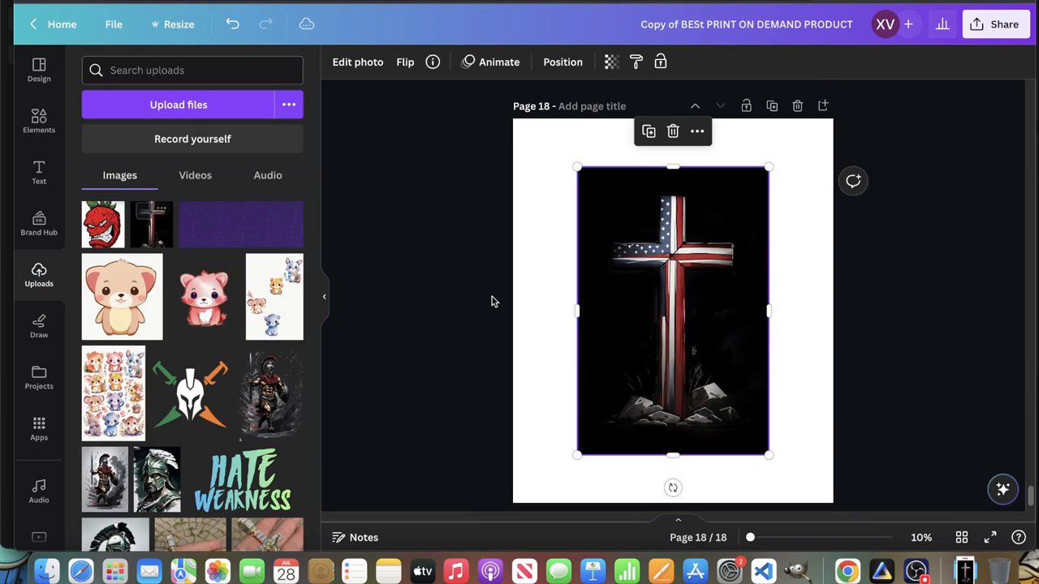
pyautogui.moveTo(769, 454); pyautogui.dragTo(721, 419)
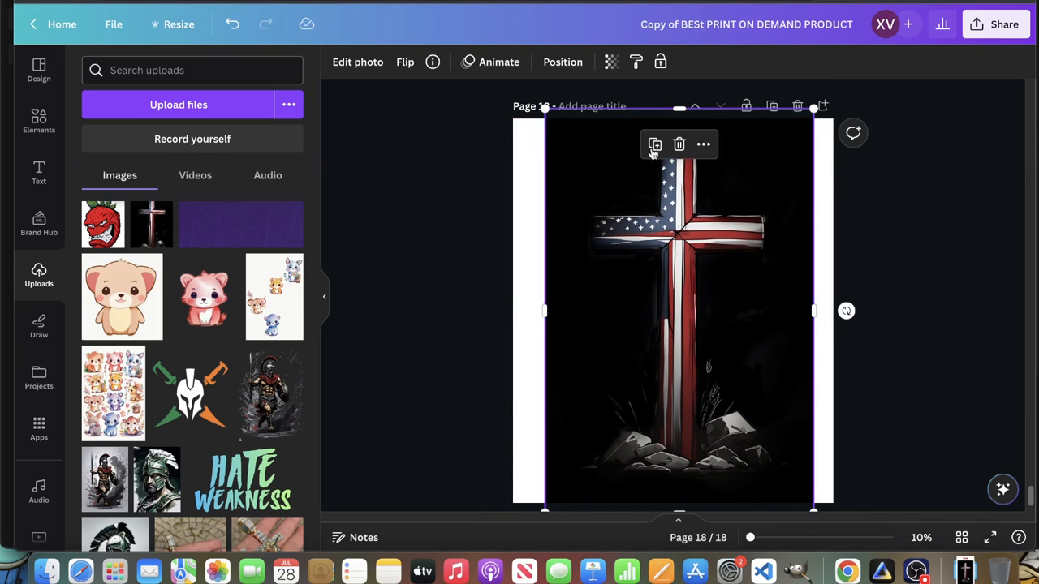
pyautogui.moveTo(370, 42)
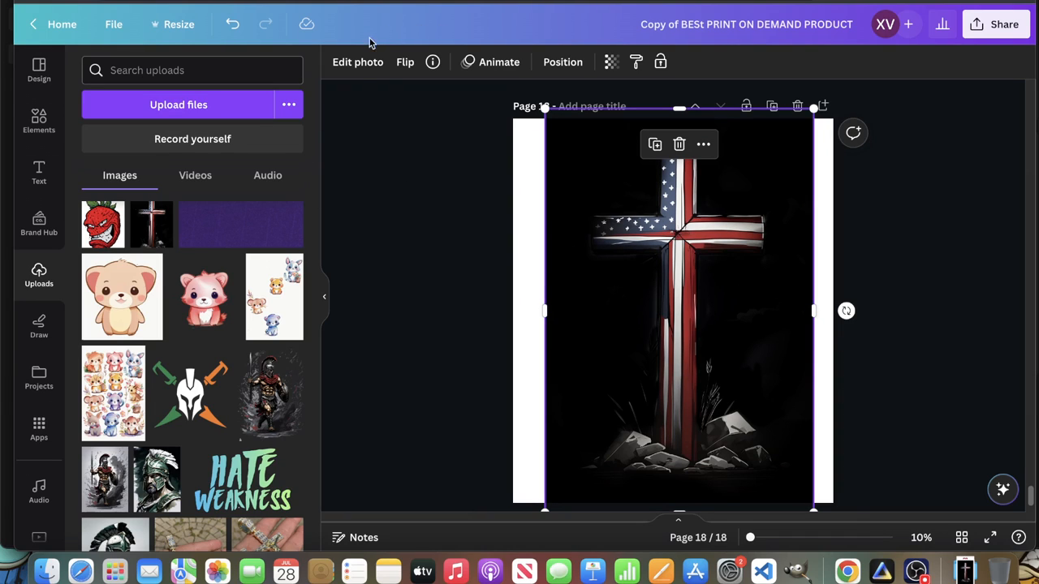
# Run BG Remover on the cross photo and bring up the Erase/Restore brushes.
pyautogui.click(357, 62)
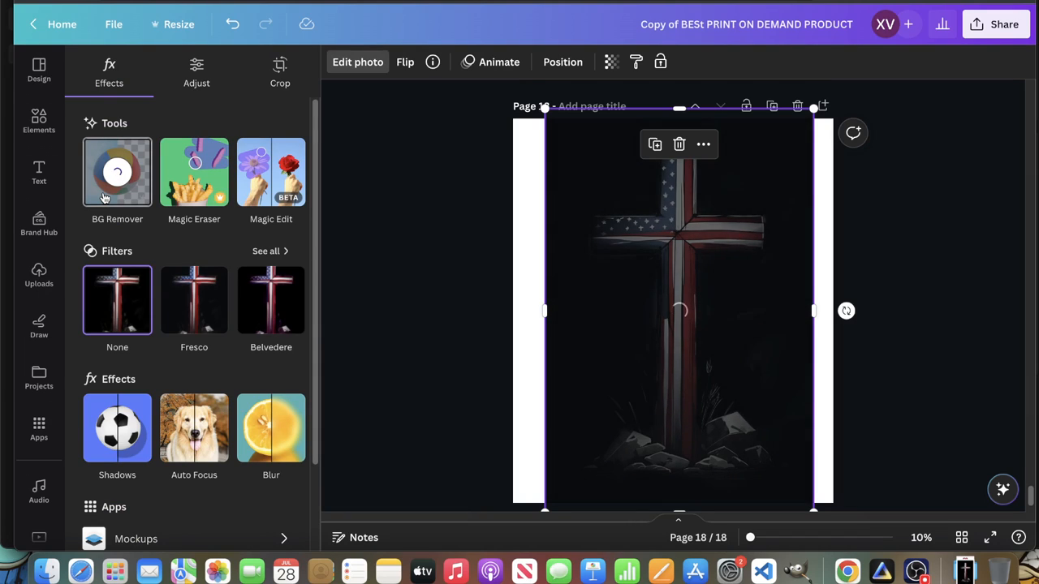
pyautogui.click(117, 172)
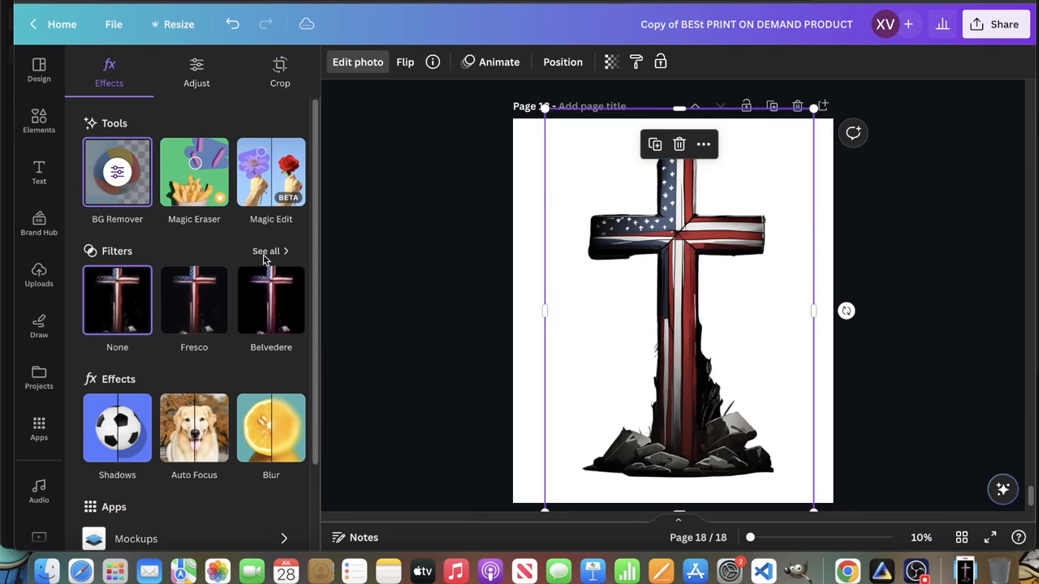
pyautogui.moveTo(701, 388)
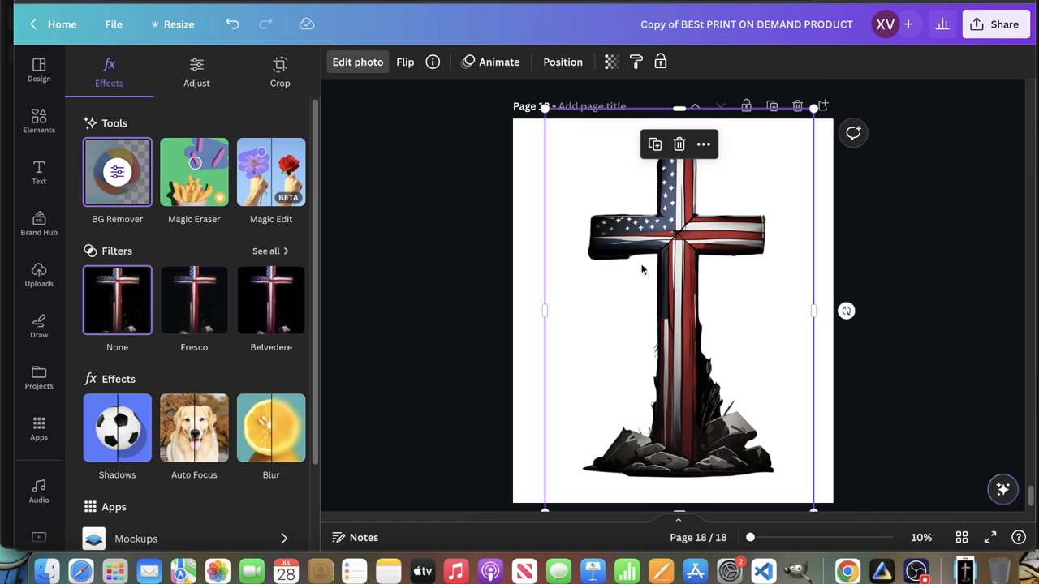
pyautogui.click(117, 172)
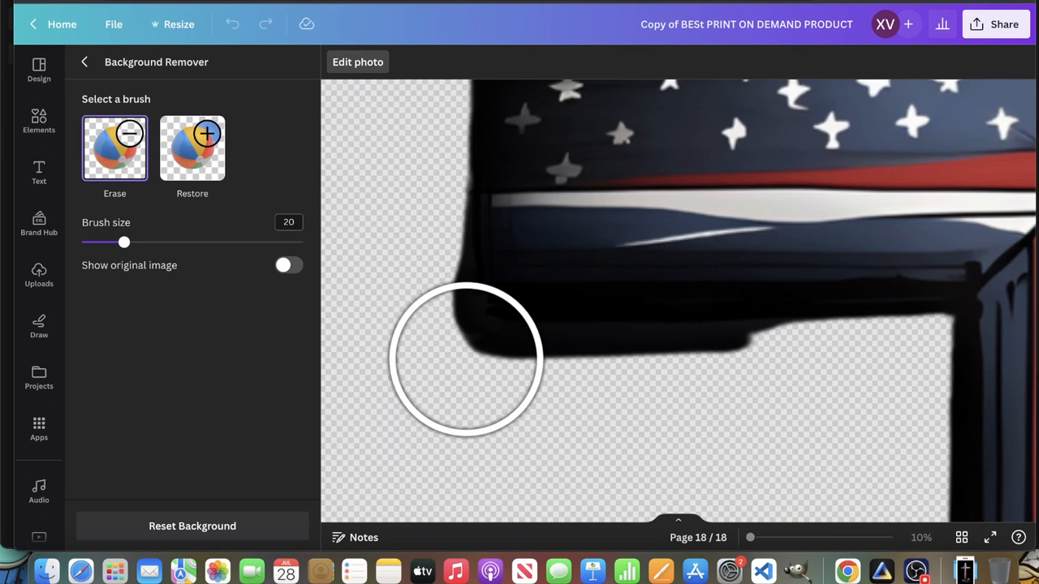
# Erase leftover dark fringes around the cross arms and post with a finer brush.
pyautogui.moveTo(467, 360); pyautogui.dragTo(633, 394)
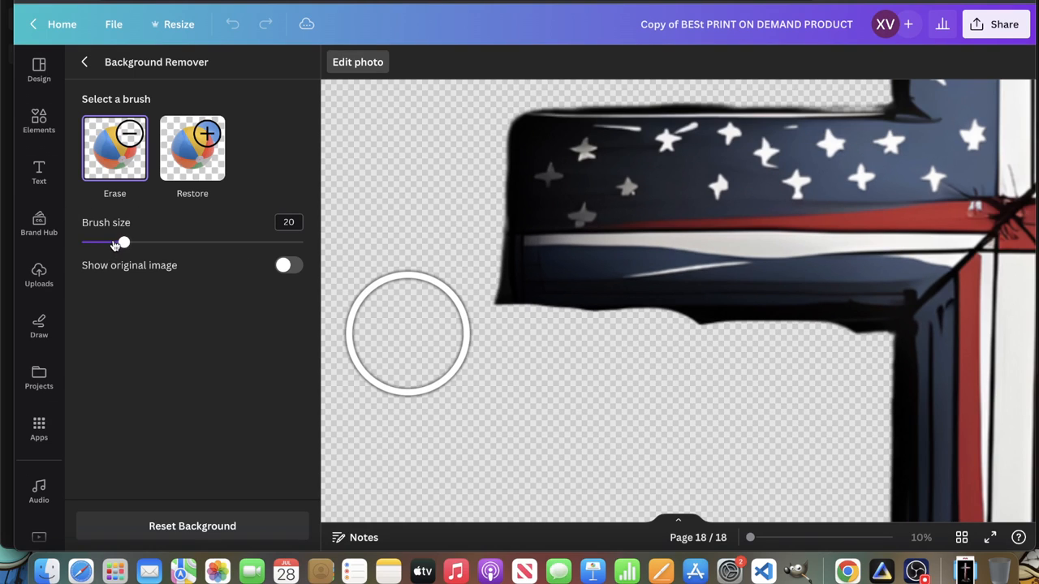
pyautogui.moveTo(123, 242); pyautogui.dragTo(81, 241)
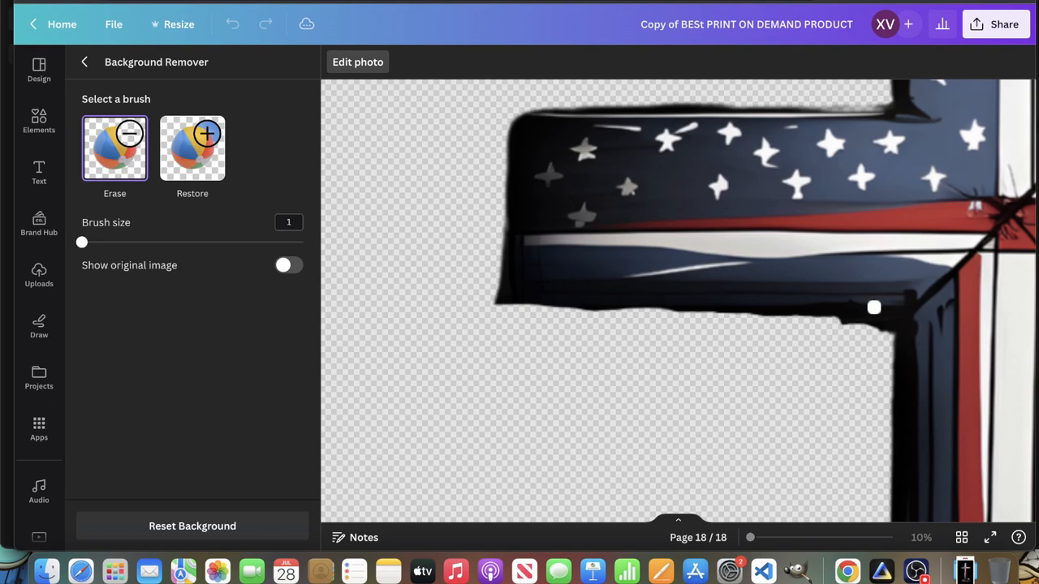
pyautogui.moveTo(860, 310)
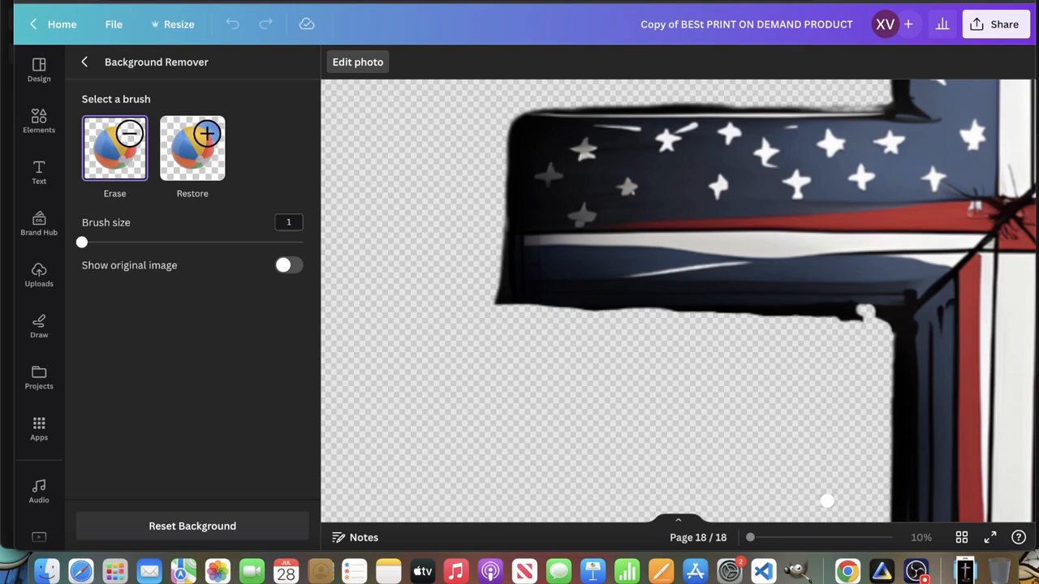
pyautogui.moveTo(717, 336)
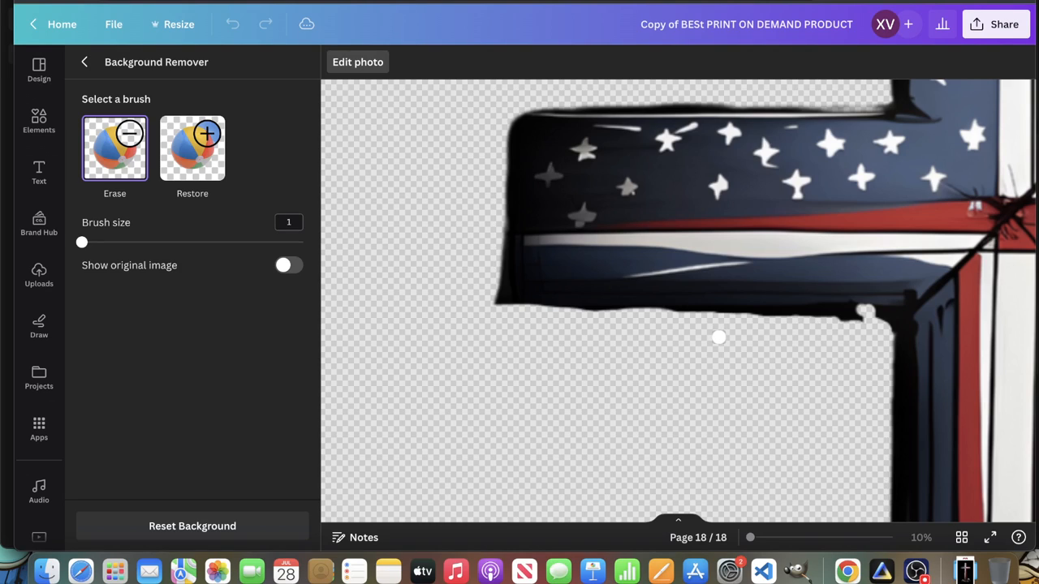
pyautogui.moveTo(869, 316)
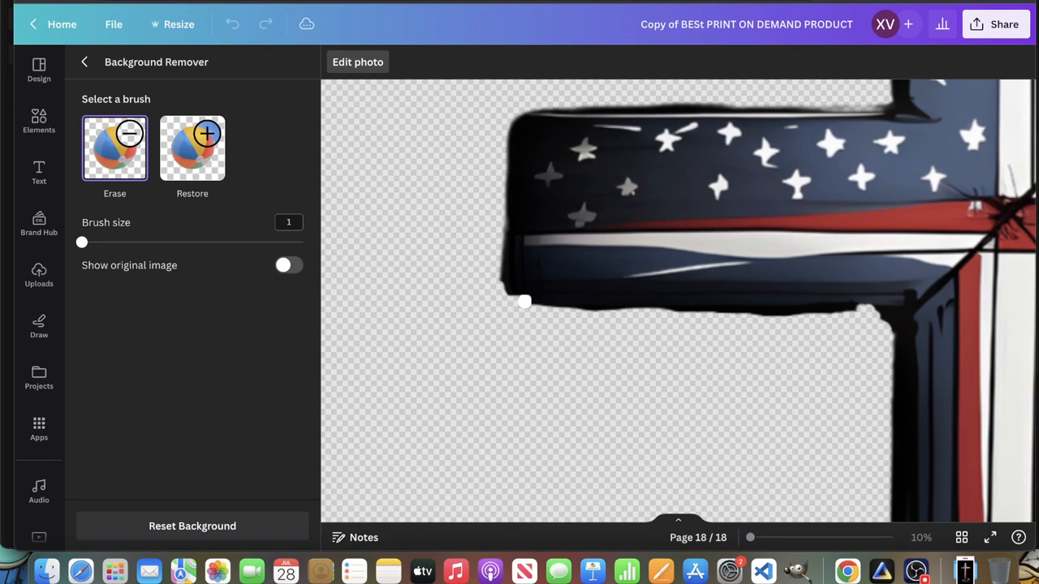
pyautogui.moveTo(523, 302); pyautogui.dragTo(778, 336)
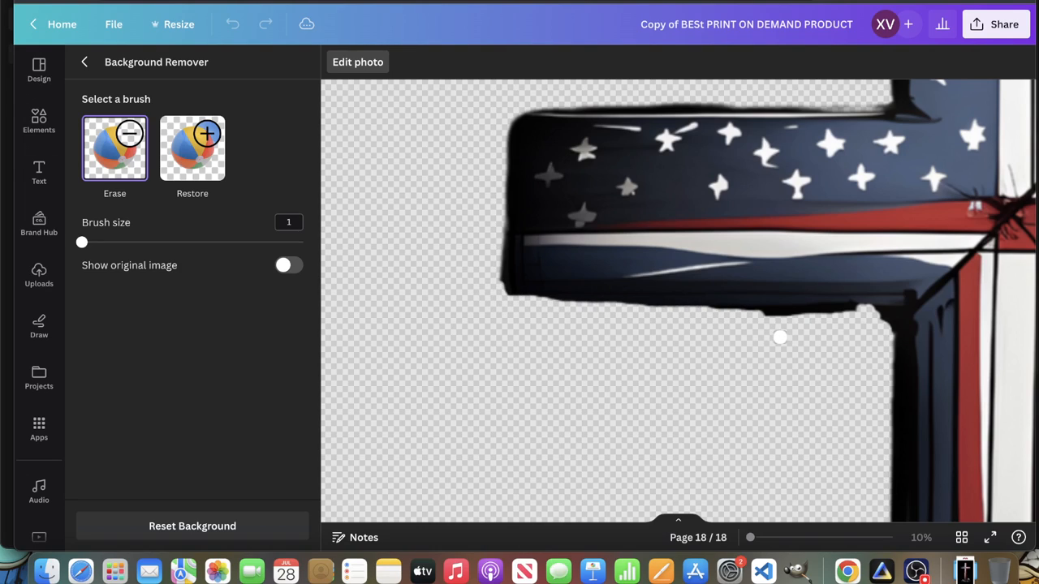
pyautogui.moveTo(985, 140)
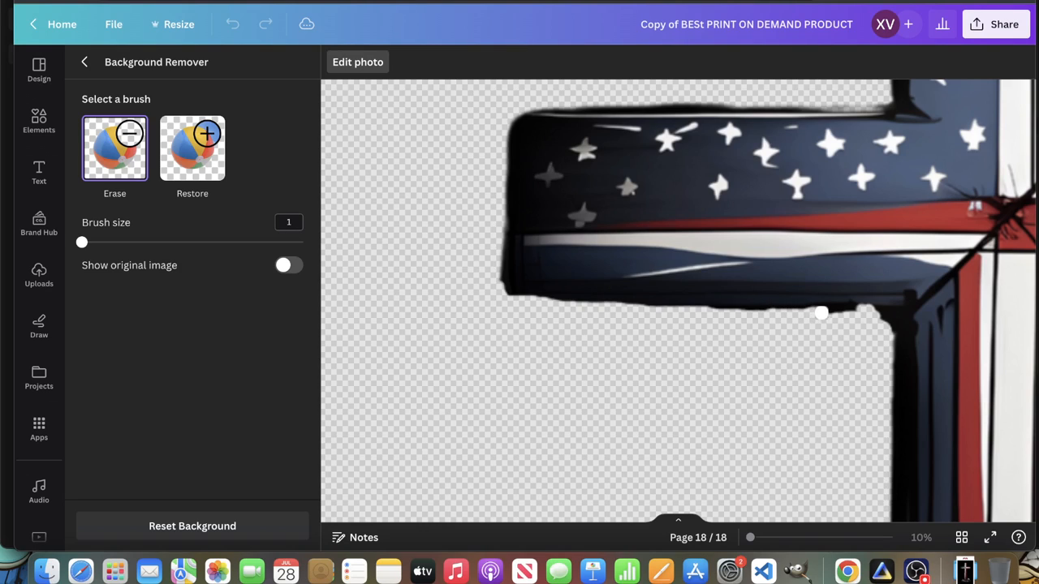
pyautogui.moveTo(490, 296)
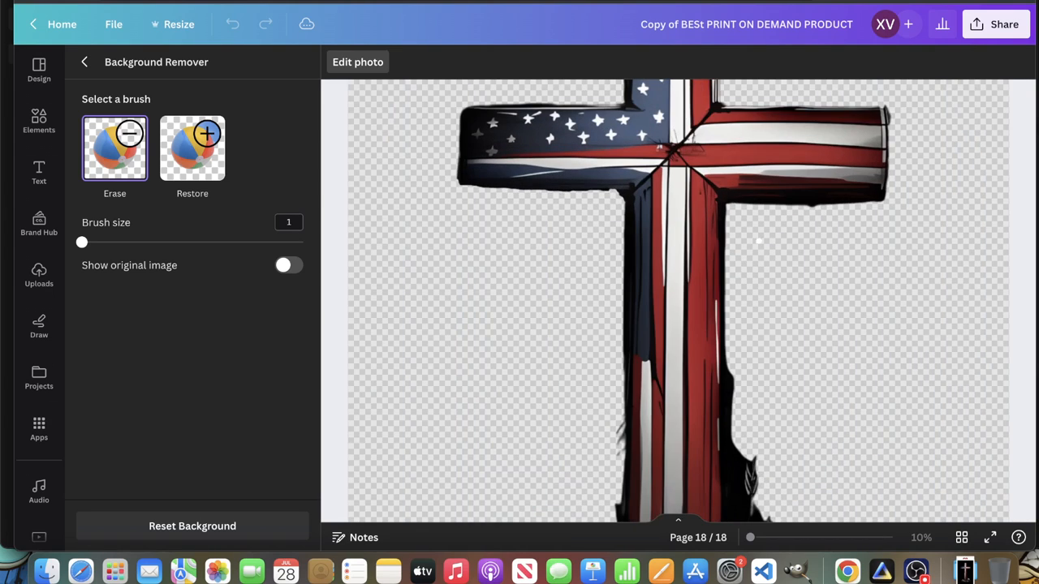
pyautogui.moveTo(811, 208)
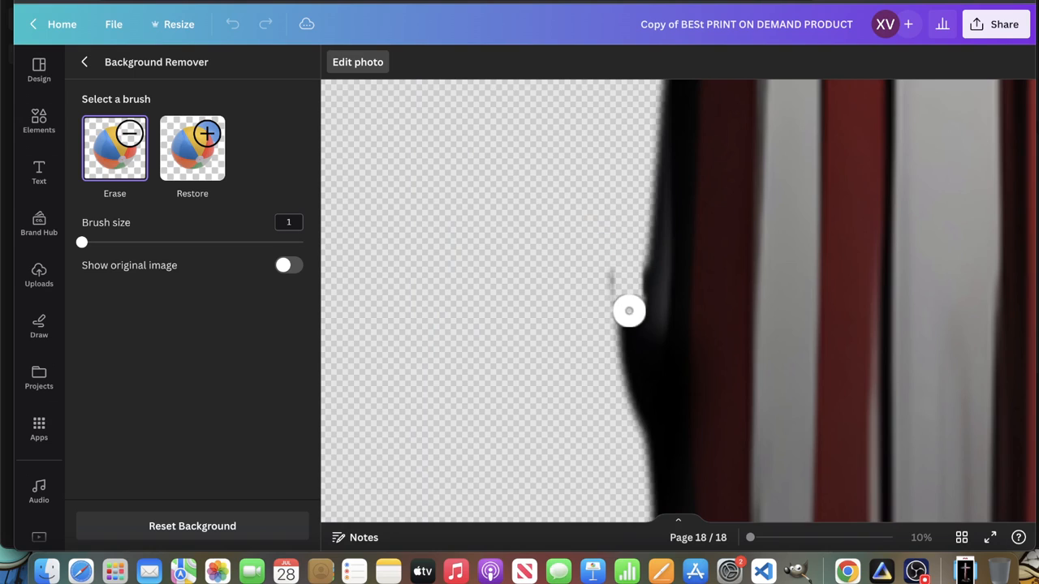
pyautogui.moveTo(630, 312); pyautogui.dragTo(627, 417)
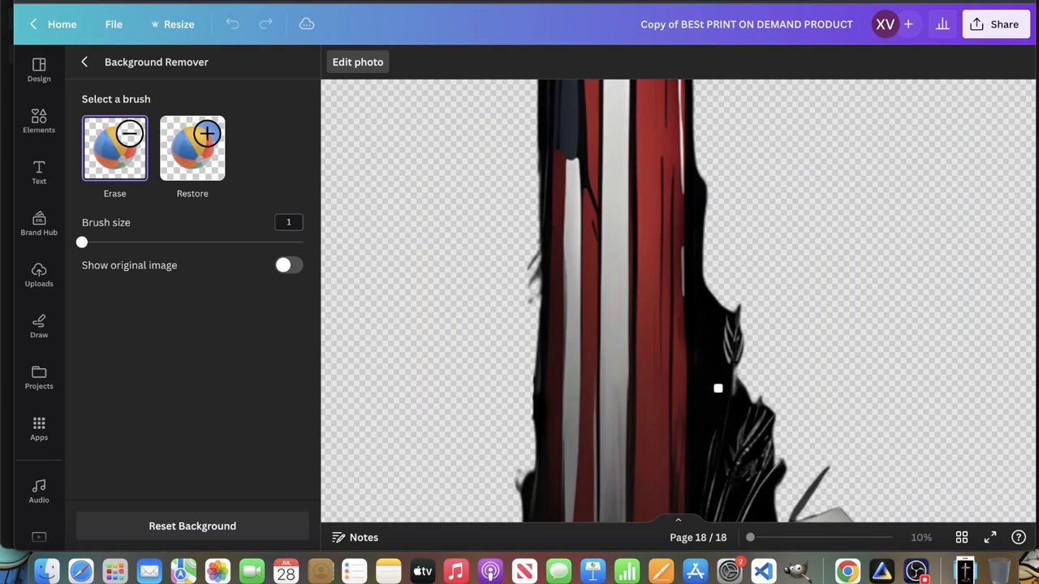
pyautogui.moveTo(717, 388); pyautogui.dragTo(733, 347)
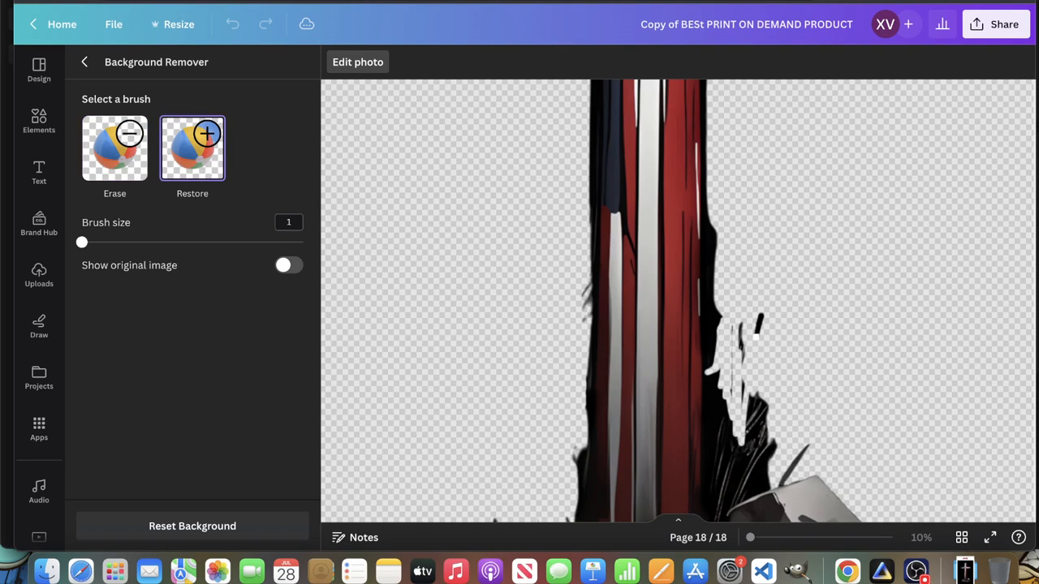
# Erase the remaining fringe beside the post with a larger brush and finish background removal.
pyautogui.click(114, 147)
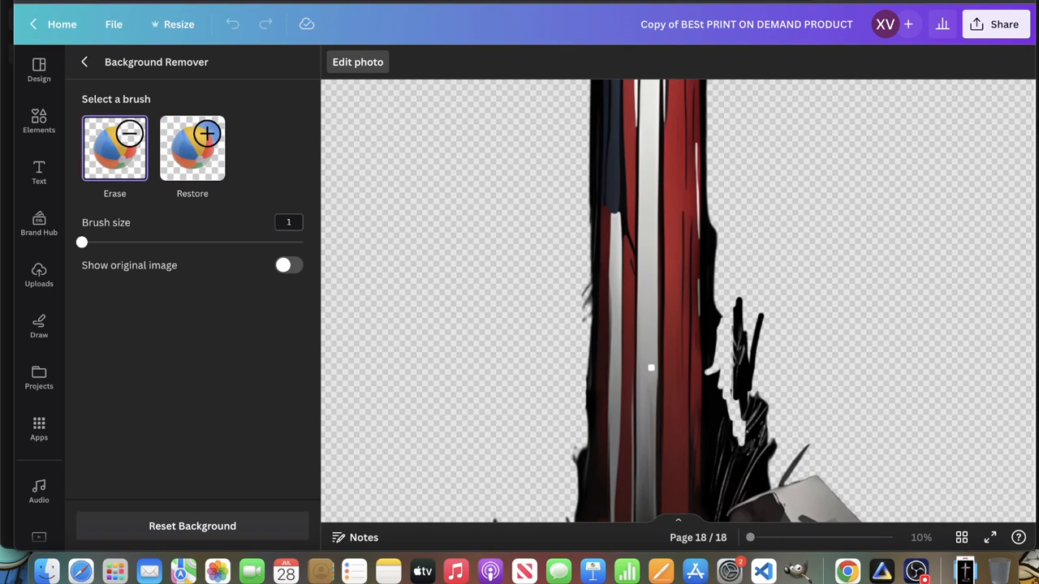
pyautogui.moveTo(81, 241); pyautogui.dragTo(104, 242)
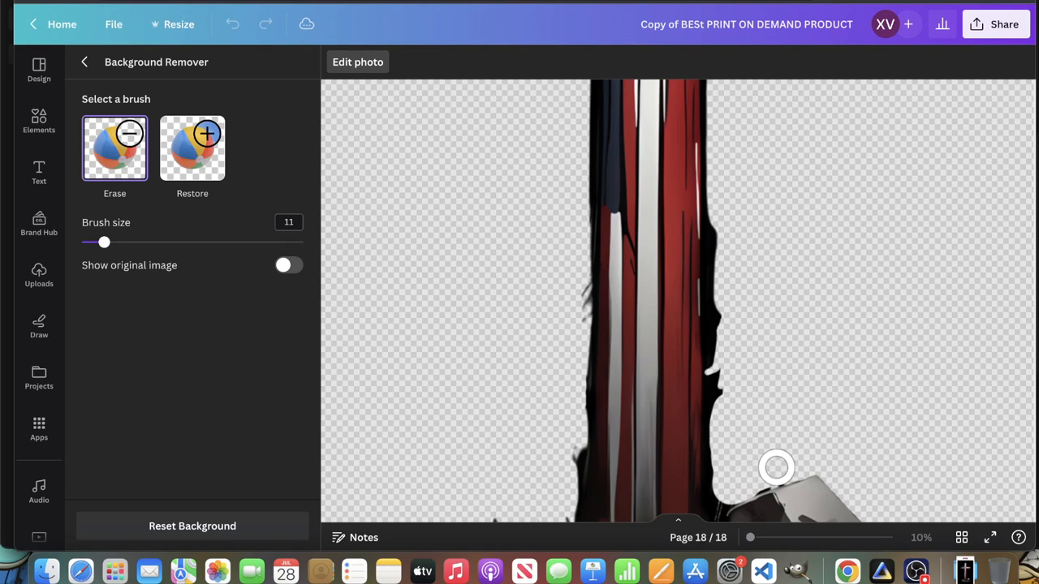
pyautogui.moveTo(754, 472)
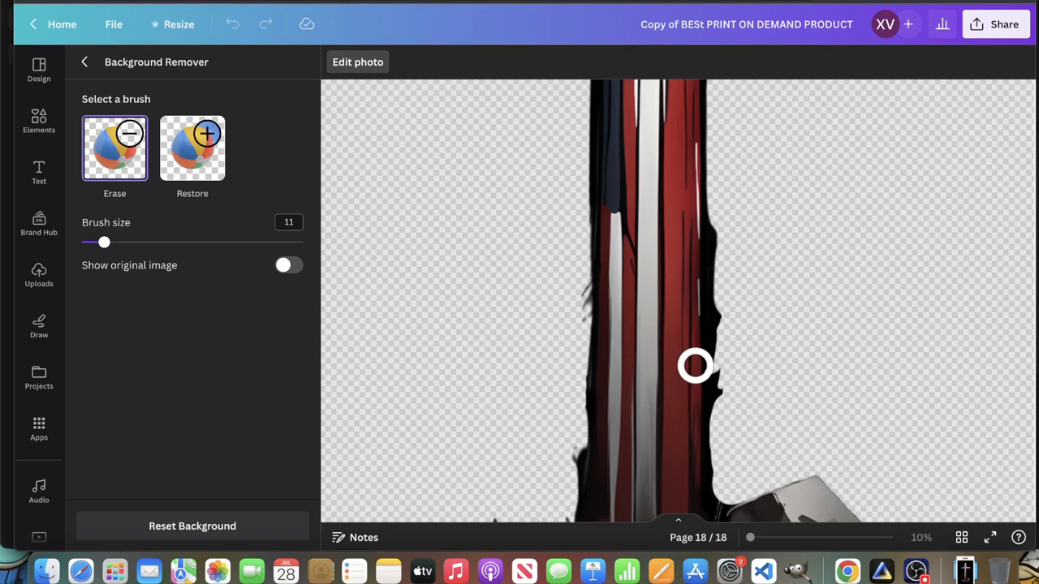
pyautogui.moveTo(695, 365); pyautogui.dragTo(727, 322)
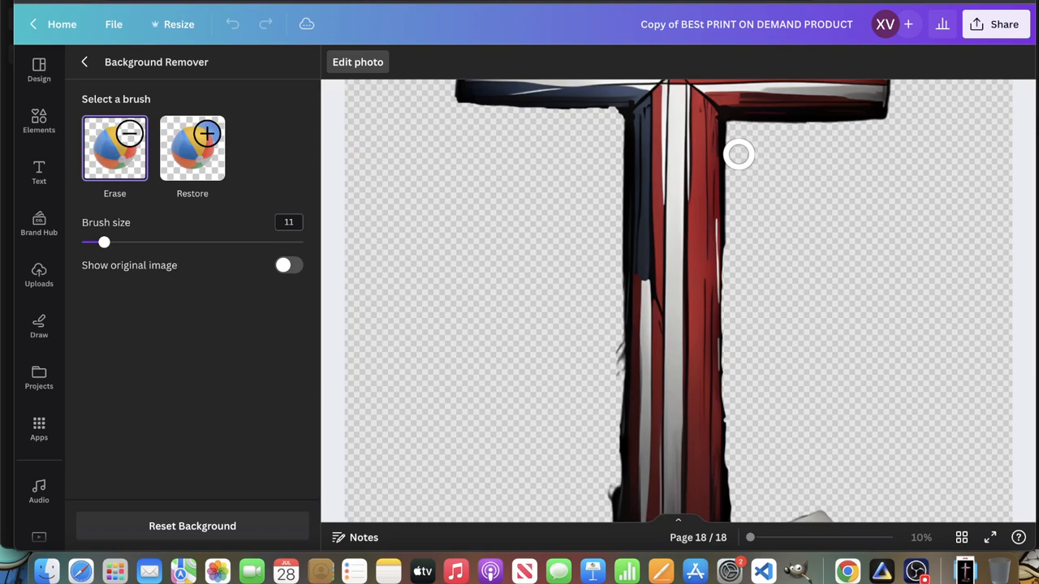
pyautogui.moveTo(740, 249)
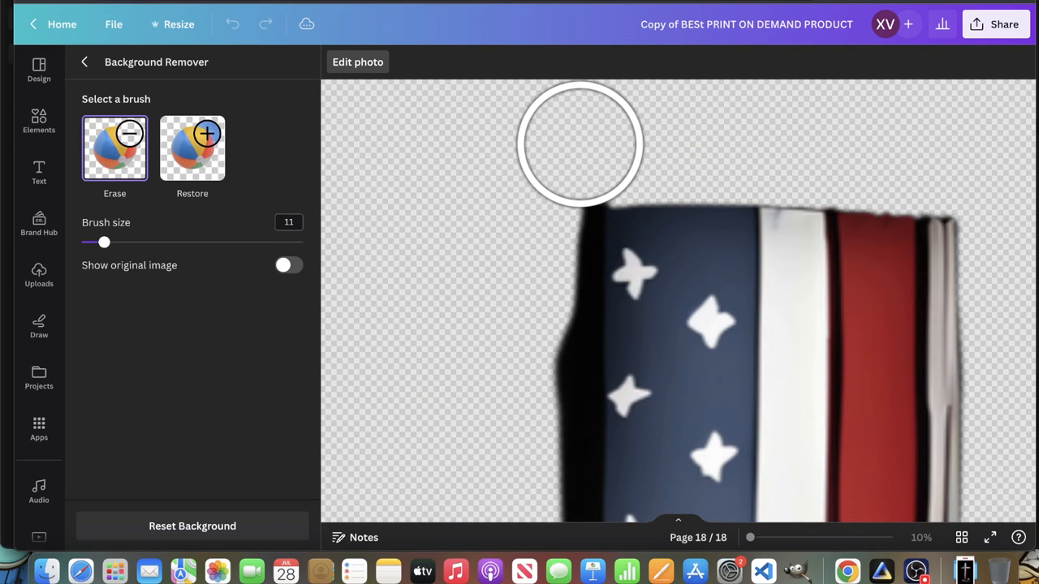
pyautogui.moveTo(490, 279)
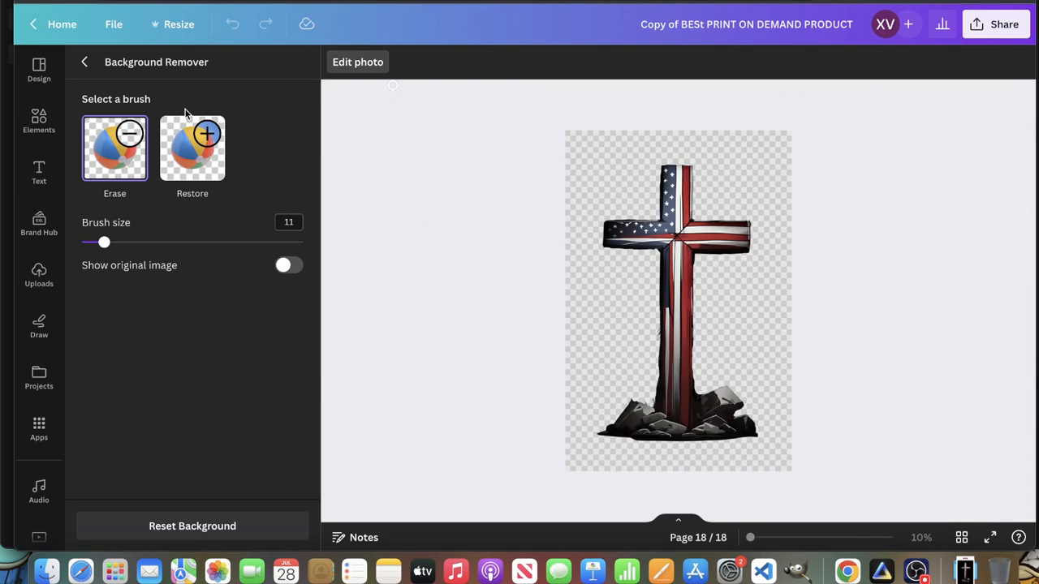
pyautogui.click(84, 61)
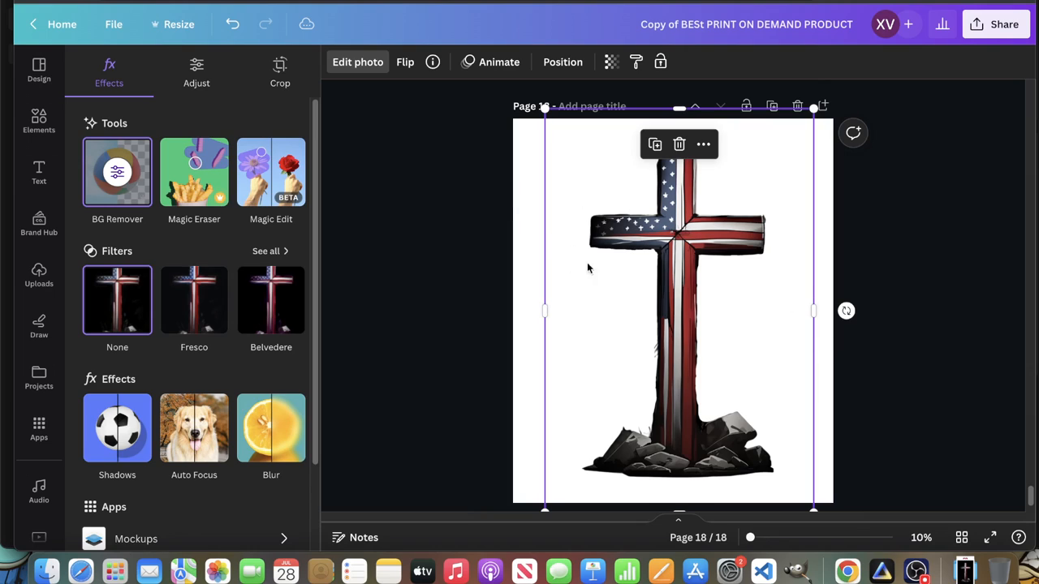
# Download page 18 as a PNG with transparent background.
pyautogui.click(39, 274)
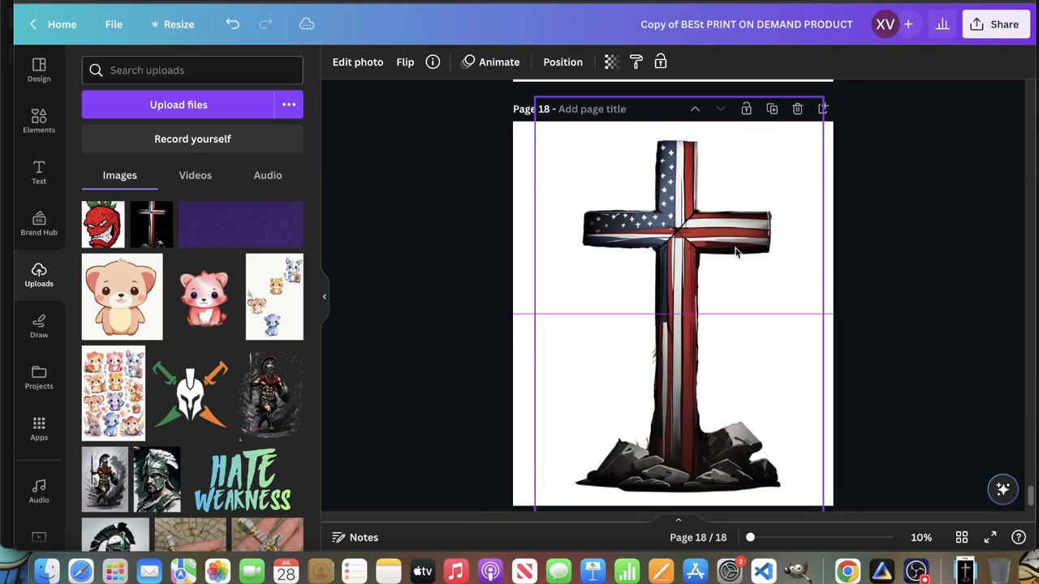
pyautogui.click(733, 252)
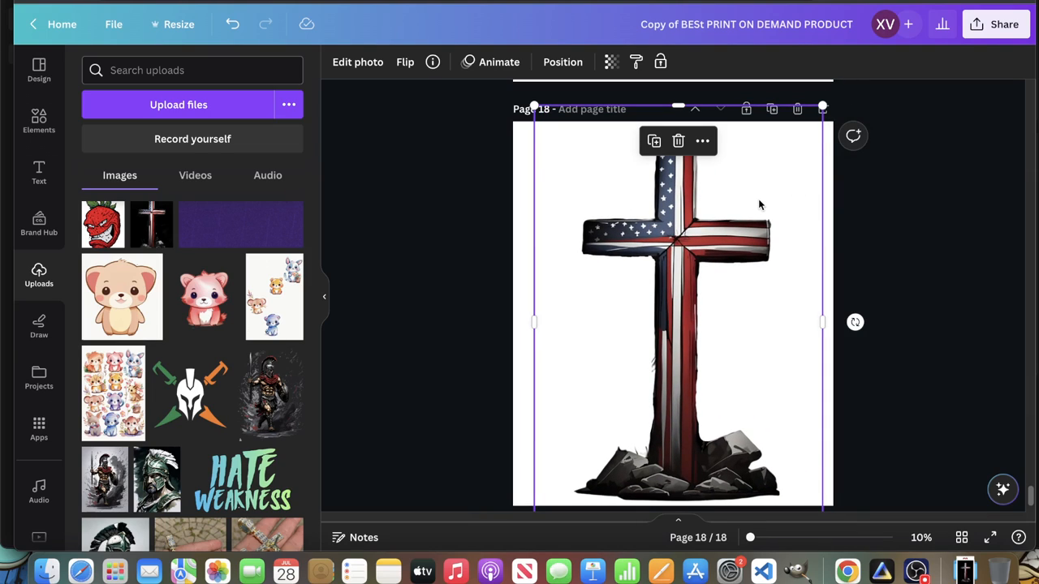
pyautogui.click(1003, 24)
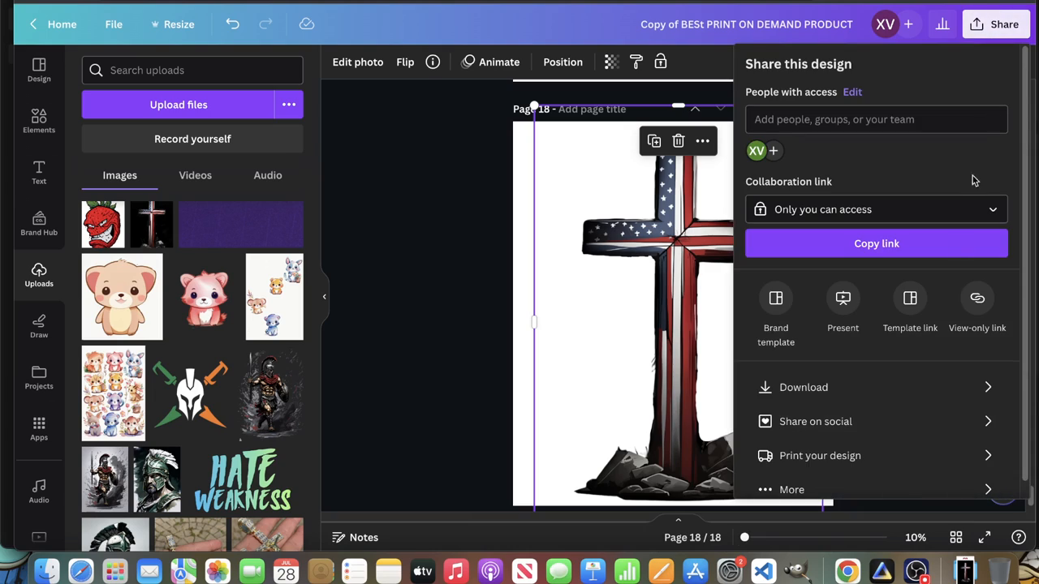
pyautogui.click(803, 386)
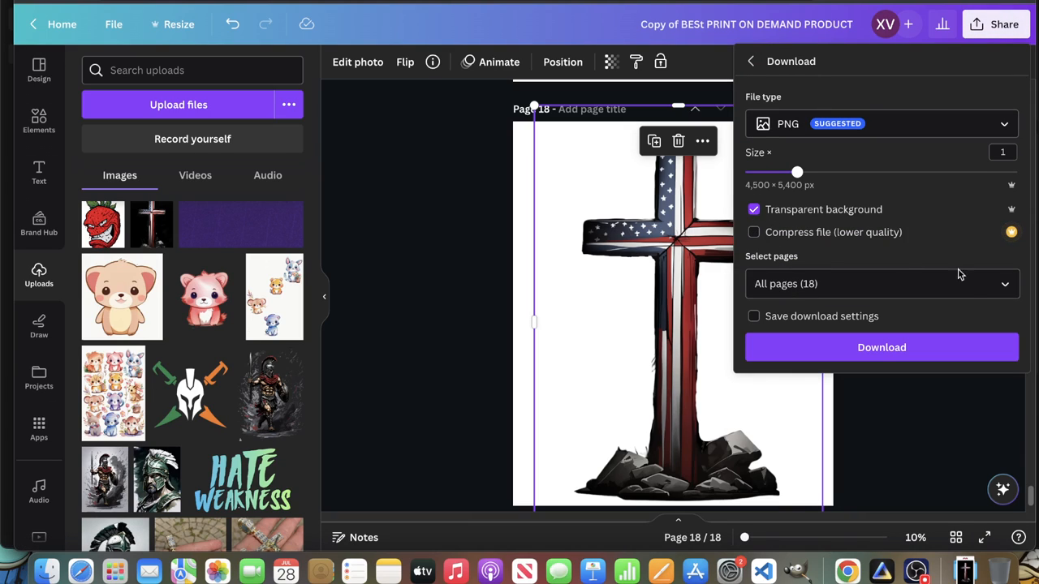
pyautogui.click(879, 282)
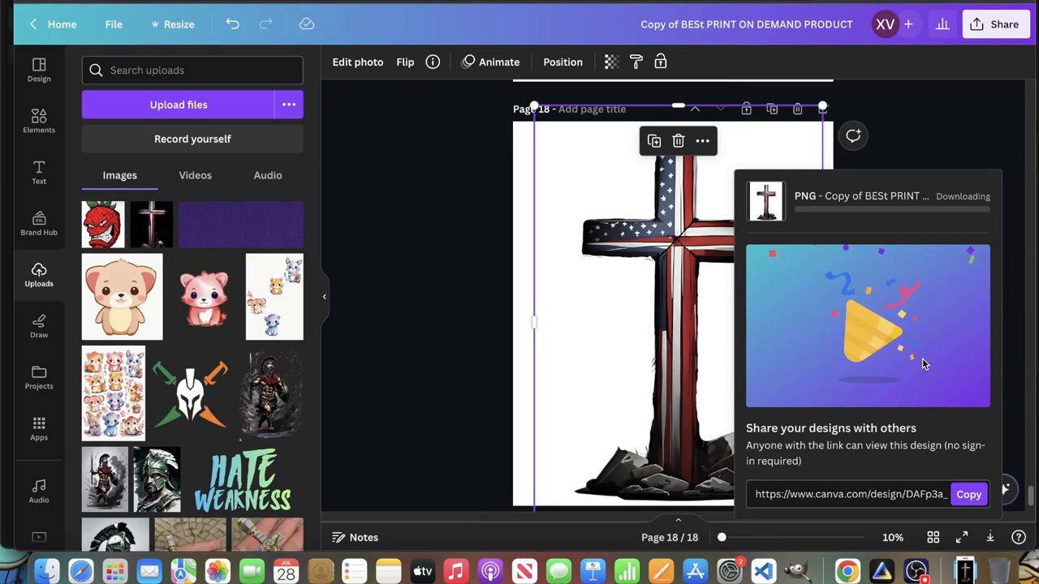
pyautogui.moveTo(798, 257)
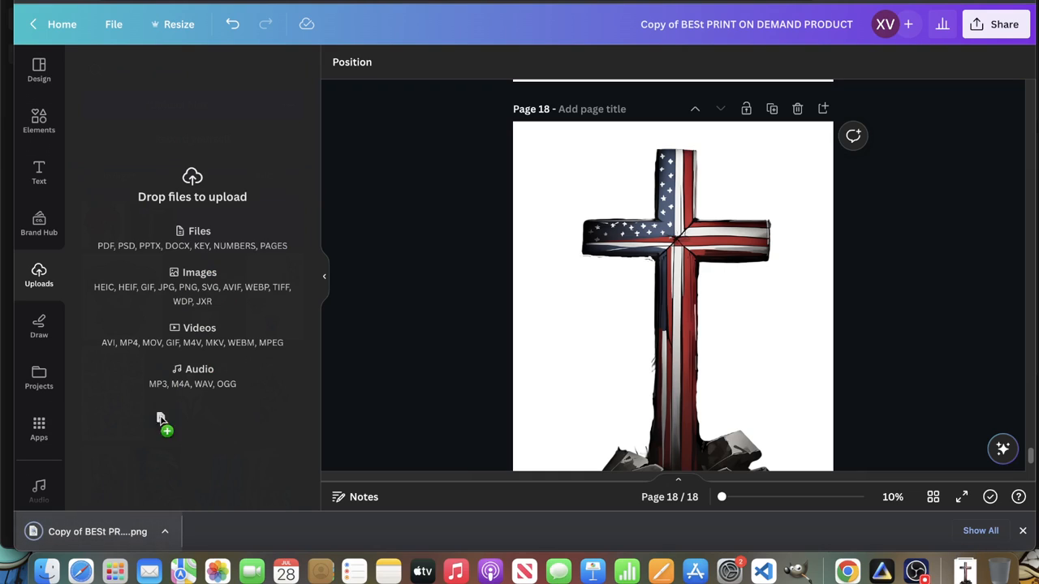
pyautogui.click(39, 274)
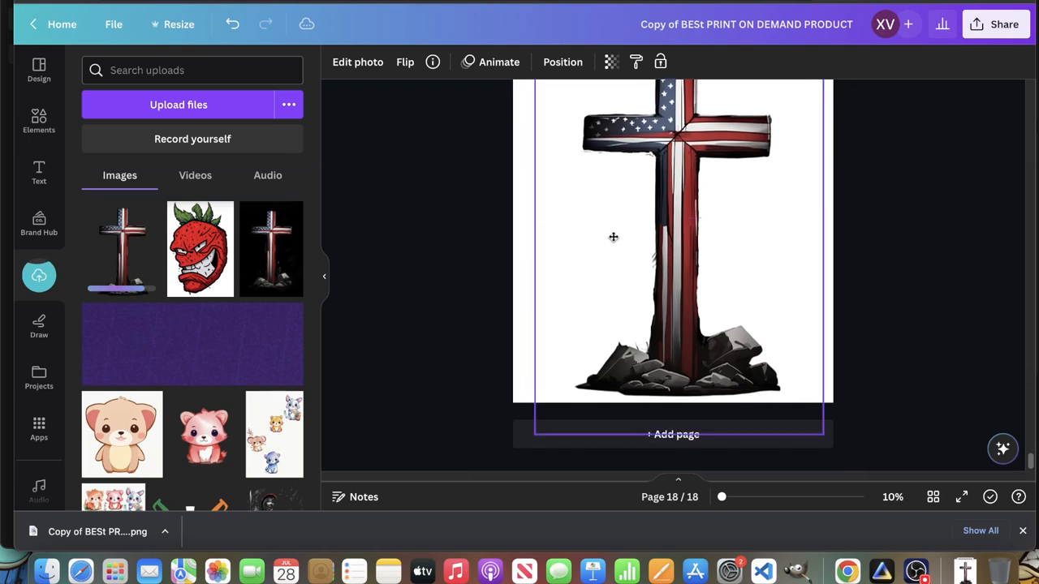
# Apply a Glow shadow effect to the cross and bring up its colour choices.
pyautogui.click(674, 243)
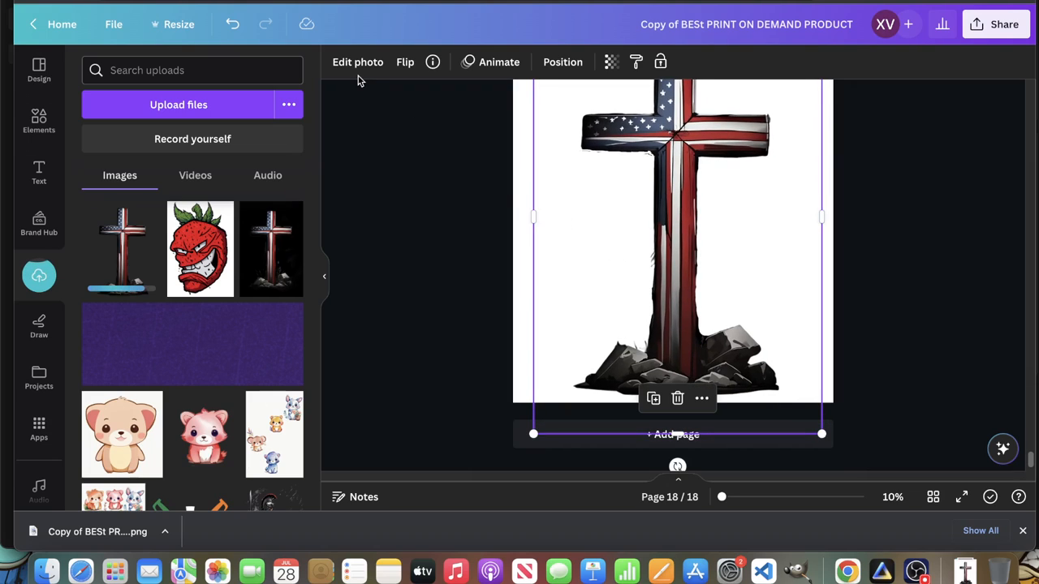
pyautogui.click(357, 62)
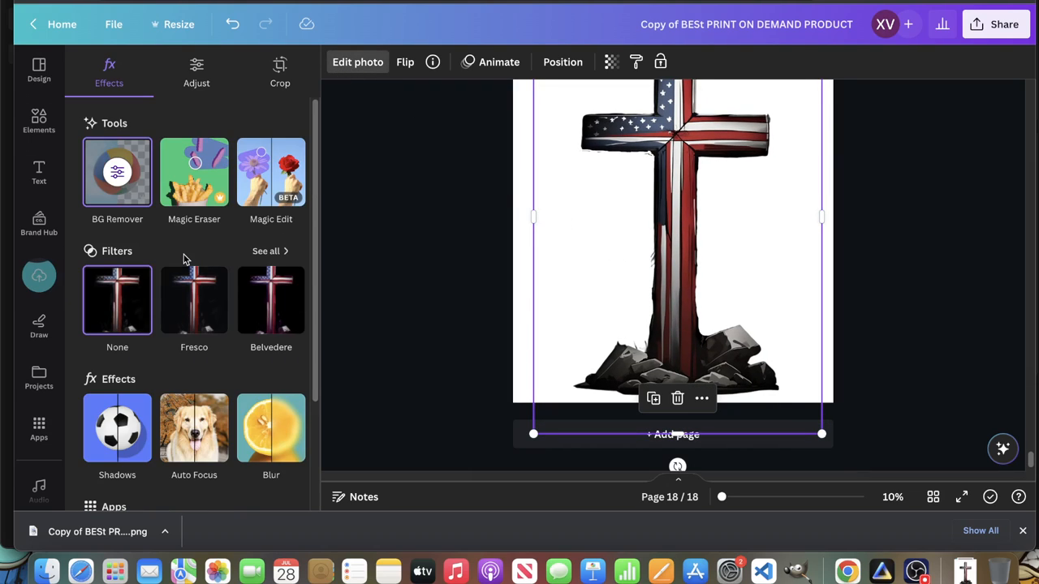
pyautogui.scroll(-3)
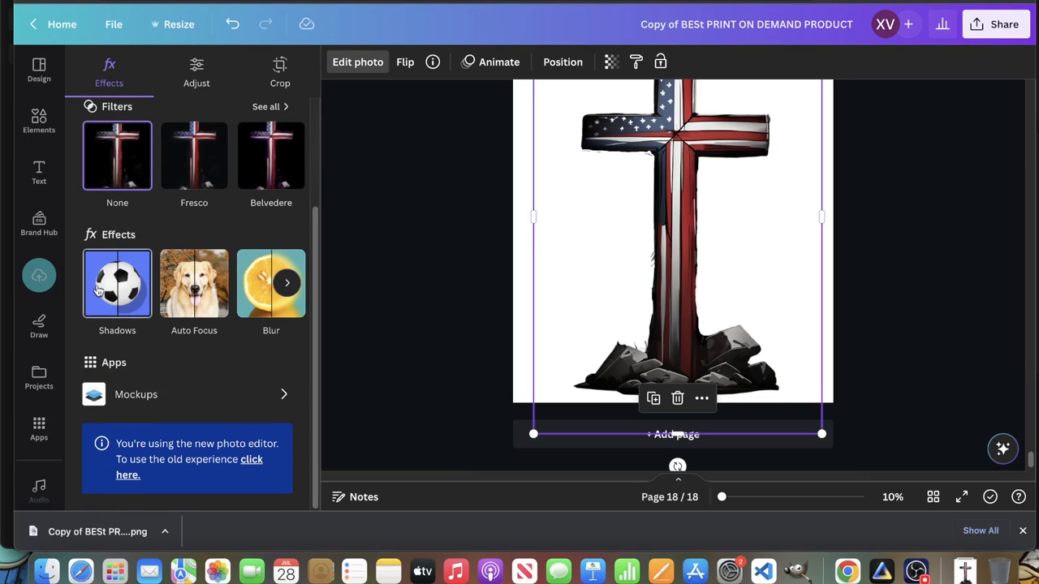
pyautogui.click(117, 282)
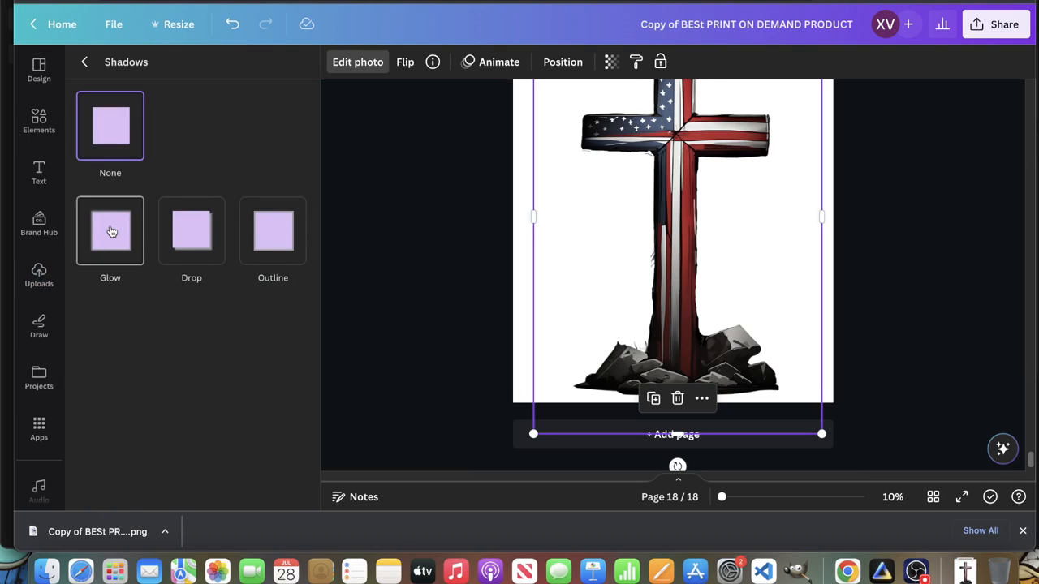
pyautogui.click(110, 230)
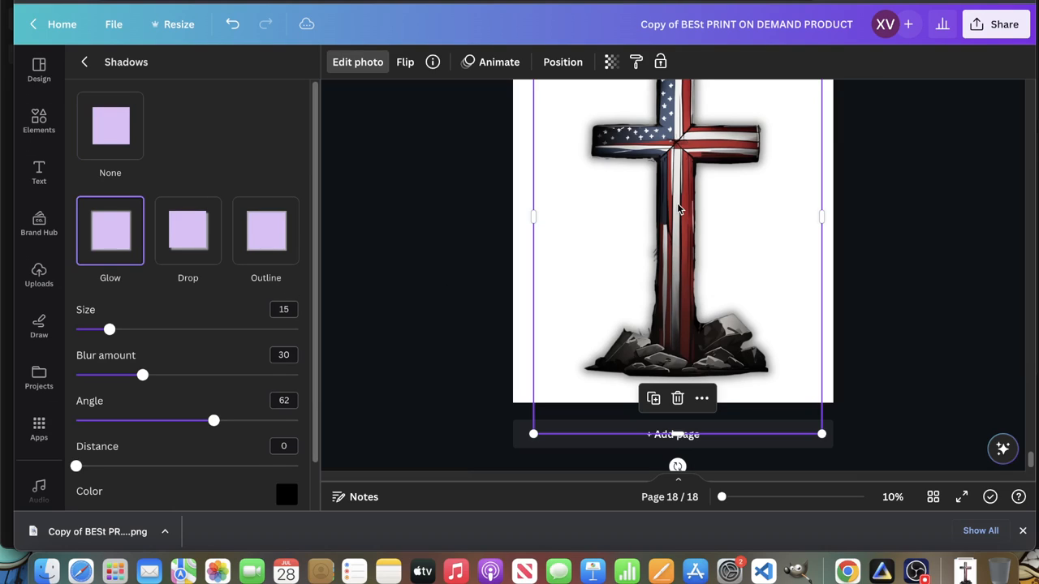
pyautogui.moveTo(652, 226)
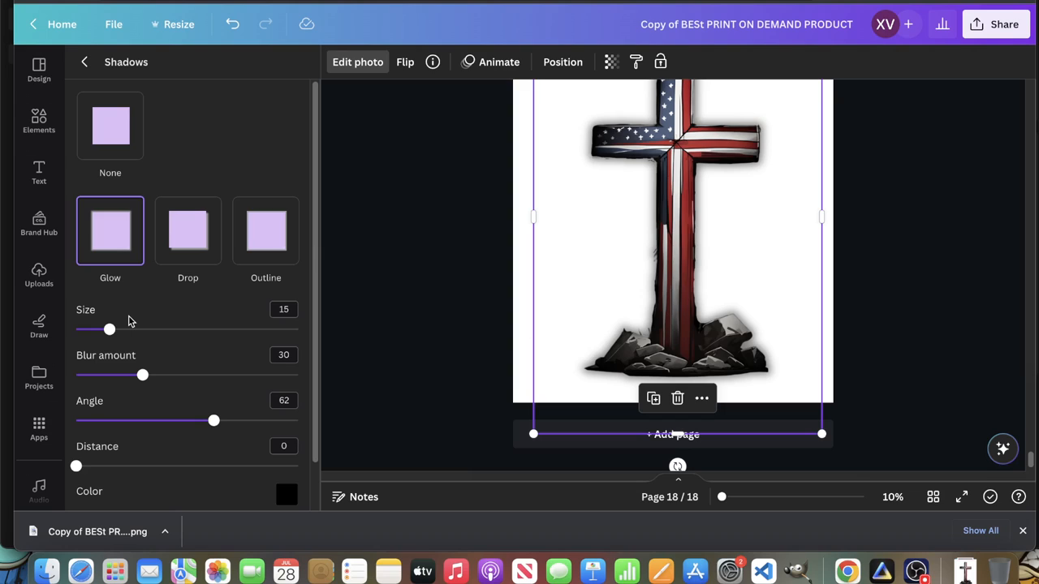
pyautogui.moveTo(242, 454)
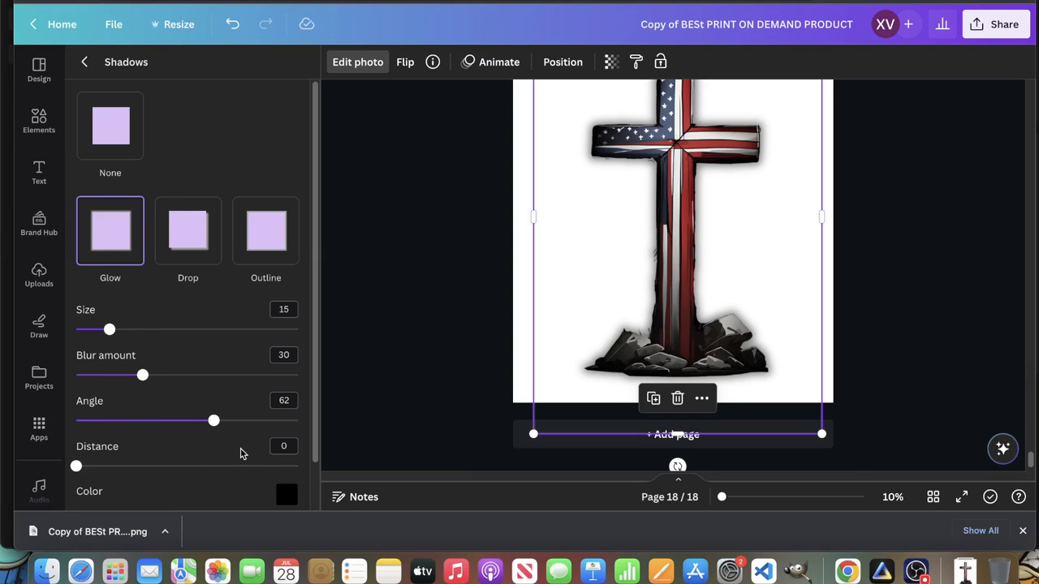
pyautogui.click(286, 495)
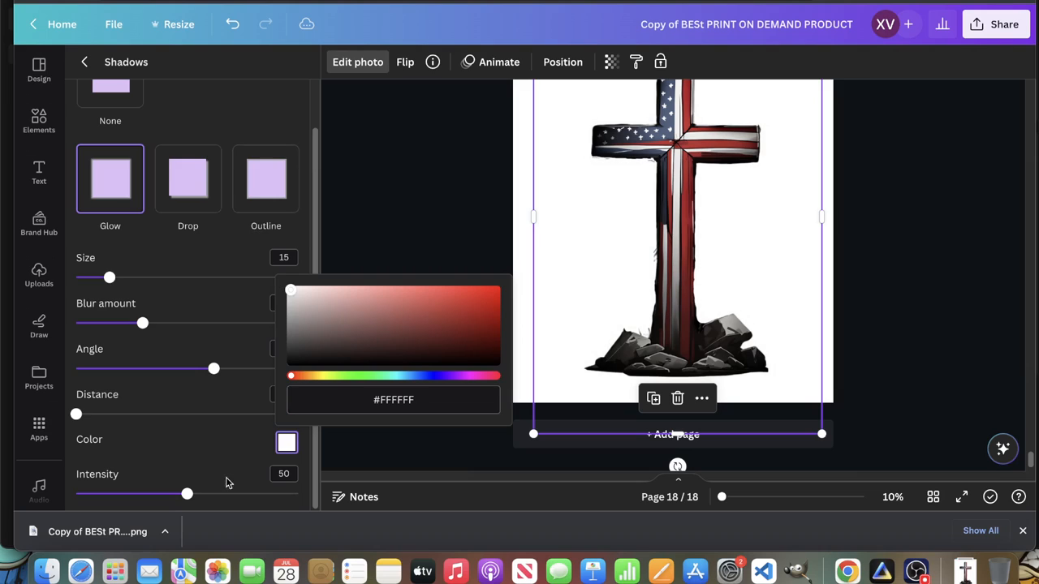
# Set the glow to white #FFFFFF and reselect the cross on the navy page.
pyautogui.click(39, 274)
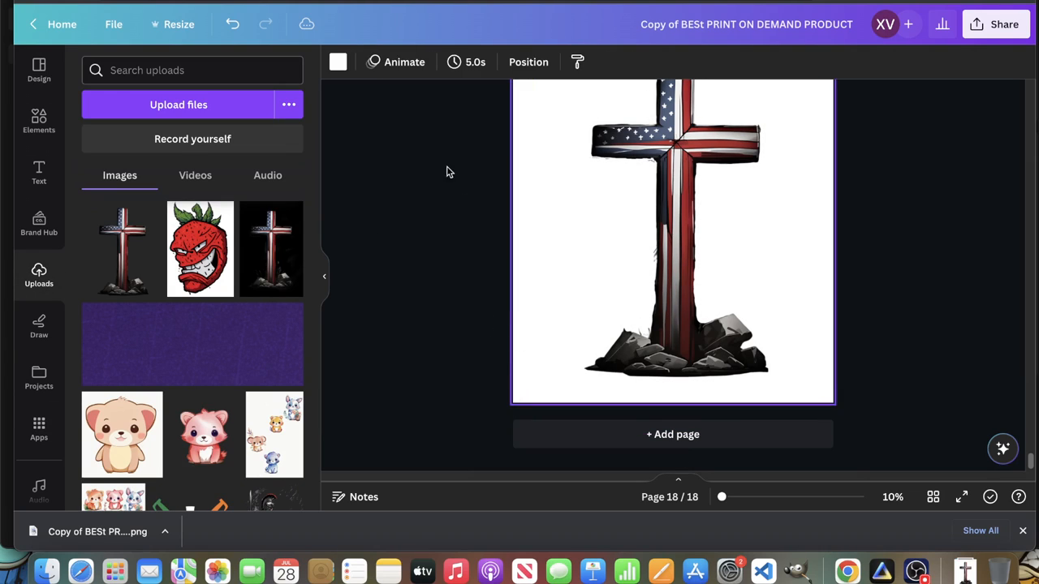
pyautogui.click(337, 62)
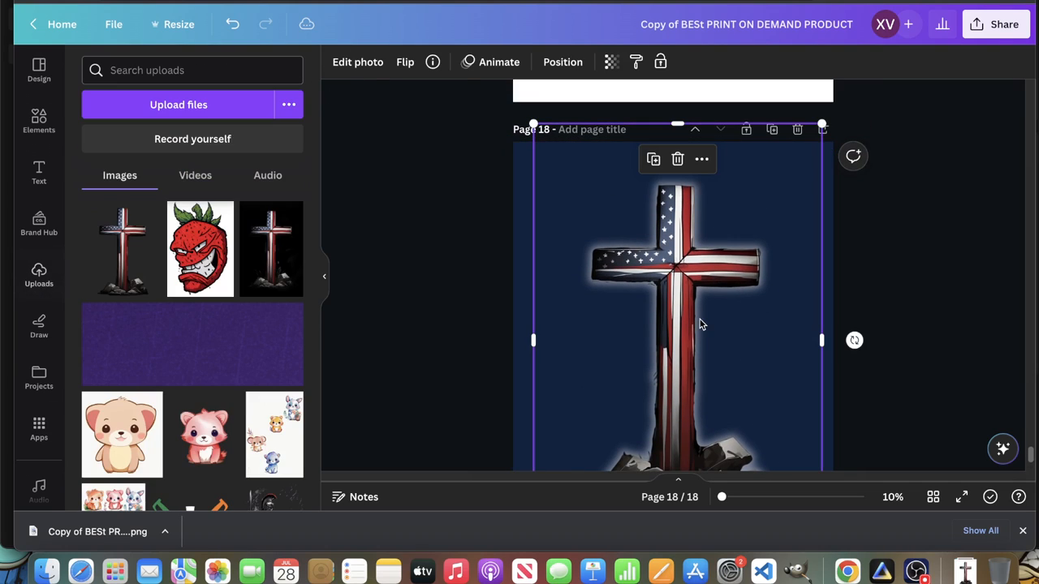
# Set the glow's Blur to 0 and Intensity to 100 for a solid white sticker outline.
pyautogui.click(357, 61)
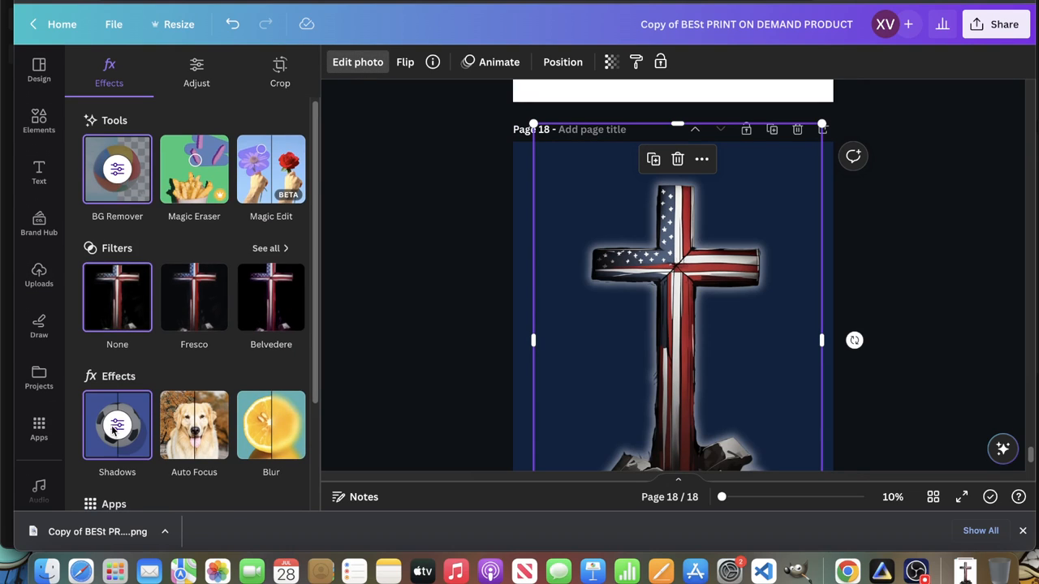
pyautogui.click(117, 425)
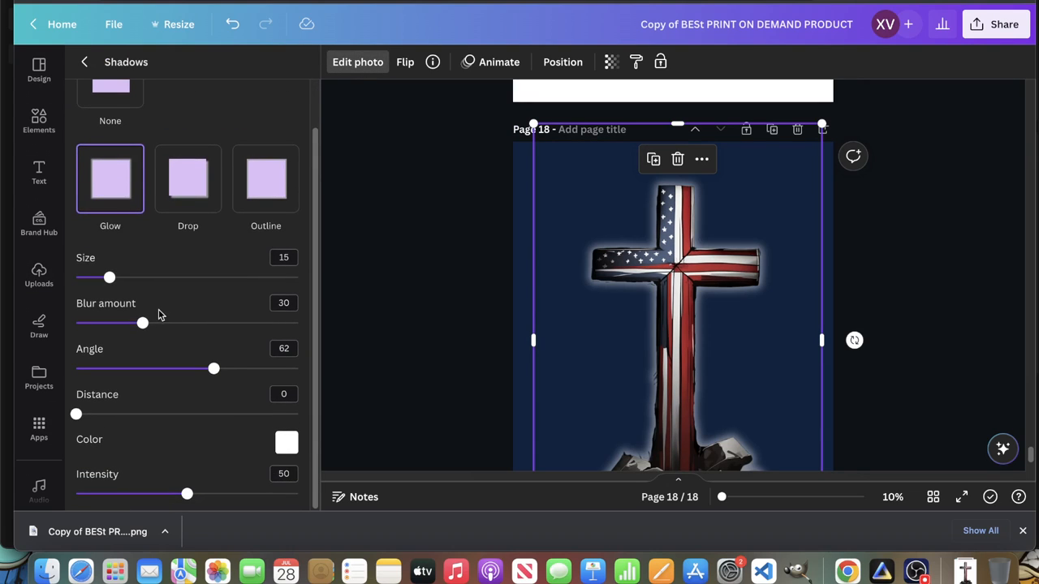
pyautogui.moveTo(172, 365)
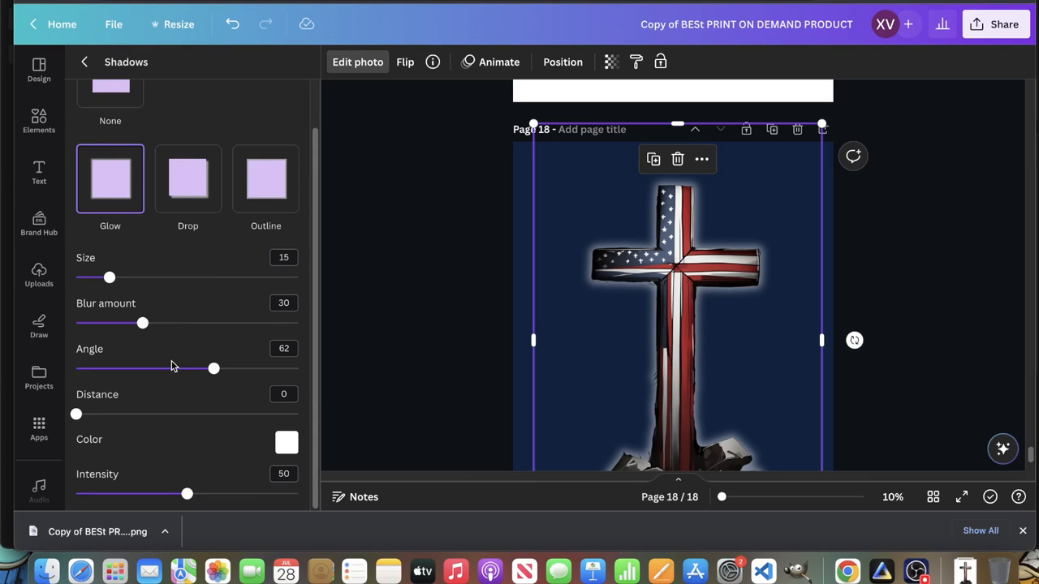
pyautogui.moveTo(143, 323); pyautogui.dragTo(75, 323)
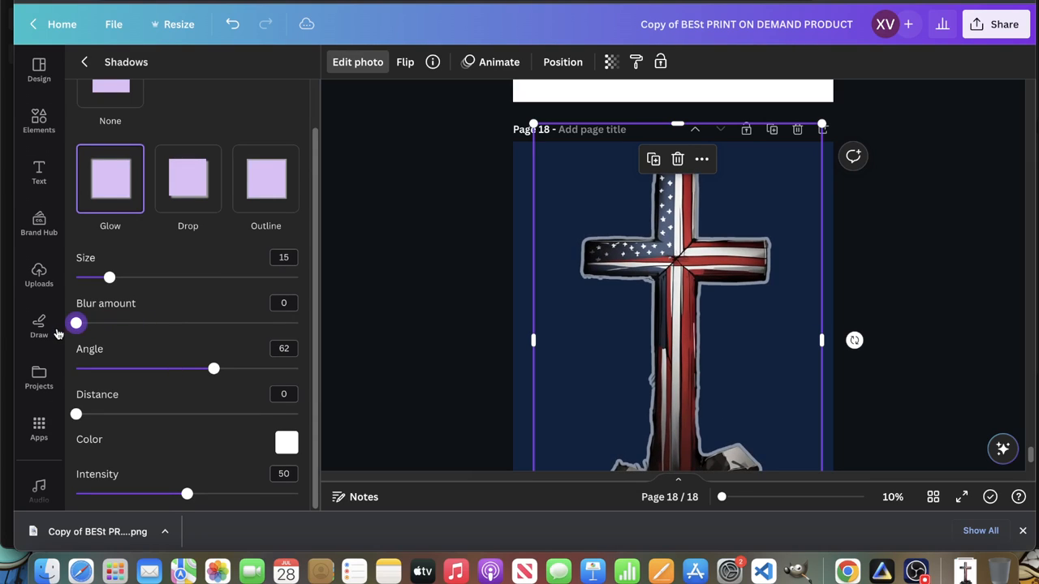
pyautogui.moveTo(166, 335)
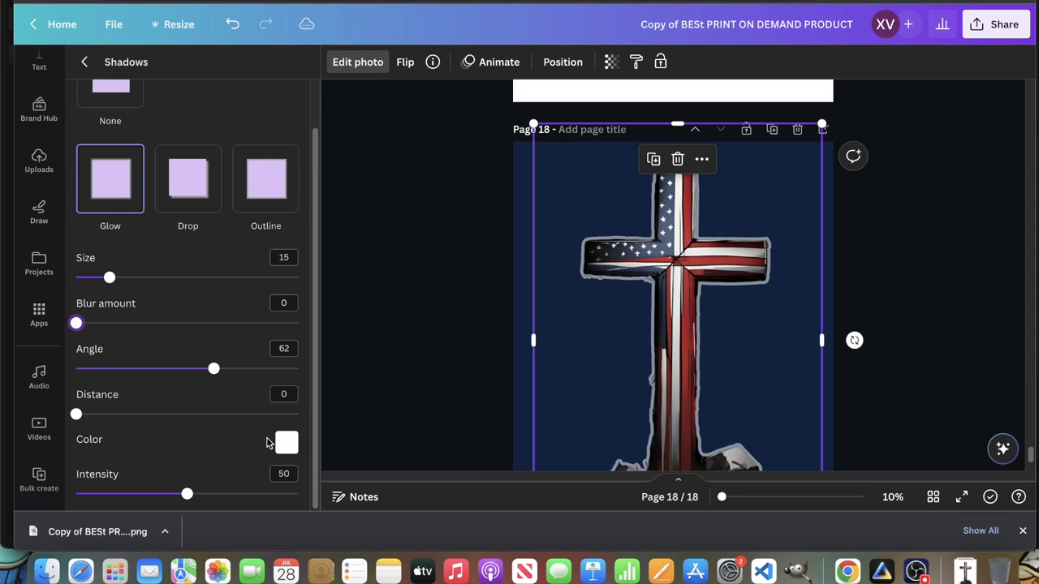
pyautogui.click(285, 442)
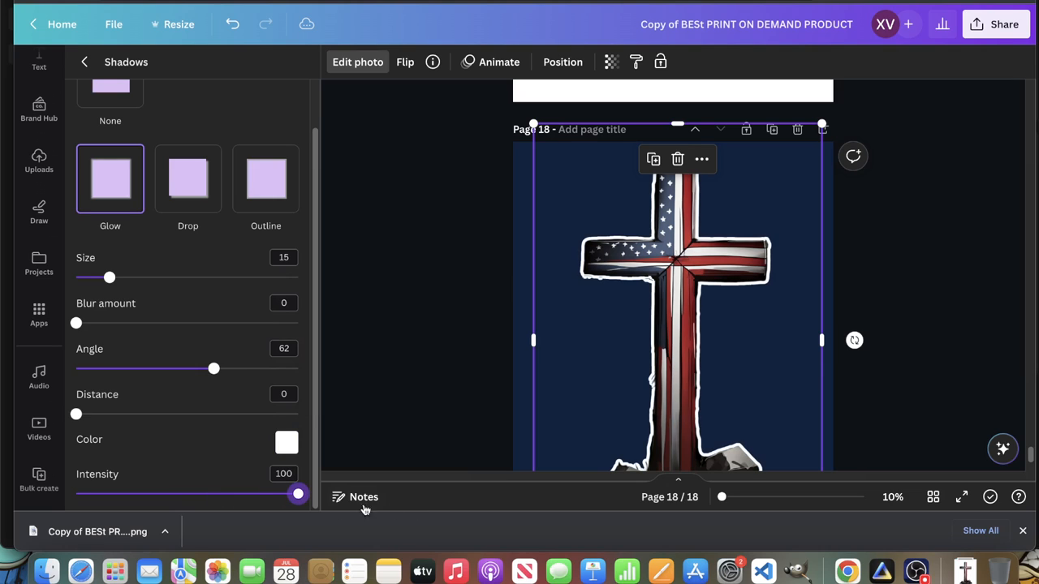
pyautogui.click(38, 160)
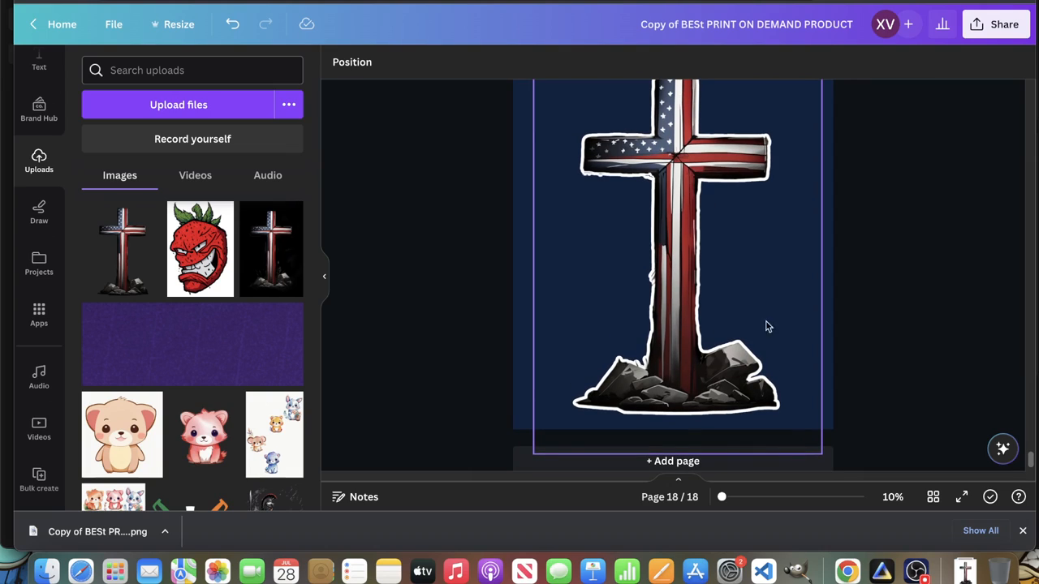
# Reopen the flag cross's photo effects after a brief background-remover check, keeping its white outline.
pyautogui.click(922, 203)
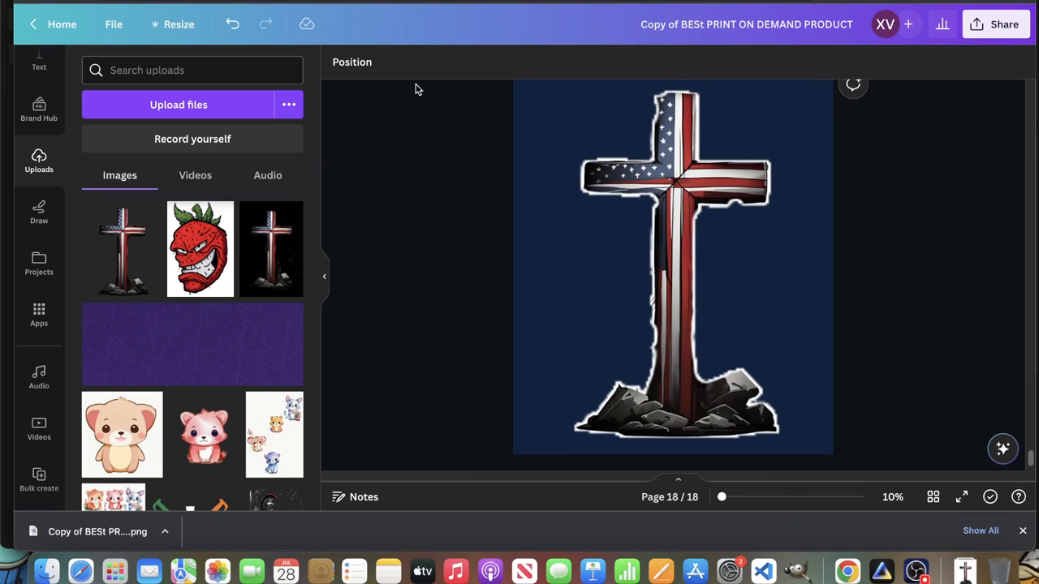
pyautogui.click(673, 268)
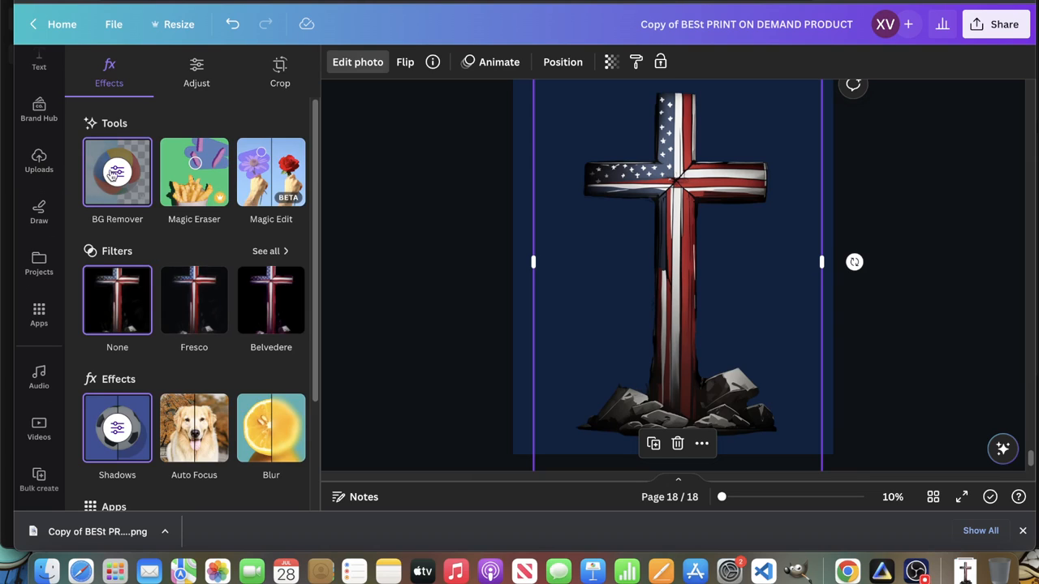
pyautogui.click(117, 172)
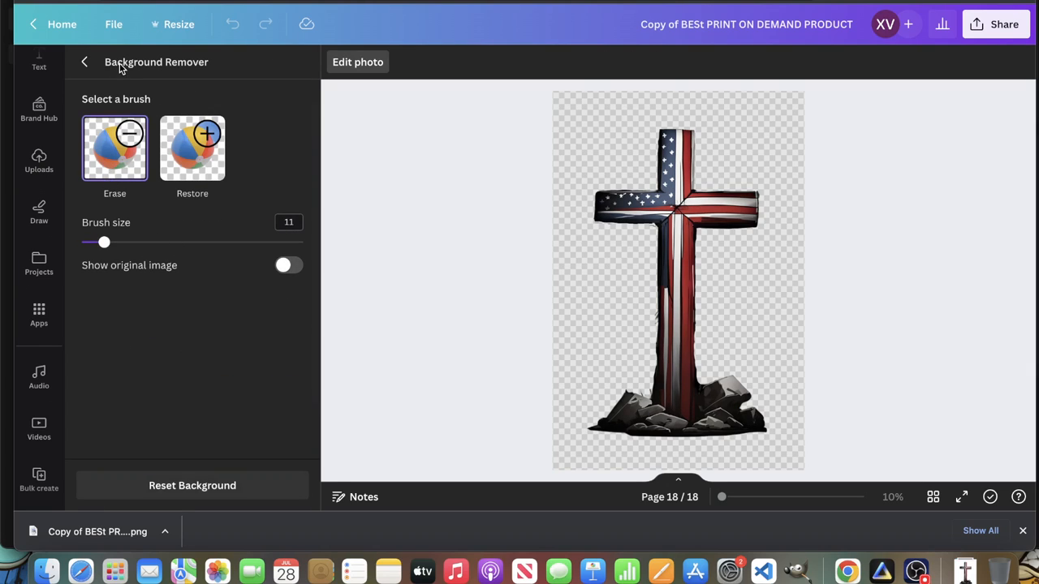
pyautogui.click(84, 61)
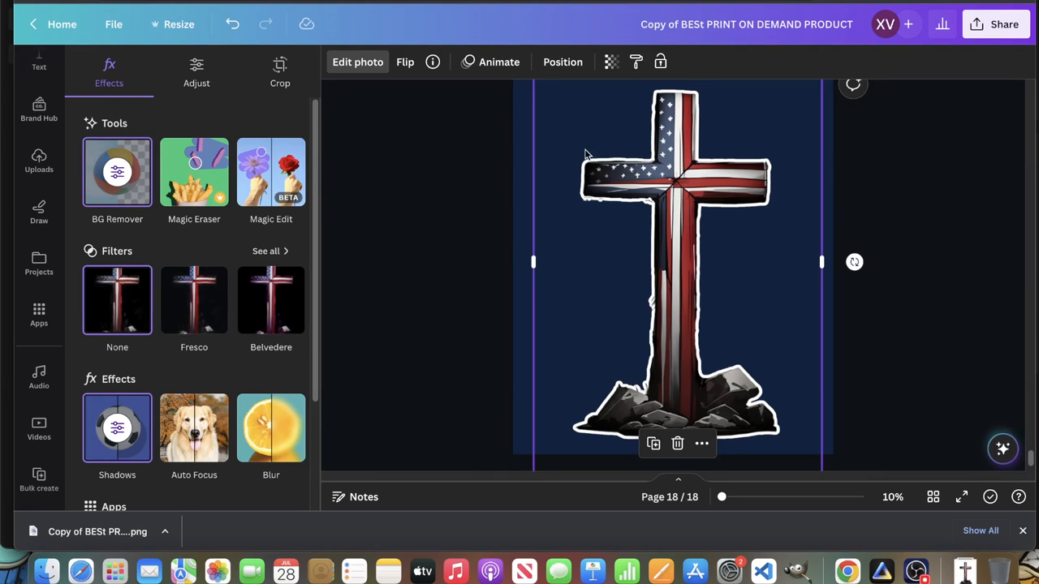
# Download only page 18 as a transparent PNG and view the outlined sticker cross.
pyautogui.click(1003, 25)
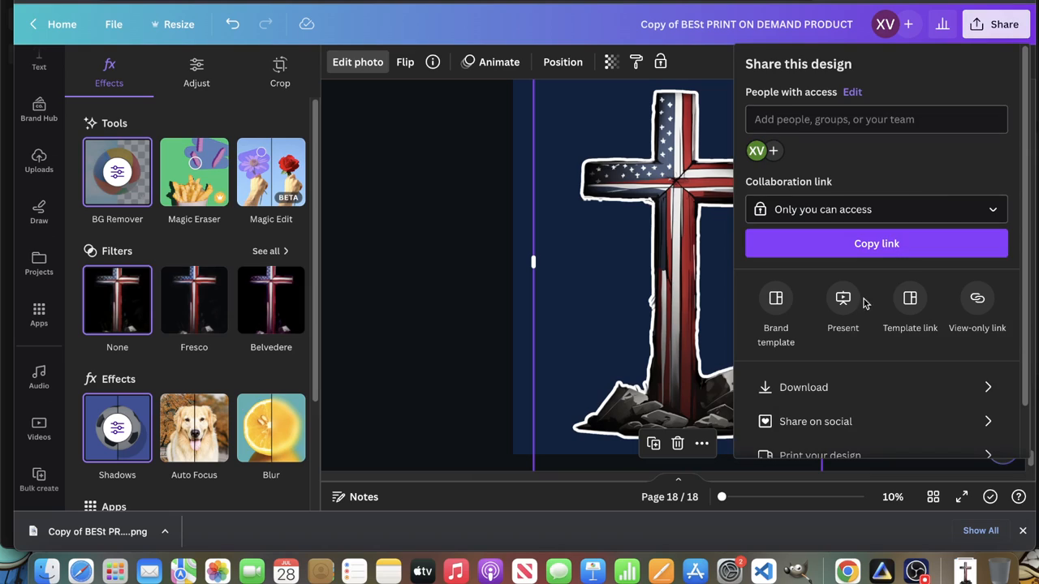
pyautogui.click(803, 386)
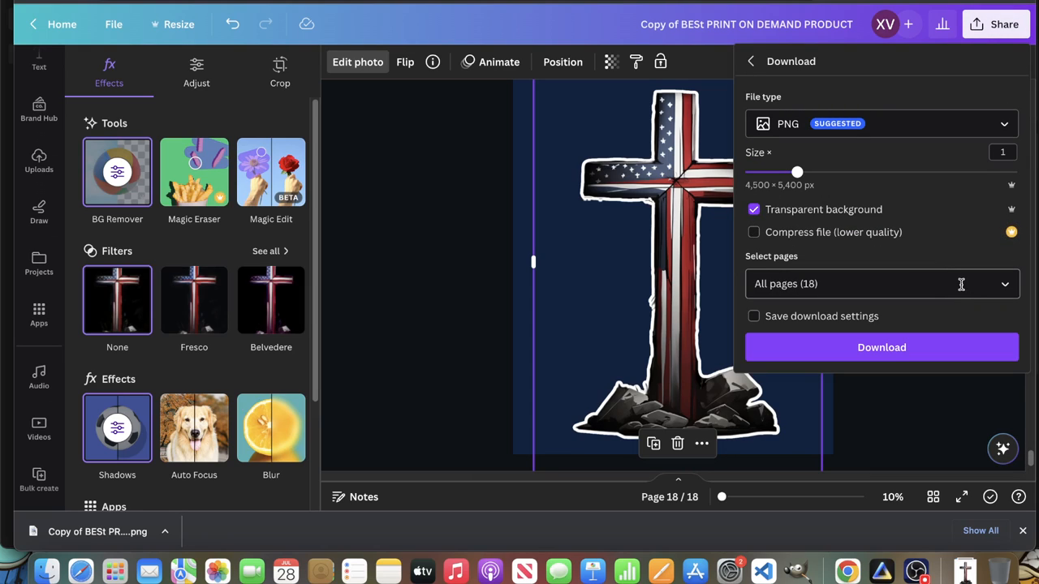
pyautogui.click(881, 282)
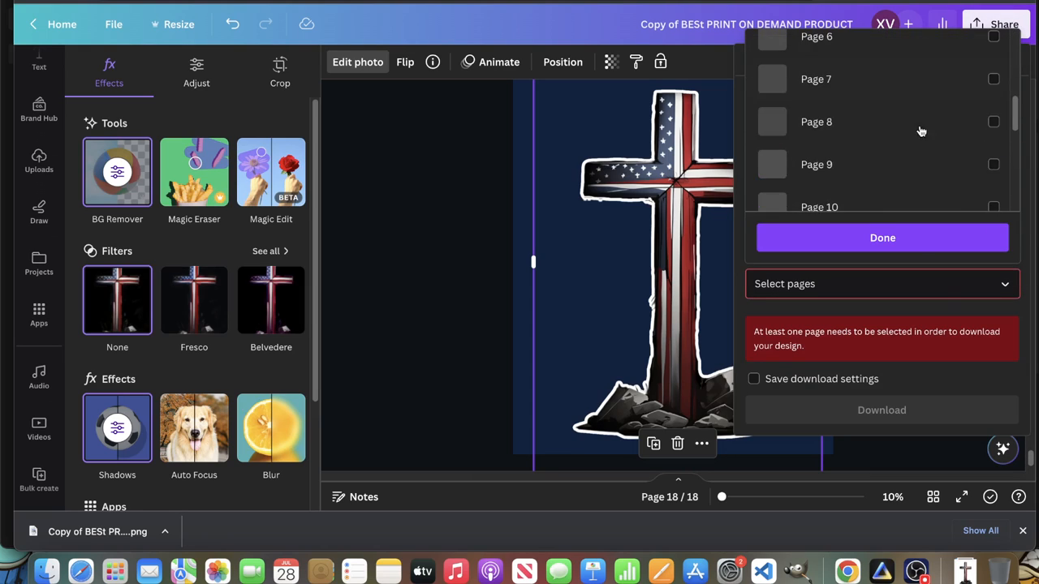
pyautogui.click(994, 185)
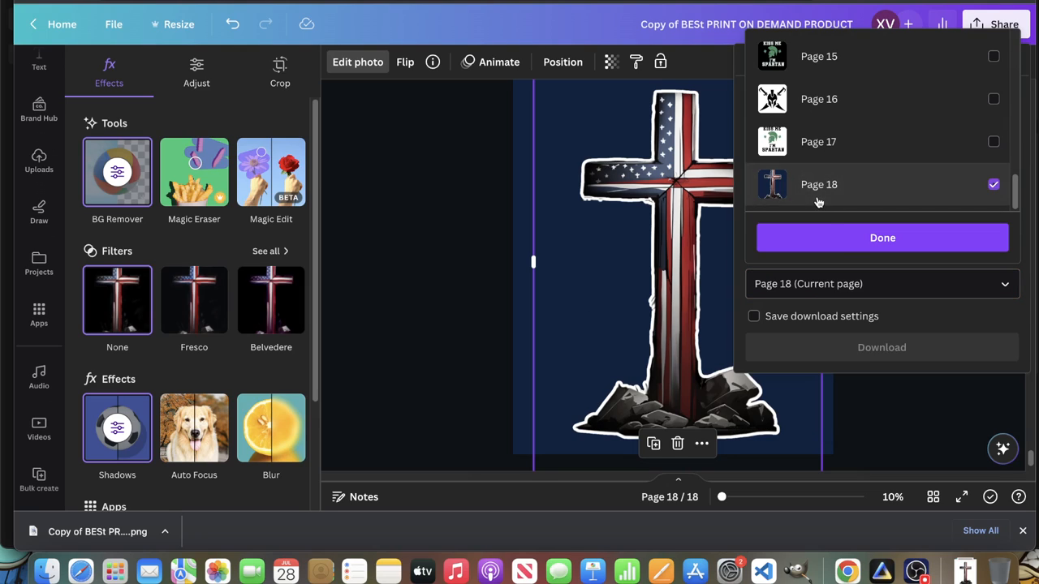
pyautogui.click(882, 347)
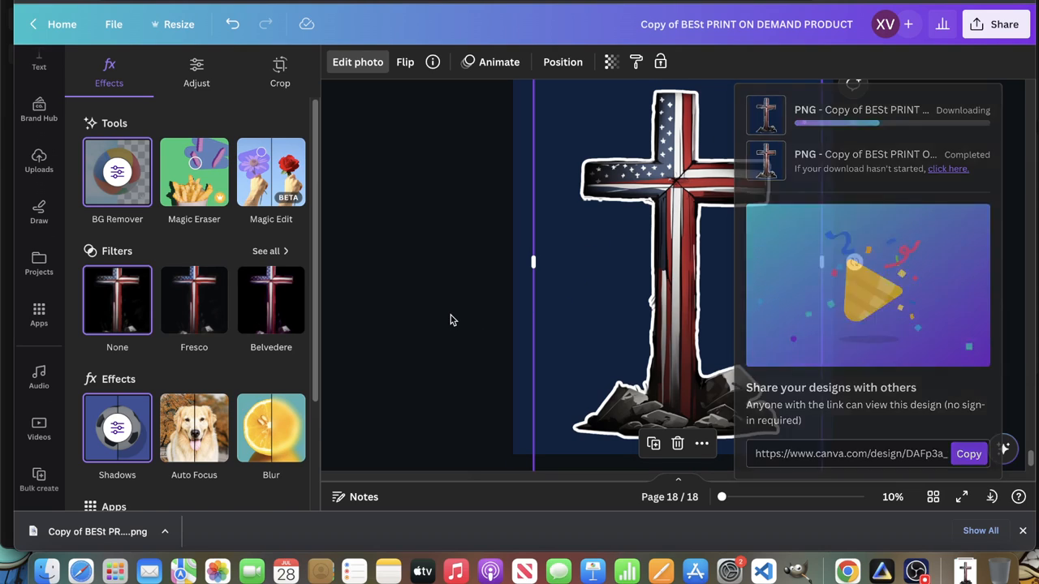
pyautogui.click(39, 161)
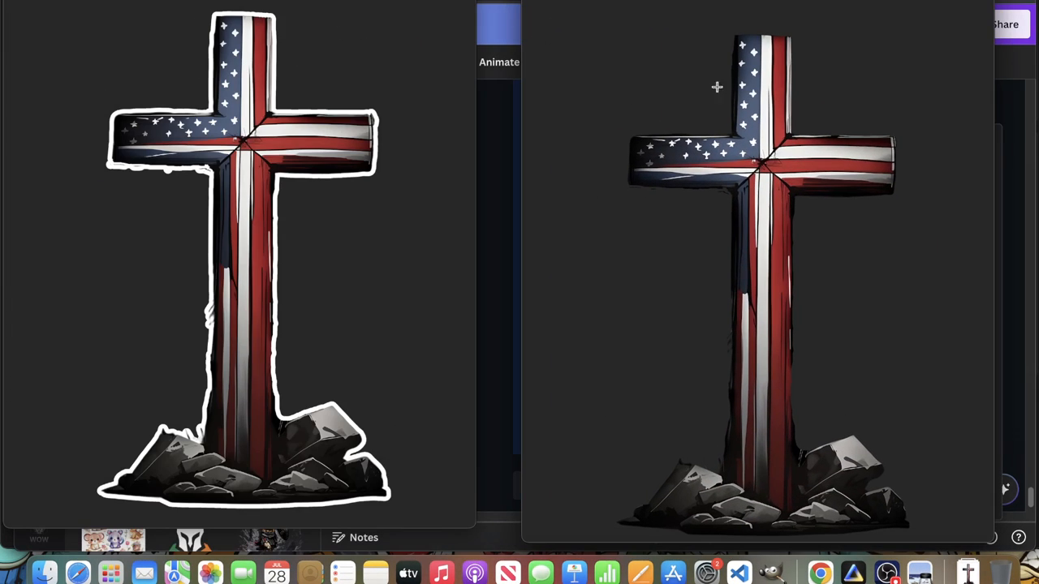
pyautogui.moveTo(331, 344)
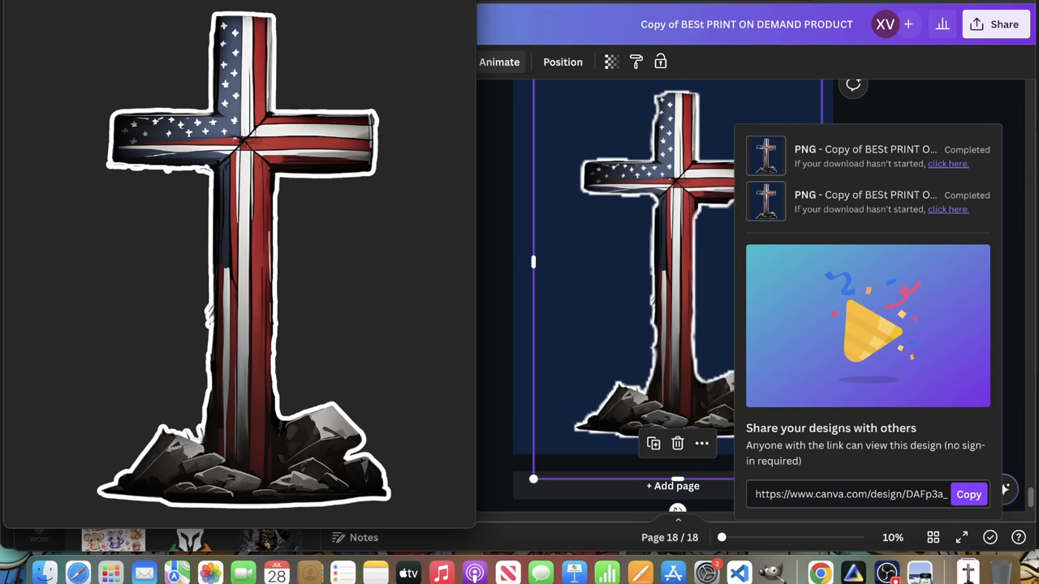
pyautogui.moveTo(6, 314)
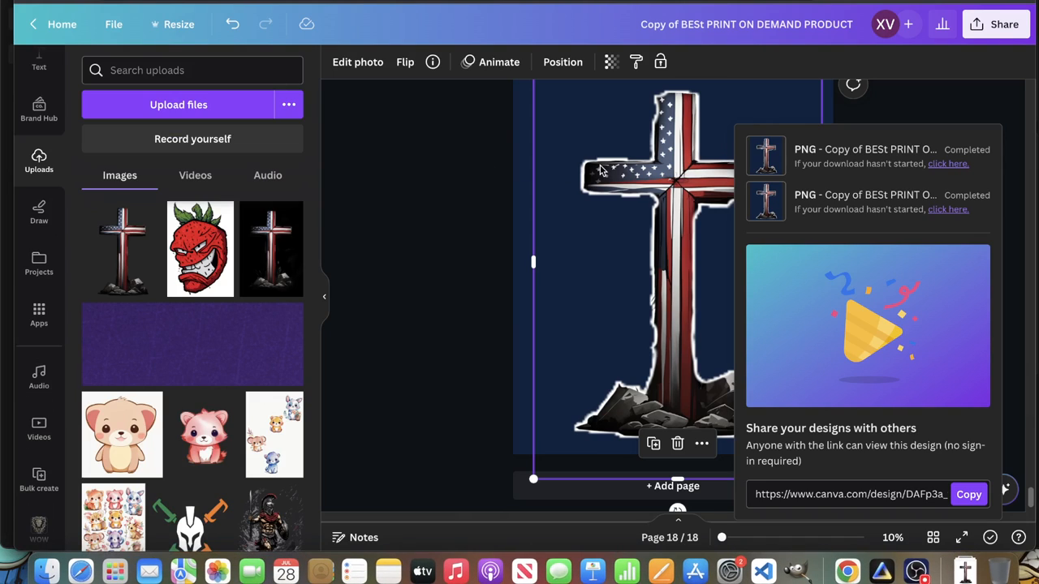
# Delete the cross from page 18 and add the angry strawberry image from Uploads.
pyautogui.click(676, 443)
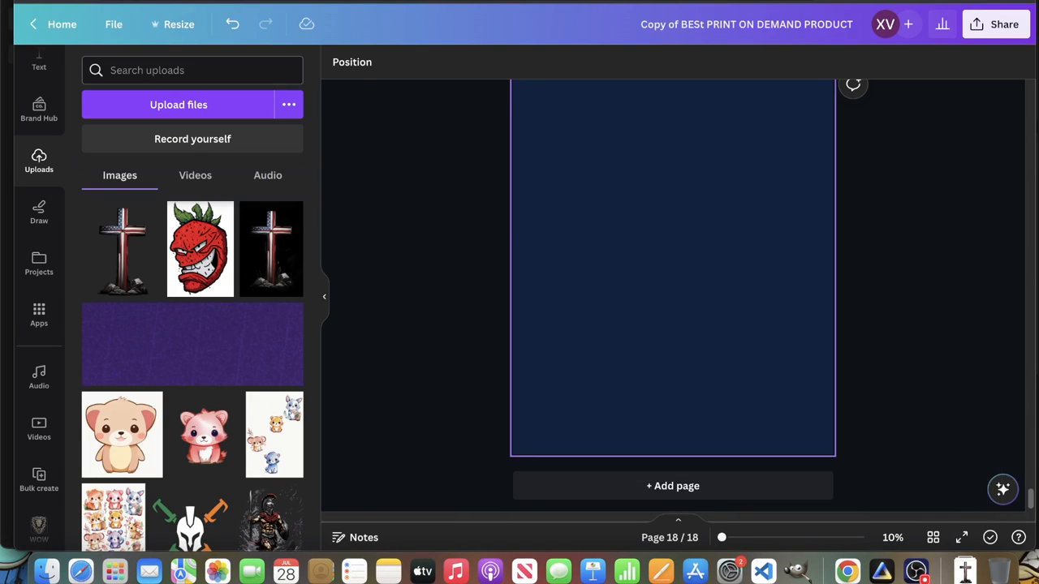
pyautogui.click(413, 273)
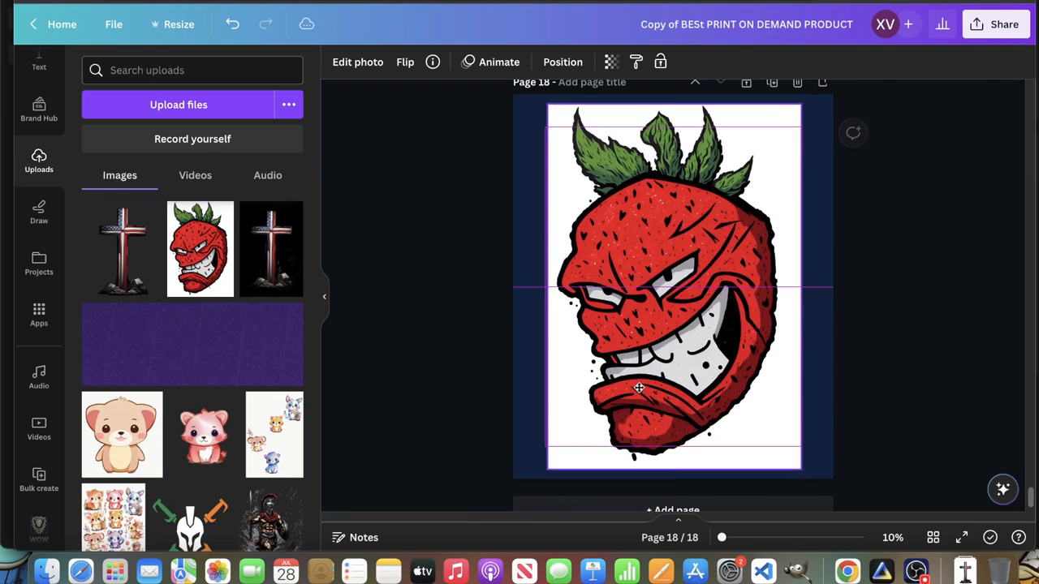
pyautogui.click(640, 386)
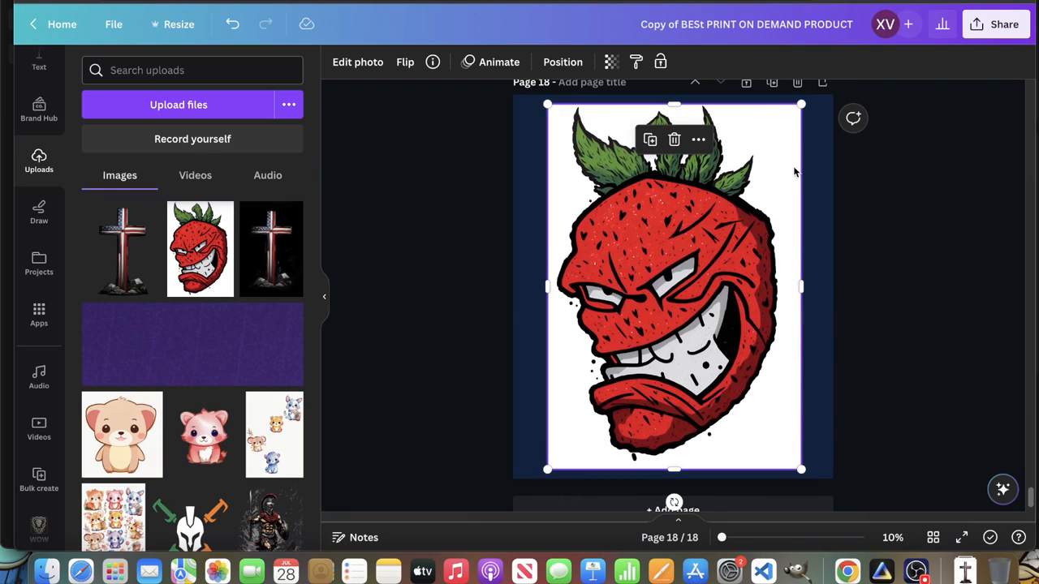
pyautogui.moveTo(633, 217)
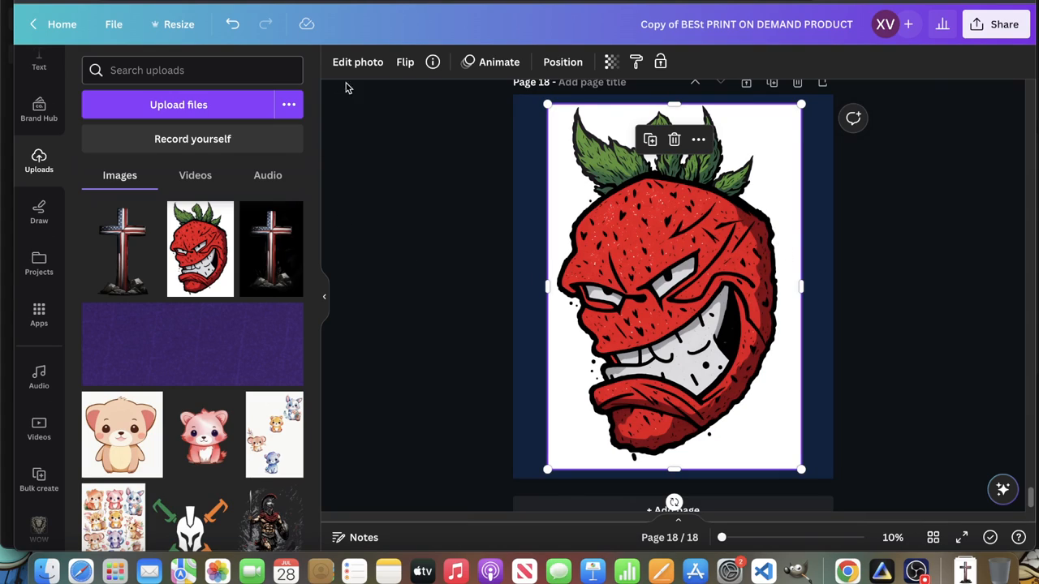
pyautogui.moveTo(620, 415)
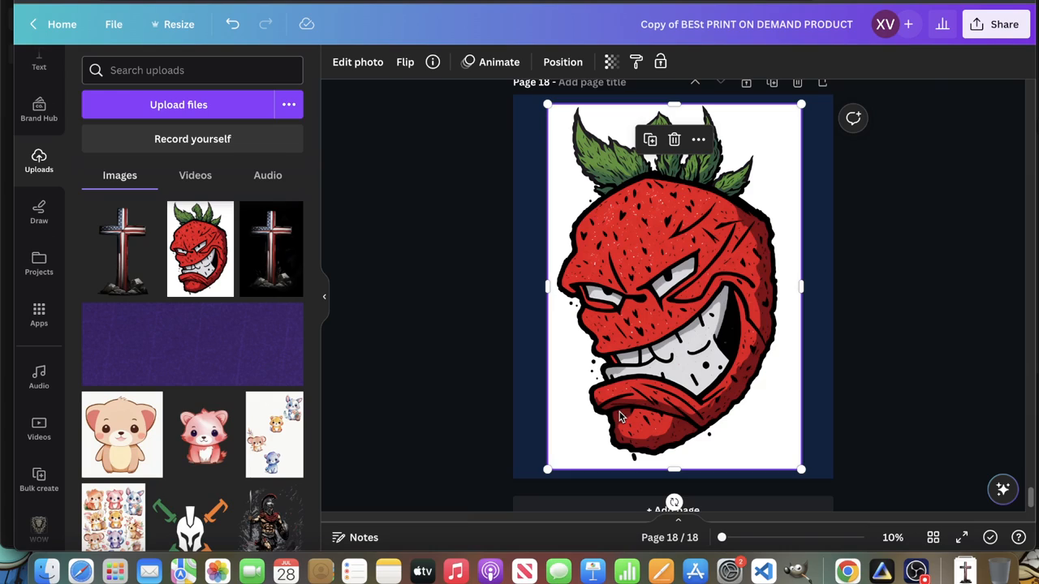
pyautogui.moveTo(594, 415)
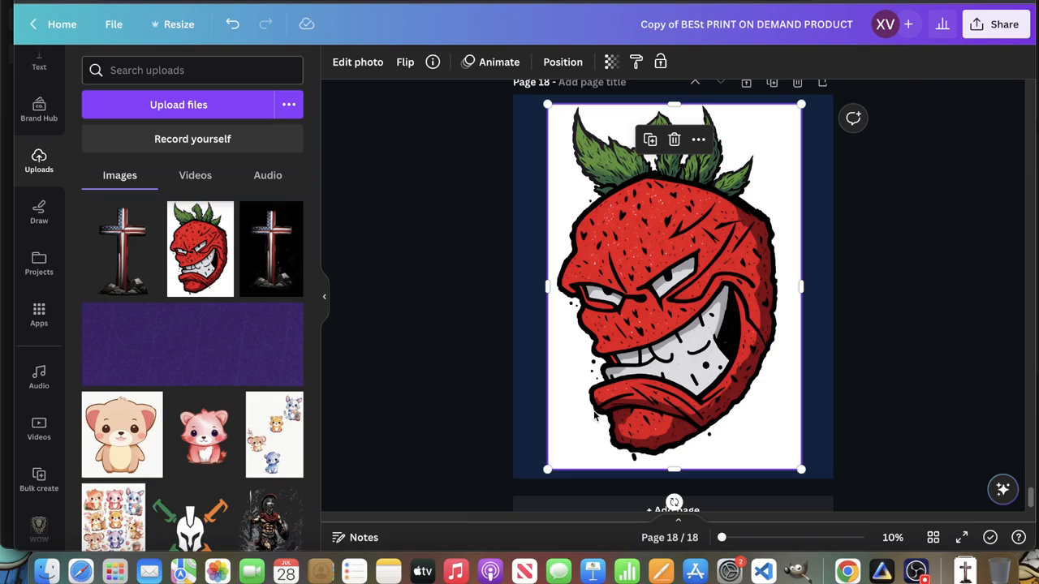
pyautogui.moveTo(396, 104)
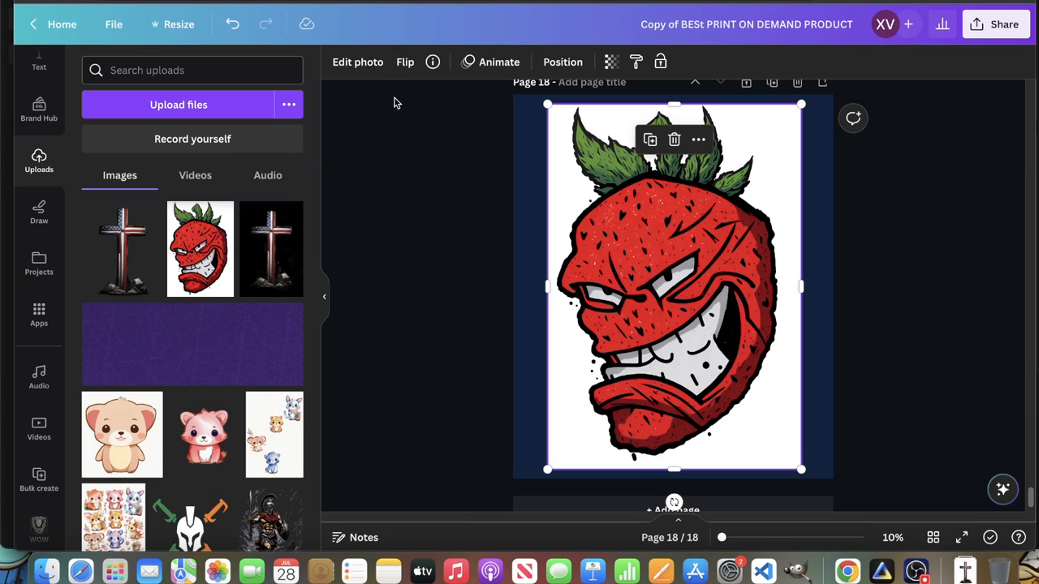
# Strip the strawberry's white background with BG Remover so it sits on the navy page.
pyautogui.click(357, 62)
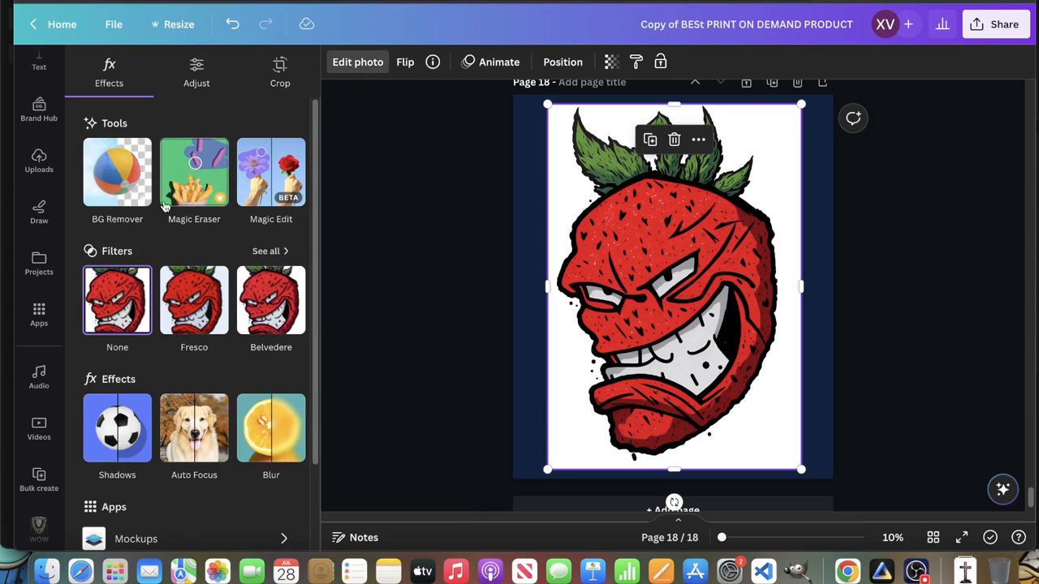
pyautogui.click(117, 172)
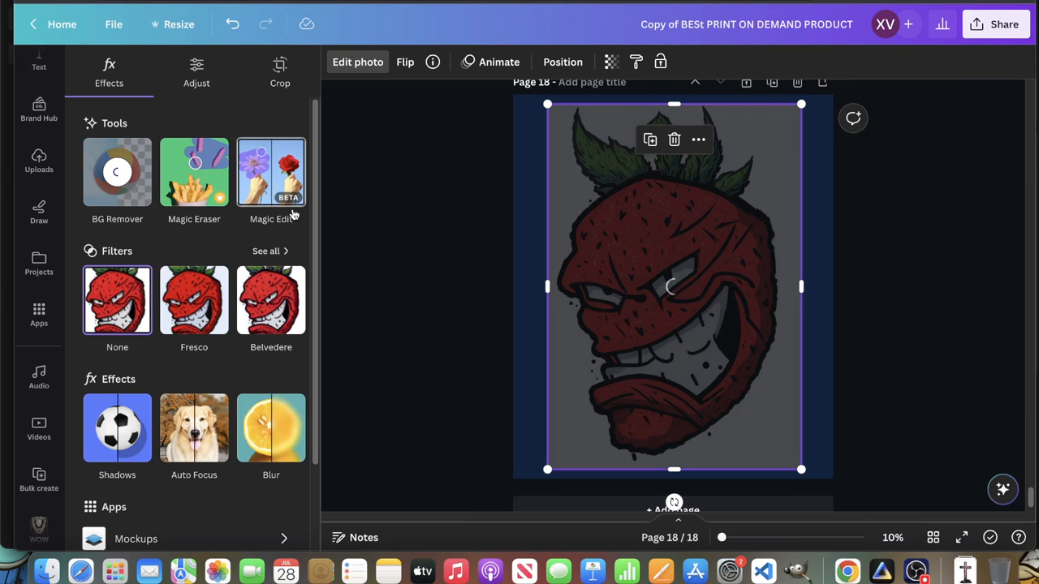
pyautogui.click(116, 172)
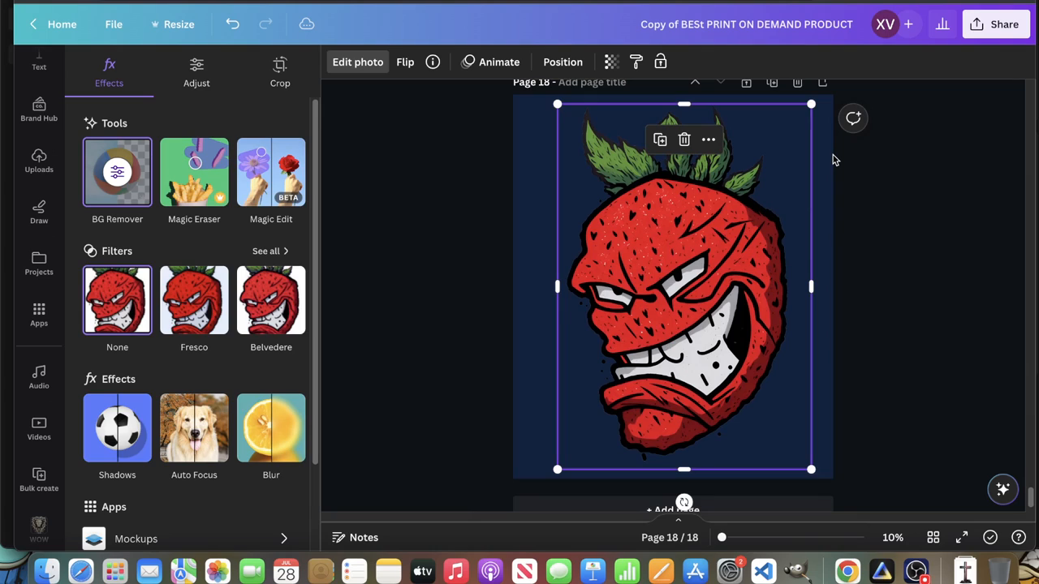
pyautogui.click(39, 160)
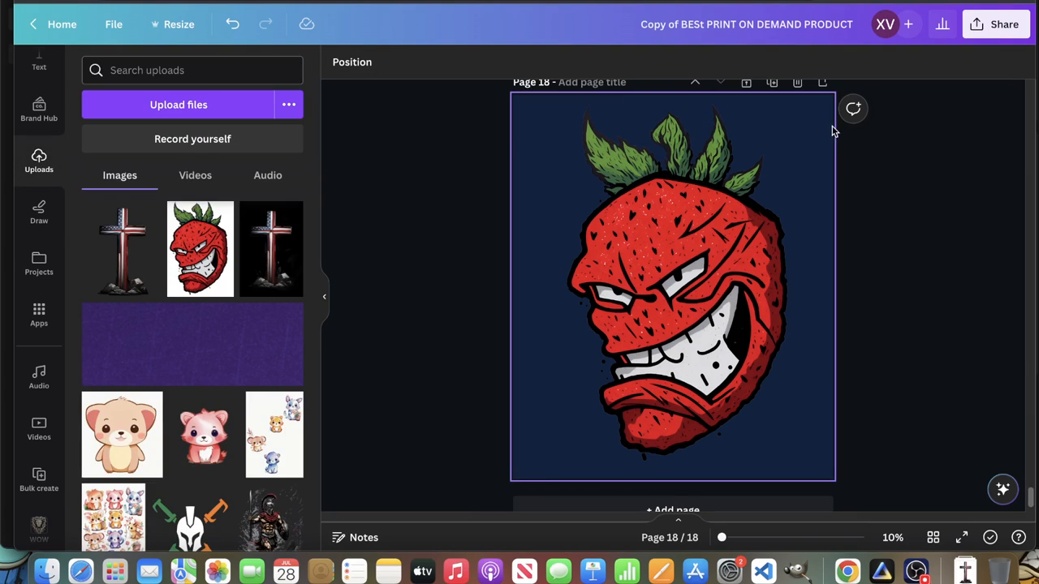
# Switch page 18's background from dark navy to the gold document colour.
pyautogui.click(672, 284)
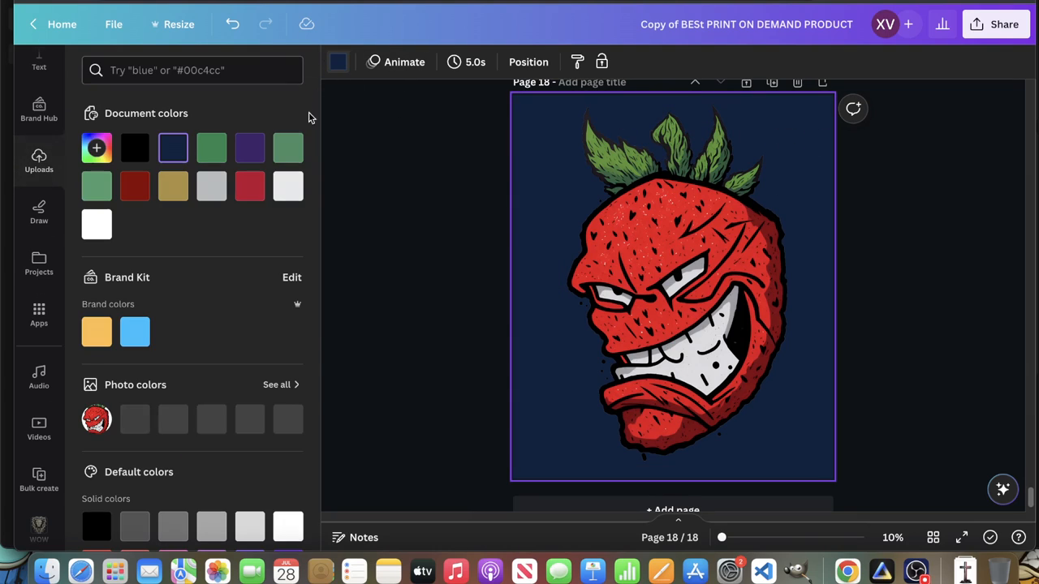
pyautogui.click(172, 185)
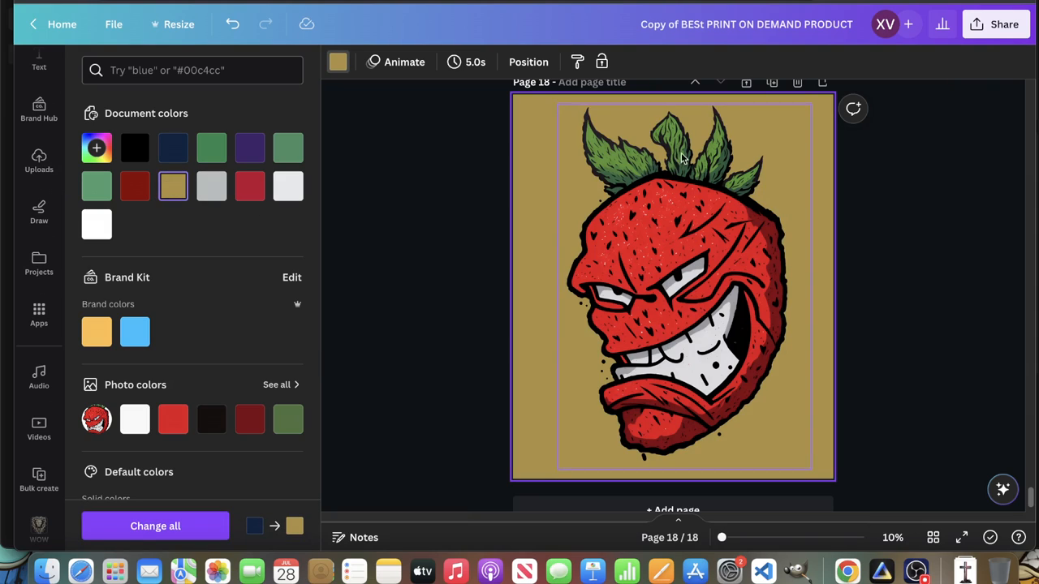
pyautogui.click(39, 159)
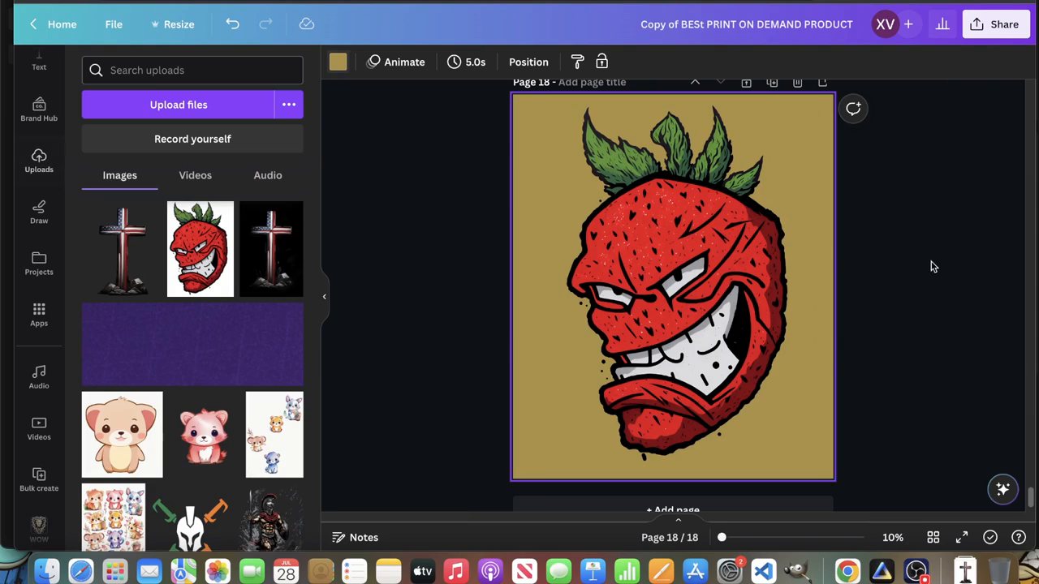
pyautogui.moveTo(543, 203)
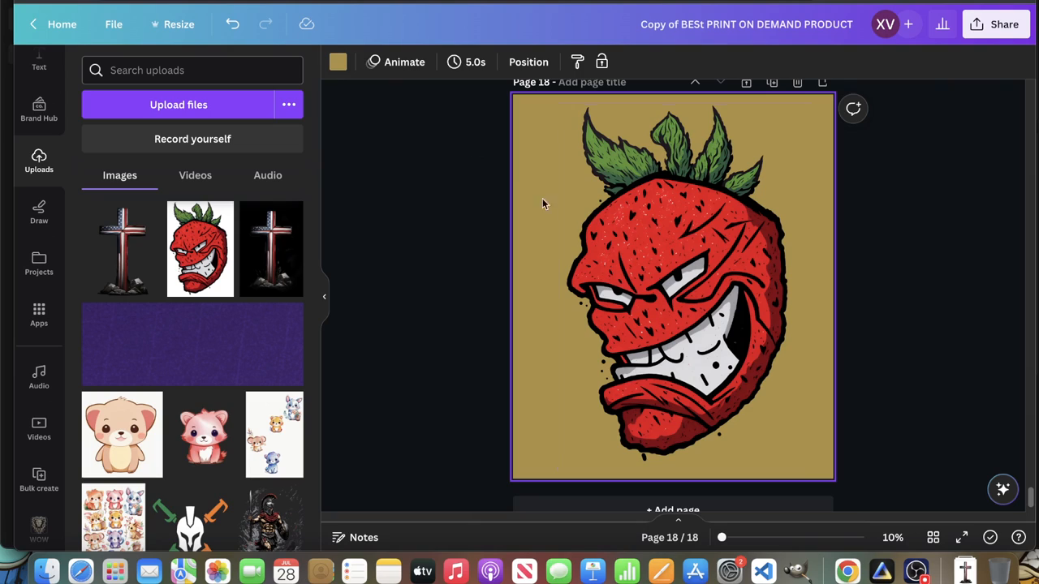
pyautogui.click(673, 284)
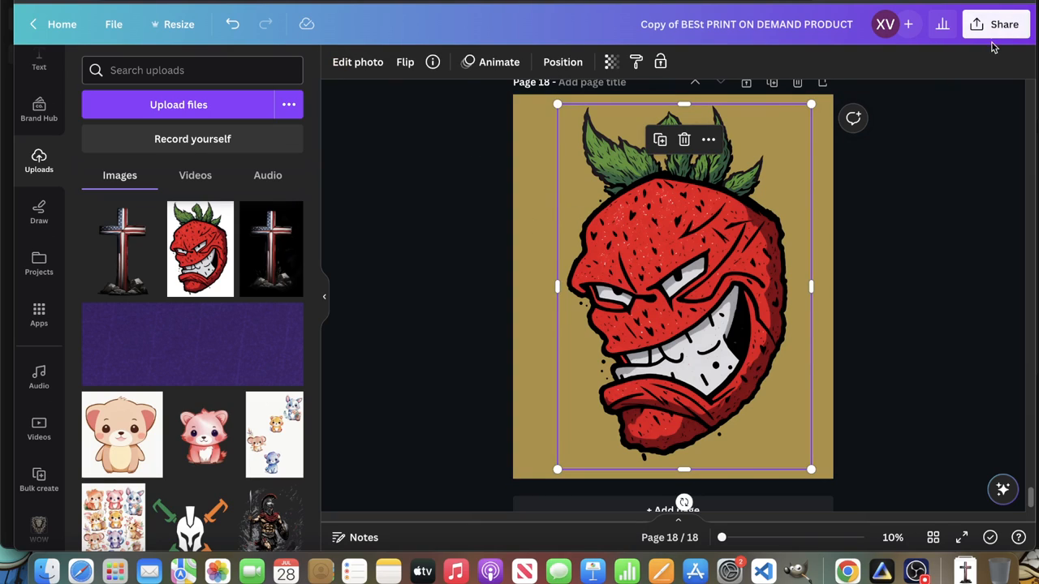
# Download the current page with the strawberry on gold as a PNG.
pyautogui.click(1003, 24)
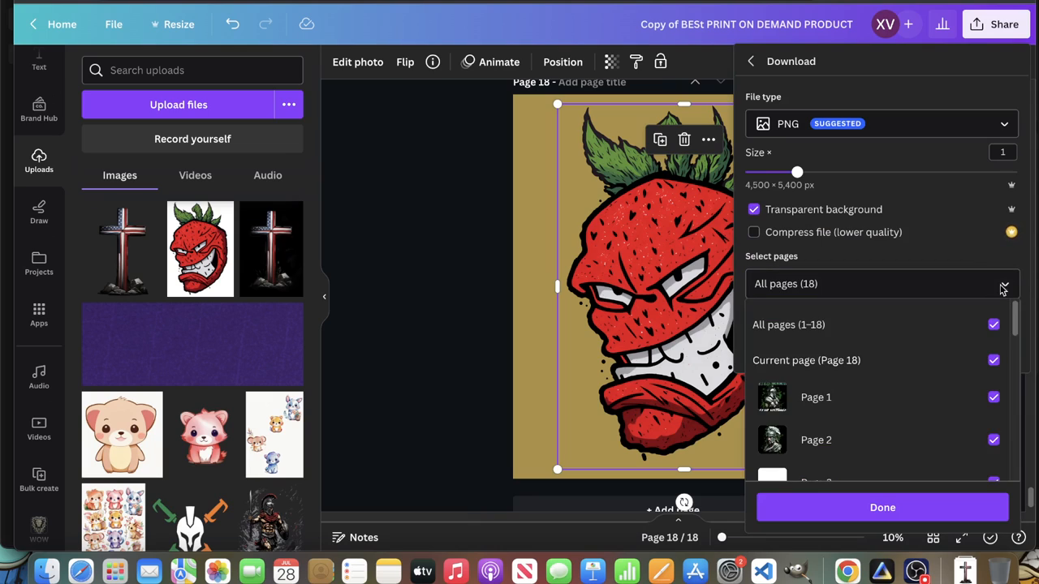
pyautogui.click(805, 361)
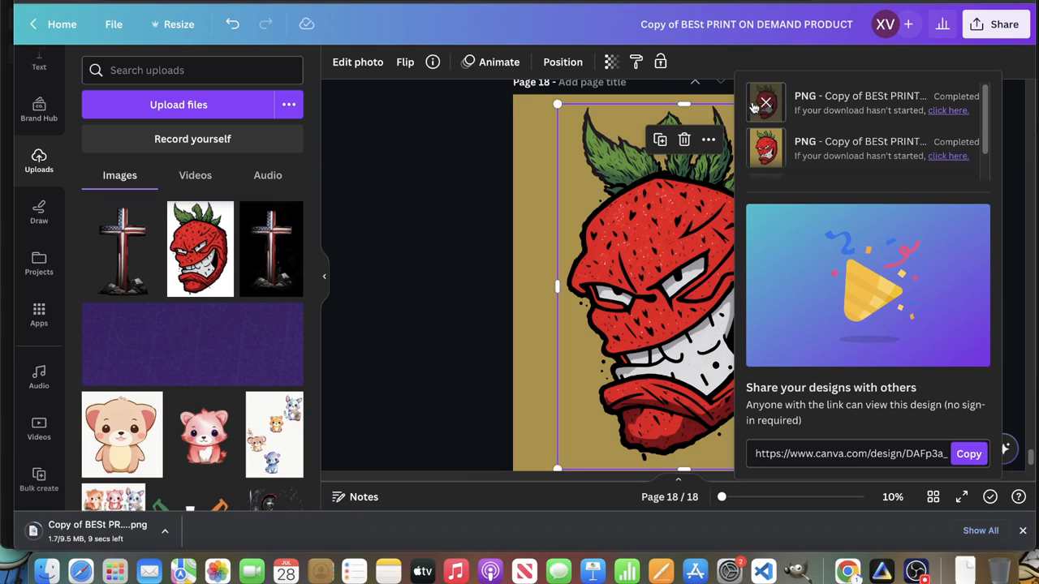
pyautogui.click(763, 102)
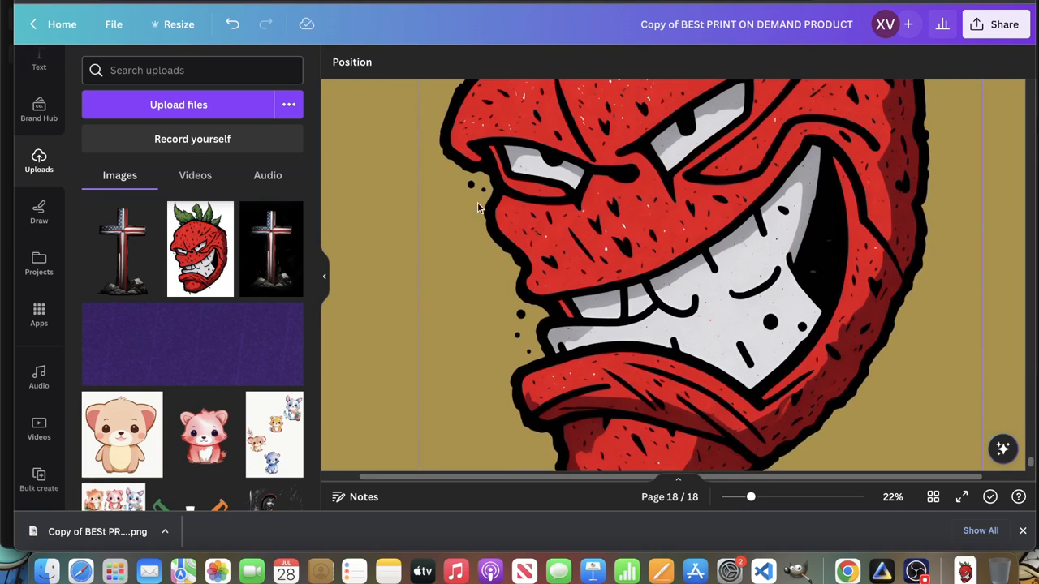
# Check the cutout strawberry's face in Background Remover, then go back to its photo effects.
pyautogui.moveTo(750, 496); pyautogui.dragTo(739, 496)
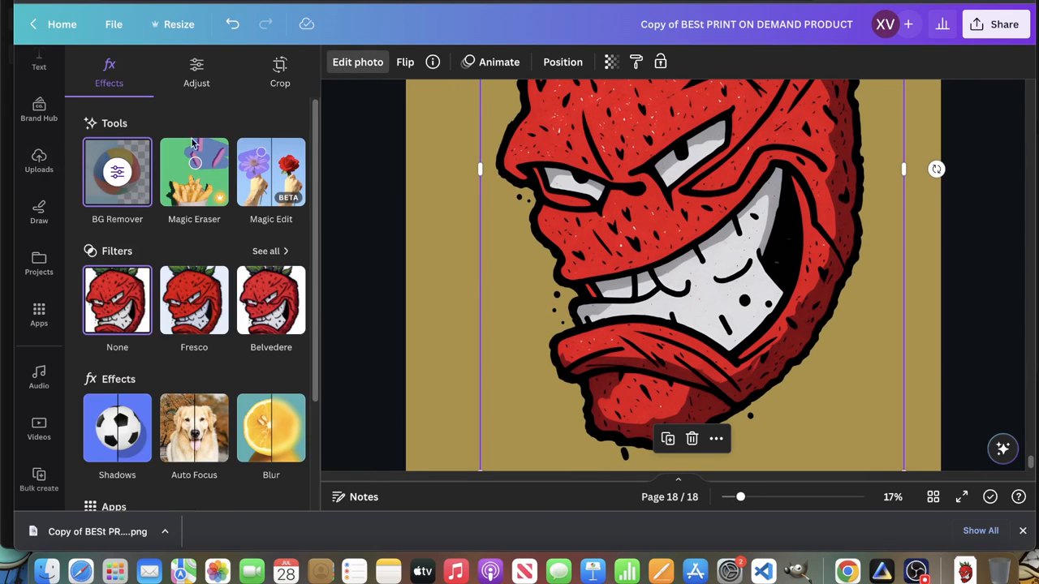
pyautogui.click(117, 172)
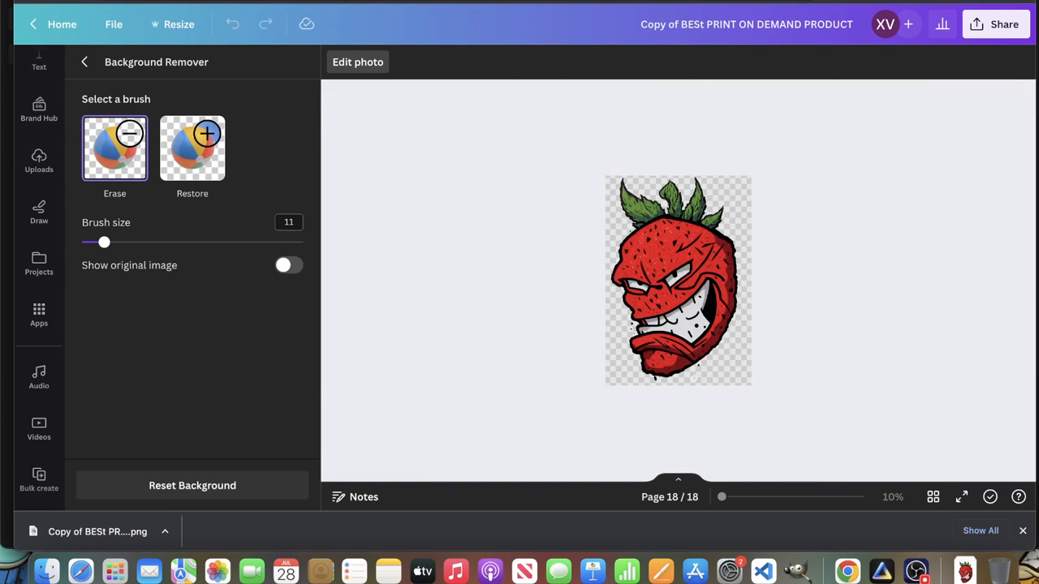
pyautogui.scroll(3)
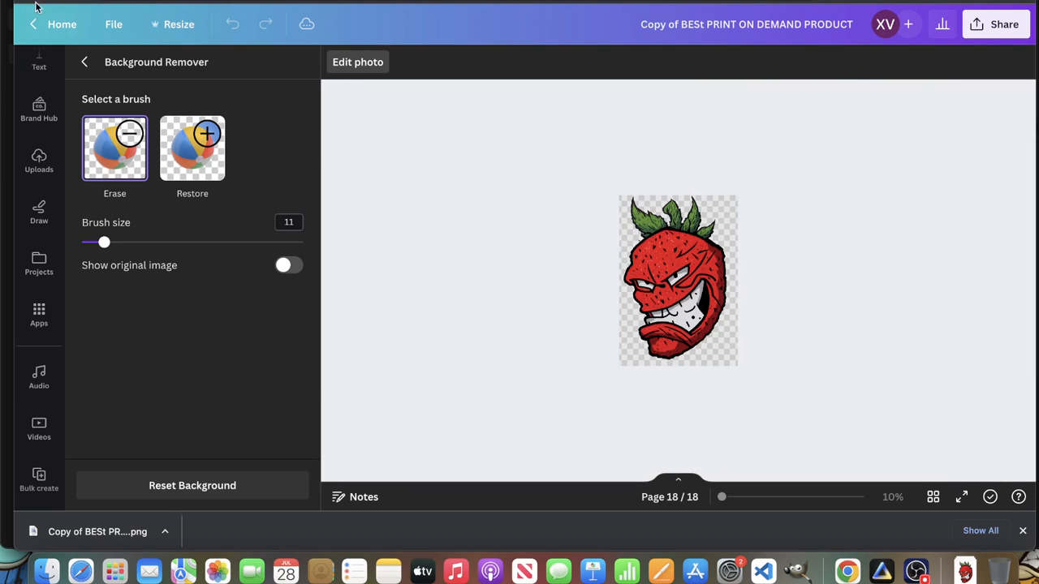
pyautogui.click(85, 61)
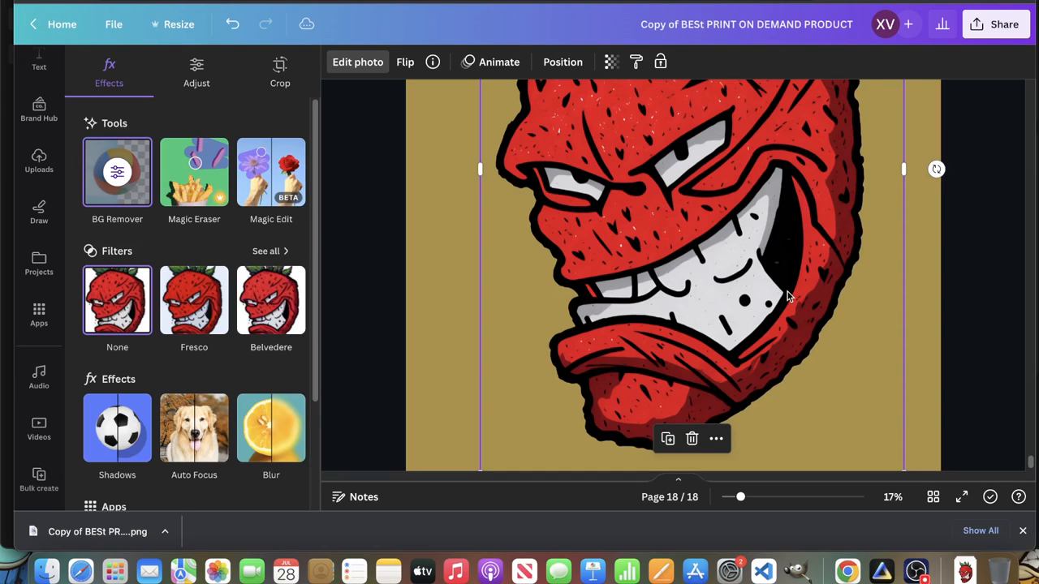
# Reselect the strawberry, revisit BG Remover touch-up and return to the Effects panel.
pyautogui.moveTo(739, 496); pyautogui.dragTo(737, 496)
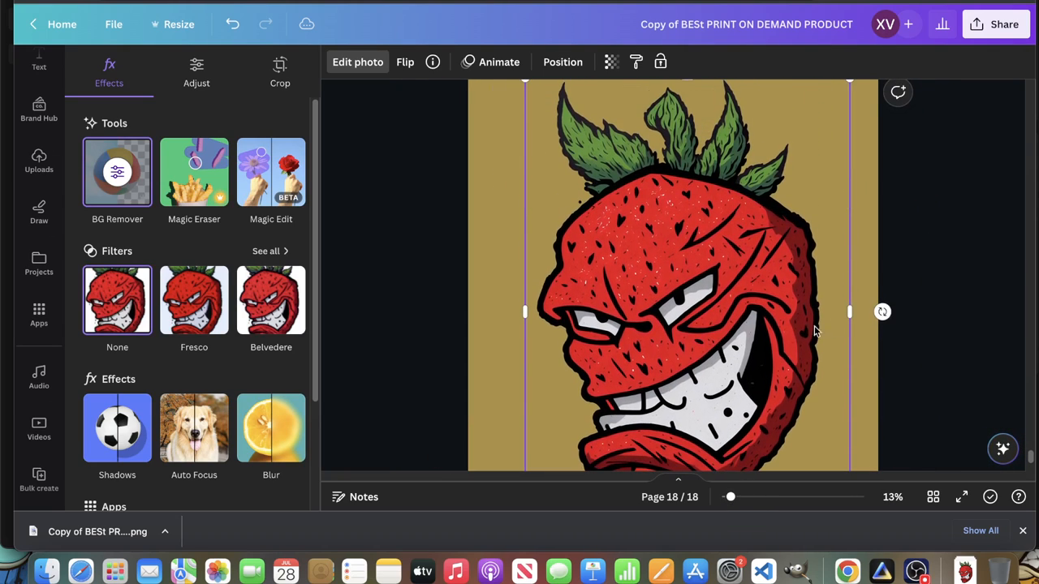
pyautogui.click(798, 292)
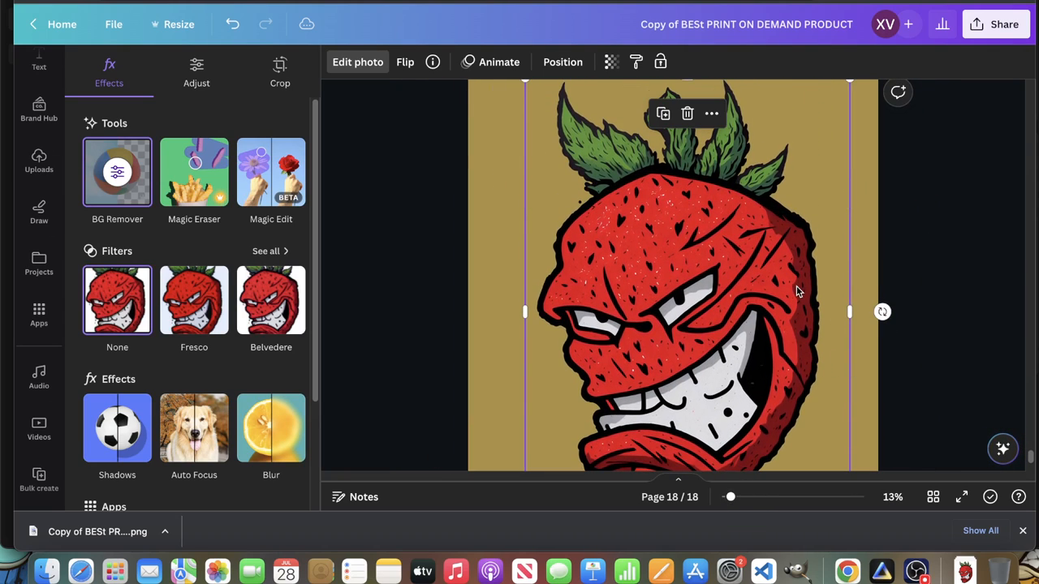
pyautogui.click(117, 172)
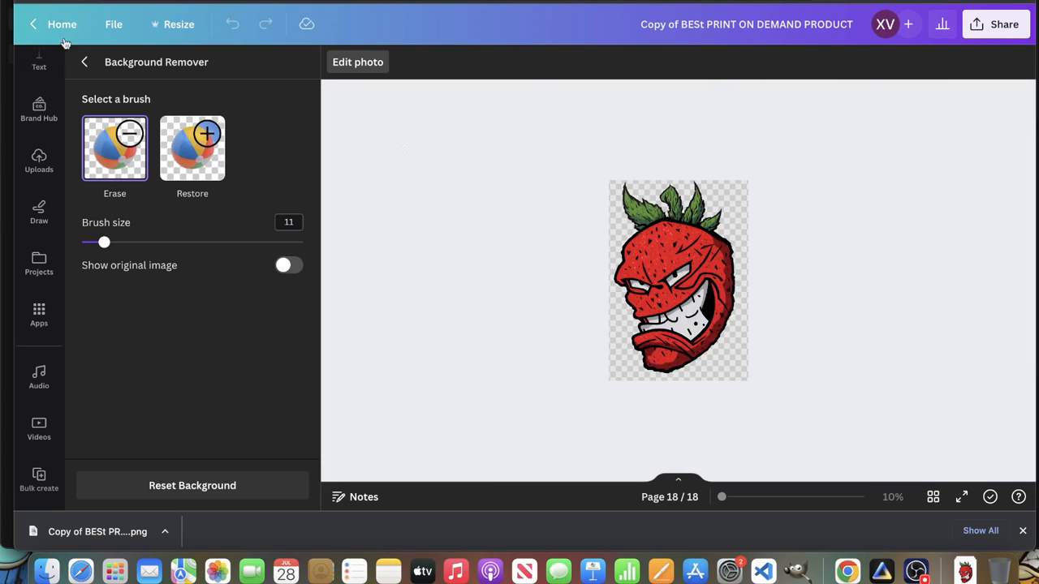
pyautogui.click(84, 61)
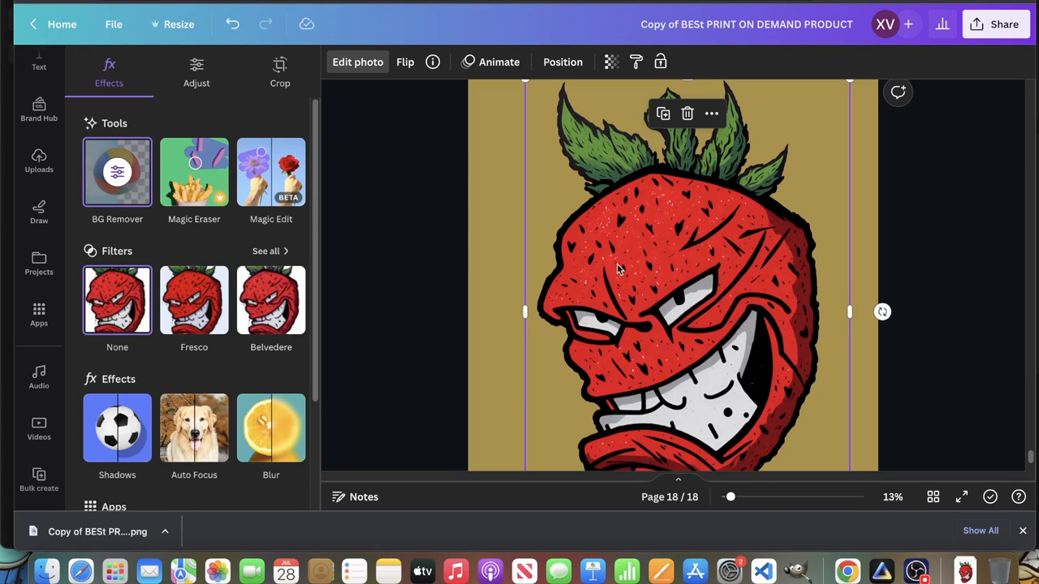
pyautogui.scroll(-3)
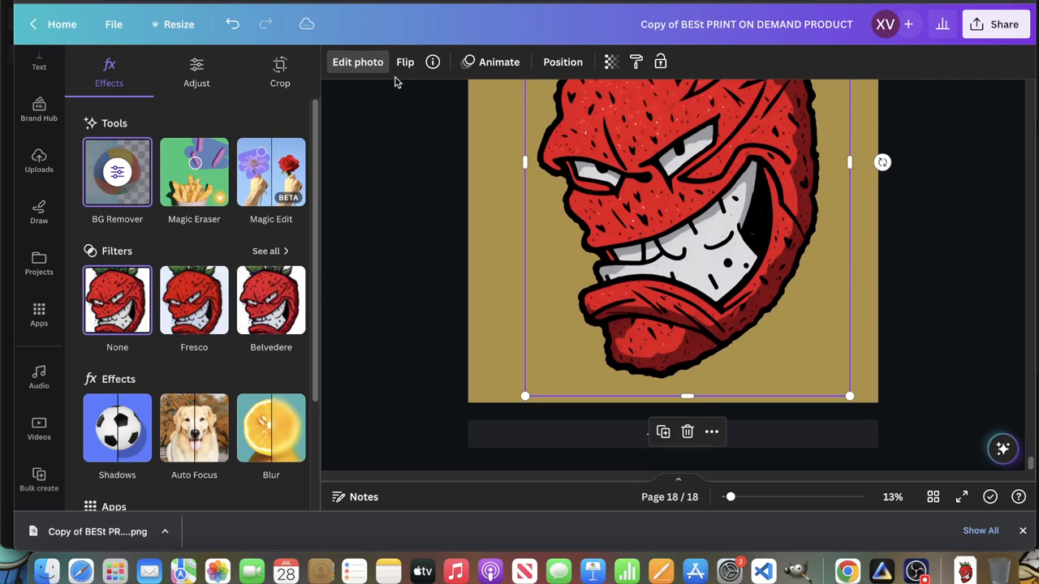
# Download the current page as a PNG with Transparent background ticked.
pyautogui.click(996, 24)
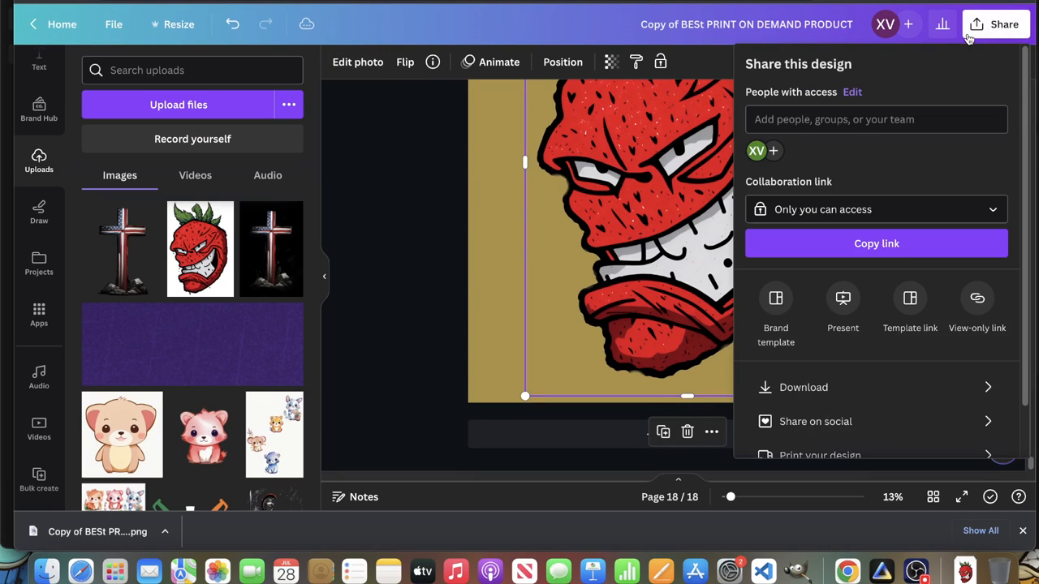
pyautogui.click(801, 387)
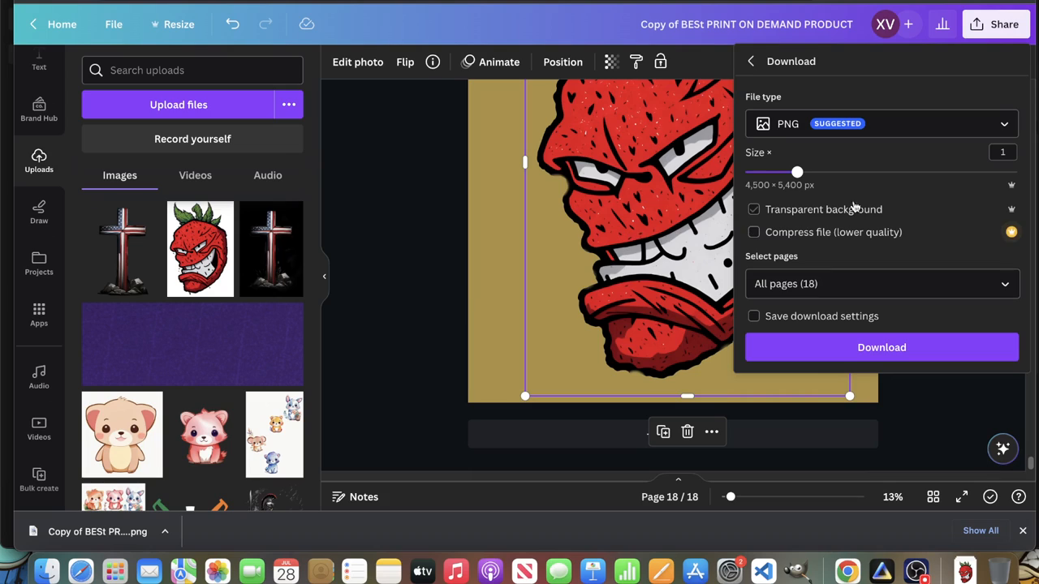
pyautogui.click(881, 282)
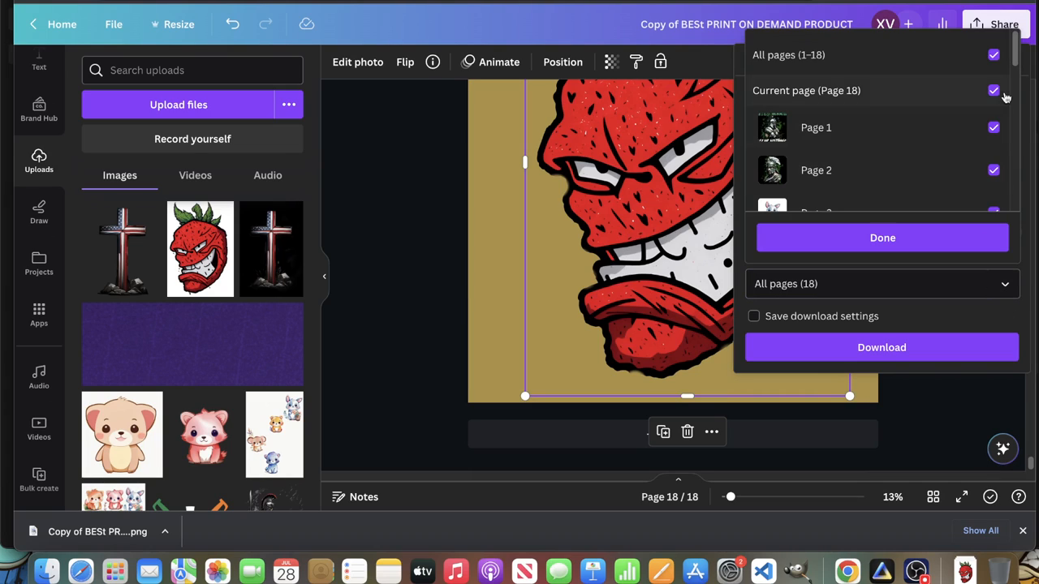
pyautogui.click(993, 55)
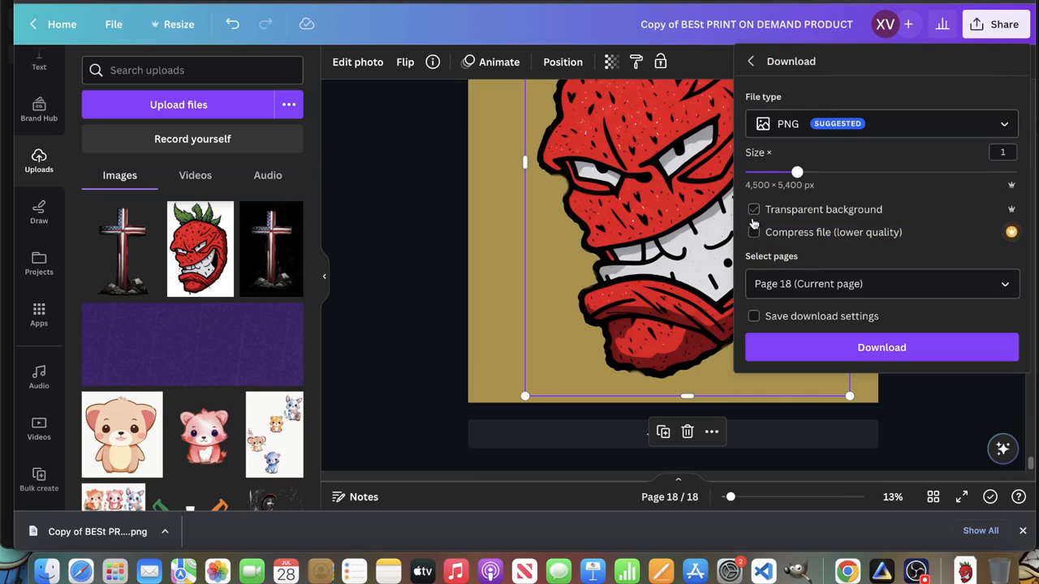
pyautogui.click(753, 210)
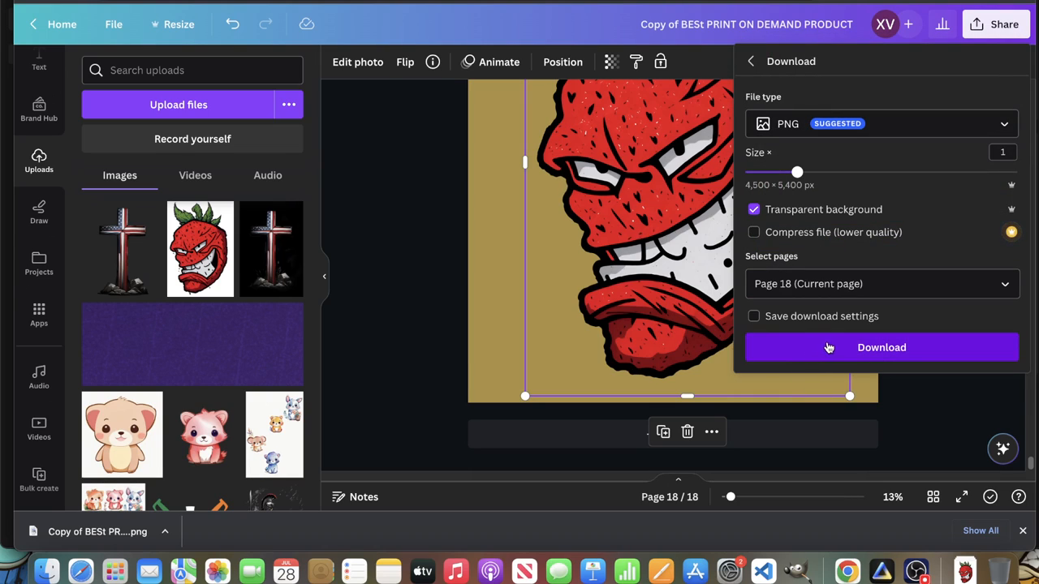
pyautogui.click(881, 348)
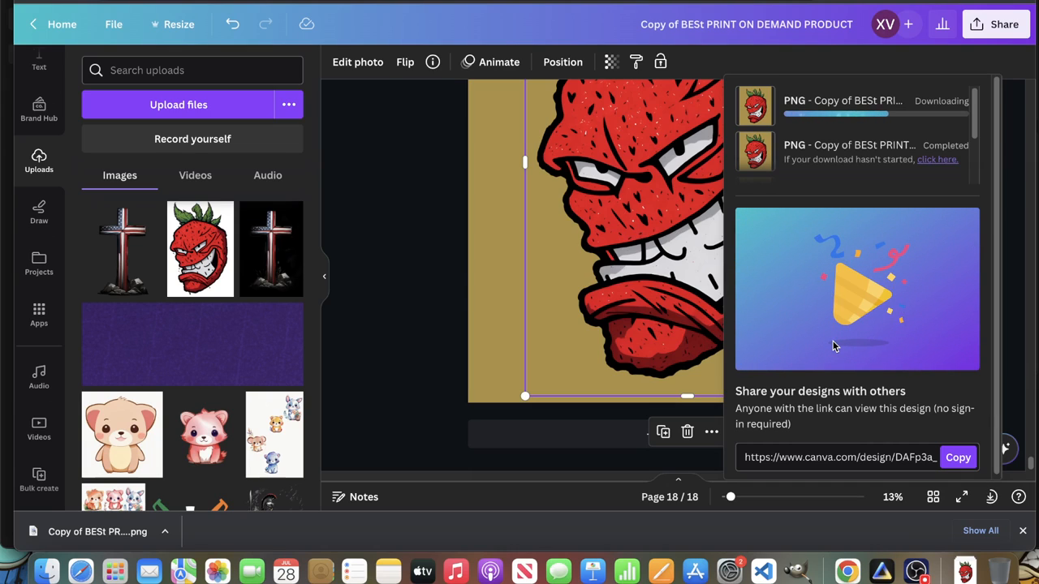
pyautogui.moveTo(829, 344)
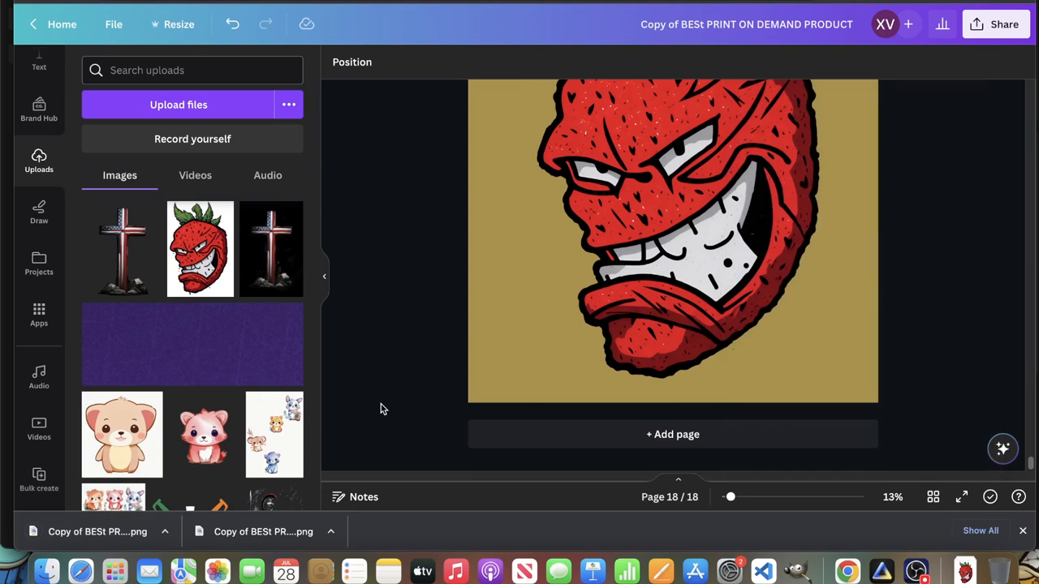
pyautogui.moveTo(164, 516)
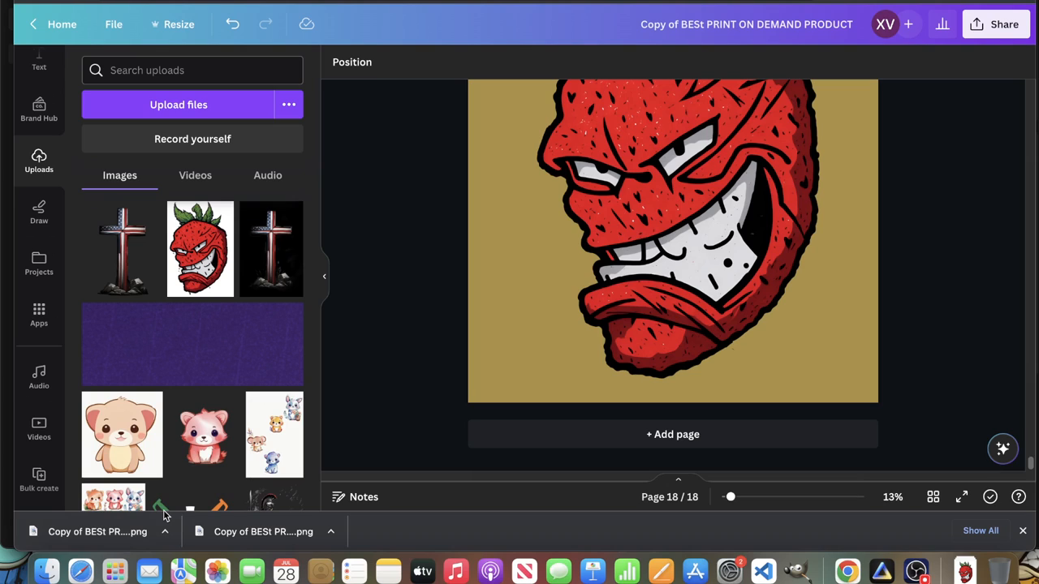
pyautogui.moveTo(412, 313)
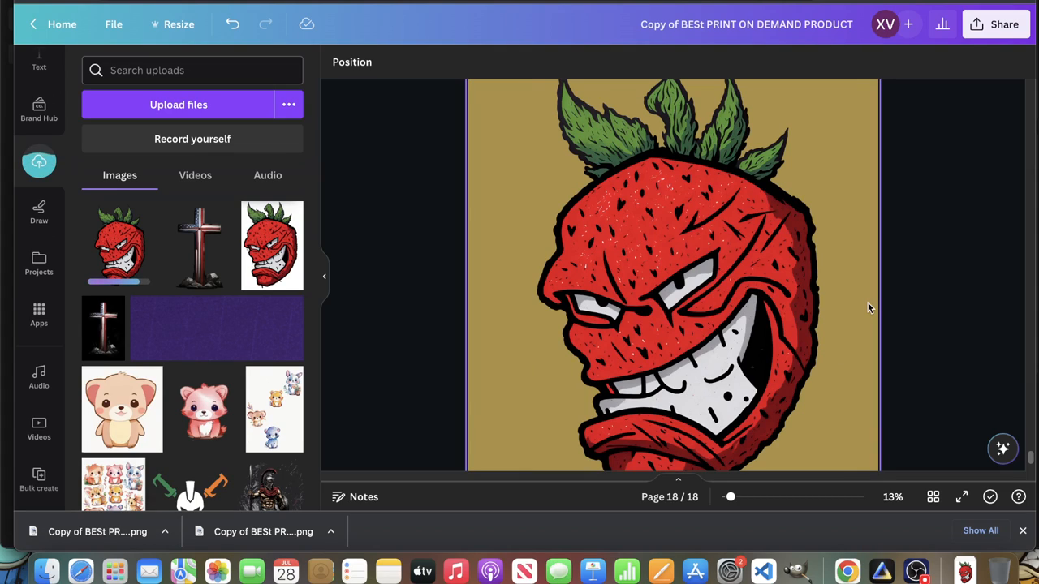
# Select the strawberry image on page 18 to bring up its Edit photo effects.
pyautogui.click(671, 276)
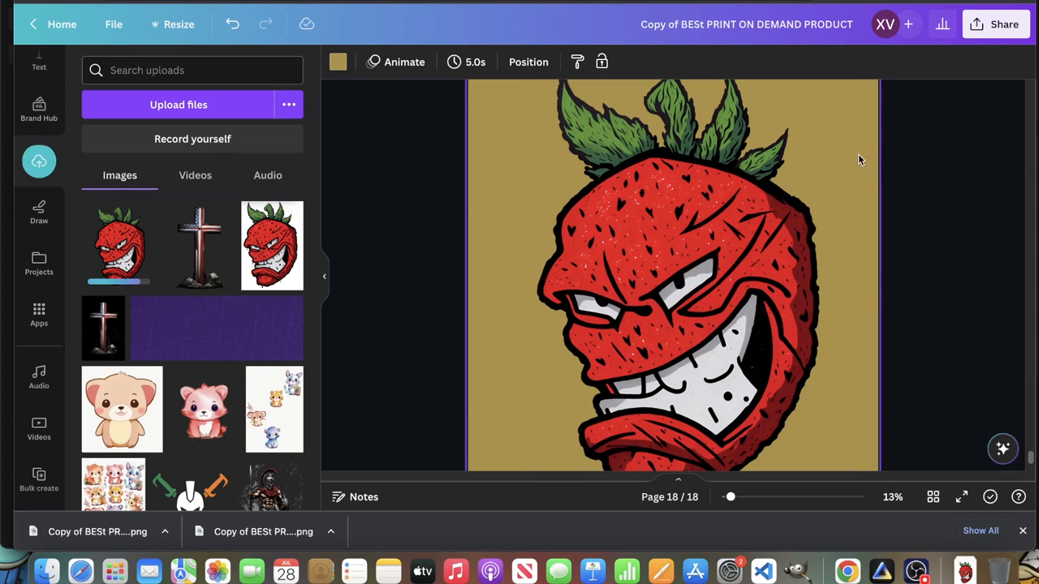
pyautogui.scroll(-3)
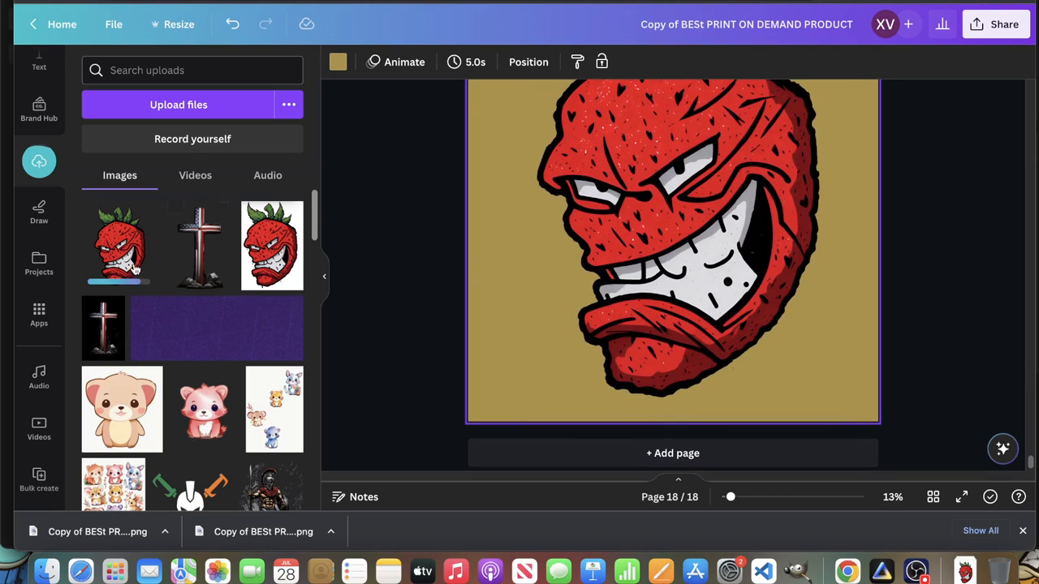
pyautogui.click(649, 243)
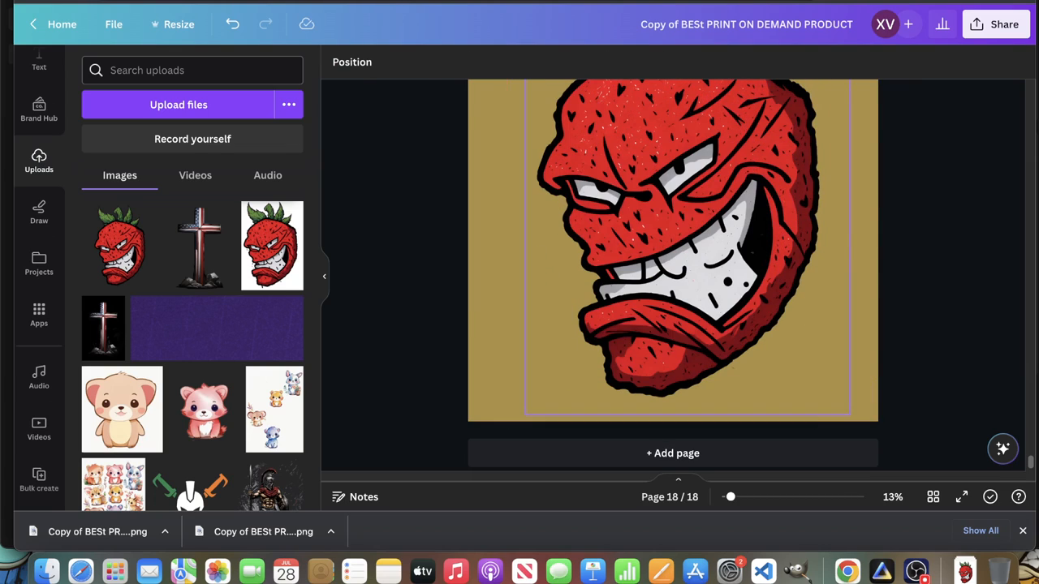
pyautogui.click(688, 243)
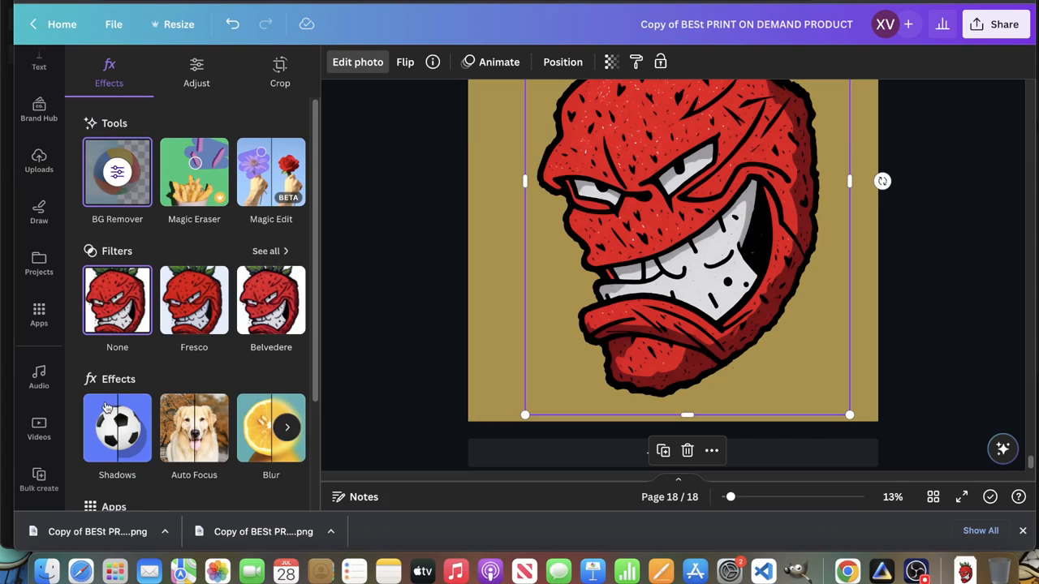
# Add a white Glow shadow to the strawberry with zero blur and full intensity.
pyautogui.click(117, 429)
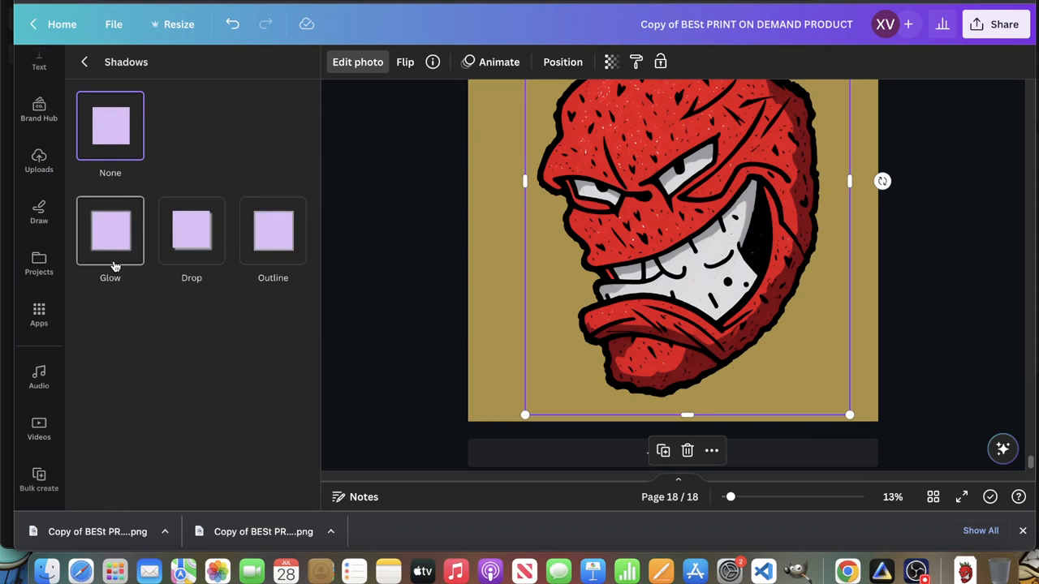
pyautogui.click(111, 230)
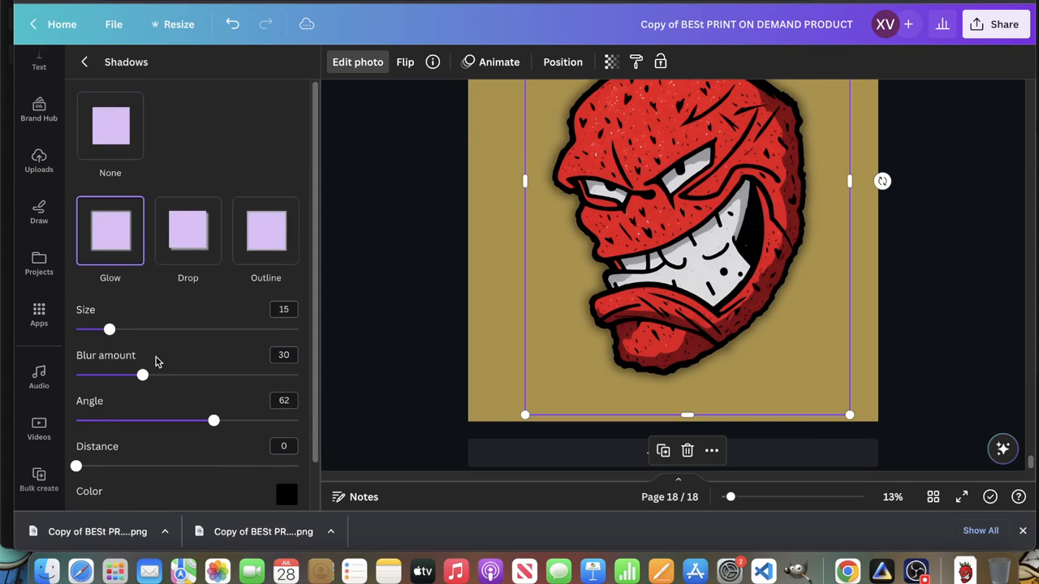
pyautogui.click(285, 495)
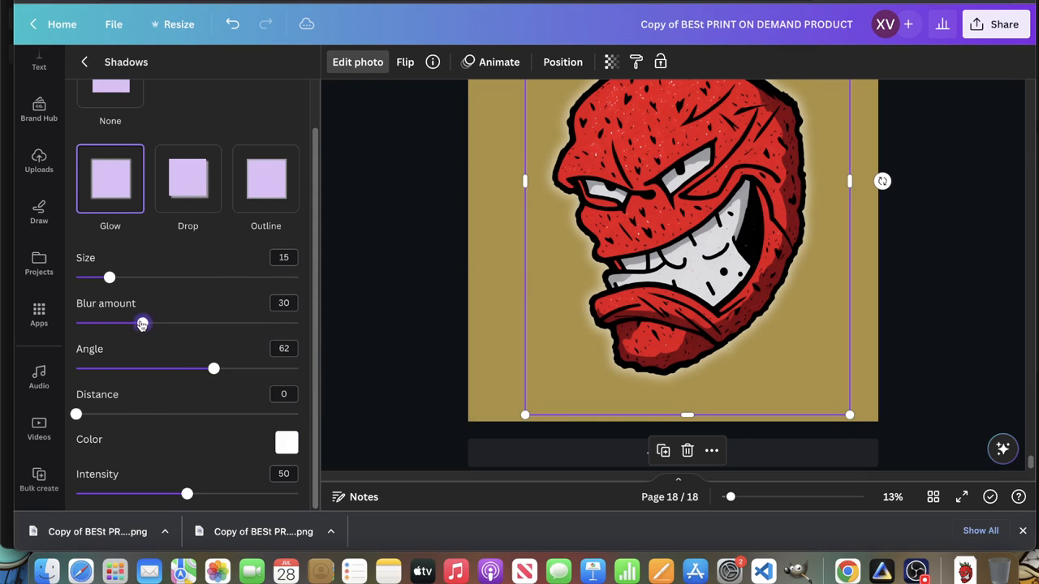
pyautogui.moveTo(143, 323); pyautogui.dragTo(76, 323)
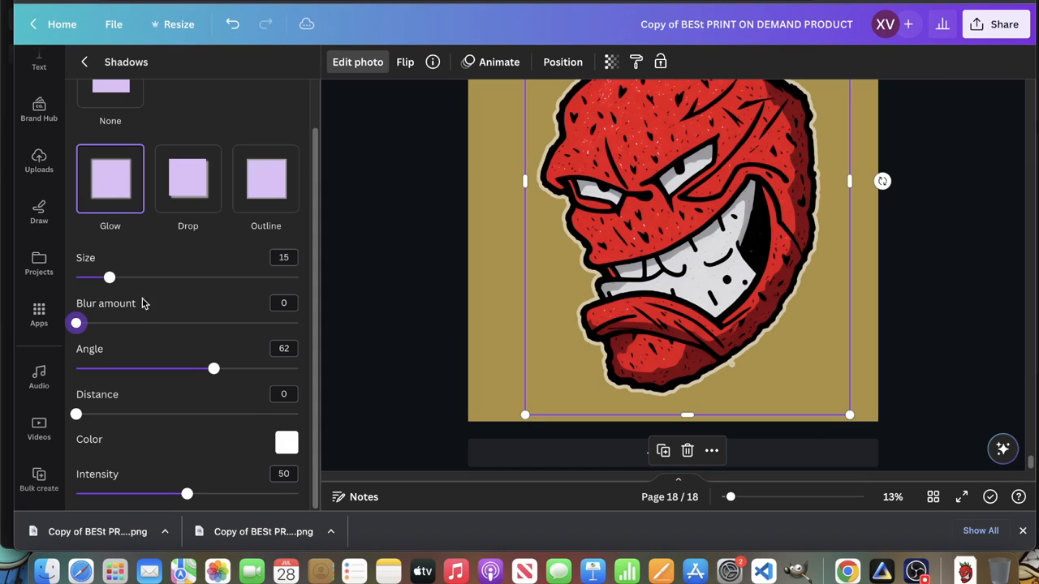
pyautogui.moveTo(209, 467)
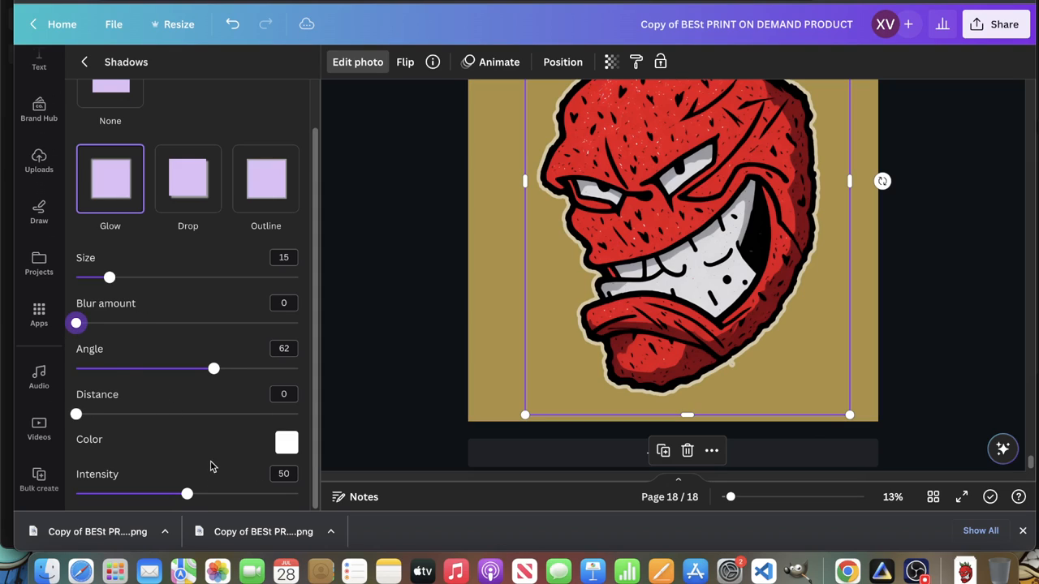
pyautogui.moveTo(188, 494); pyautogui.dragTo(298, 493)
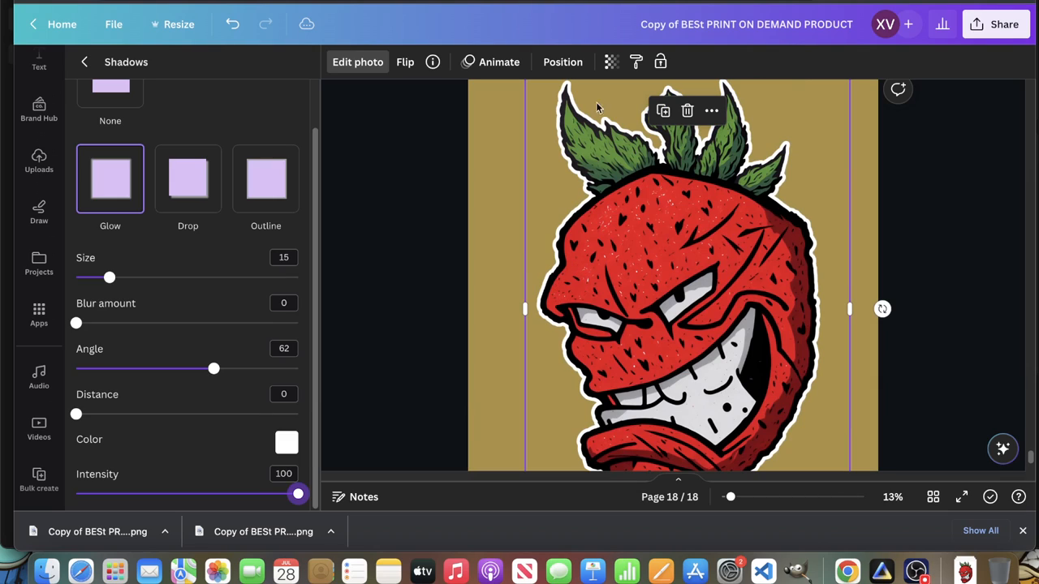
pyautogui.scroll(-3)
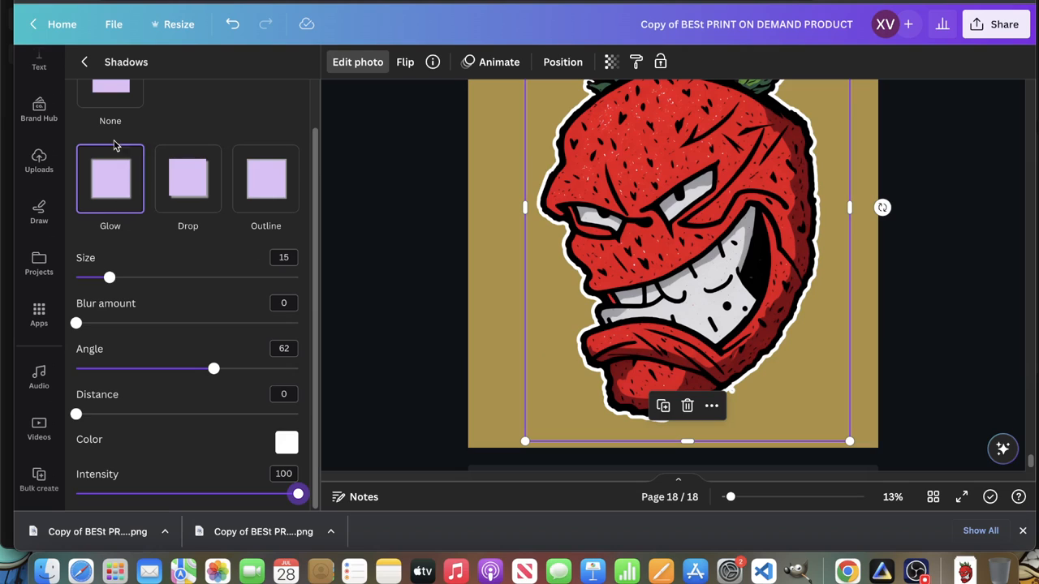
# Raise the glow size to 100, then settle the white outline at size 50.
pyautogui.moveTo(110, 276); pyautogui.dragTo(180, 276)
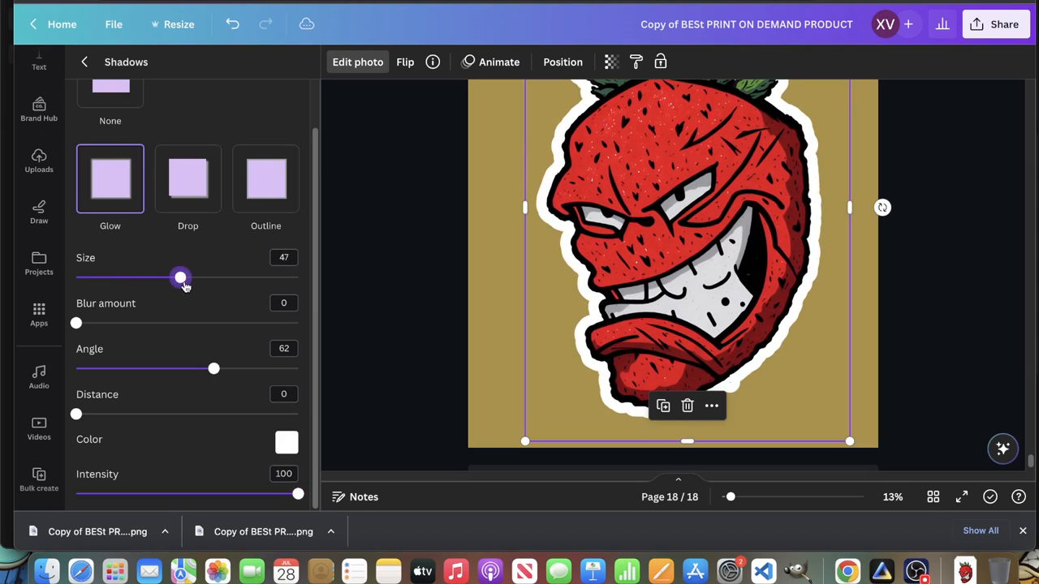
pyautogui.moveTo(180, 277); pyautogui.dragTo(192, 278)
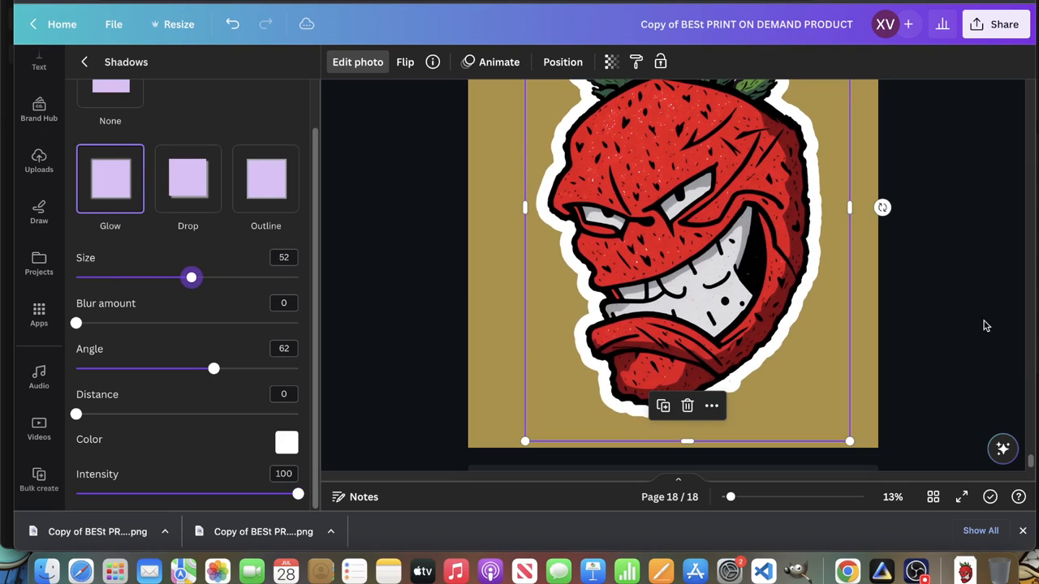
pyautogui.moveTo(192, 277); pyautogui.dragTo(298, 277)
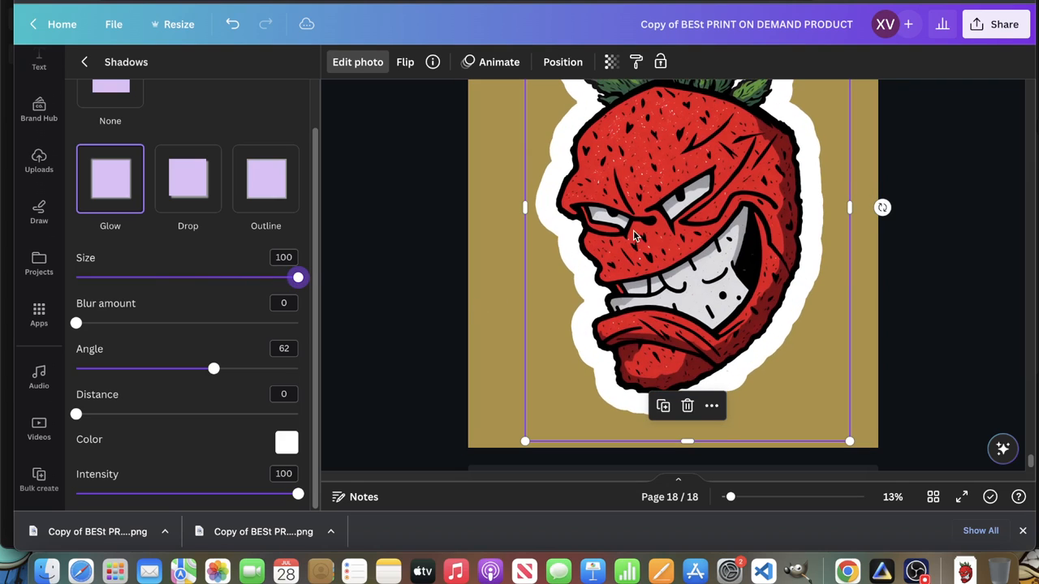
pyautogui.scroll(3)
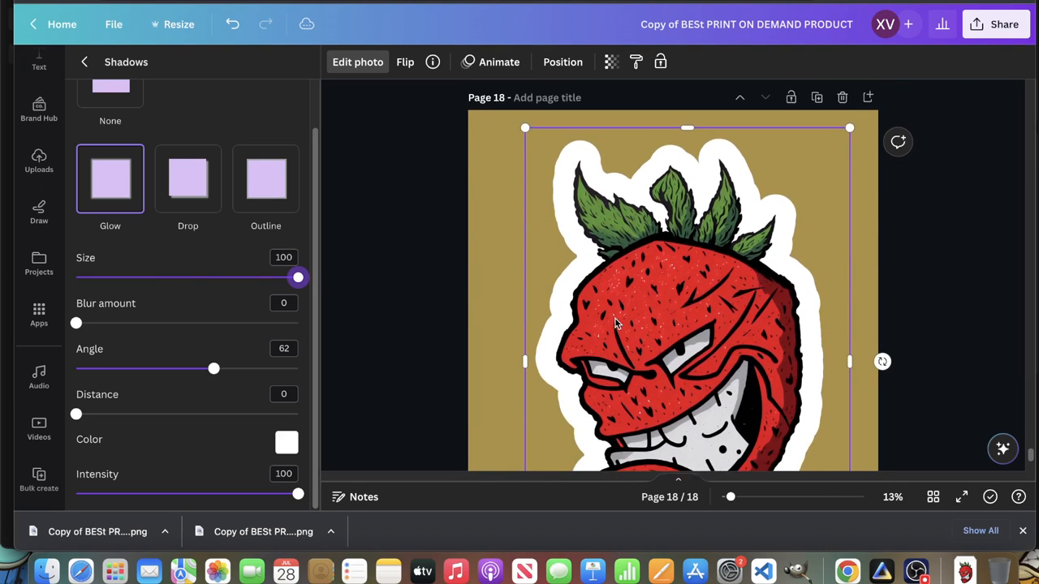
pyautogui.moveTo(298, 277); pyautogui.dragTo(242, 277)
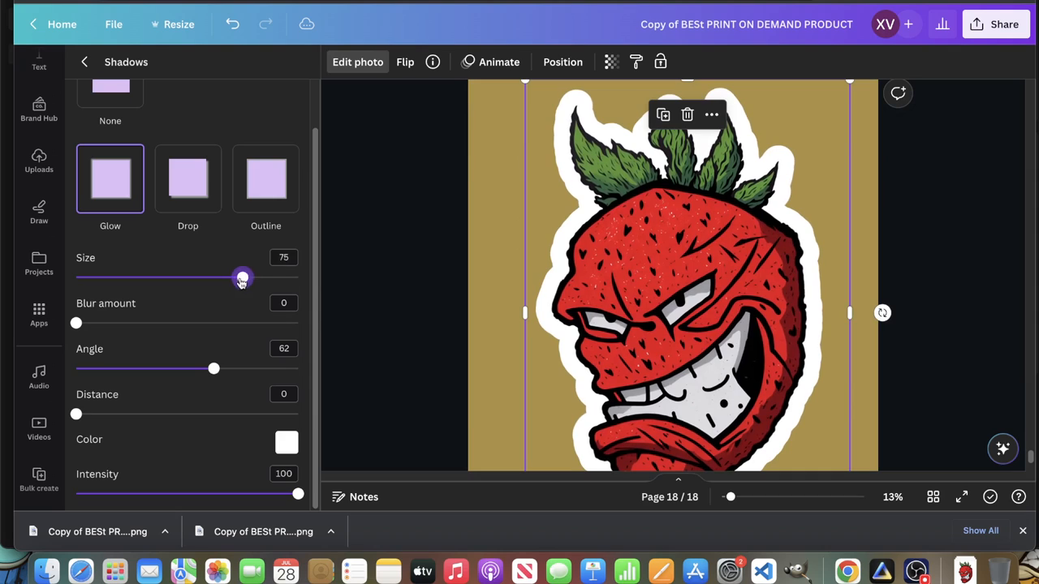
pyautogui.moveTo(242, 277); pyautogui.dragTo(186, 277)
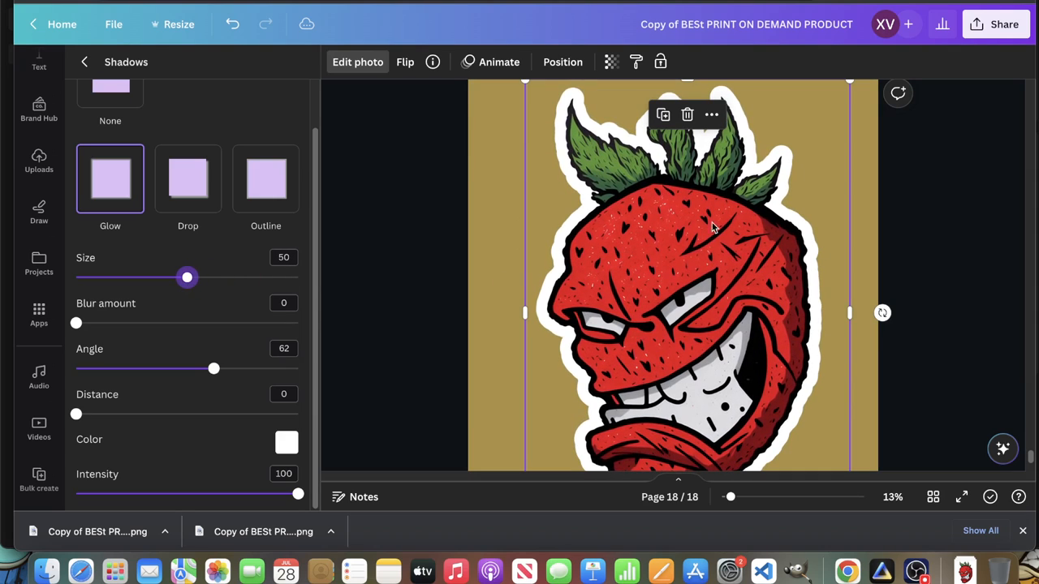
pyautogui.click(39, 159)
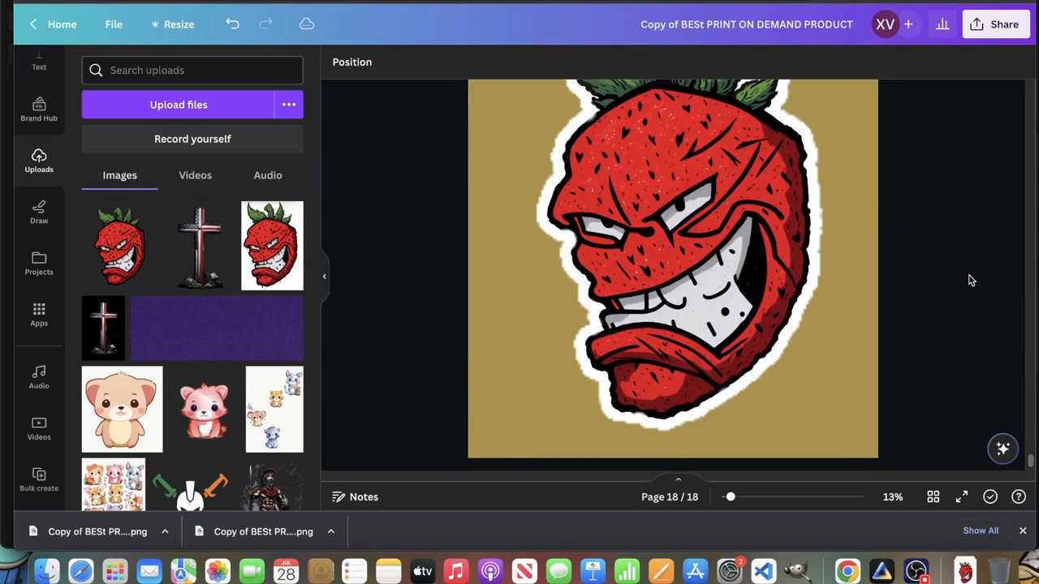
# Select the strawberry page and bring up the design's sharing options.
pyautogui.click(672, 268)
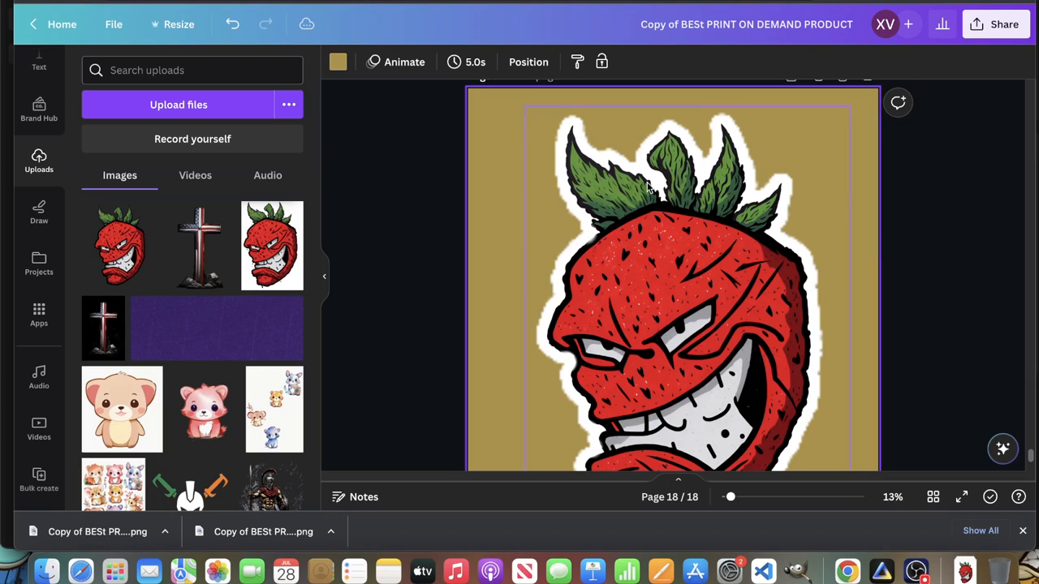
pyautogui.moveTo(614, 208)
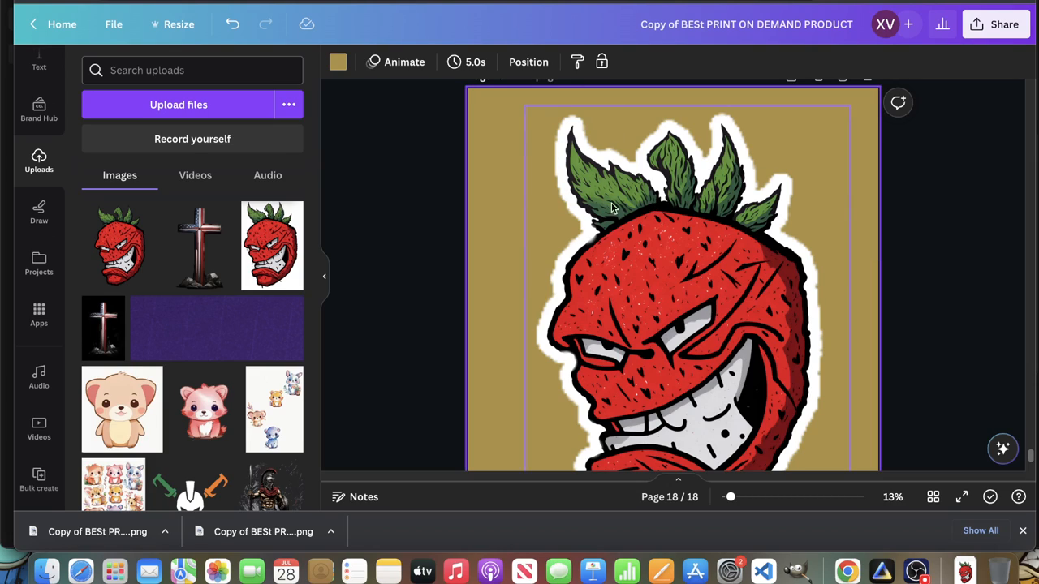
pyautogui.moveTo(795, 292)
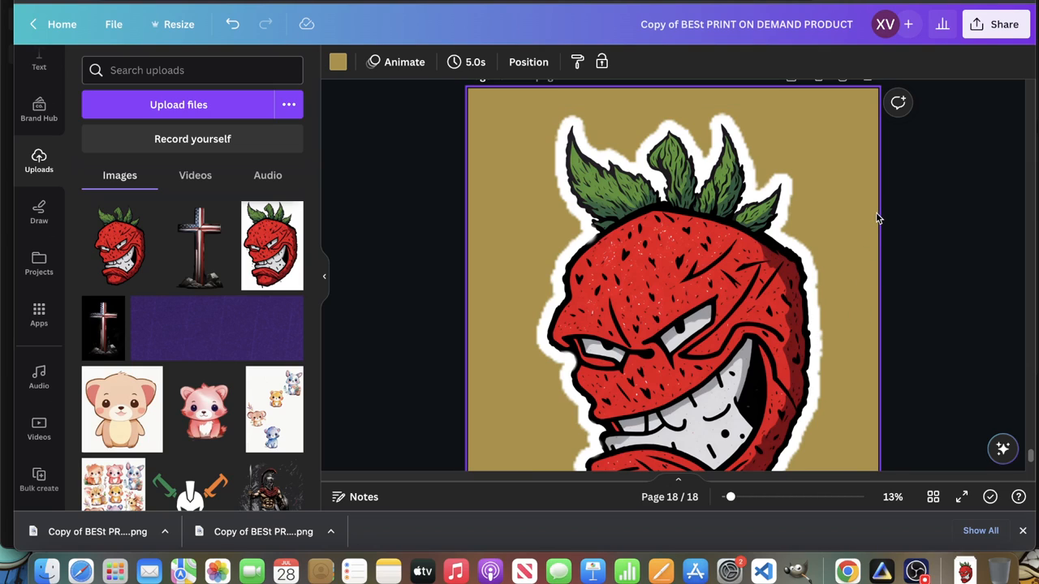
pyautogui.click(995, 24)
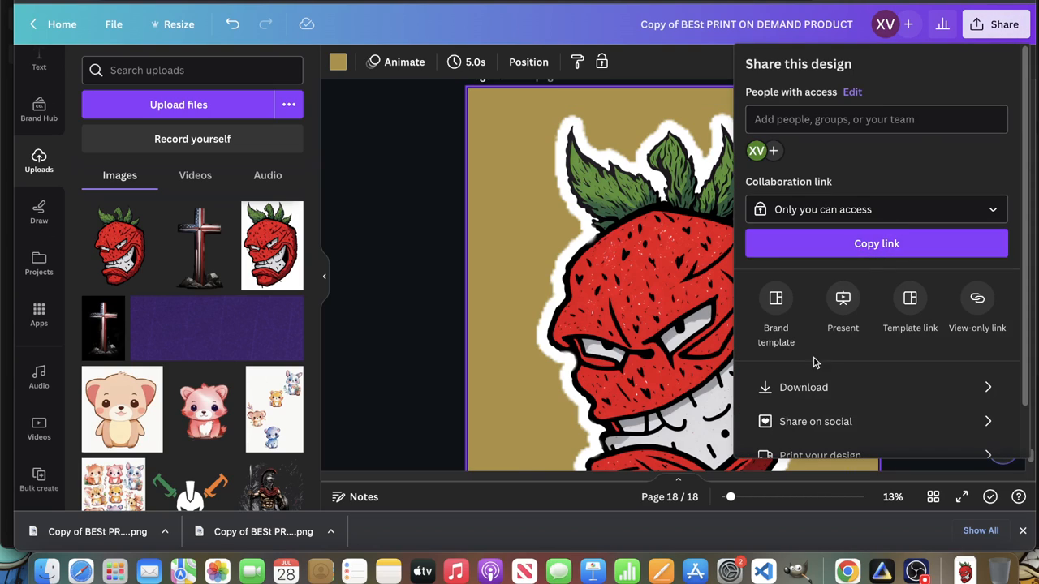
# Download page 18 alone as a transparent PNG and view the white-outlined strawberry sticker.
pyautogui.click(804, 386)
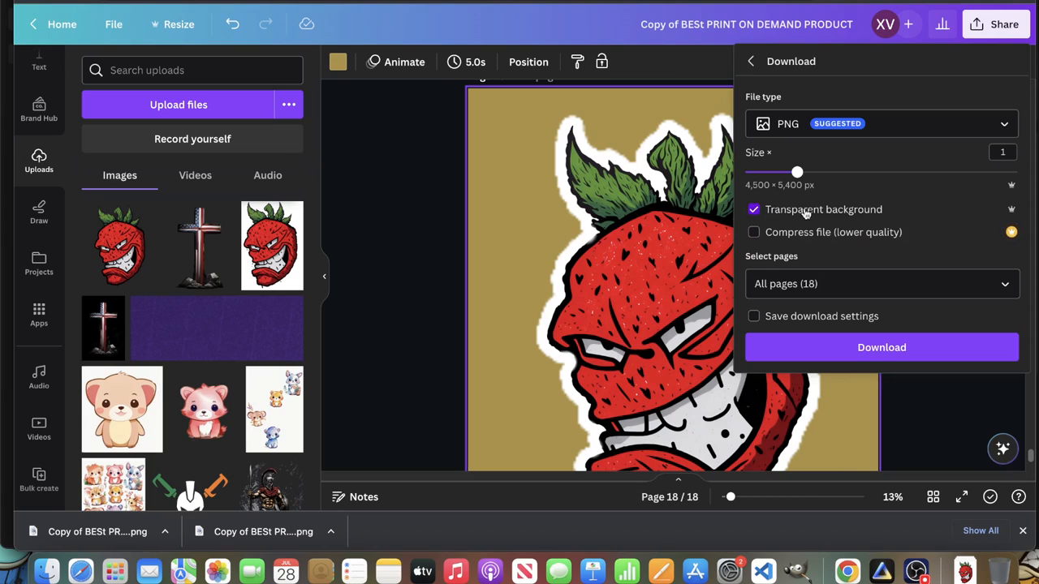
pyautogui.click(881, 283)
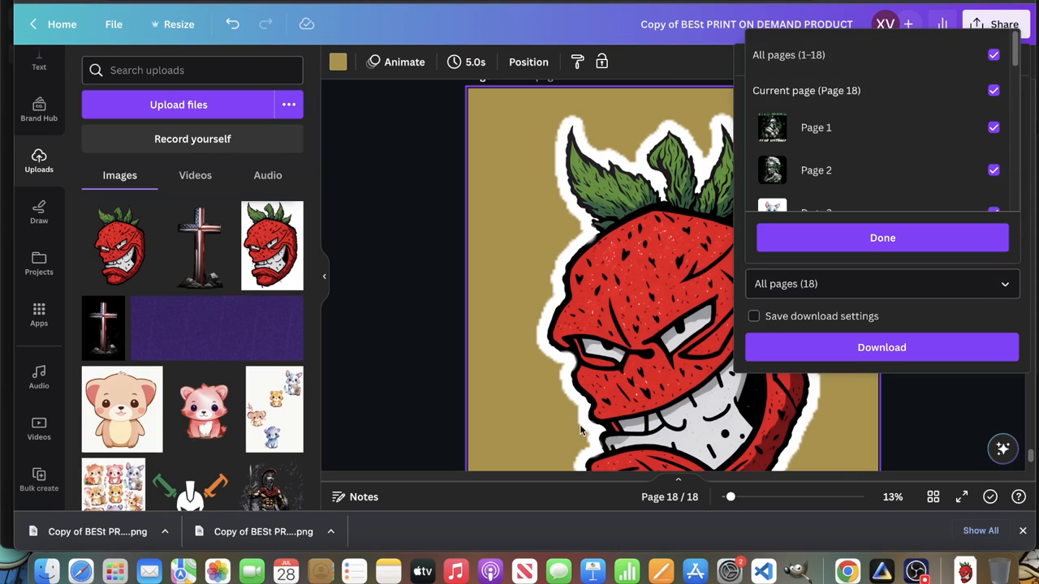
pyautogui.moveTo(944, 85)
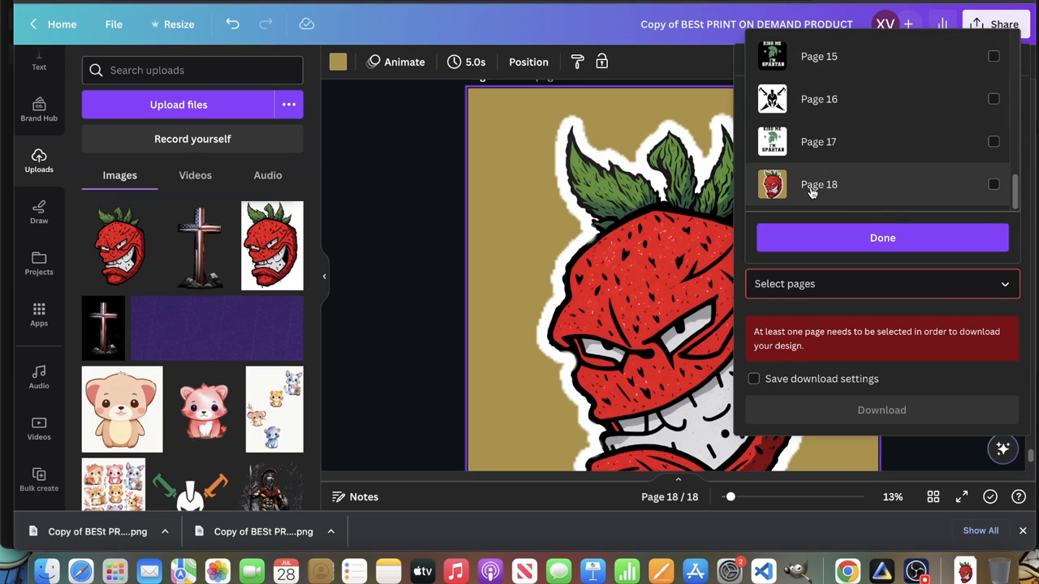
pyautogui.click(883, 237)
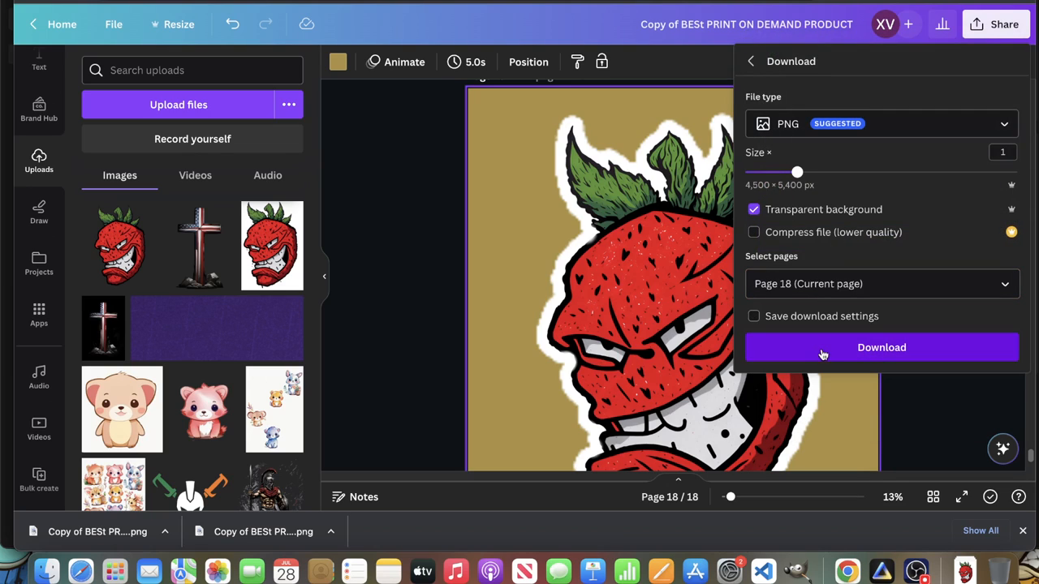
pyautogui.click(881, 347)
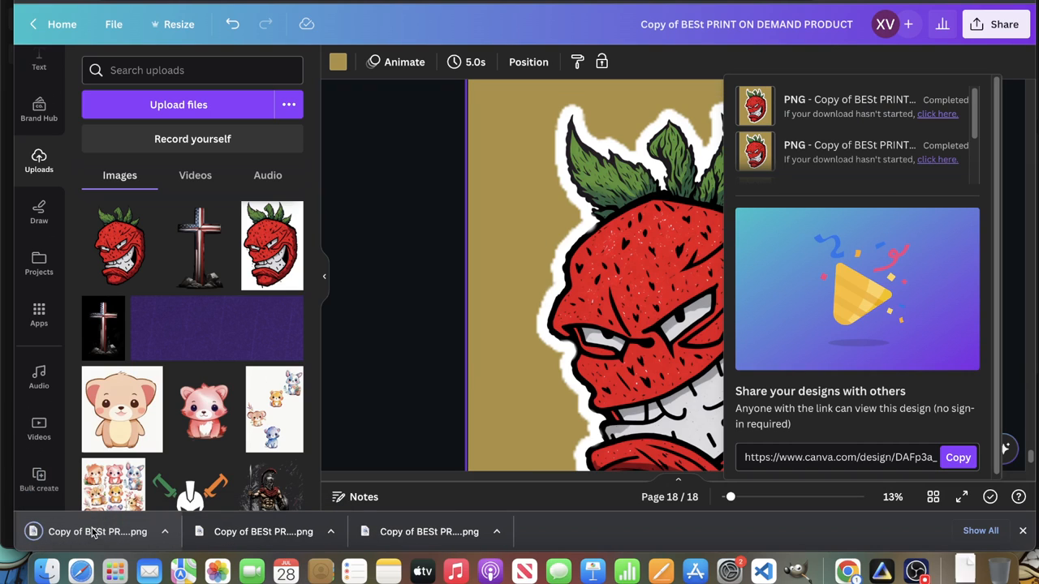
pyautogui.click(96, 532)
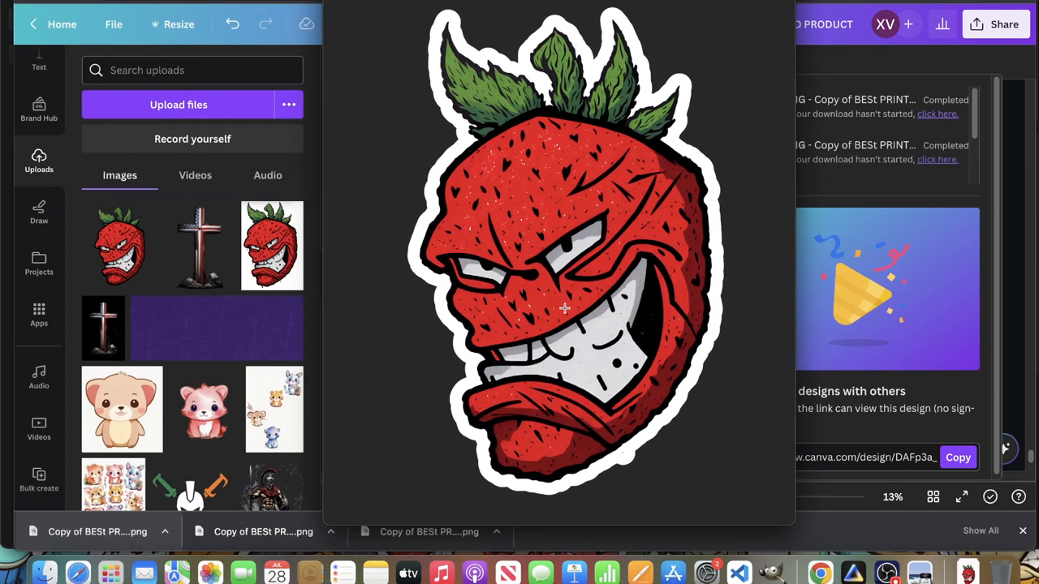
pyautogui.moveTo(568, 207)
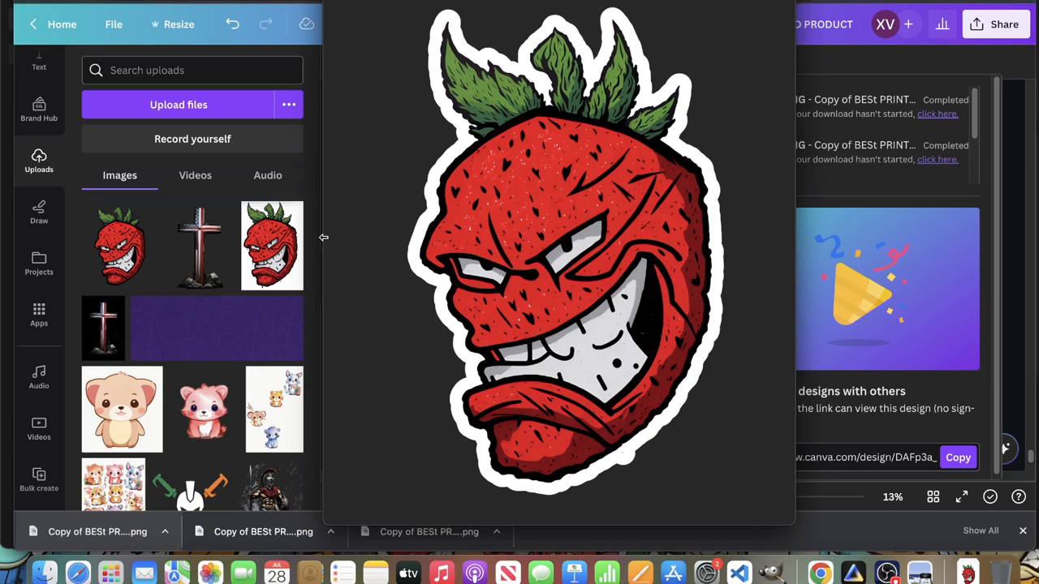
pyautogui.moveTo(1017, 299)
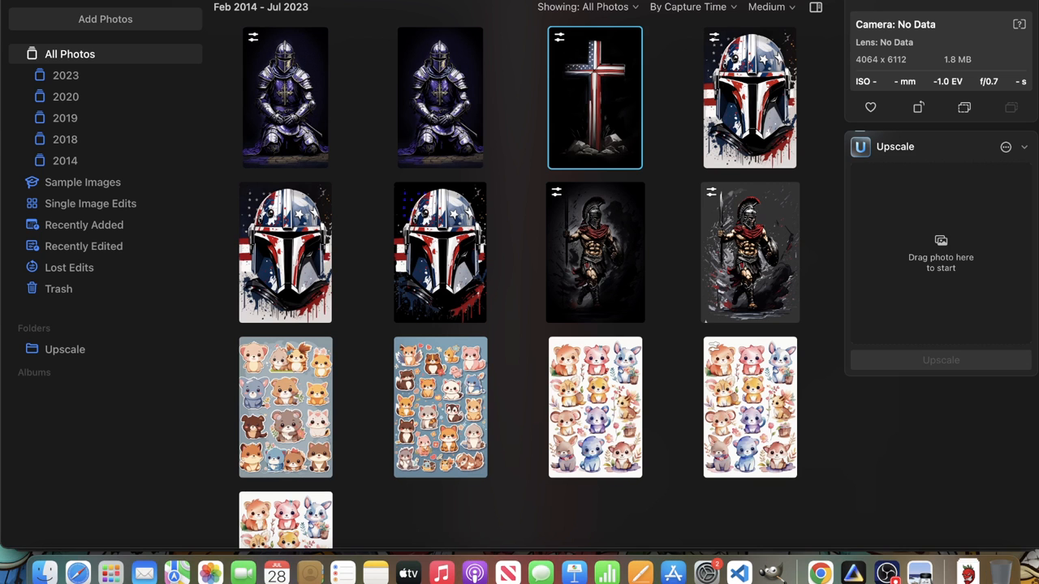
# Open MANDALORIAN.jpeg from the catalog in single-image view.
pyautogui.doubleClick(440, 253)
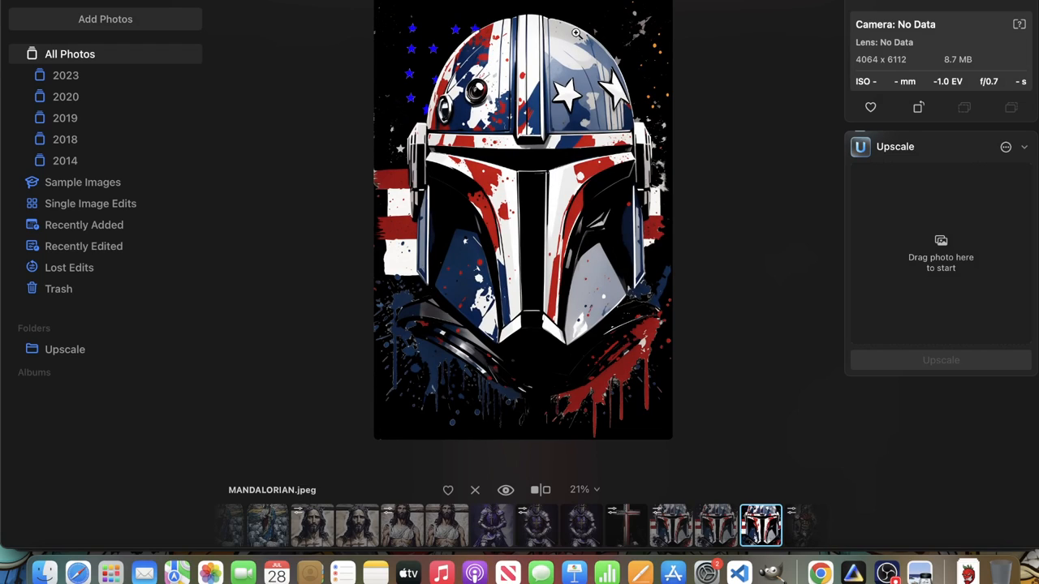
pyautogui.moveTo(511, 172)
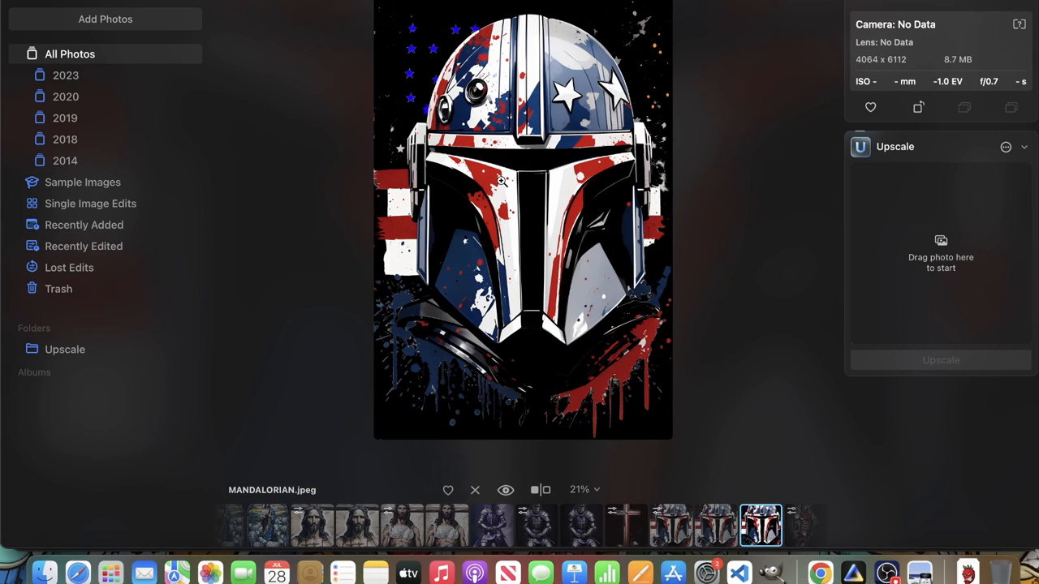
pyautogui.moveTo(428, 26)
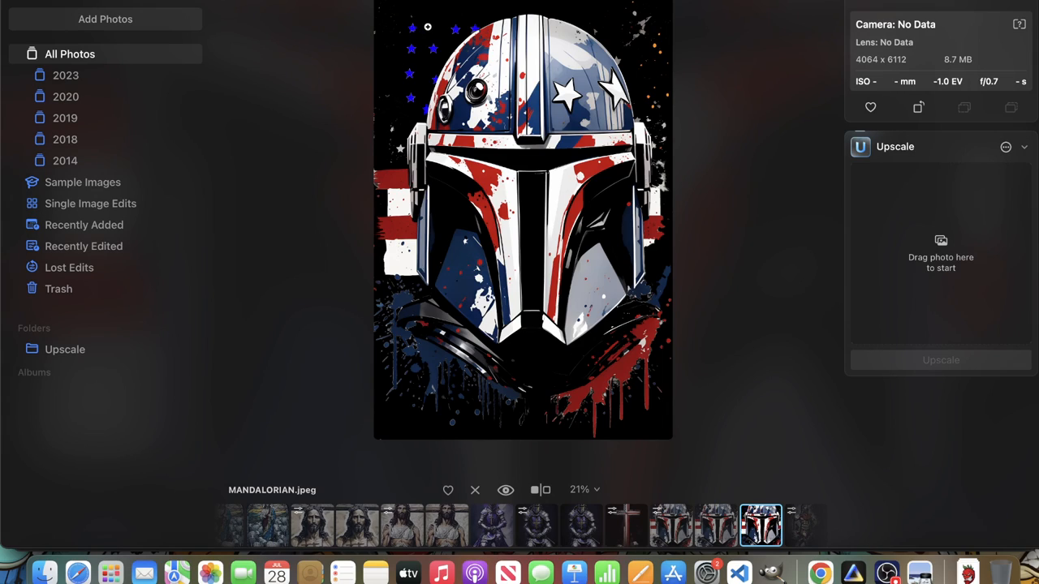
pyautogui.moveTo(413, 289)
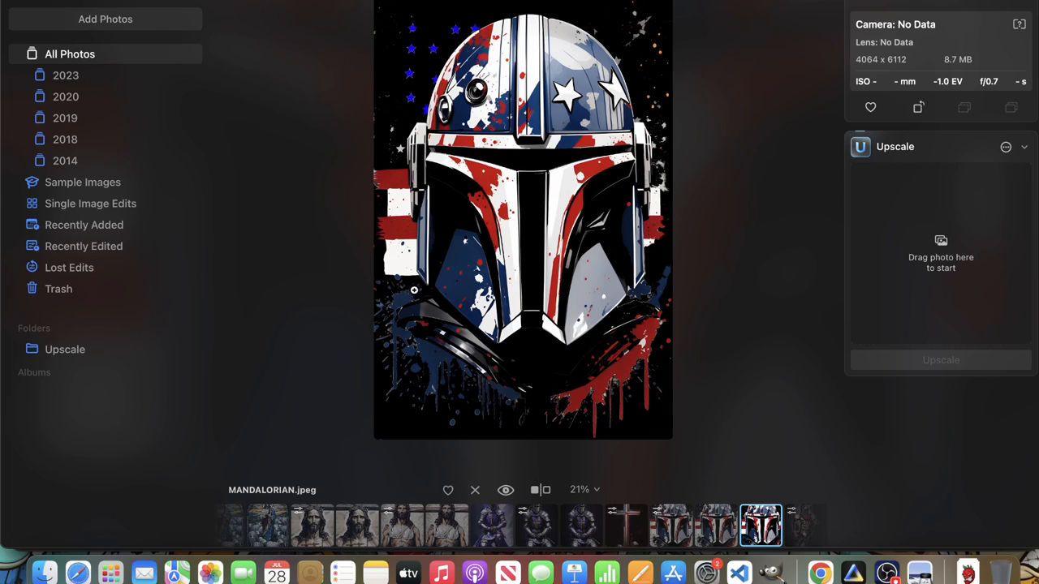
pyautogui.moveTo(414, 242)
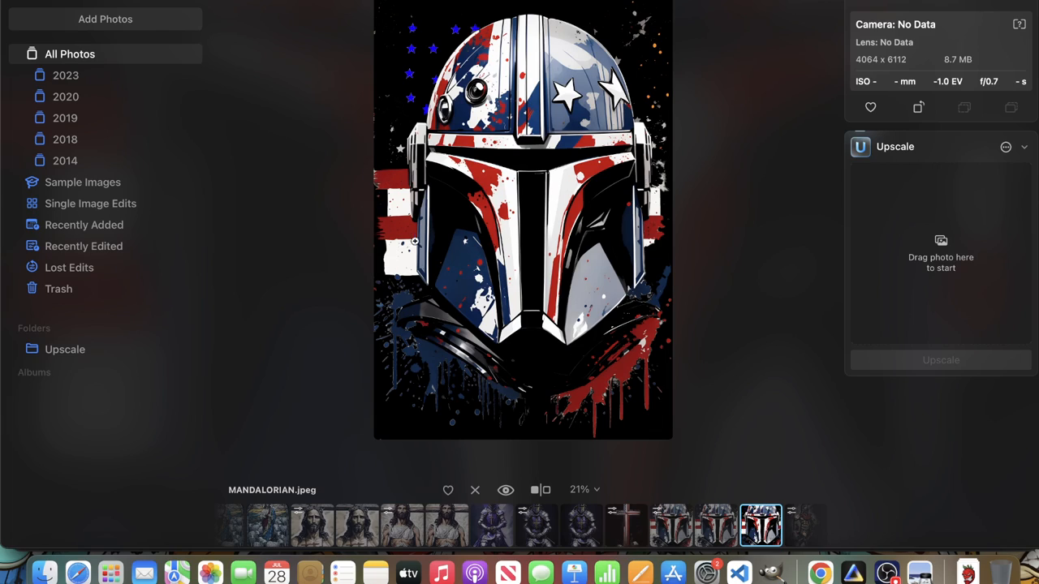
pyautogui.moveTo(632, 402)
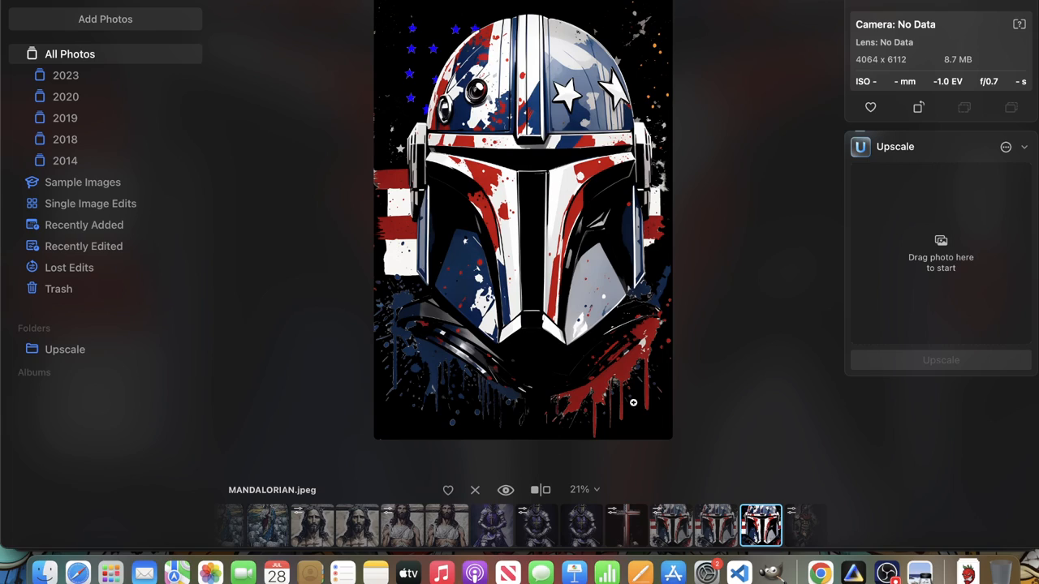
pyautogui.moveTo(604, 399)
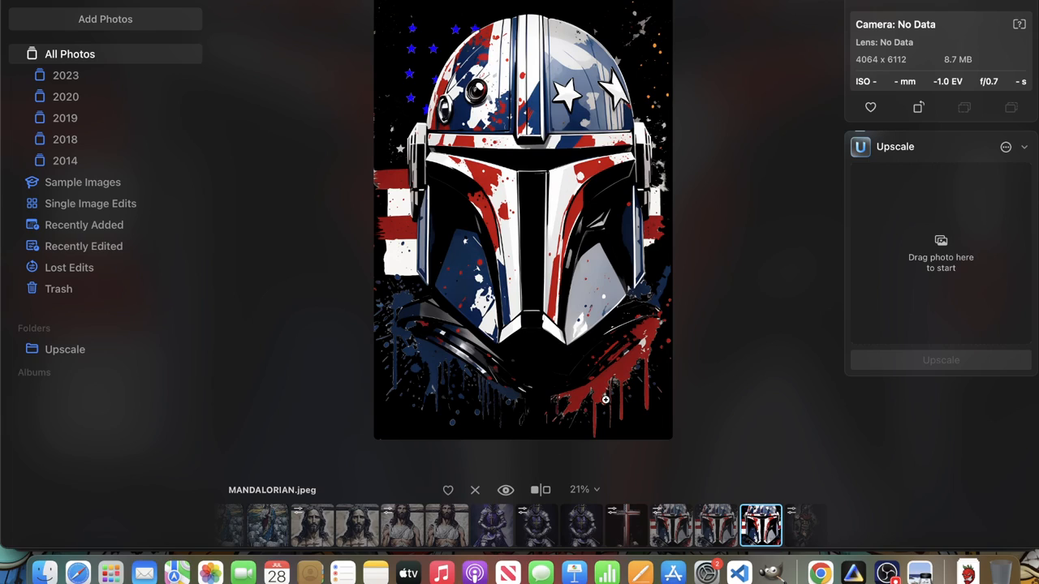
pyautogui.moveTo(578, 411)
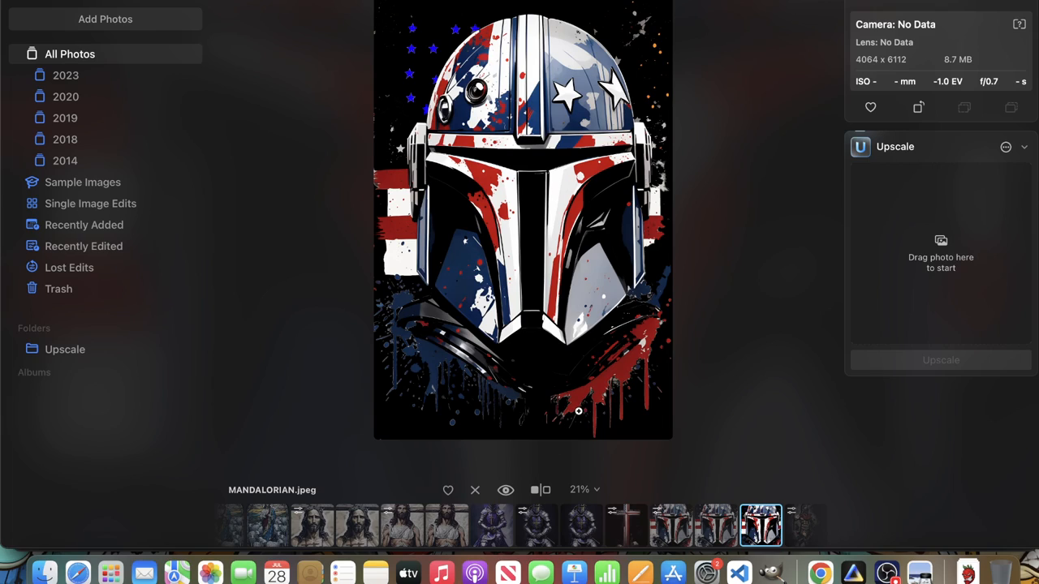
pyautogui.moveTo(474, 185)
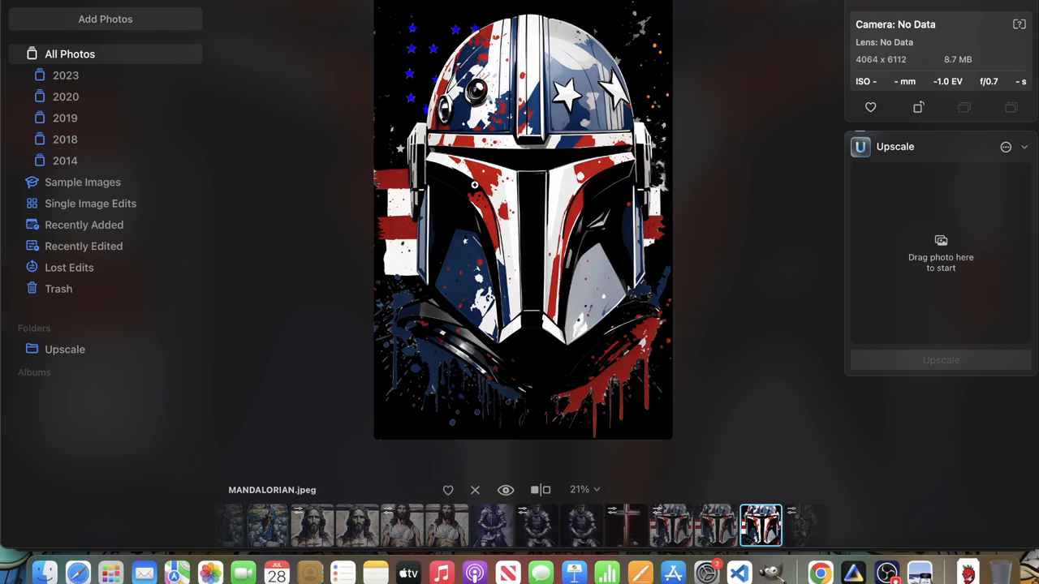
pyautogui.moveTo(514, 405)
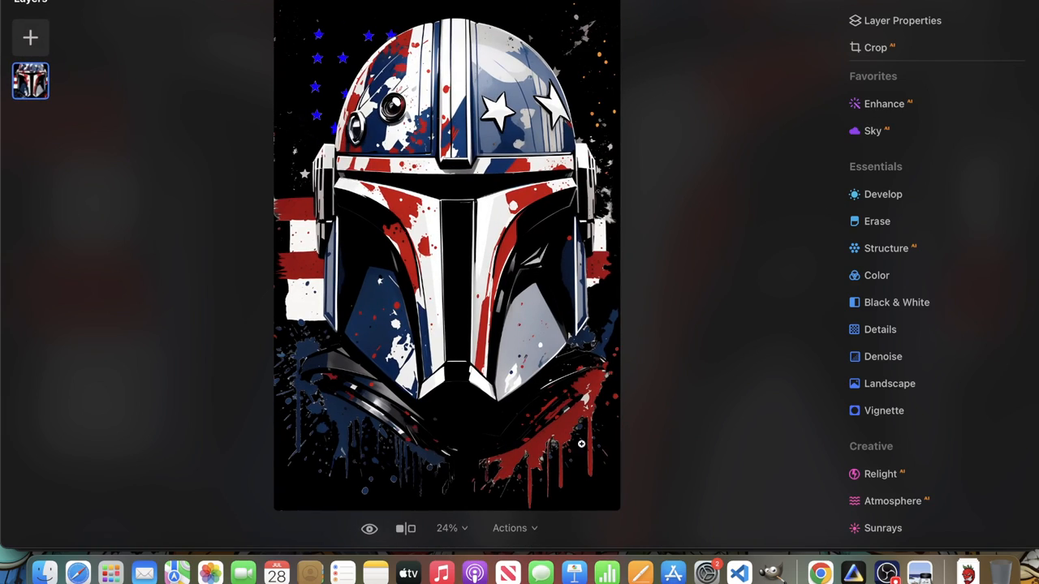
pyautogui.moveTo(884, 205)
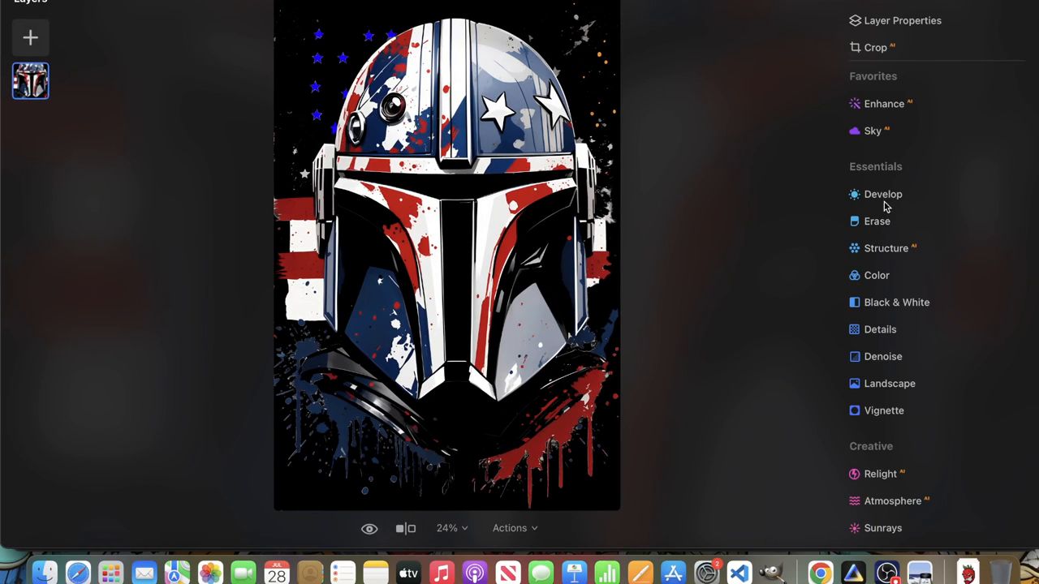
# Brush a Develop mask over the lower paint splatter and return to its adjustment sliders.
pyautogui.click(882, 195)
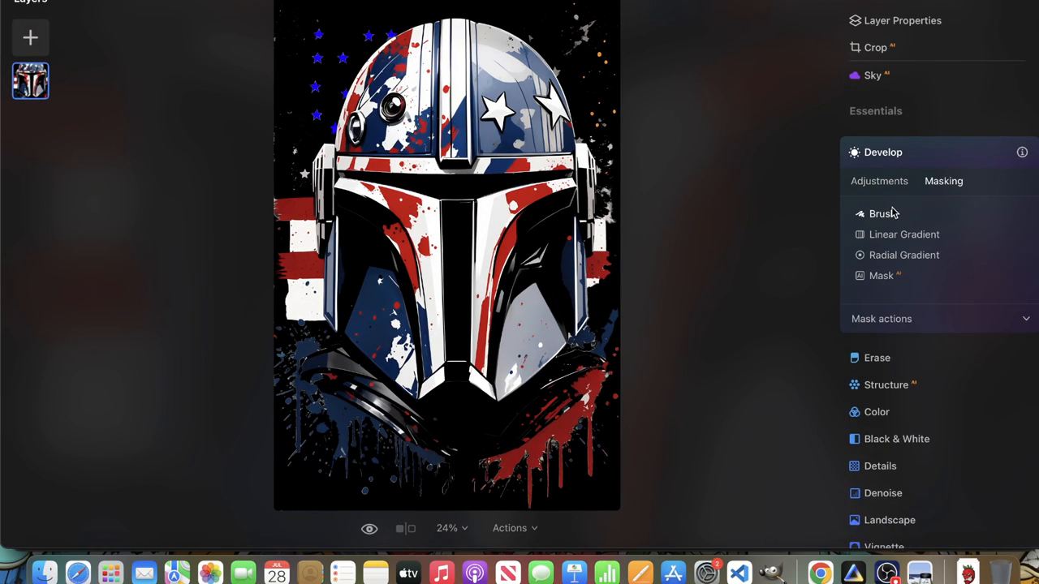
pyautogui.click(879, 215)
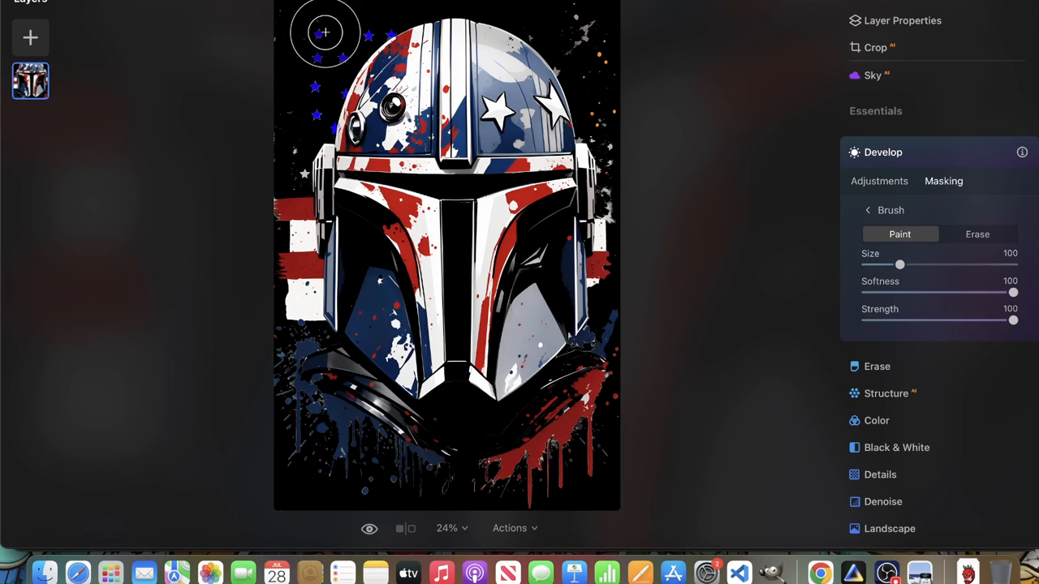
pyautogui.moveTo(322, 32); pyautogui.dragTo(599, 414)
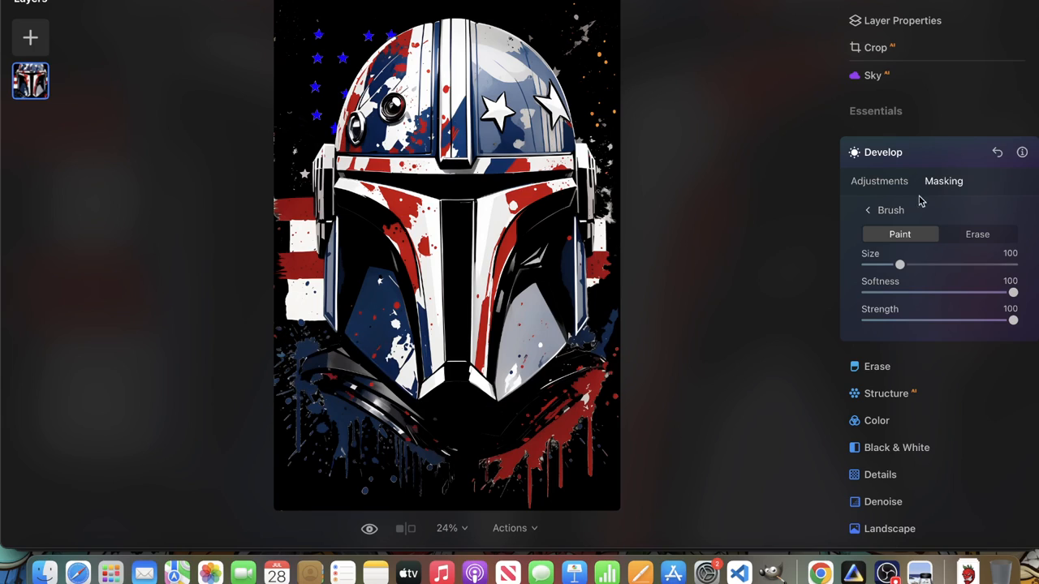
pyautogui.click(879, 182)
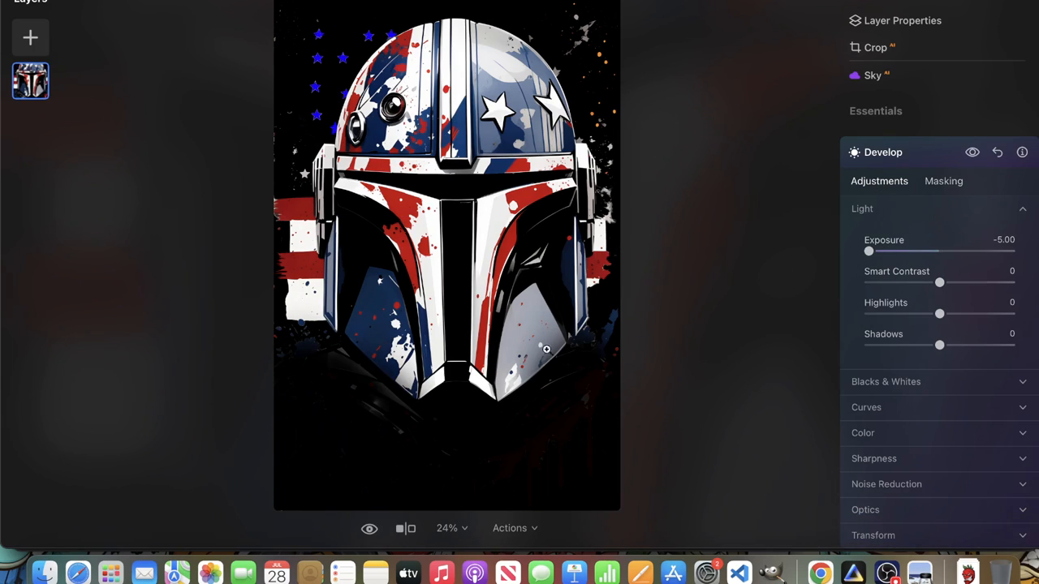
pyautogui.moveTo(983, 201)
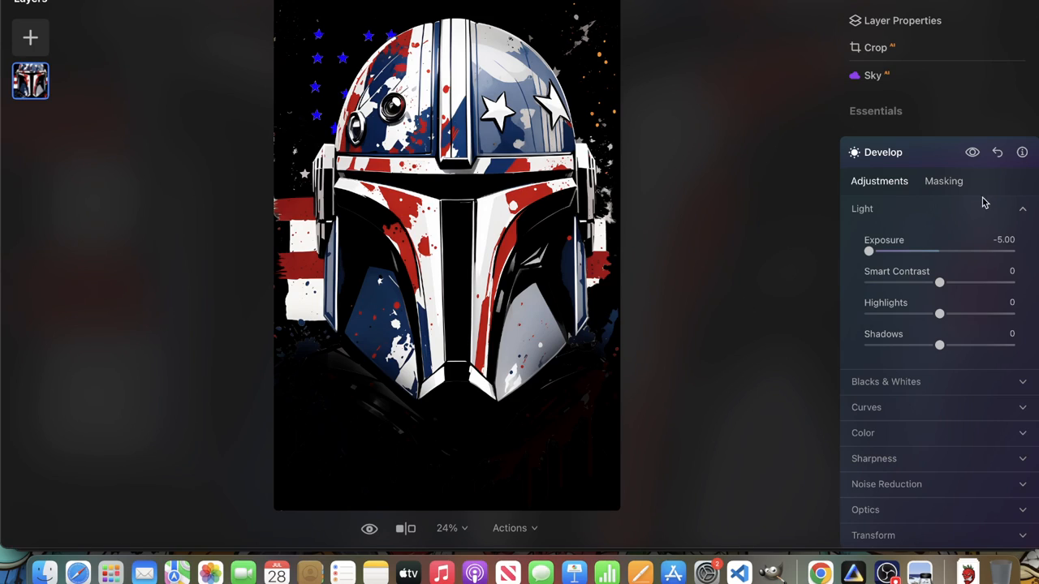
pyautogui.moveTo(657, 406)
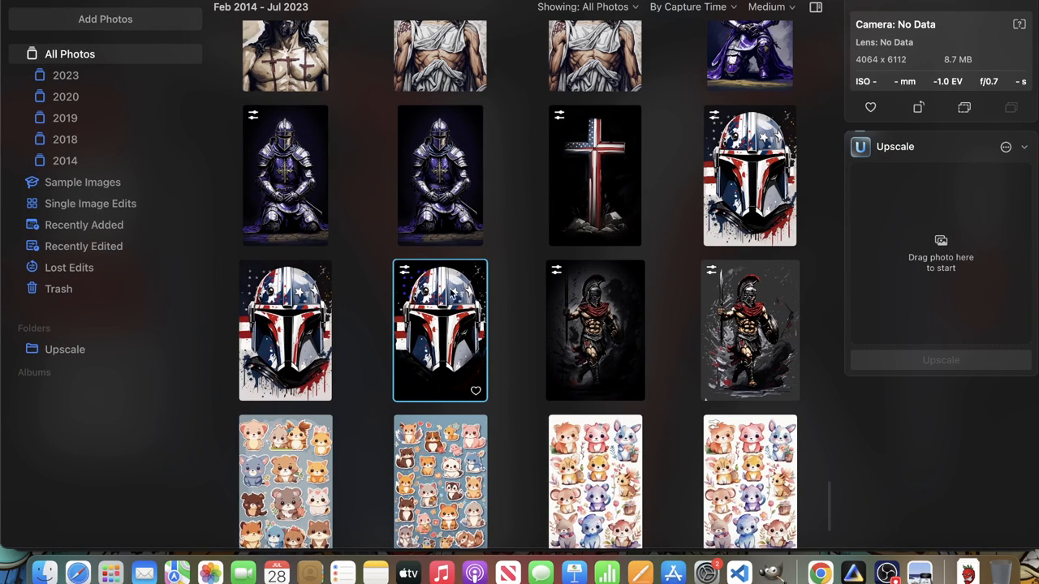
# Preview the knight photo from the catalog and dismiss the Finder window.
pyautogui.scroll(3)
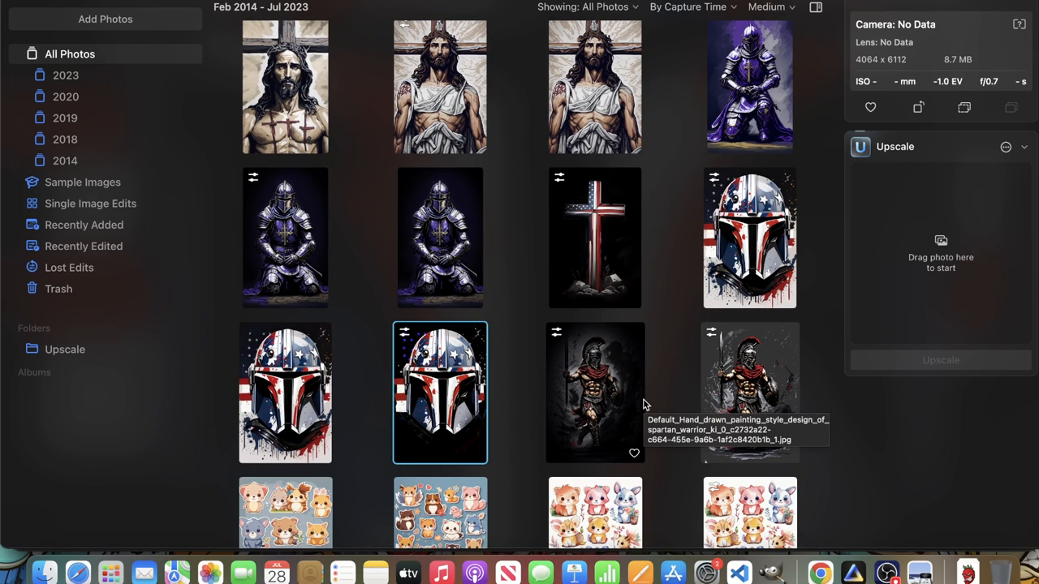
pyautogui.moveTo(403, 307)
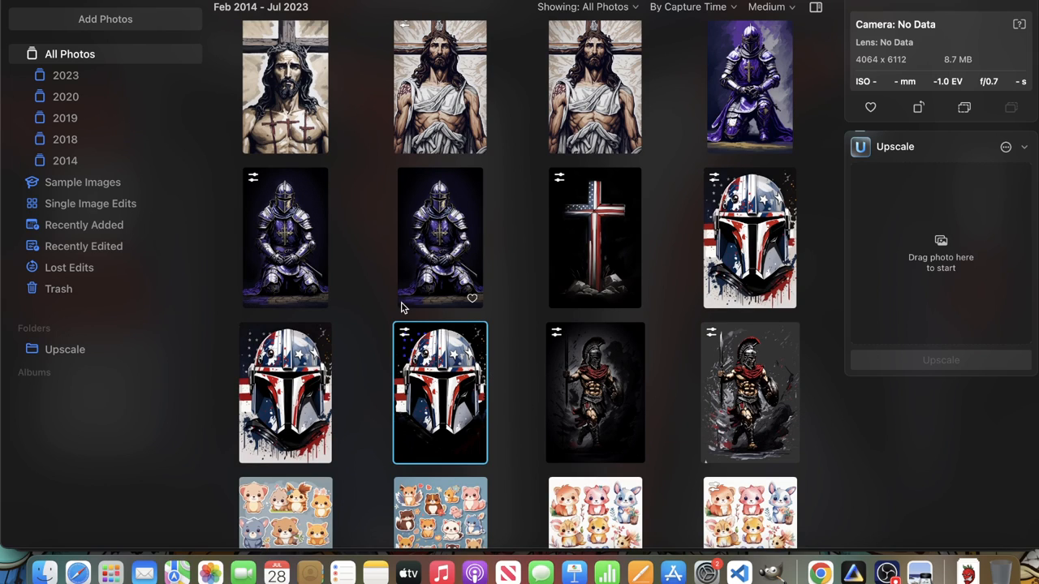
pyautogui.doubleClick(286, 236)
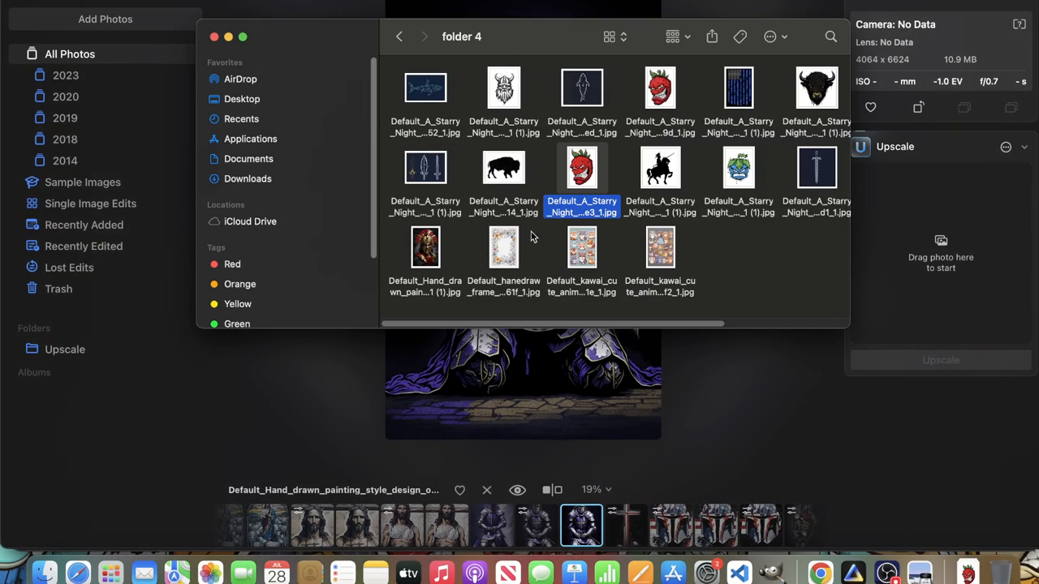
pyautogui.click(214, 36)
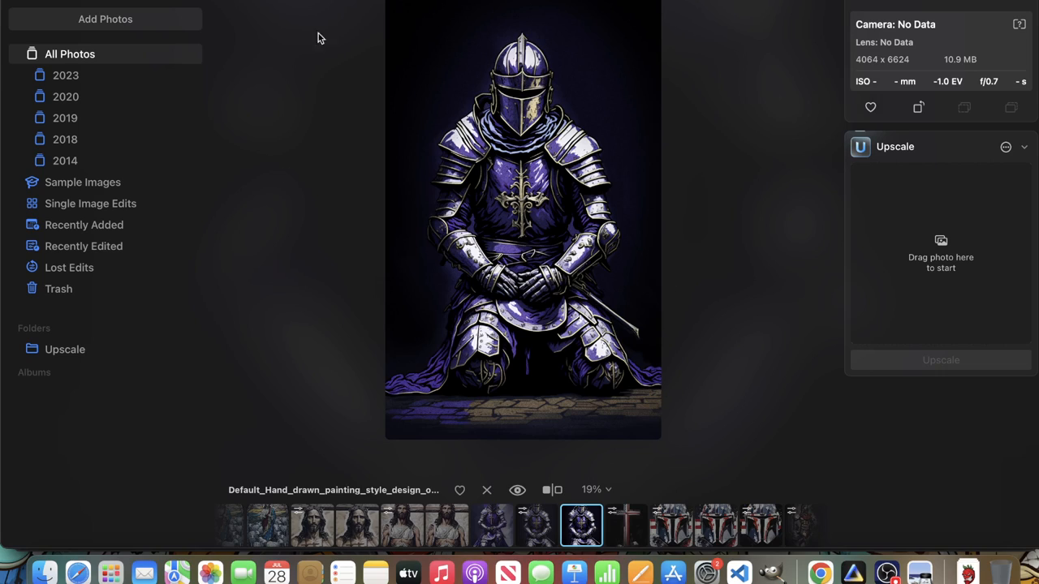
pyautogui.moveTo(441, 20)
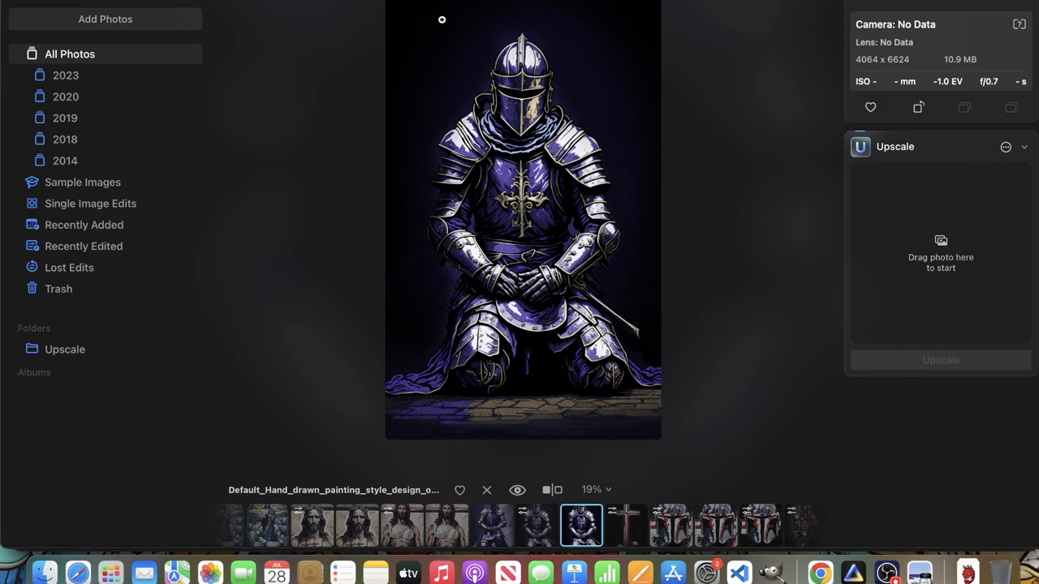
pyautogui.moveTo(607, 396)
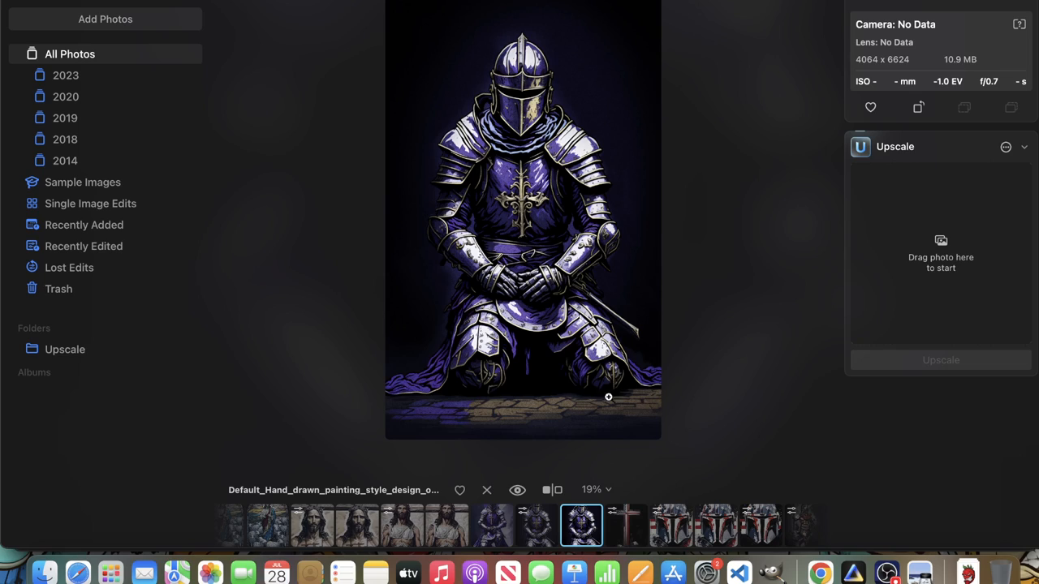
pyautogui.moveTo(889, 215)
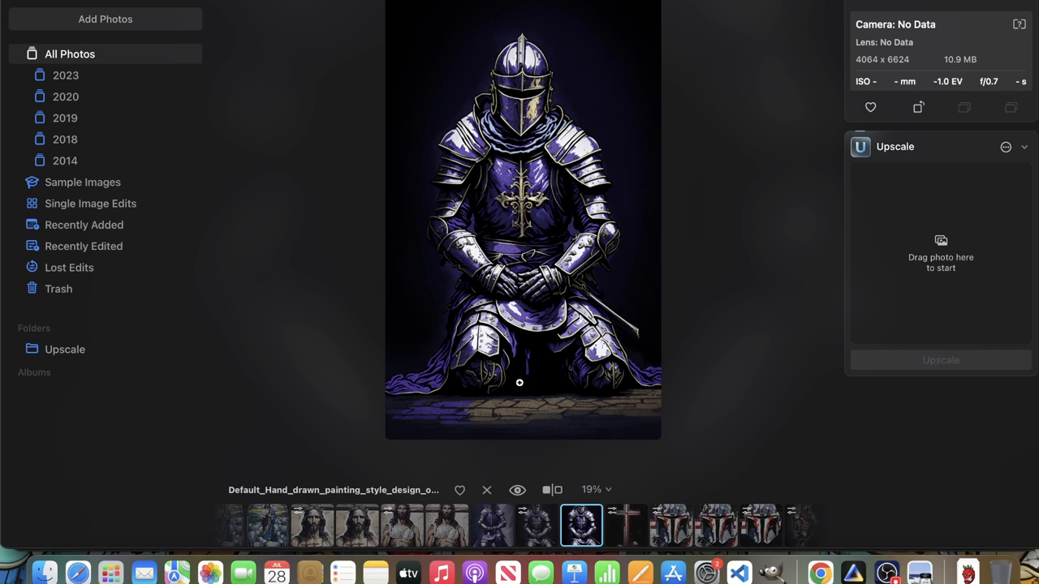
pyautogui.moveTo(457, 69)
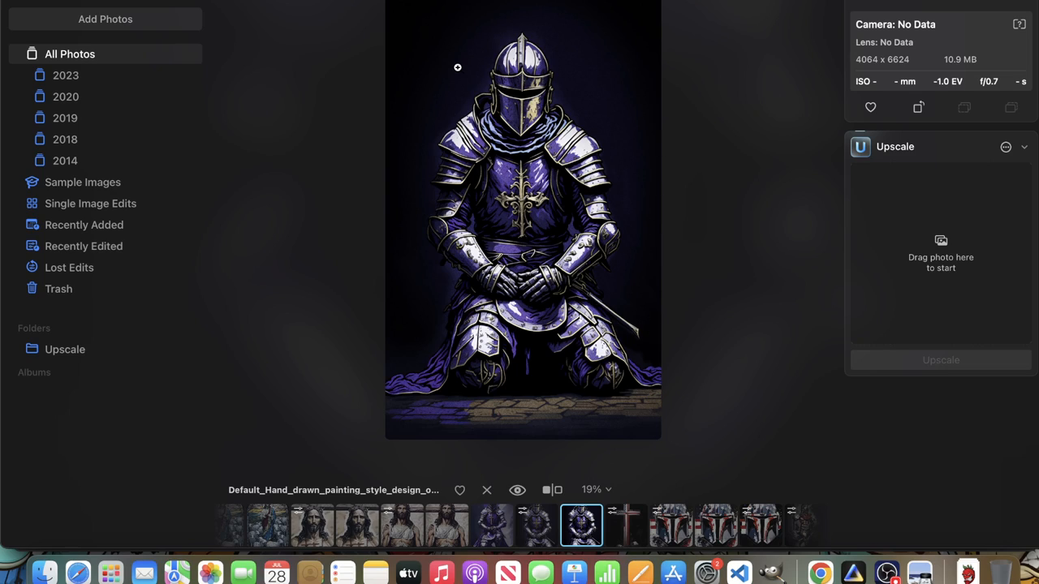
pyautogui.moveTo(441, 72)
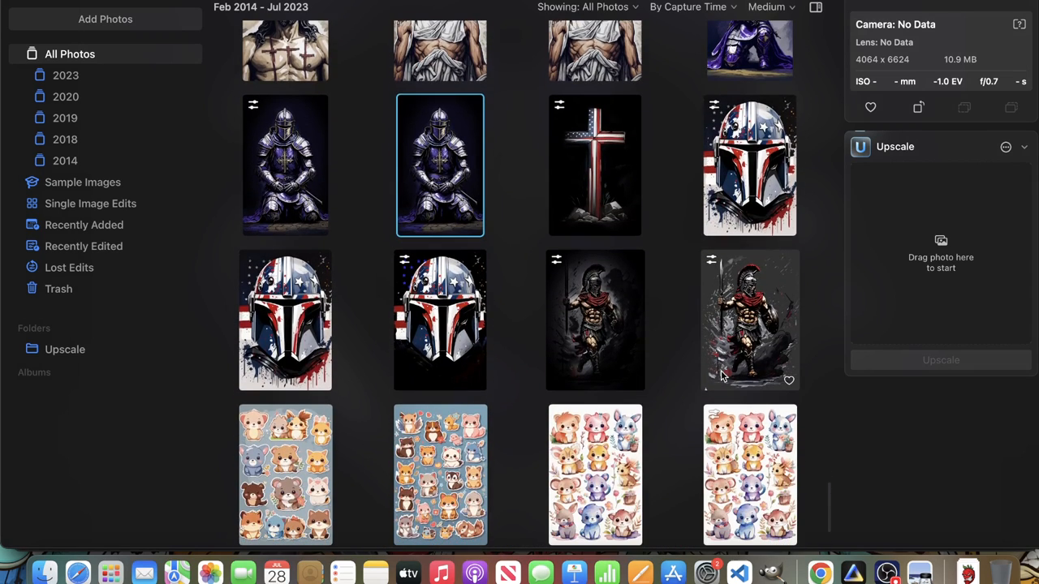
pyautogui.moveTo(688, 321)
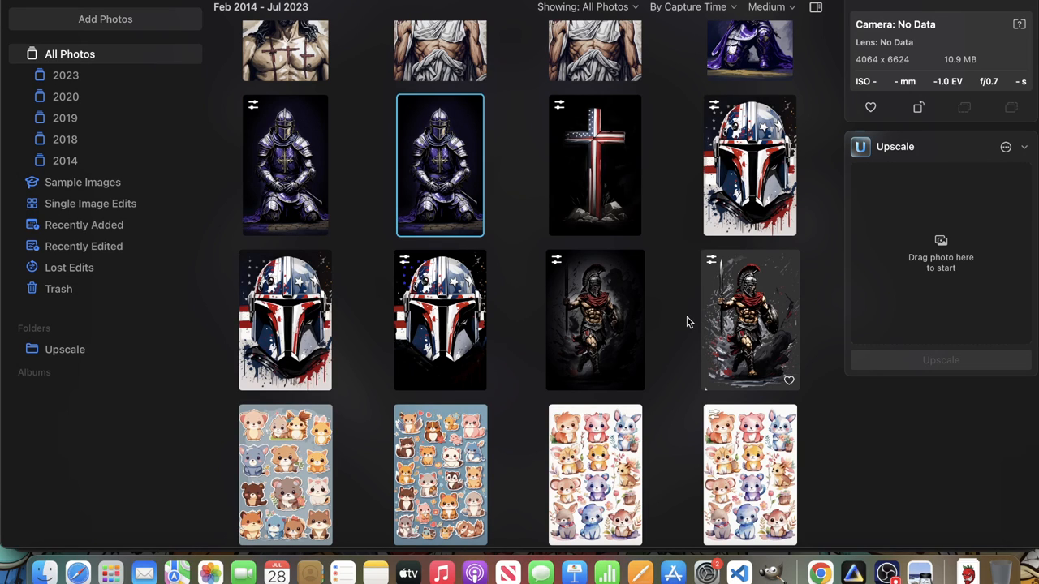
# Open the purple knight photo, then switch back to the Canva strawberry design in Chrome.
pyautogui.scroll(3)
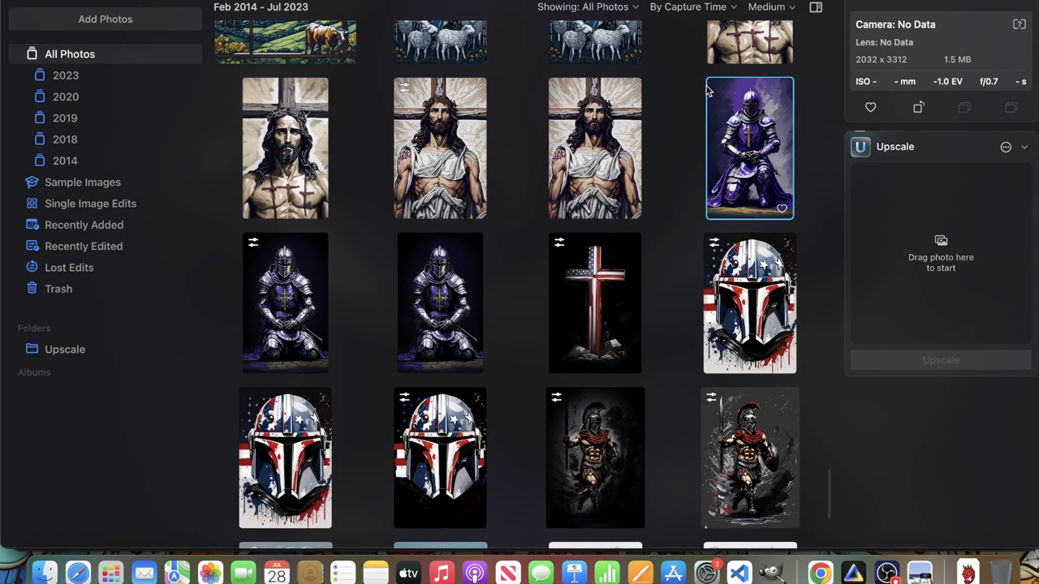
pyautogui.moveTo(722, 87)
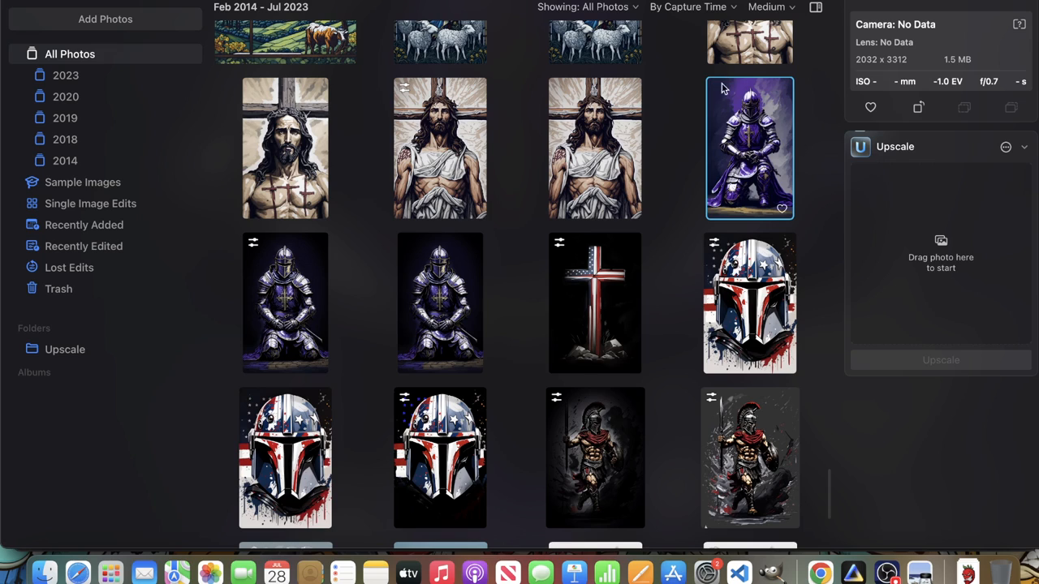
pyautogui.doubleClick(750, 147)
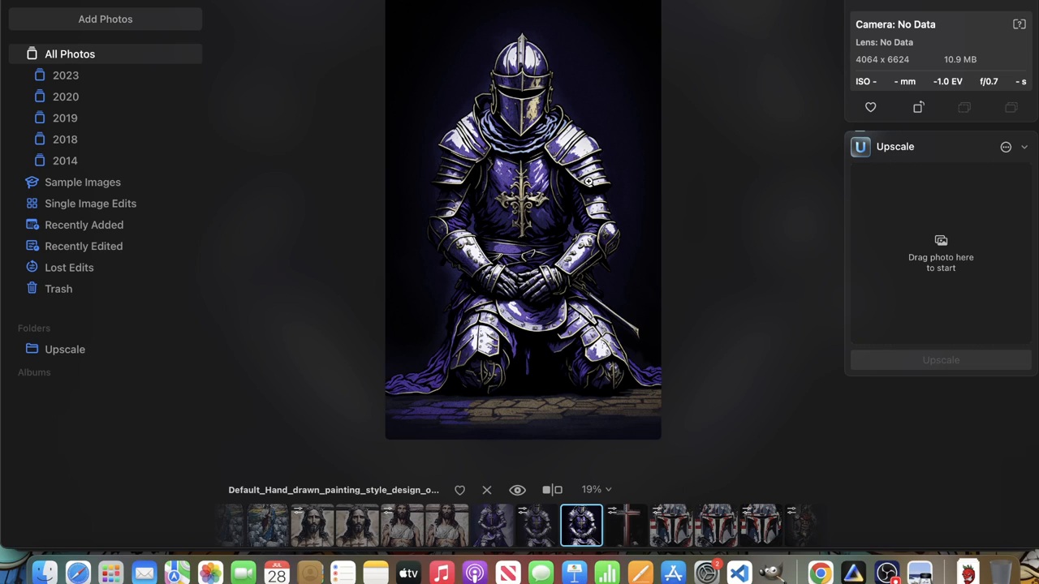
pyautogui.moveTo(478, 396)
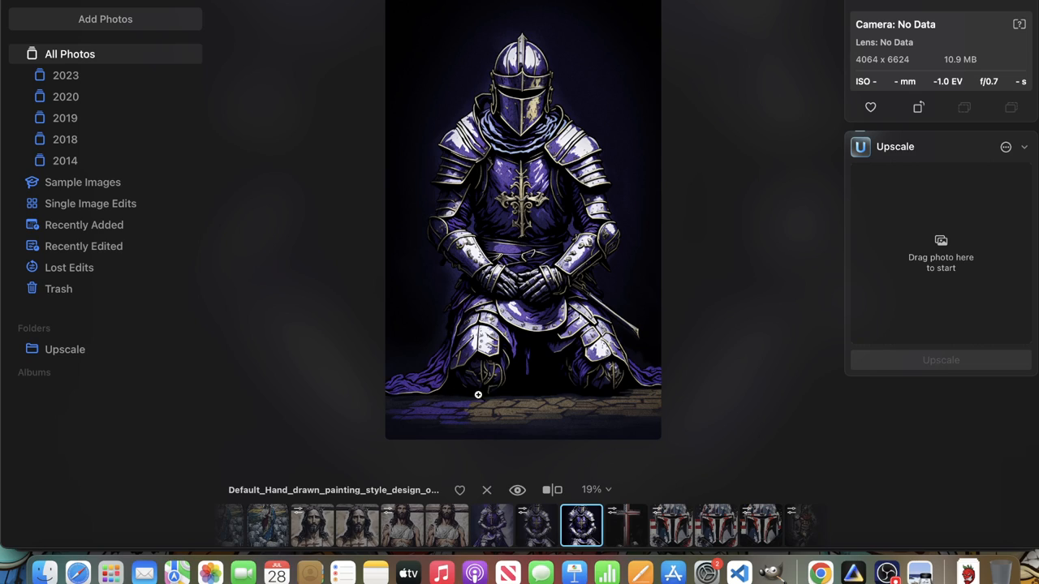
pyautogui.moveTo(646, 364)
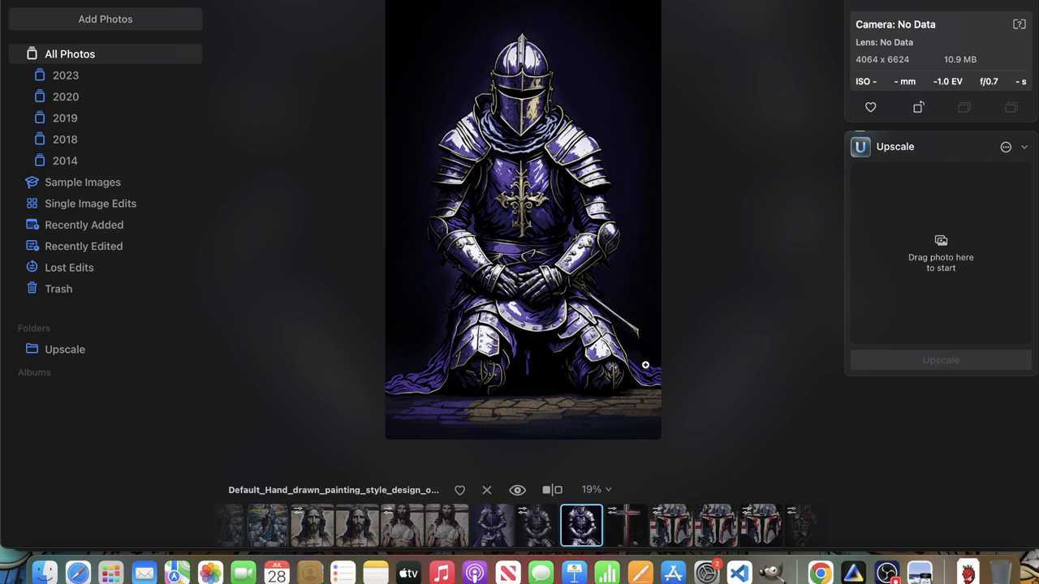
pyautogui.moveTo(651, 367)
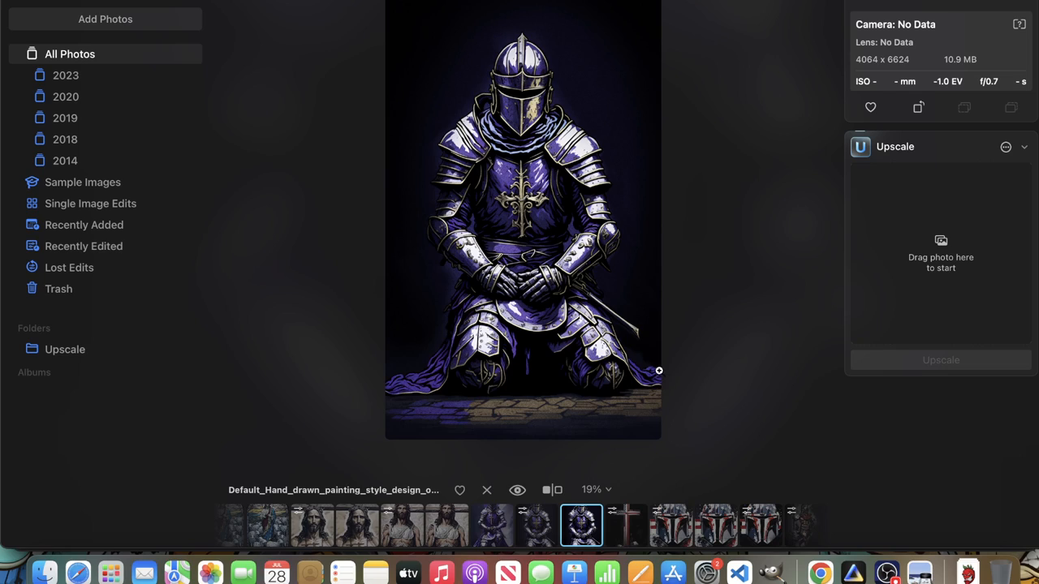
pyautogui.moveTo(642, 344)
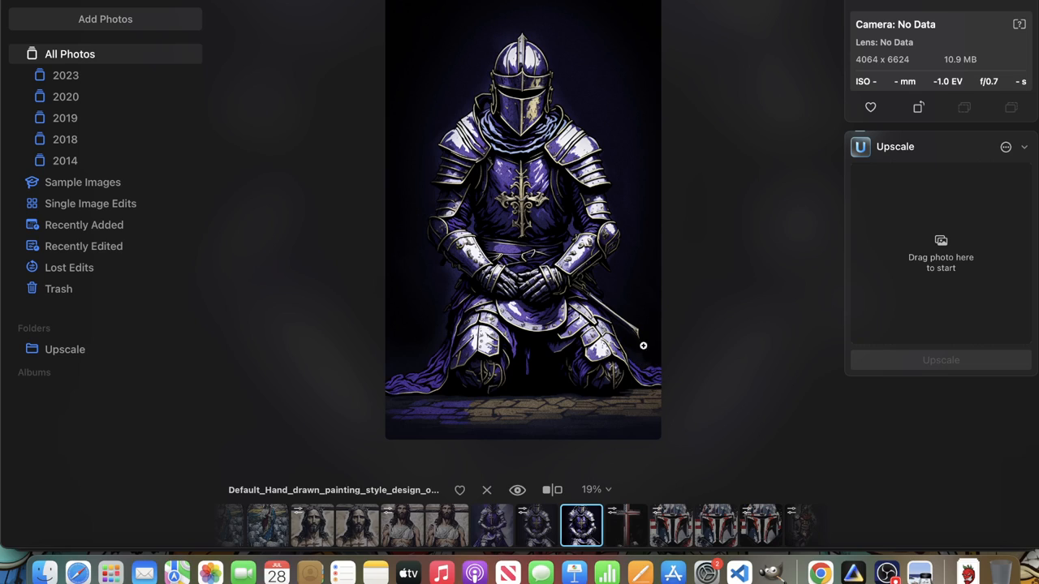
pyautogui.moveTo(426, 353)
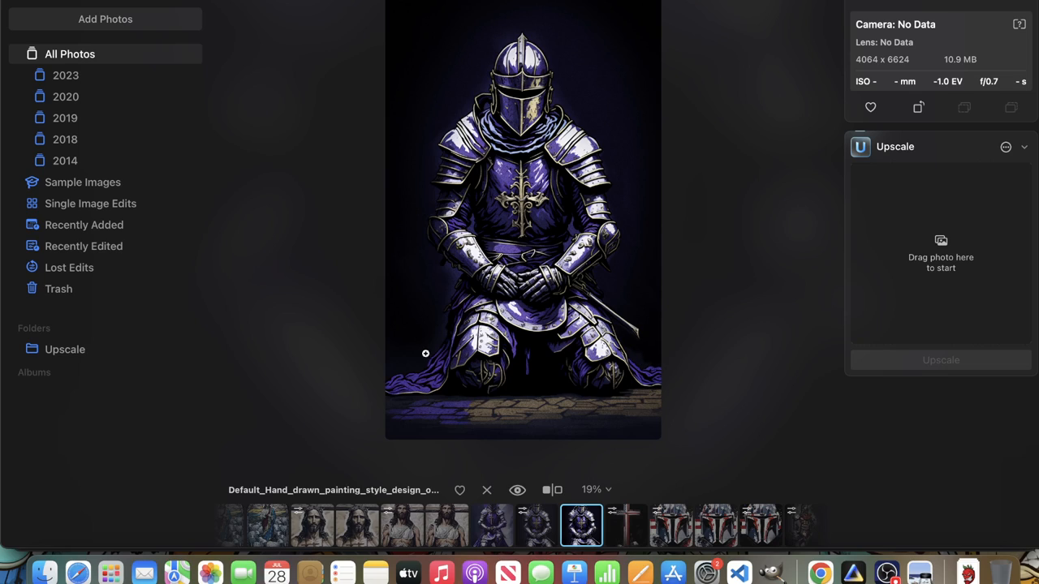
pyautogui.moveTo(417, 234)
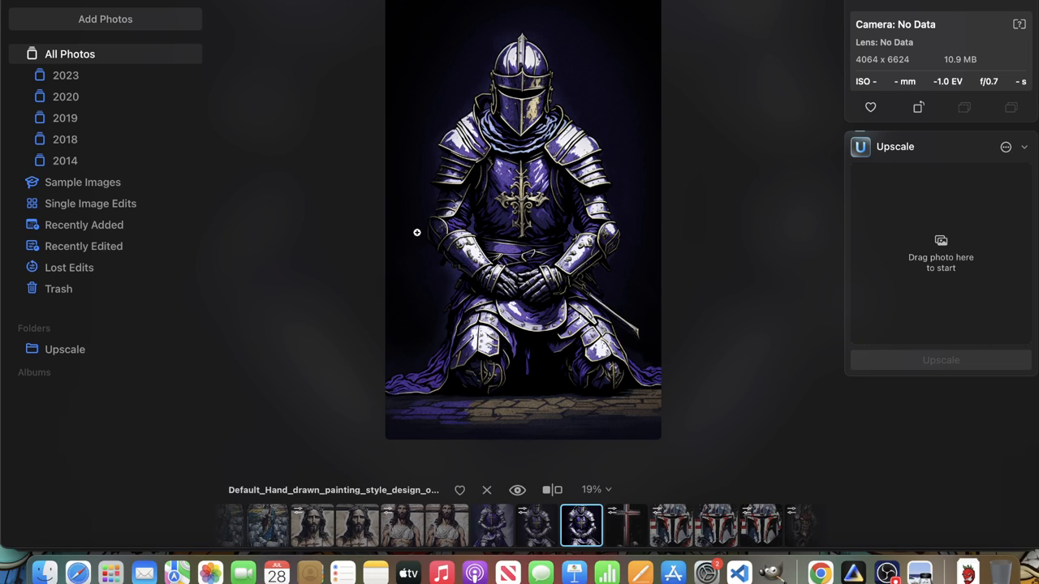
pyautogui.moveTo(659, 461)
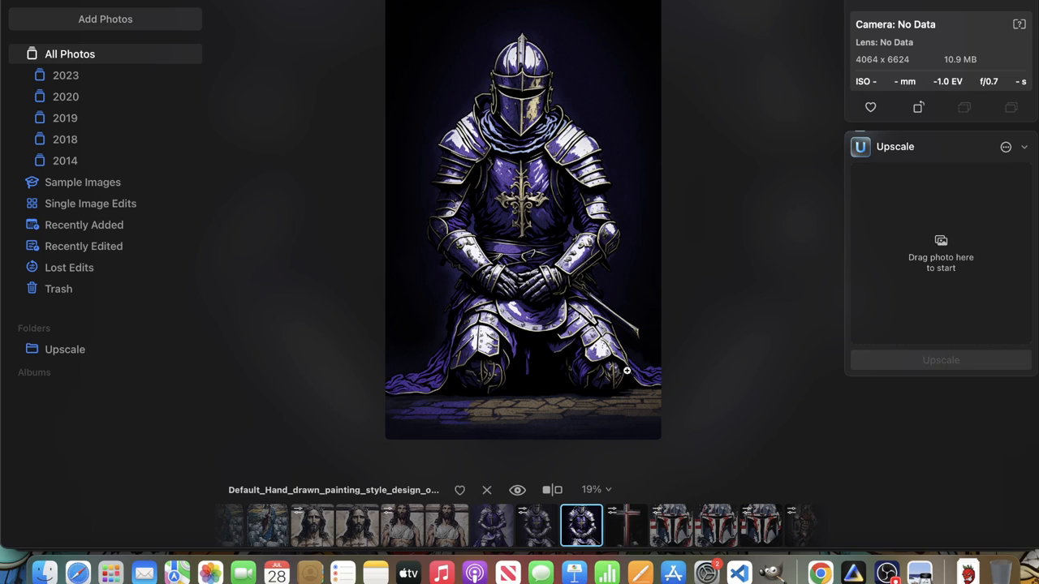
pyautogui.moveTo(818, 571)
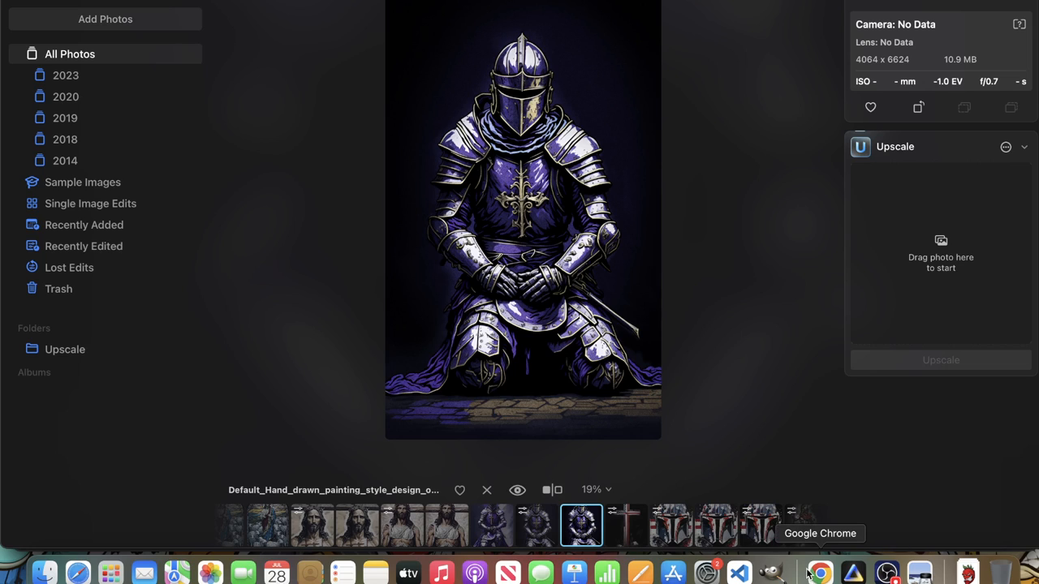
pyautogui.click(818, 571)
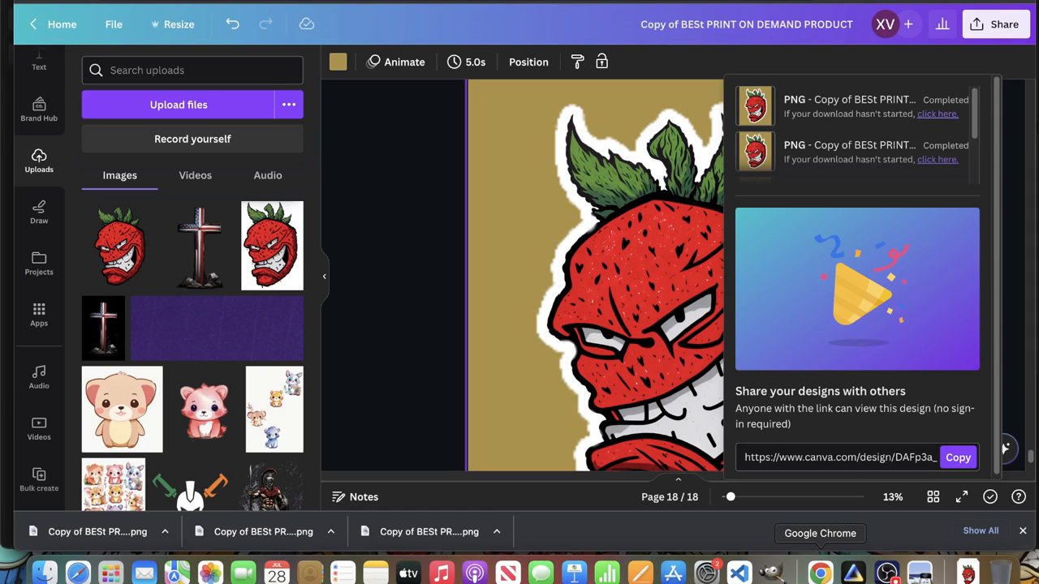